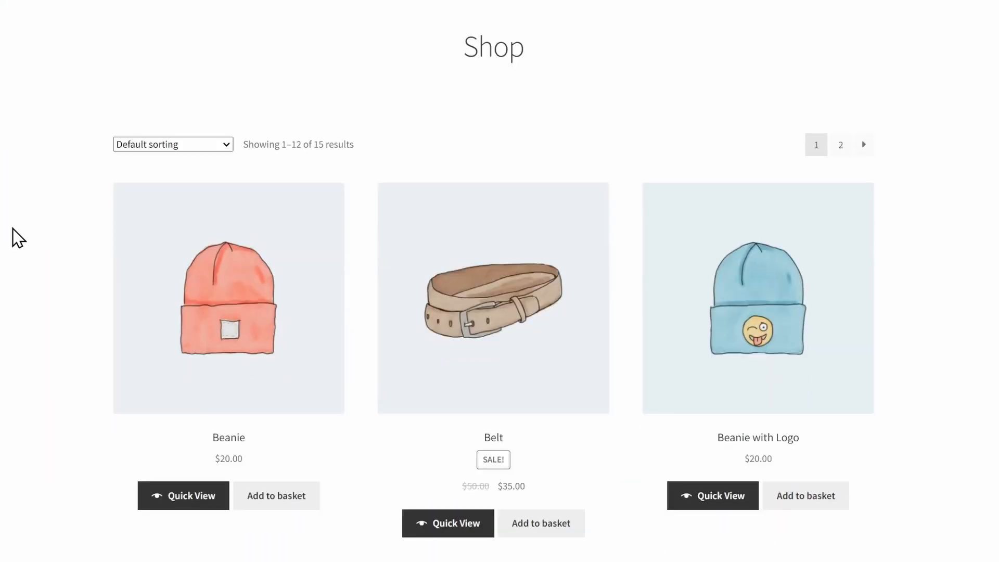
pyautogui.moveTo(285, 446)
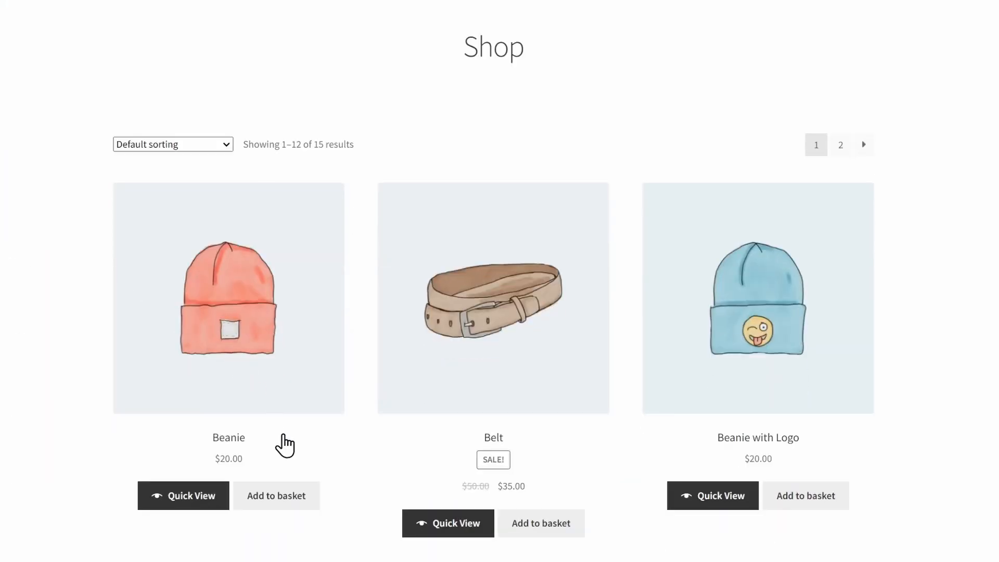
# - Preview the Beanie product page showing a $10 flat-rate estimate to Canada
pyautogui.click(275, 495)
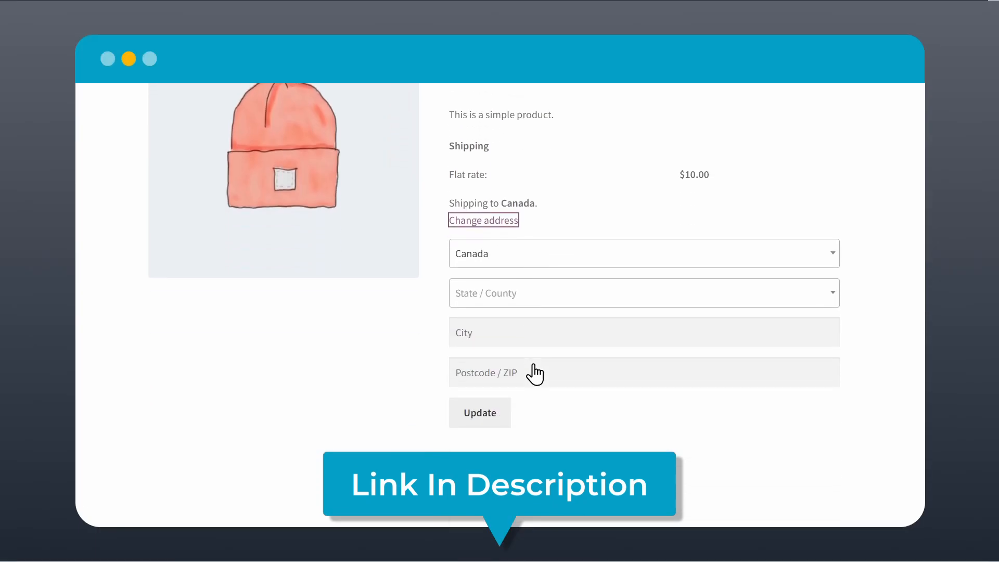
pyautogui.moveTo(654, 214)
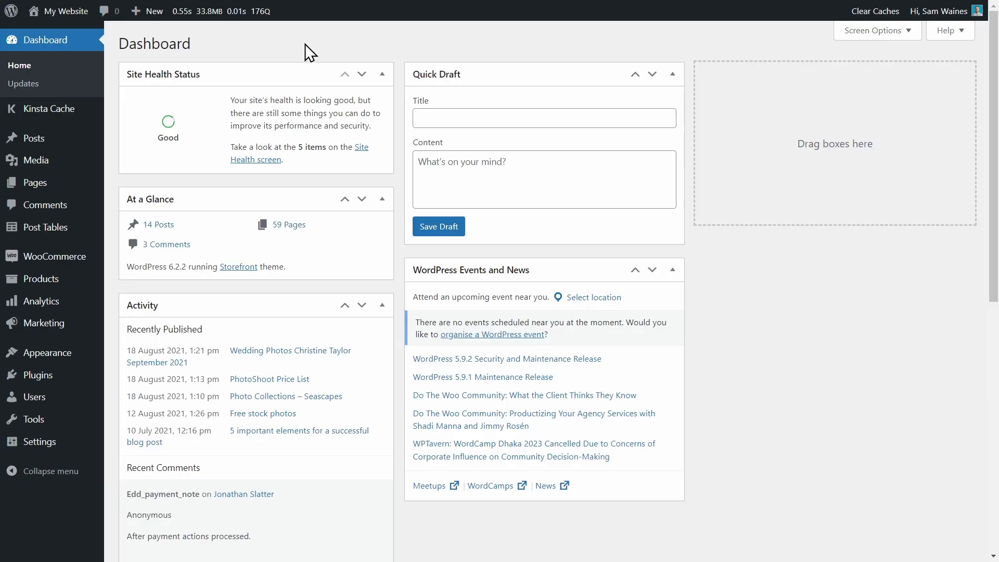
pyautogui.moveTo(240, 83)
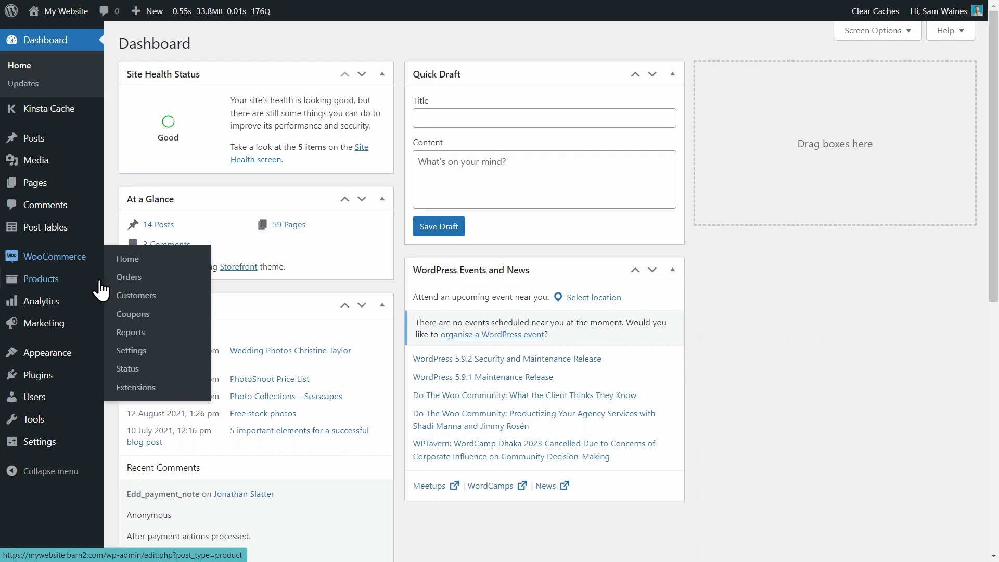
pyautogui.moveTo(131, 351)
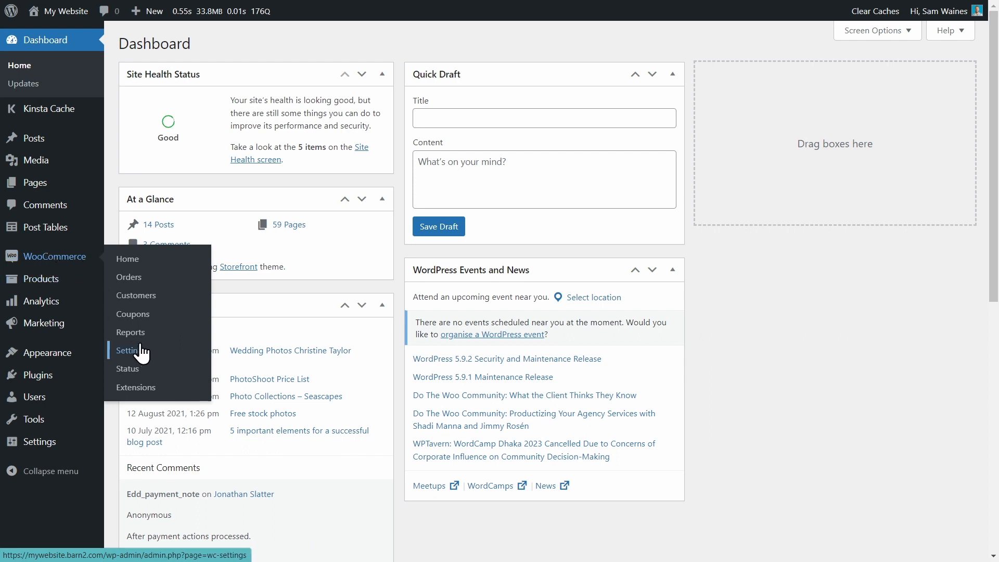
# - Go to WooCommerce Settings and view the empty Shipping zones list
pyautogui.click(131, 350)
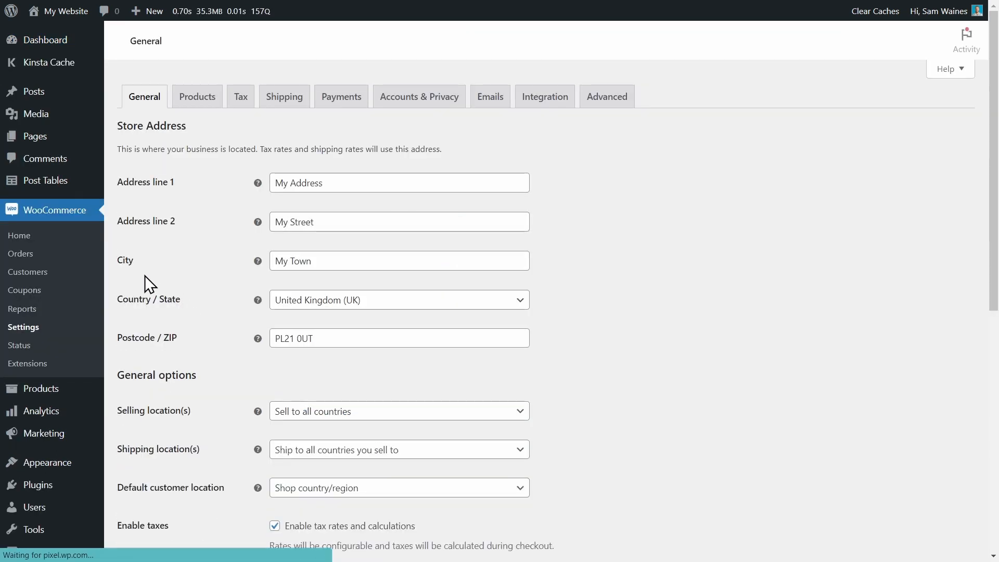
pyautogui.moveTo(549, 218)
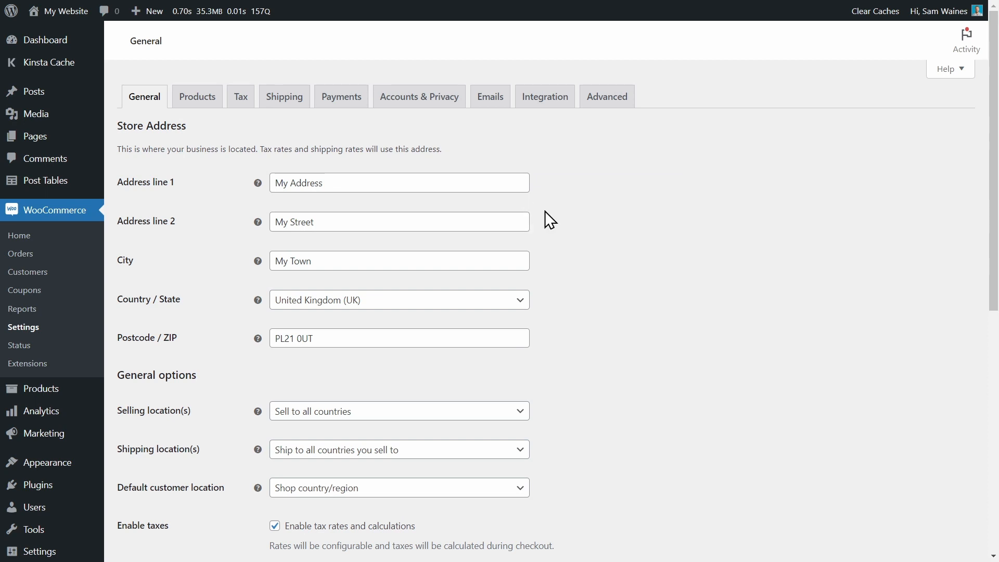
pyautogui.moveTo(284, 96)
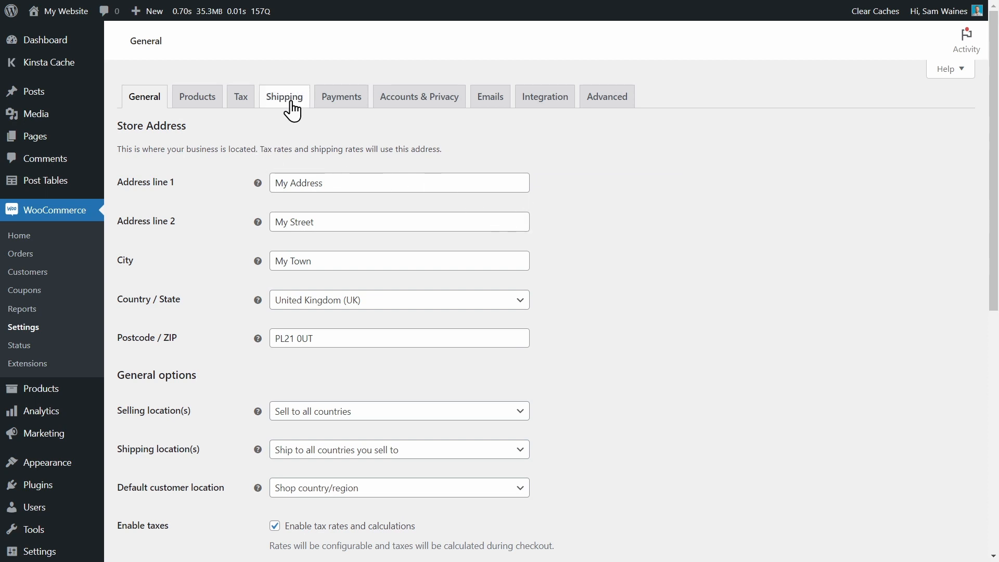
pyautogui.click(284, 95)
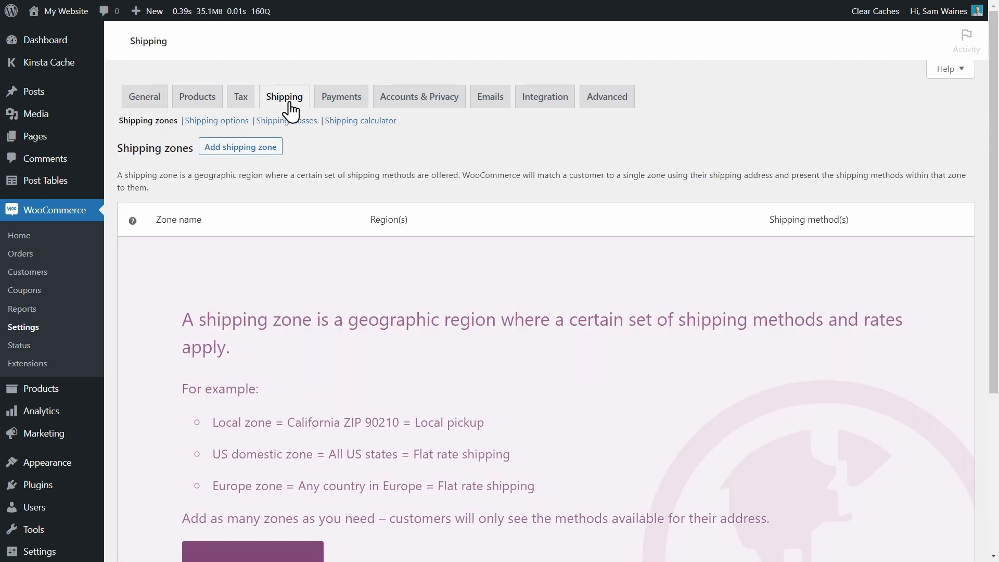
pyautogui.scroll(-3)
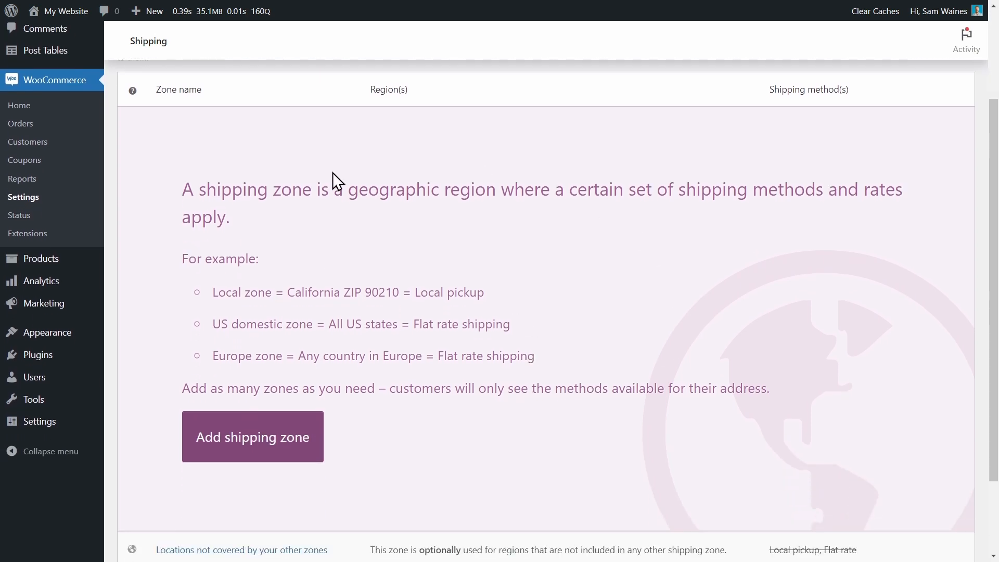
pyautogui.moveTo(521, 436)
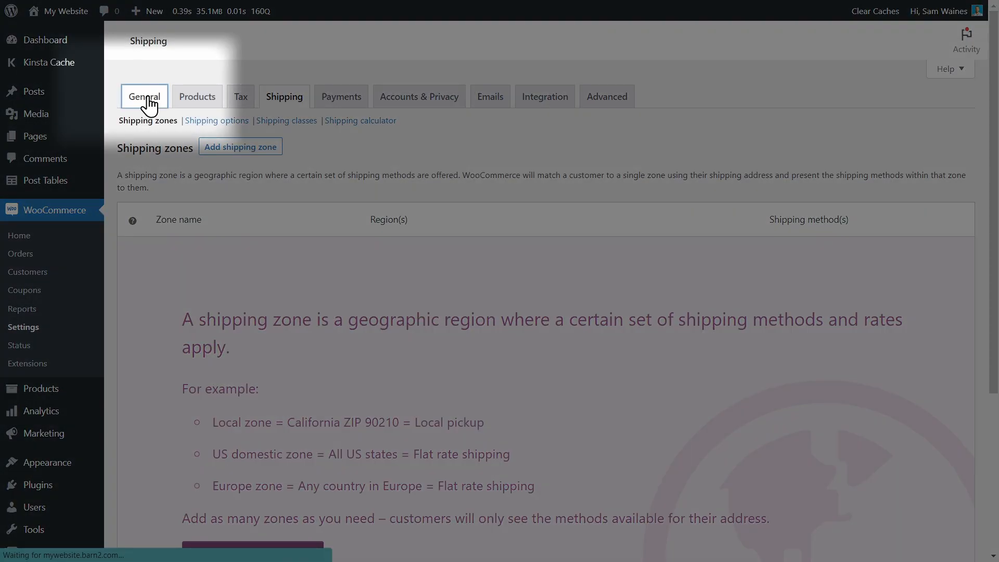
# - On General settings, sell to specific countries Canada and United States, and save
pyautogui.click(144, 96)
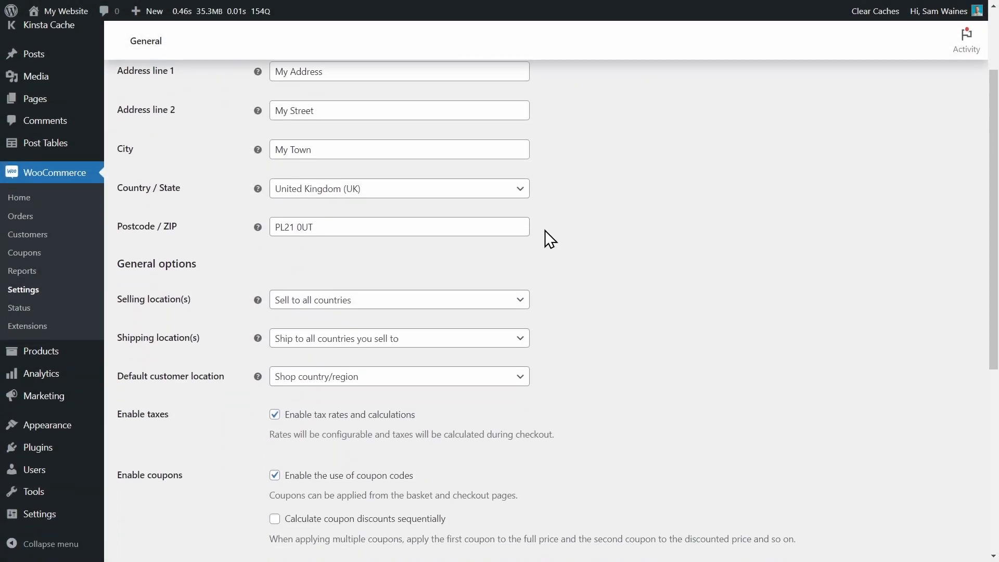
pyautogui.scroll(-3)
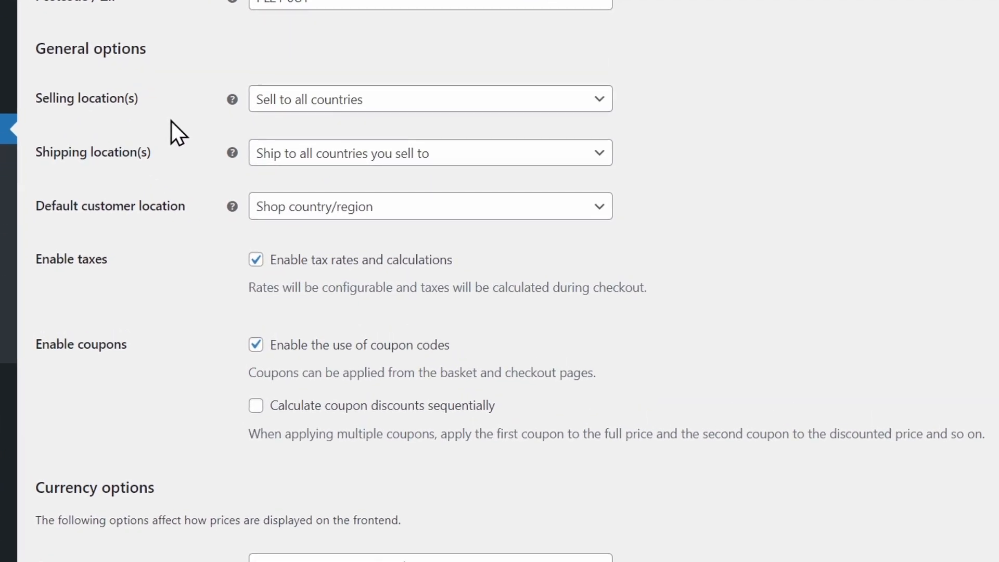
pyautogui.moveTo(226, 143)
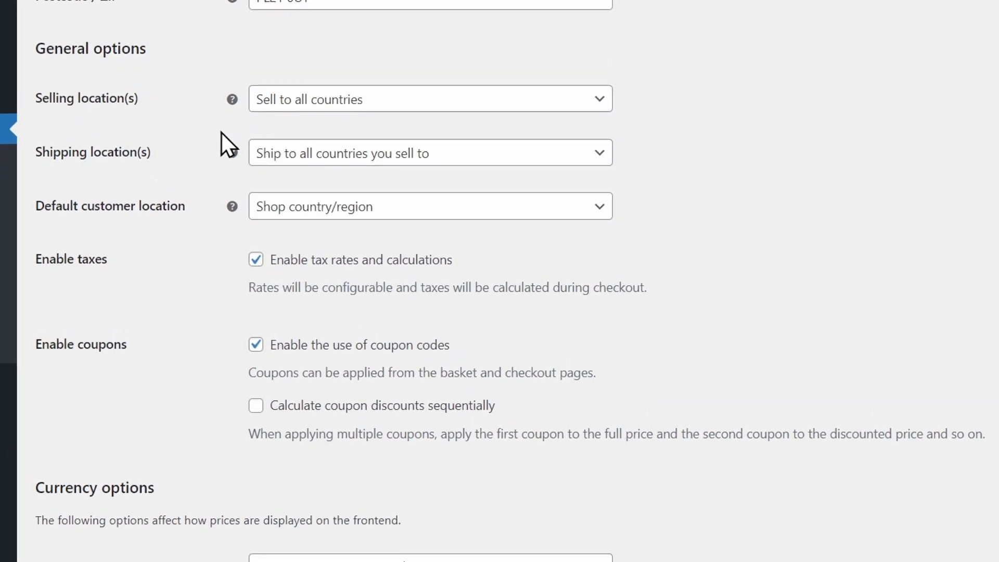
pyautogui.moveTo(402, 111)
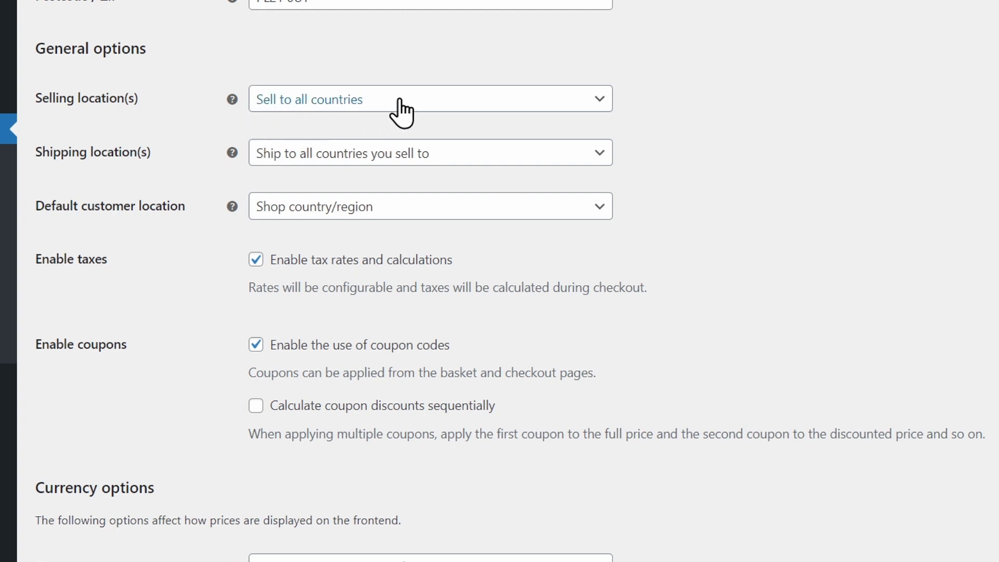
pyautogui.click(430, 98)
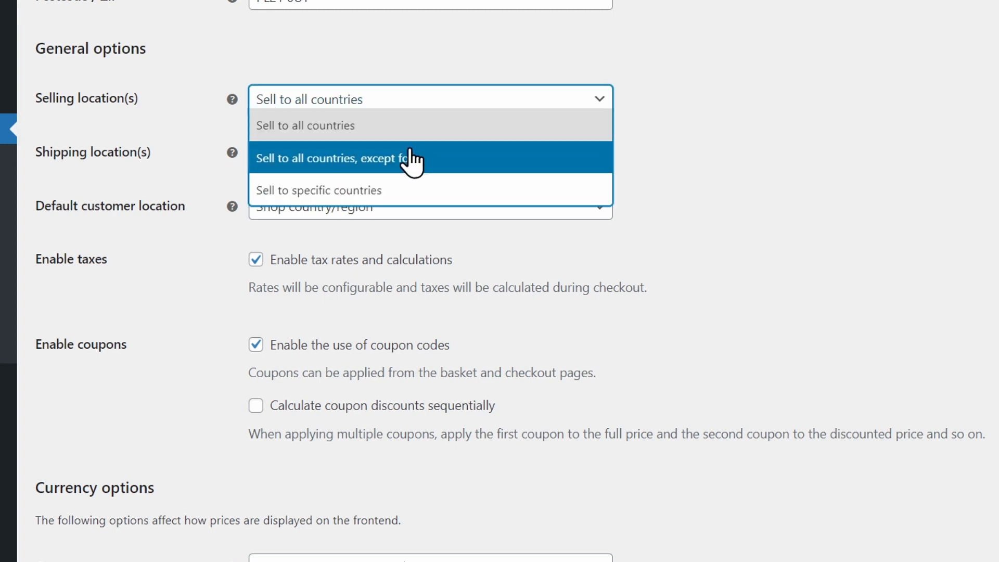
pyautogui.moveTo(400, 172)
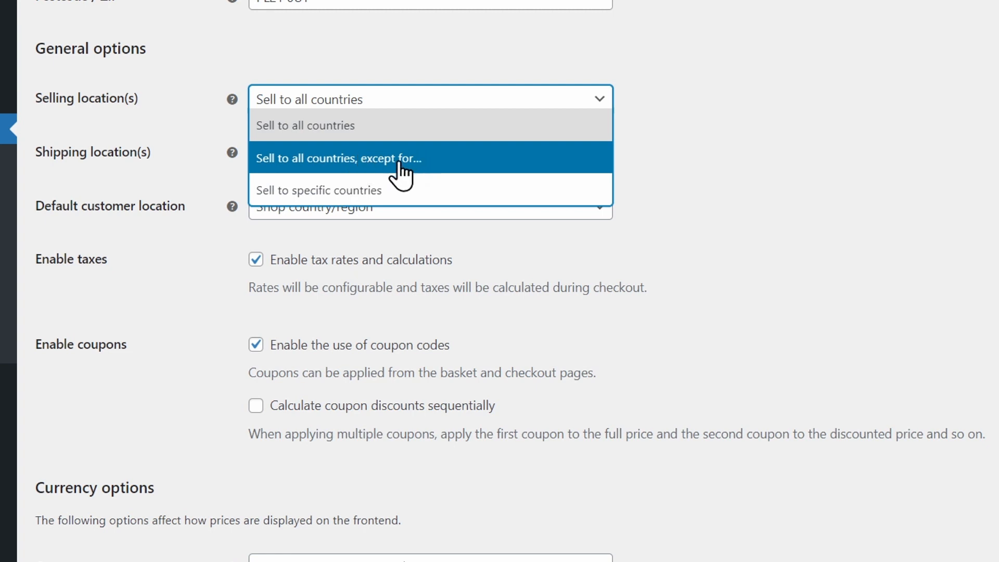
pyautogui.moveTo(351, 189)
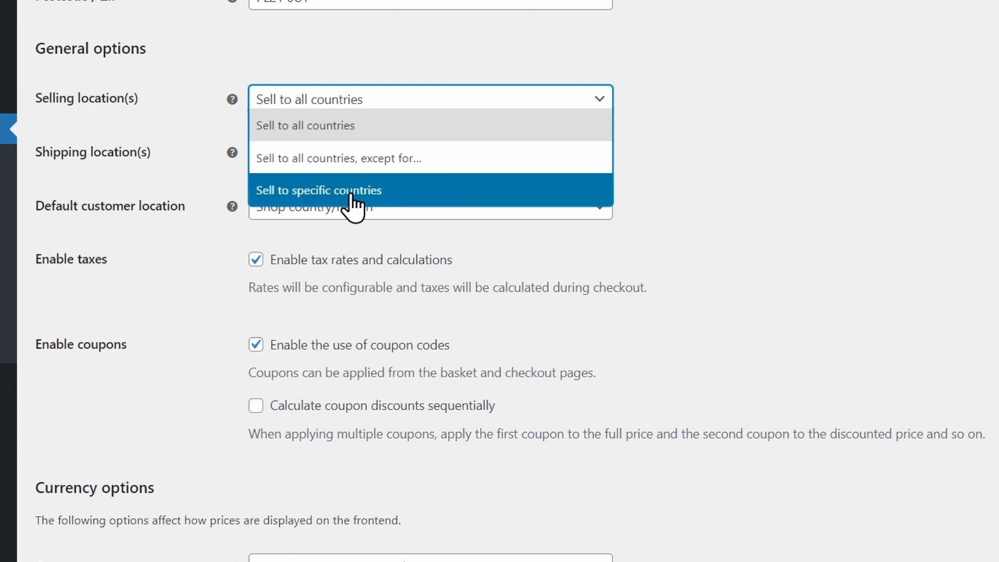
pyautogui.moveTo(356, 198)
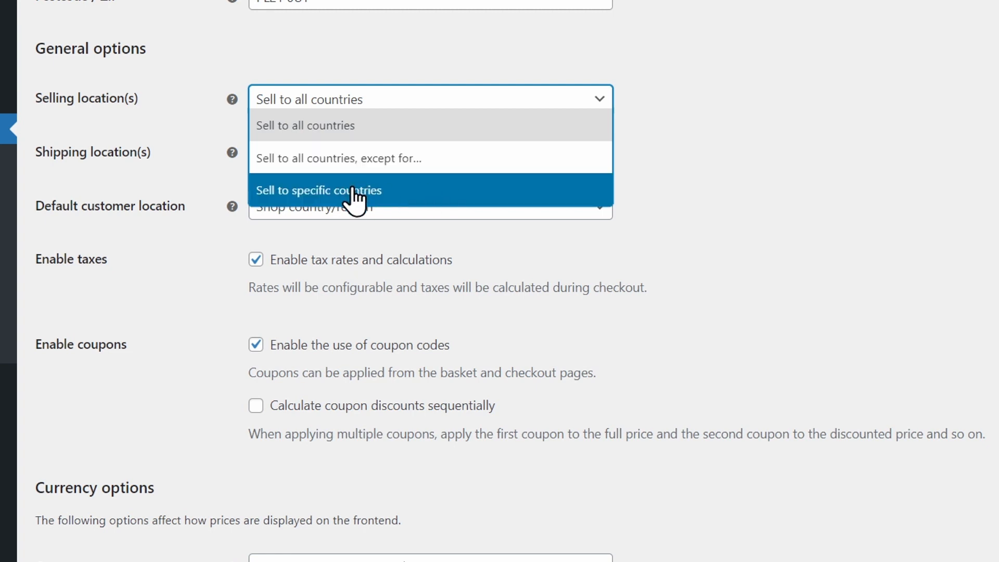
pyautogui.moveTo(357, 164)
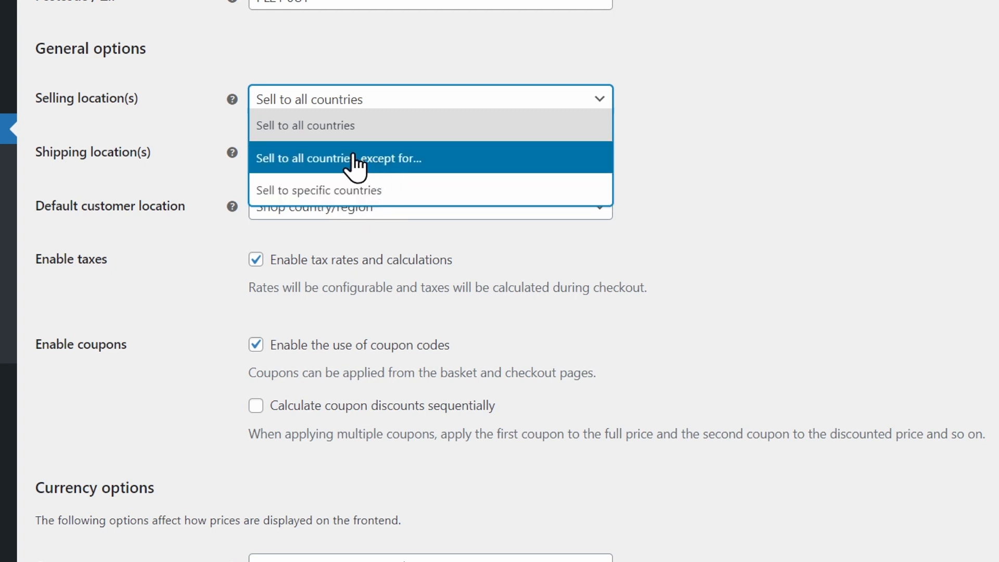
pyautogui.moveTo(396, 199)
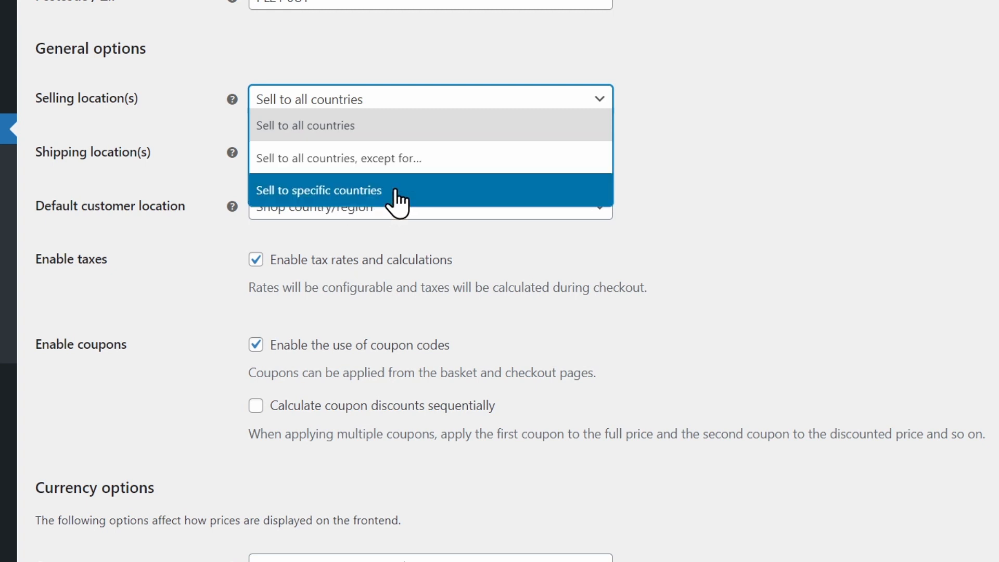
pyautogui.click(318, 190)
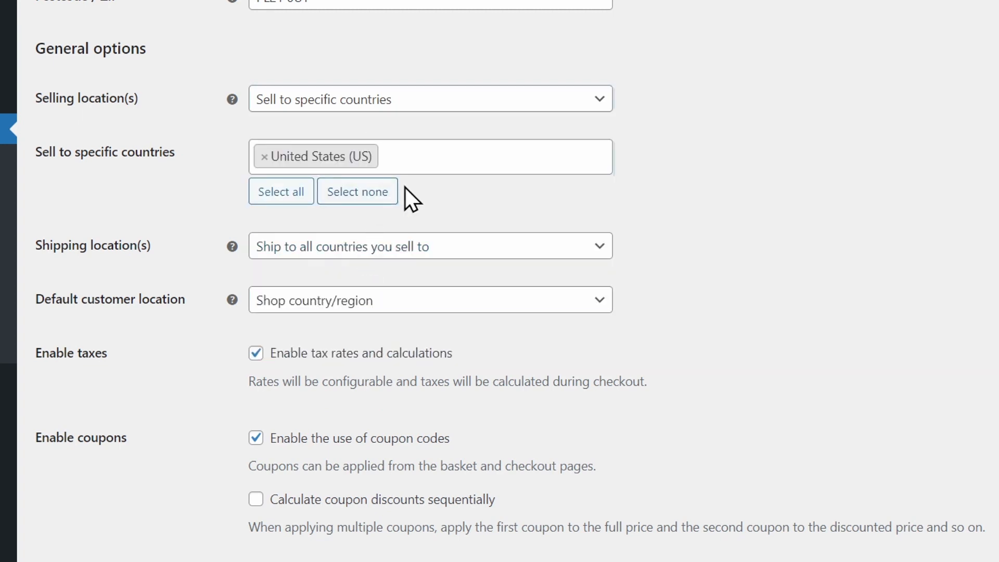
pyautogui.write('cana')
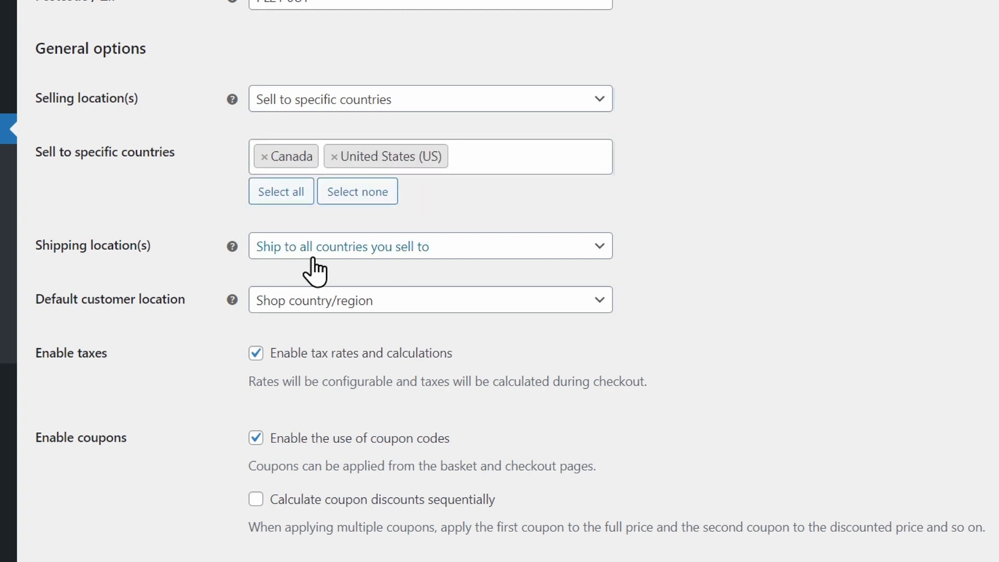
pyautogui.moveTo(476, 261)
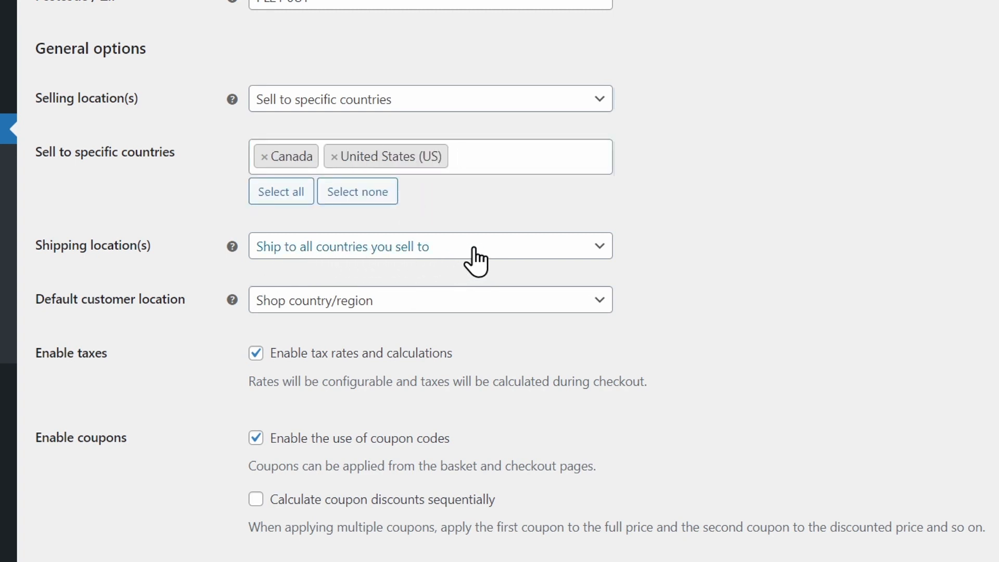
pyautogui.click(430, 246)
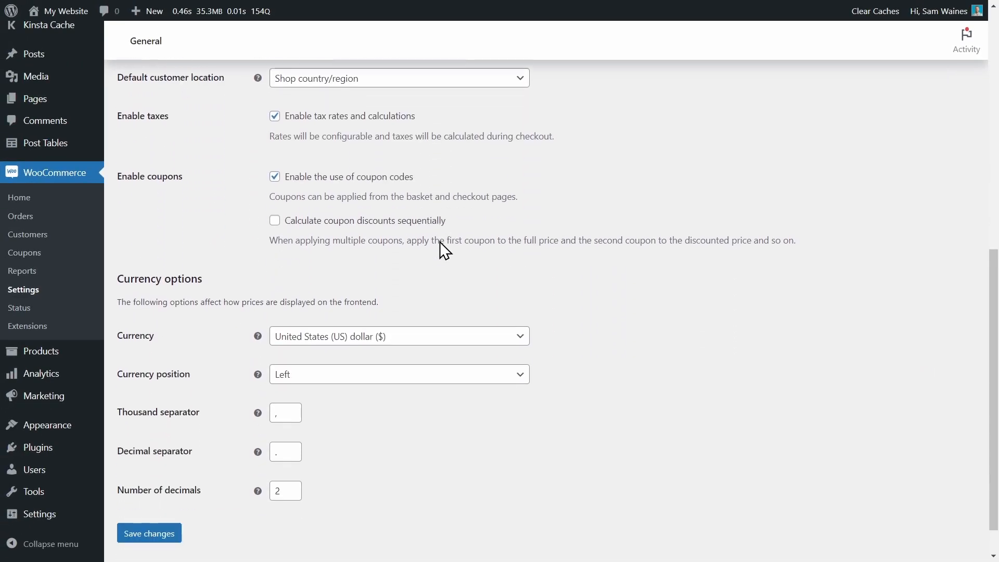
pyautogui.scroll(-3)
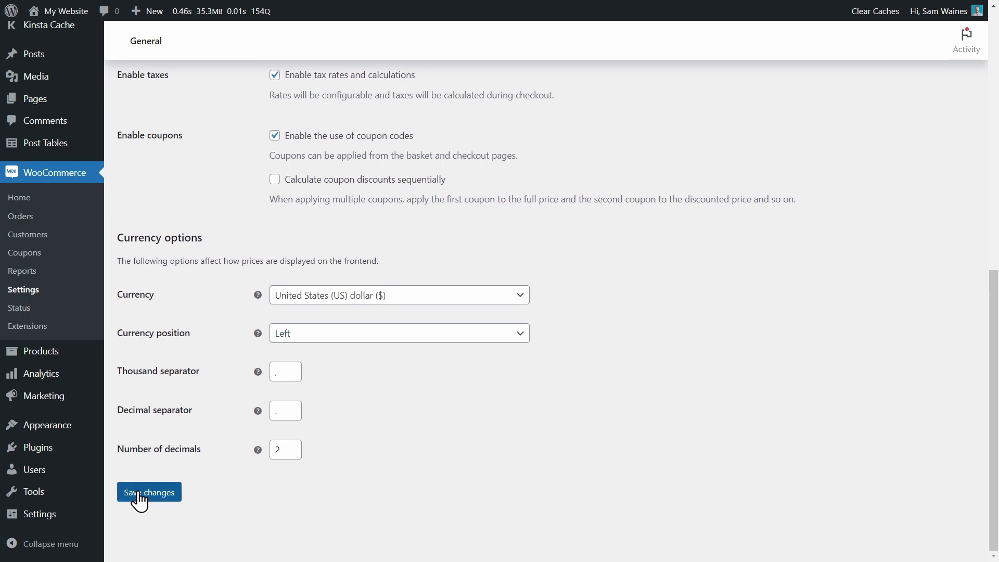
pyautogui.click(149, 493)
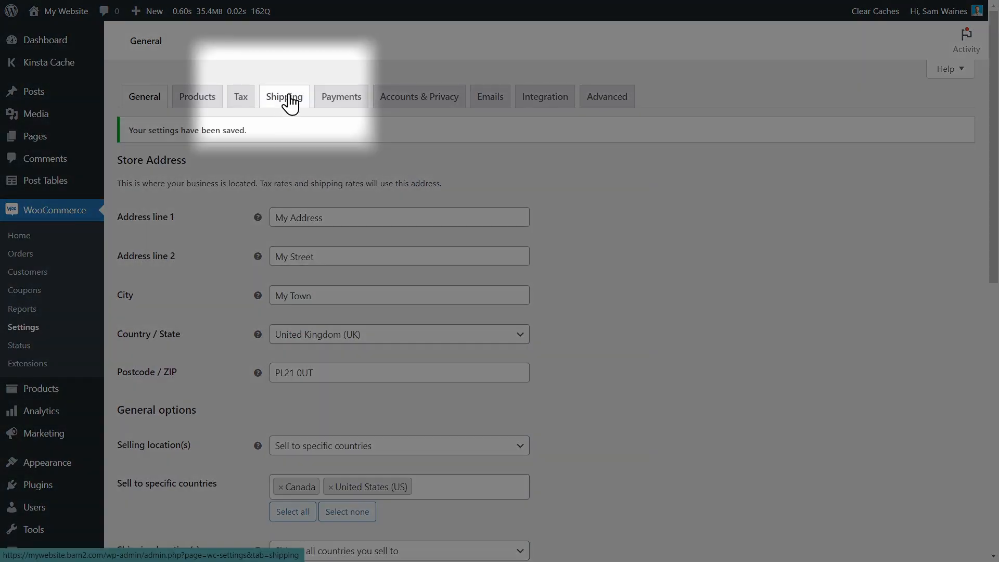
# - Create a new shipping zone 'USA Shippin' with United States (US) as its region
pyautogui.click(283, 96)
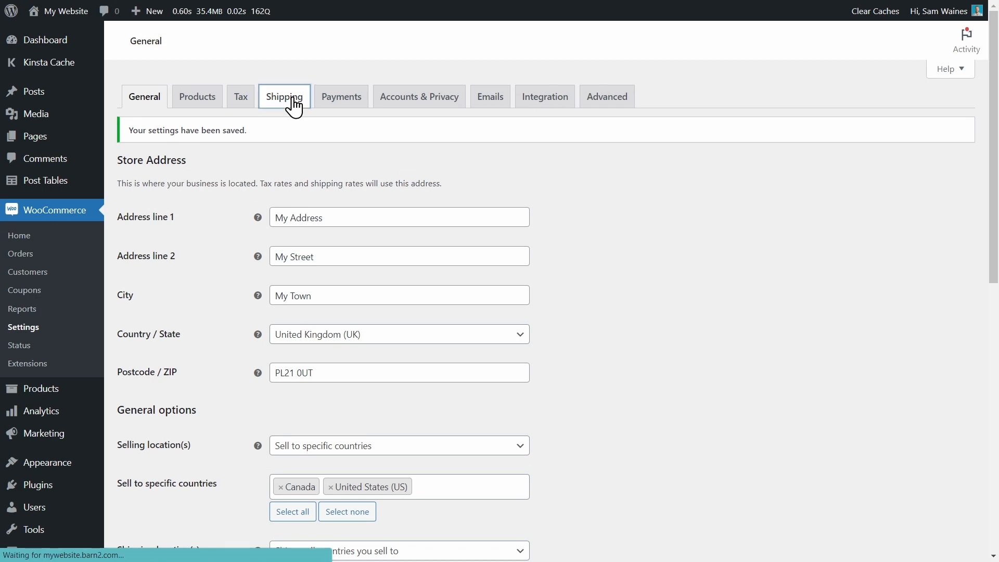
pyautogui.click(283, 96)
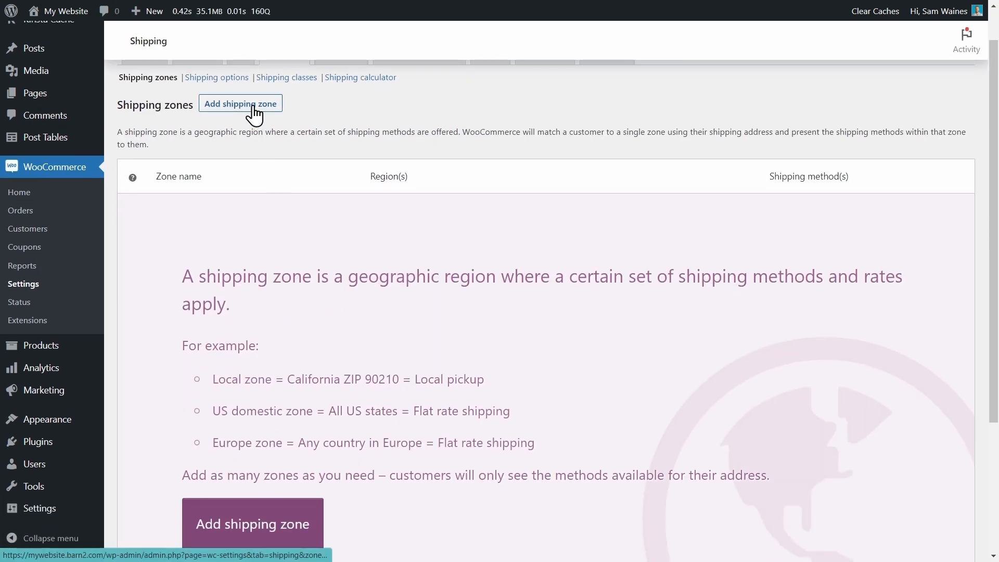
pyautogui.click(240, 103)
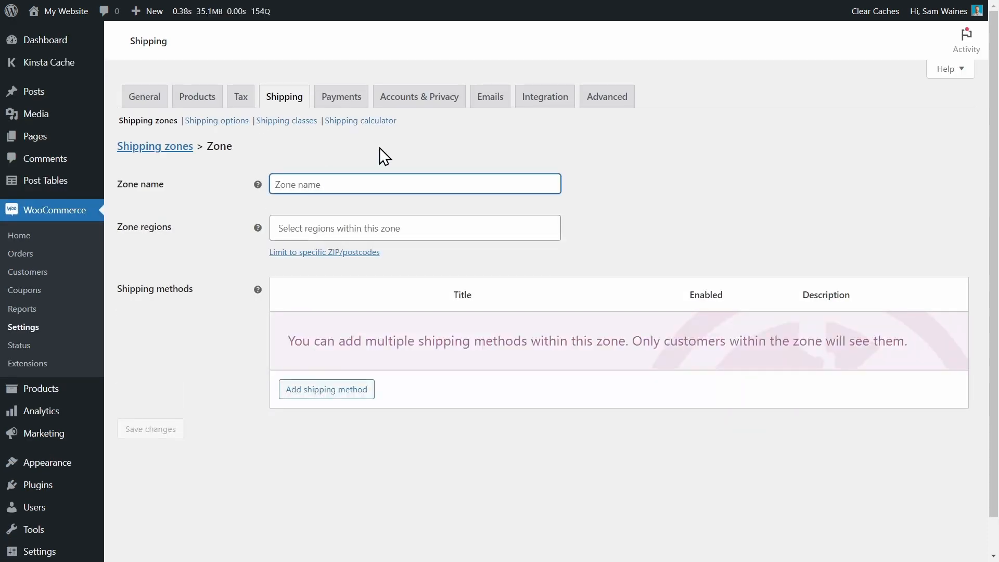
pyautogui.write('USA Shippin')
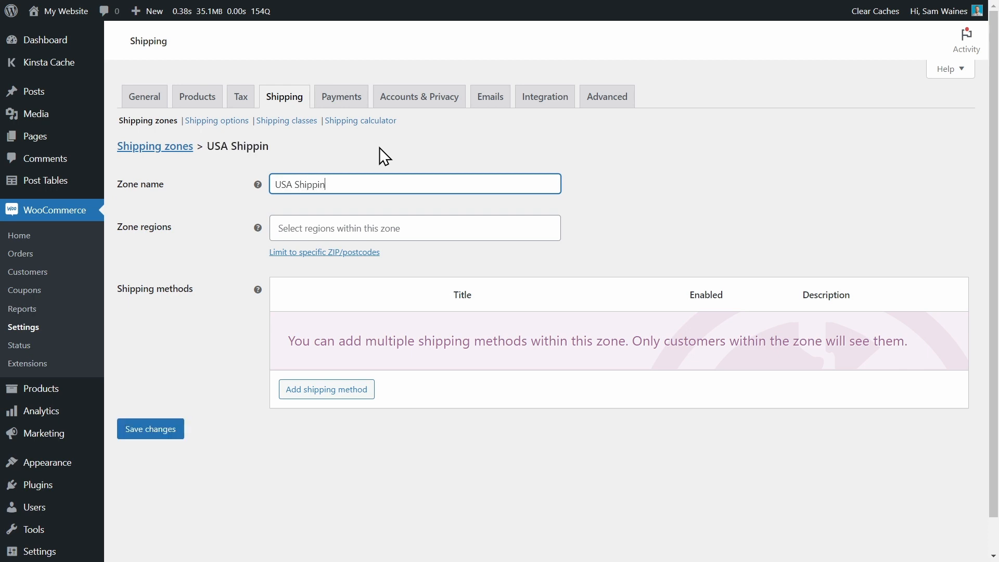
pyautogui.click(414, 228)
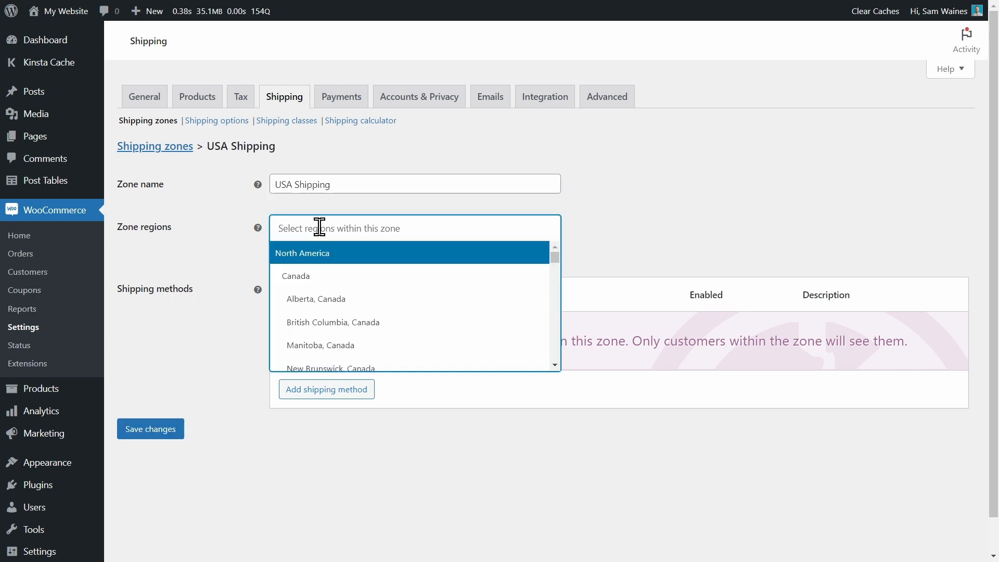
pyautogui.scroll(-3)
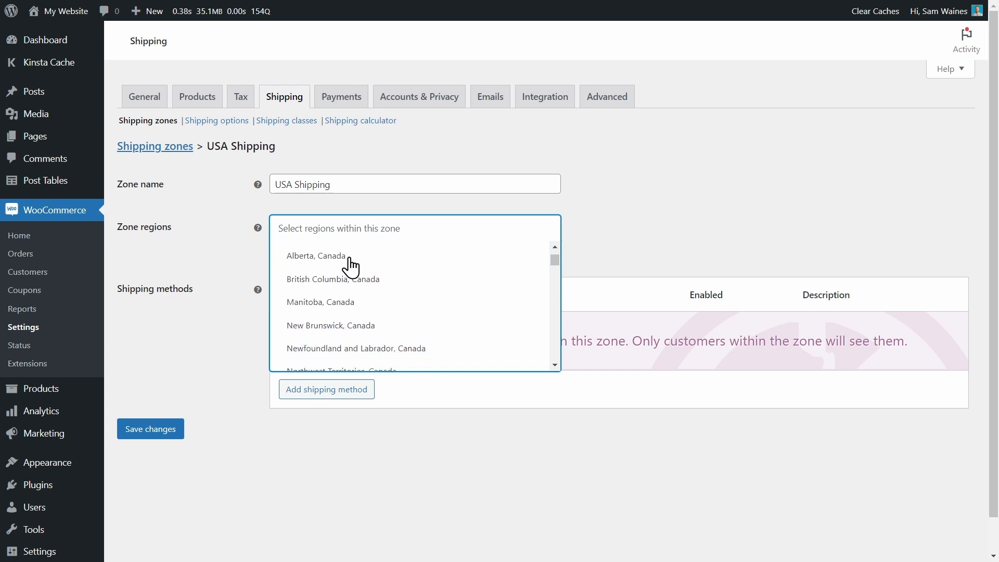
pyautogui.scroll(-3)
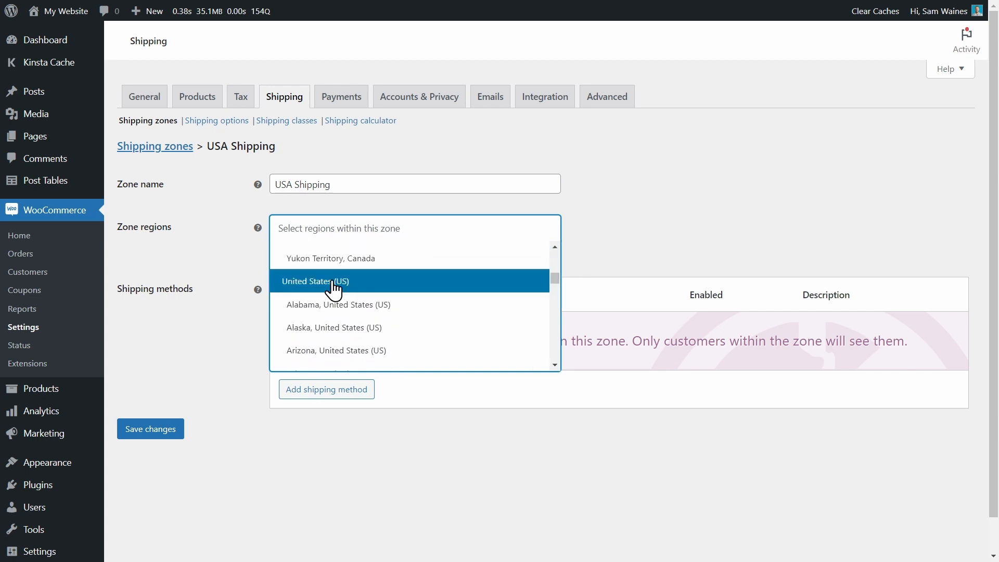
pyautogui.click(314, 281)
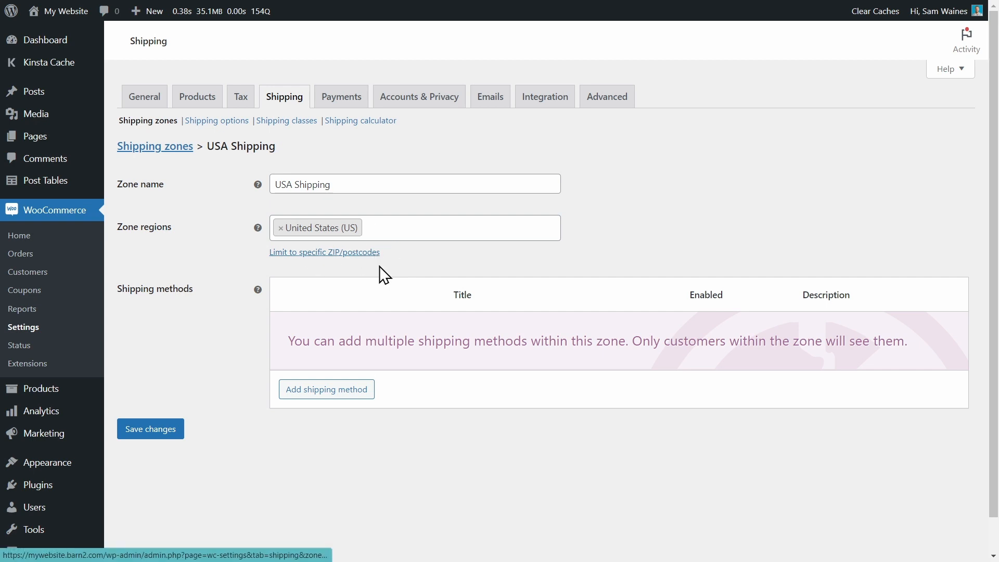
pyautogui.moveTo(337, 268)
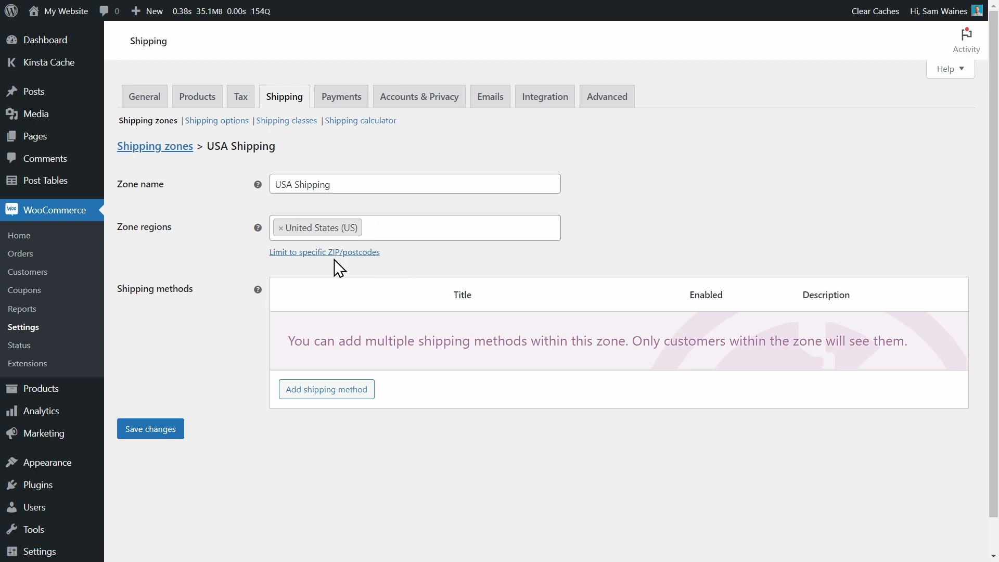
pyautogui.moveTo(338, 265)
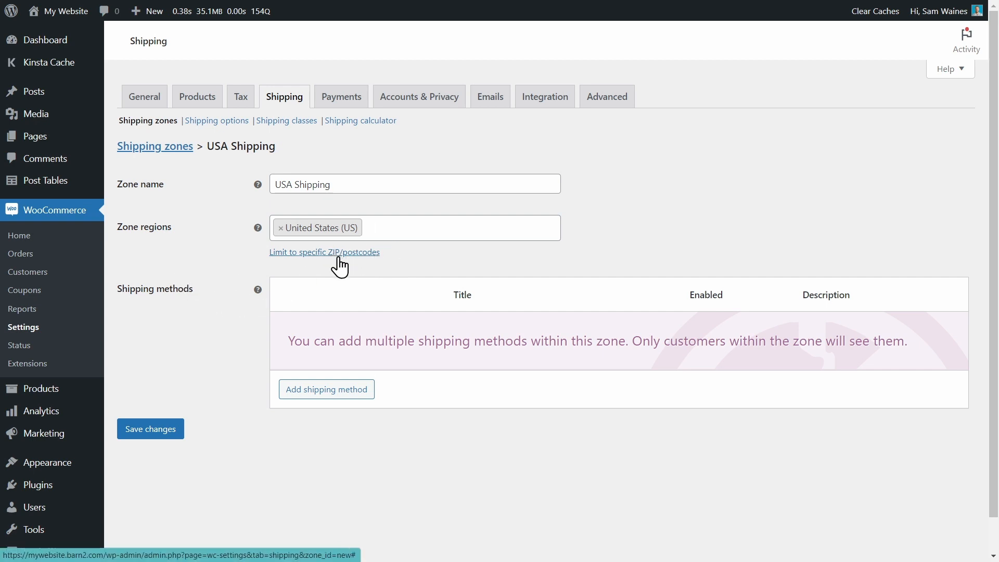
pyautogui.moveTo(361, 262)
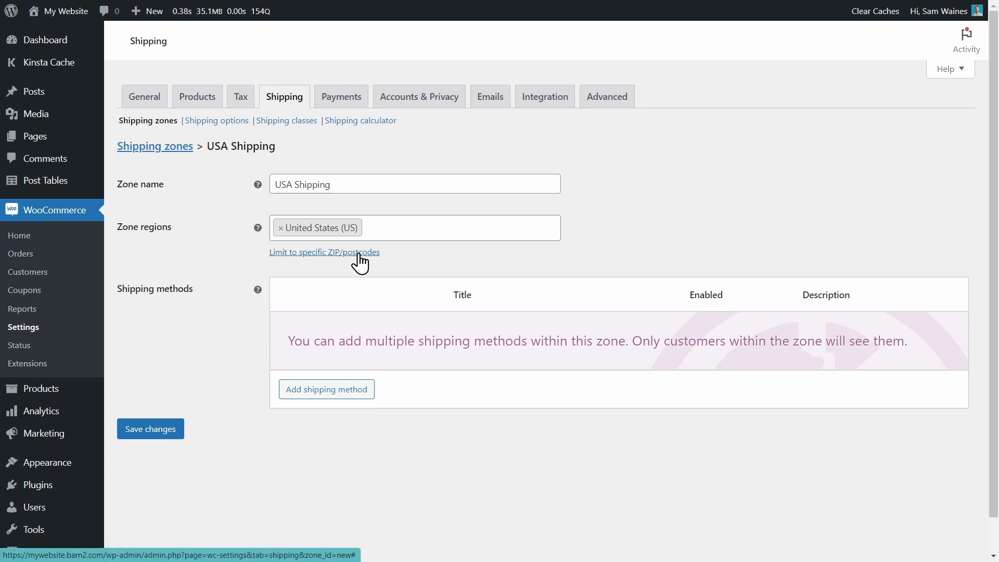
# - Rename the zone to 'USA Mainland Shipping'
pyautogui.click(459, 228)
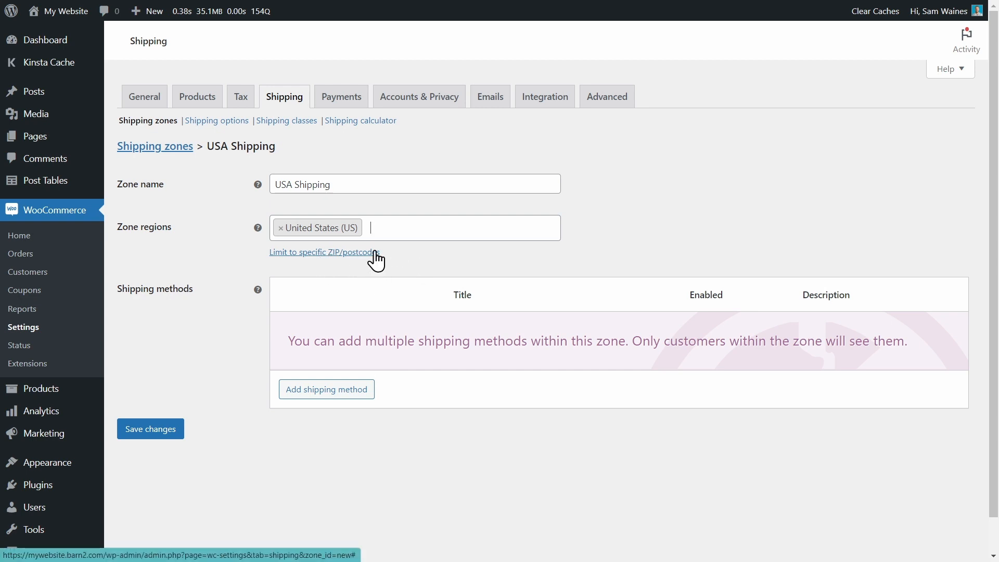
pyautogui.moveTo(251, 261)
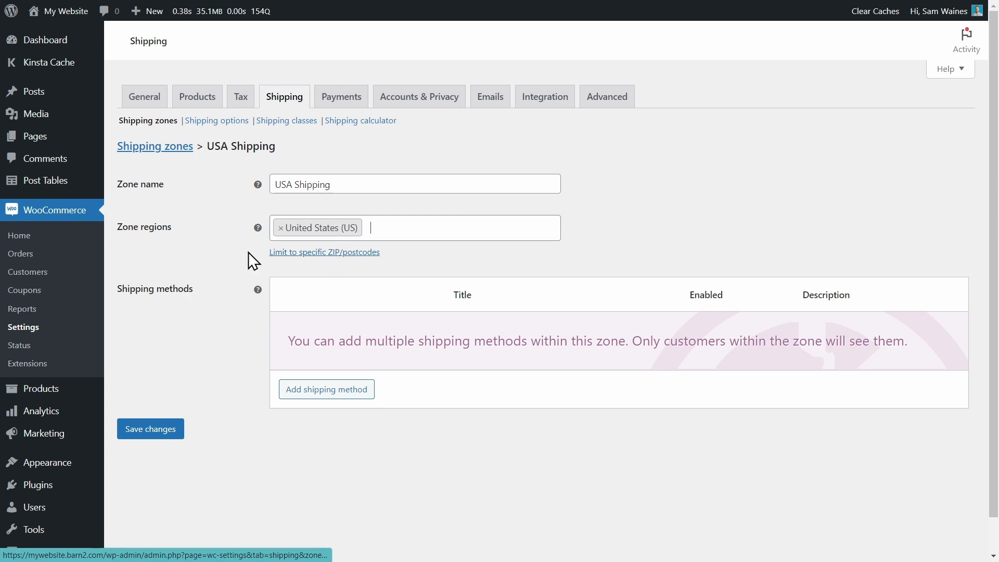
pyautogui.moveTo(295, 184)
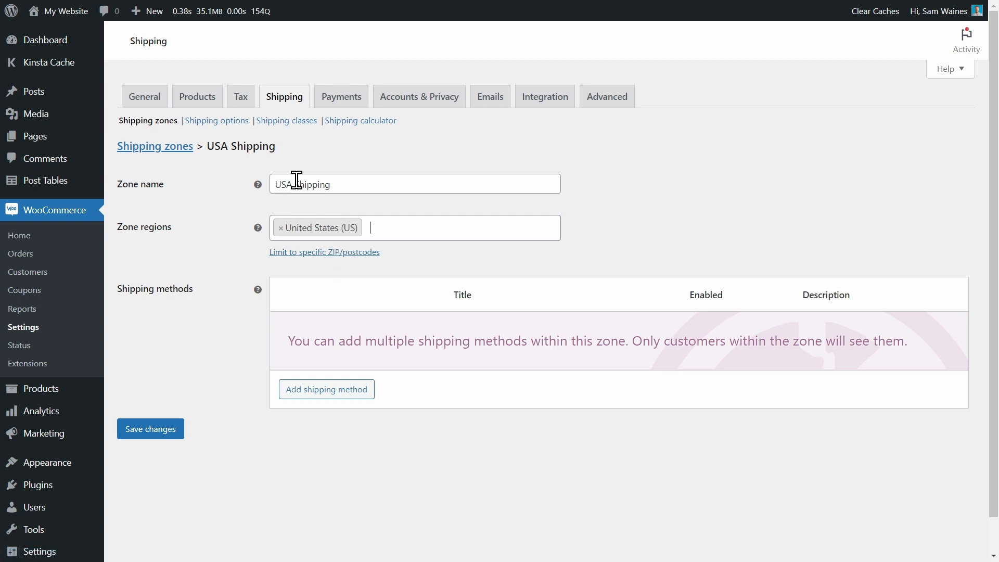
pyautogui.click(414, 183)
pyautogui.write(' Mainland')
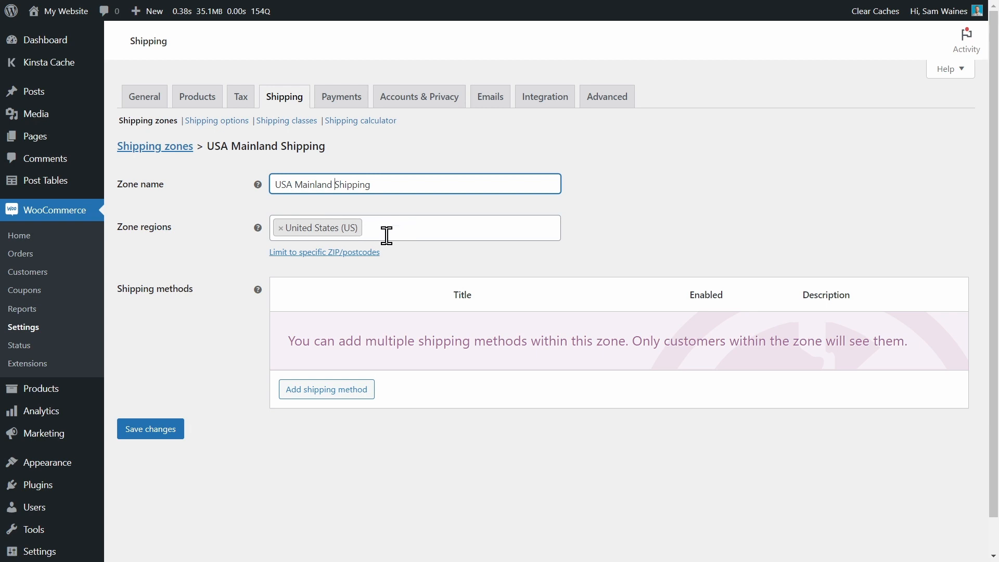
pyautogui.moveTo(401, 239)
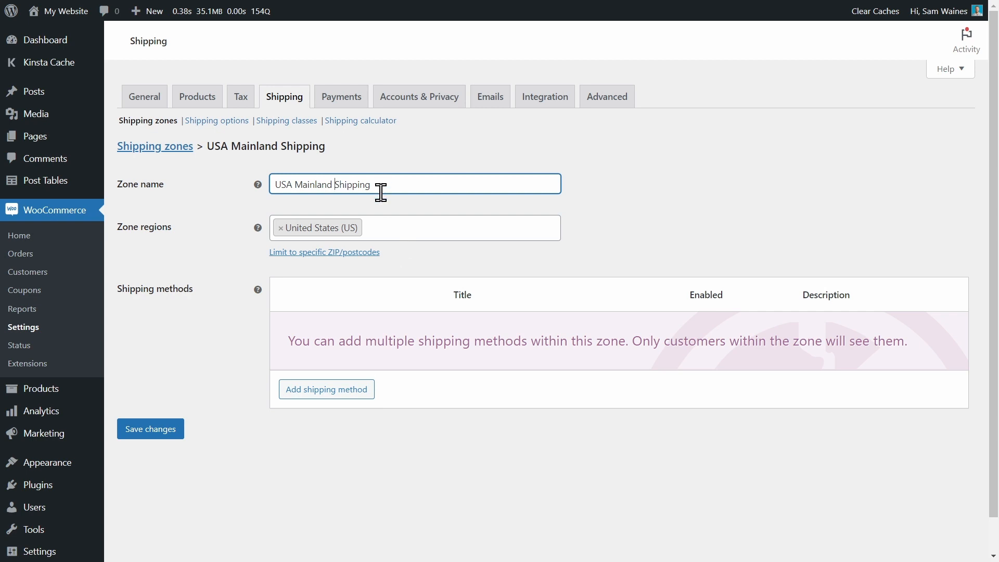
pyautogui.moveTo(326, 389)
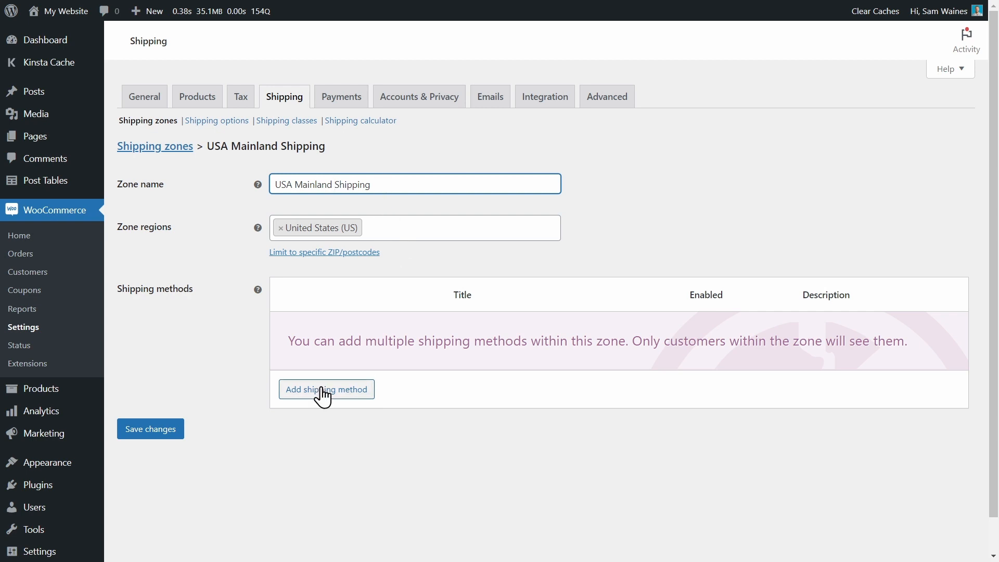
pyautogui.moveTo(331, 408)
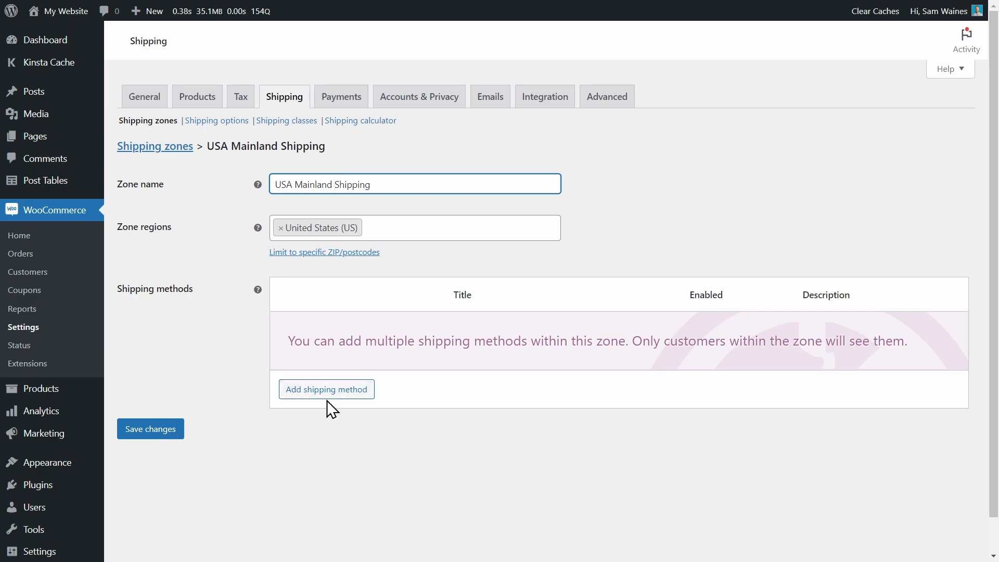
# - Add a Flat rate shipping method to the USA Mainland Shipping zone
pyautogui.click(326, 390)
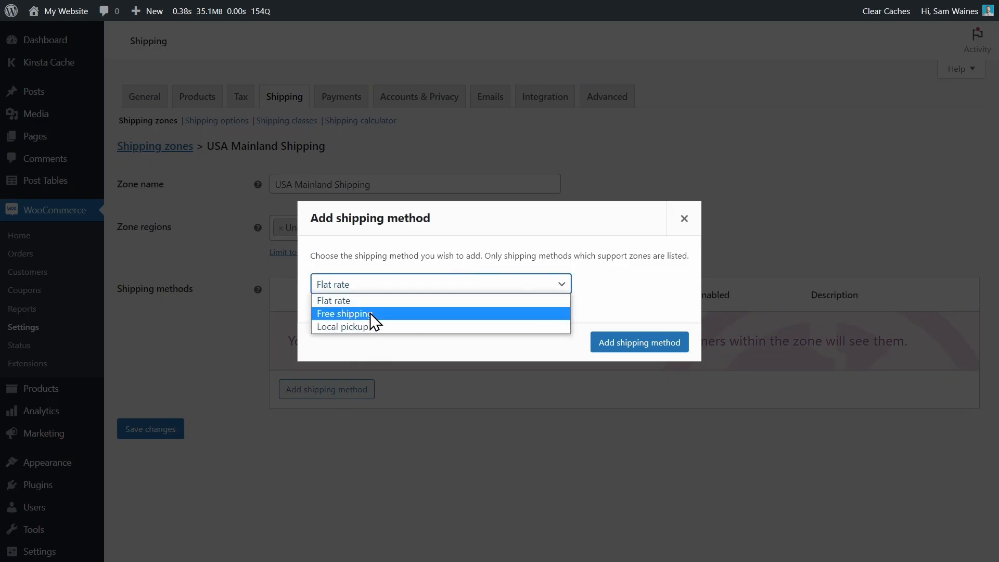
pyautogui.moveTo(372, 300)
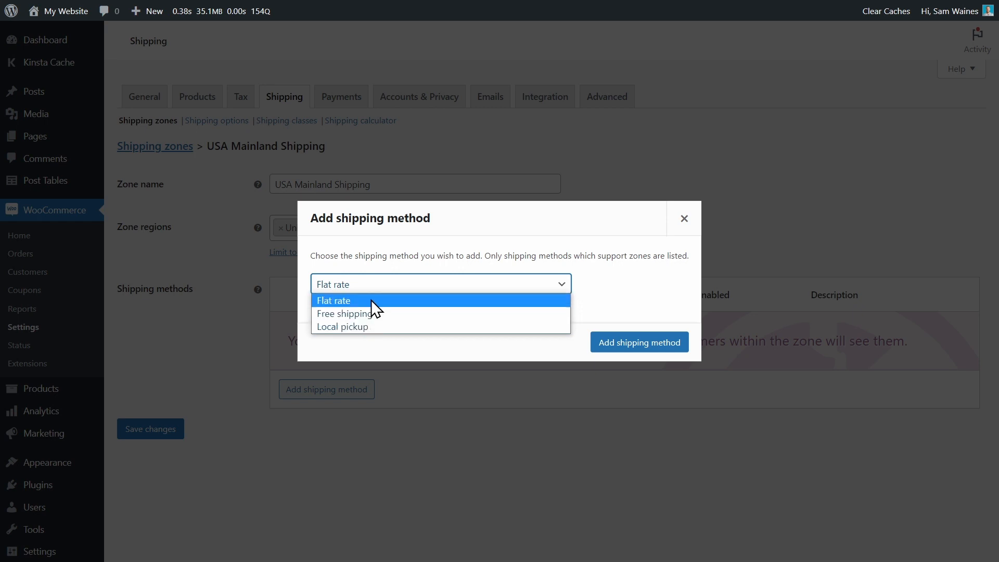
pyautogui.moveTo(362, 311)
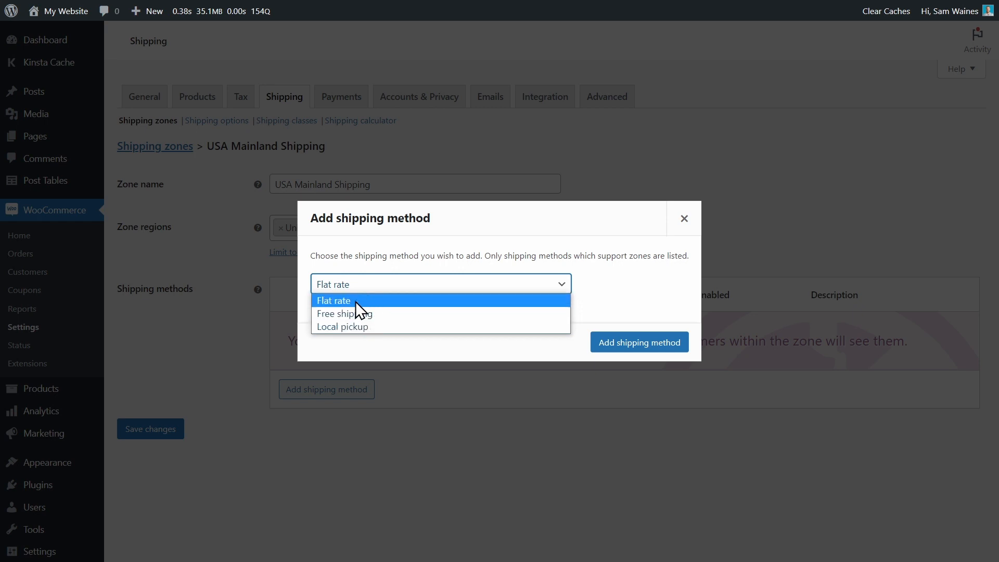
pyautogui.click(333, 301)
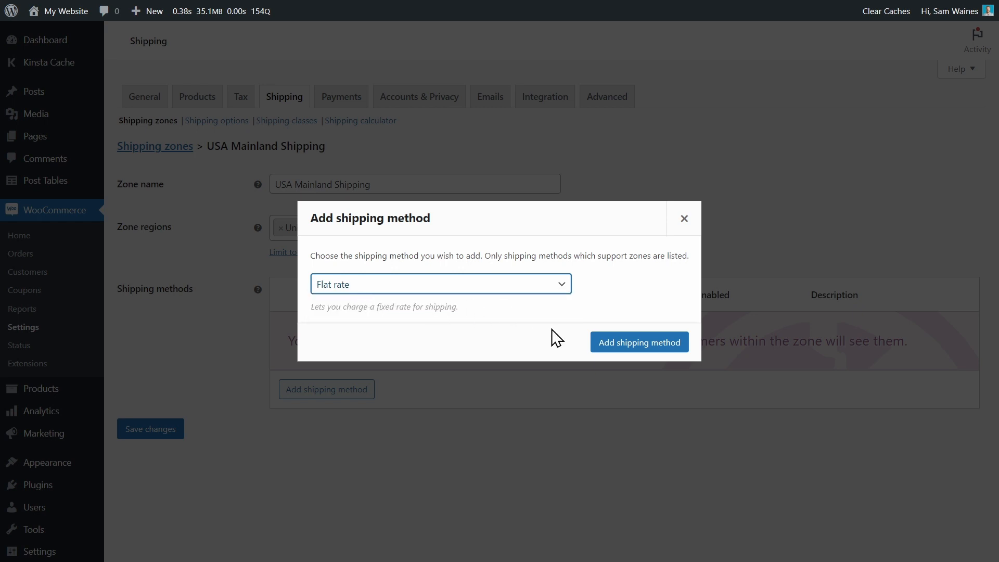
pyautogui.click(684, 218)
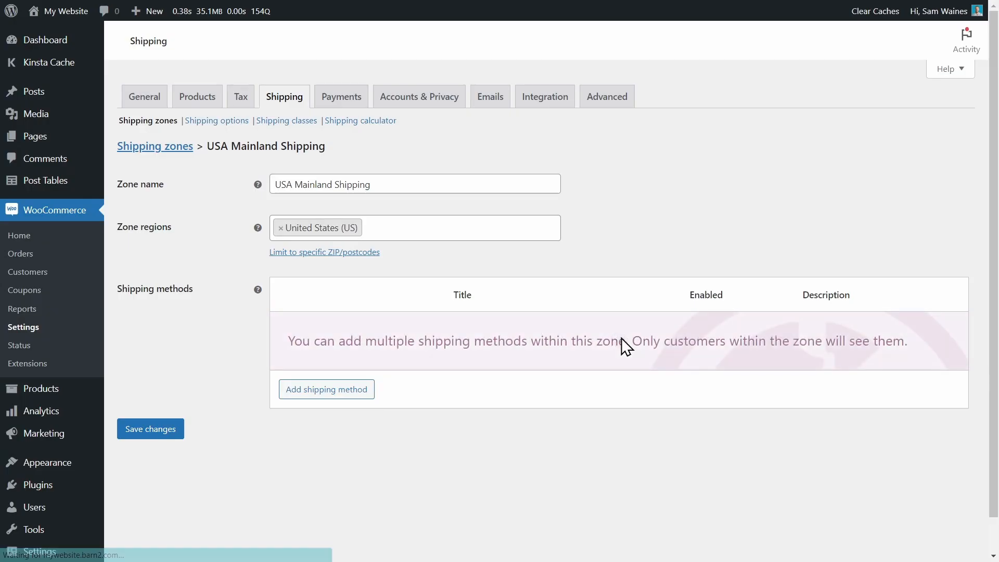
# - Set the Flat rate method to tax status None with cost 5 and save it
pyautogui.click(326, 389)
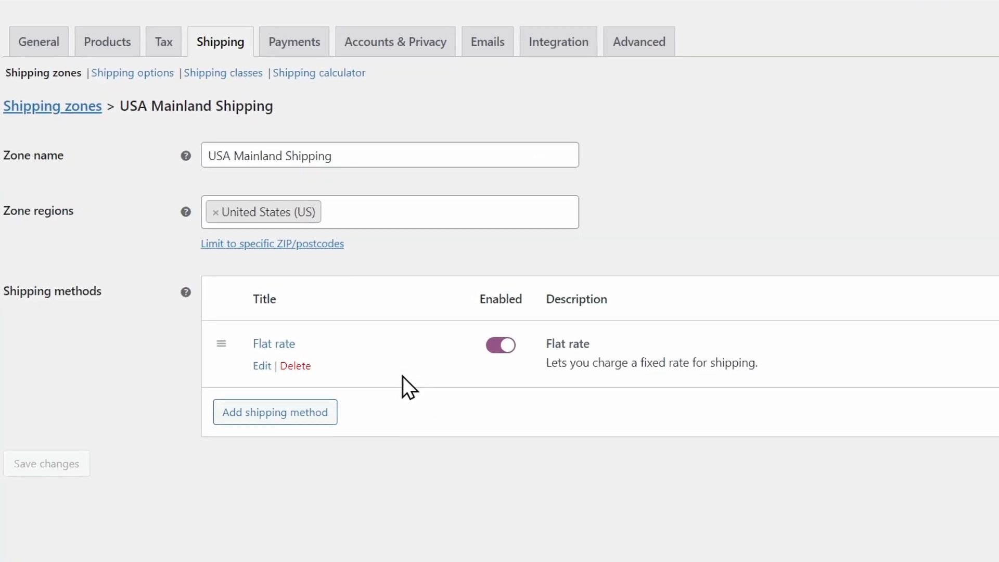
pyautogui.moveTo(272, 354)
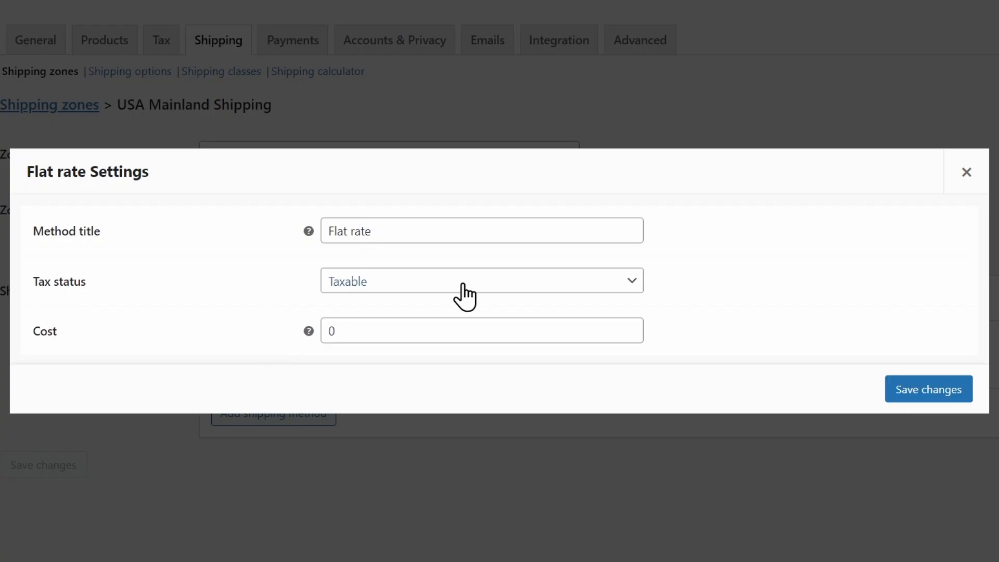
pyautogui.moveTo(626, 288)
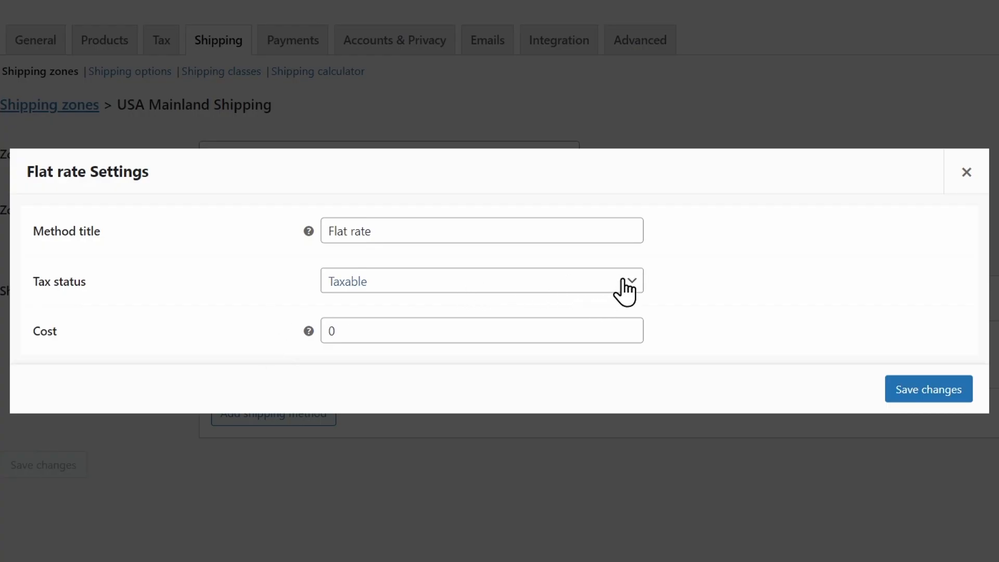
pyautogui.click(481, 280)
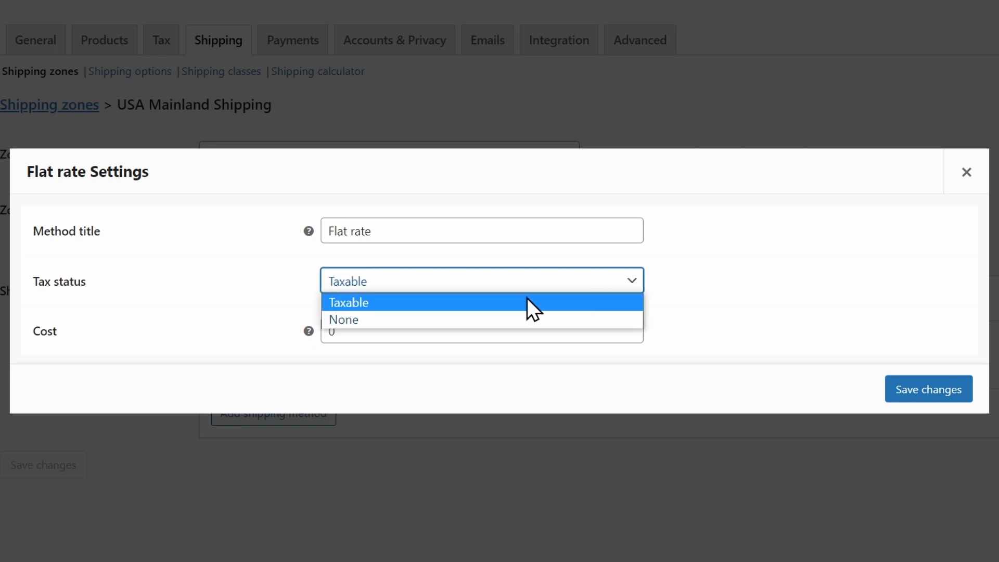
pyautogui.click(342, 320)
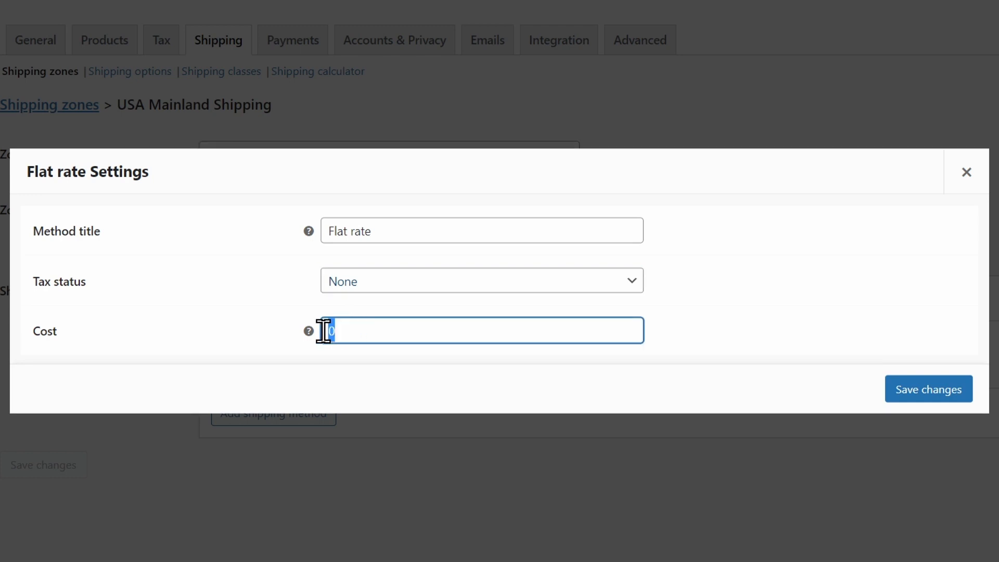
pyautogui.write('5')
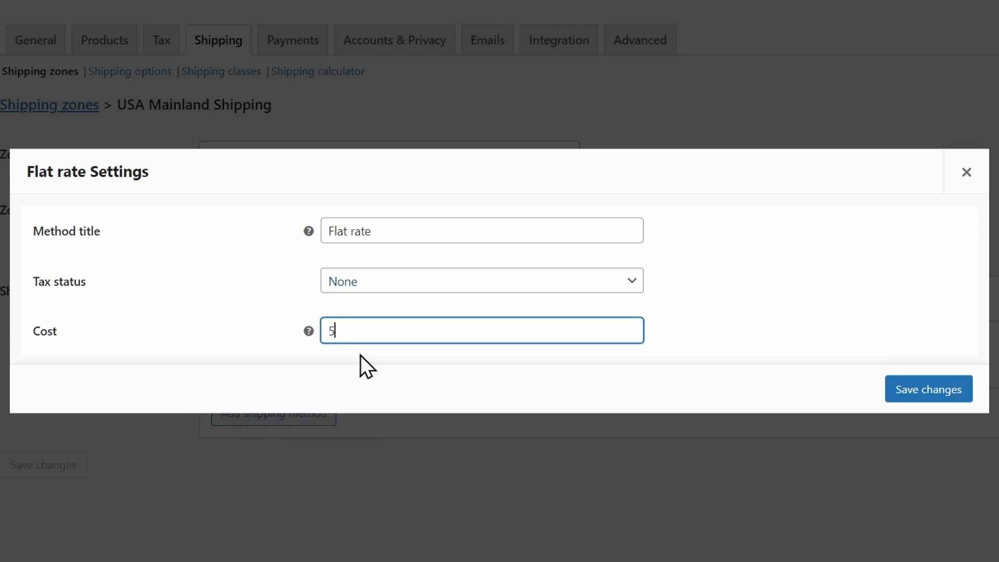
pyautogui.moveTo(748, 306)
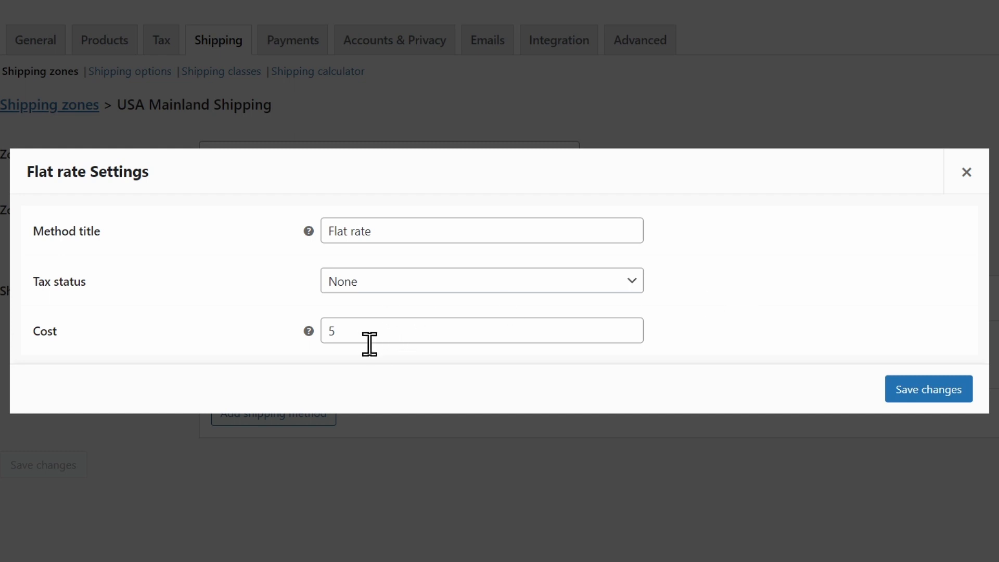
pyautogui.moveTo(342, 362)
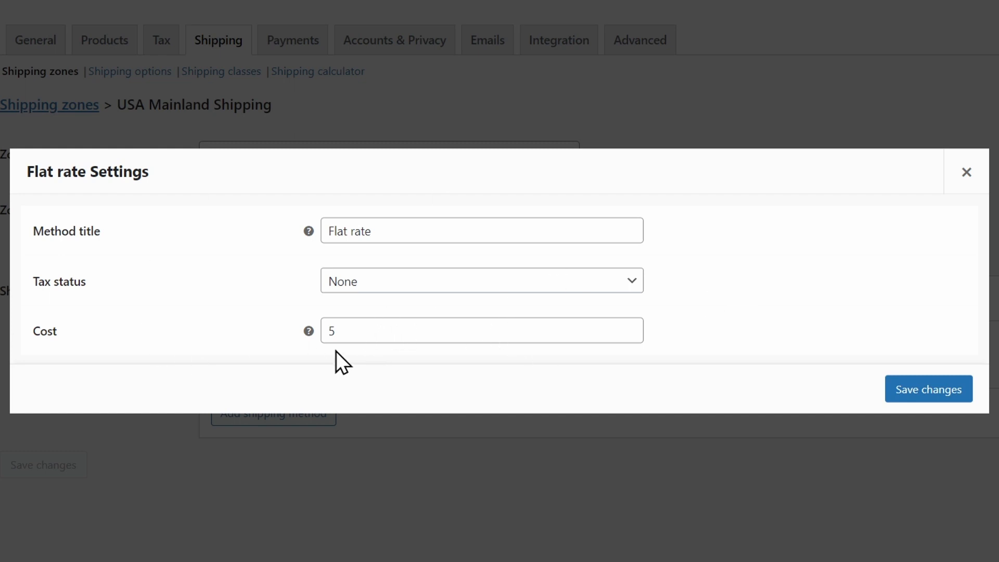
pyautogui.moveTo(431, 332)
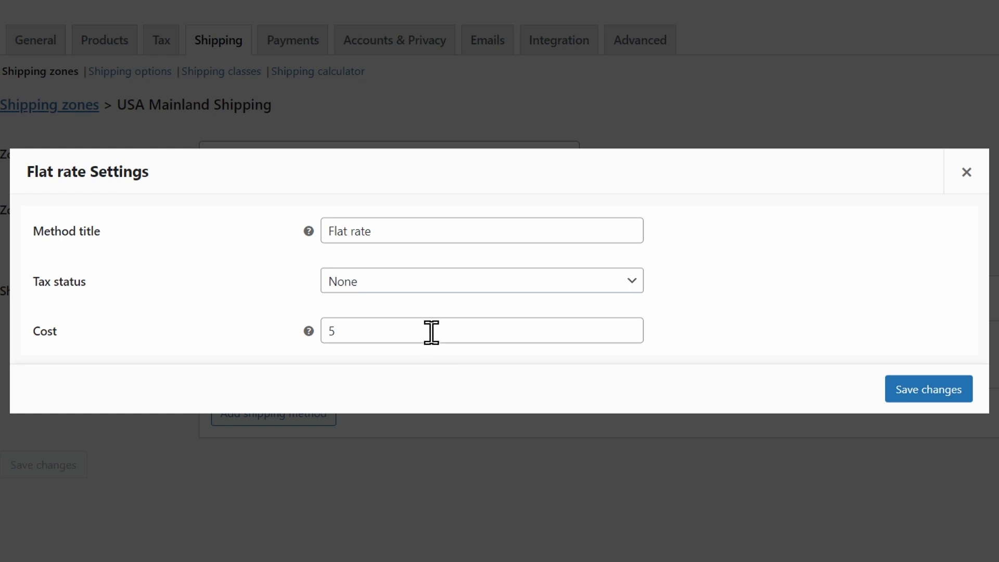
pyautogui.press('Backspace')
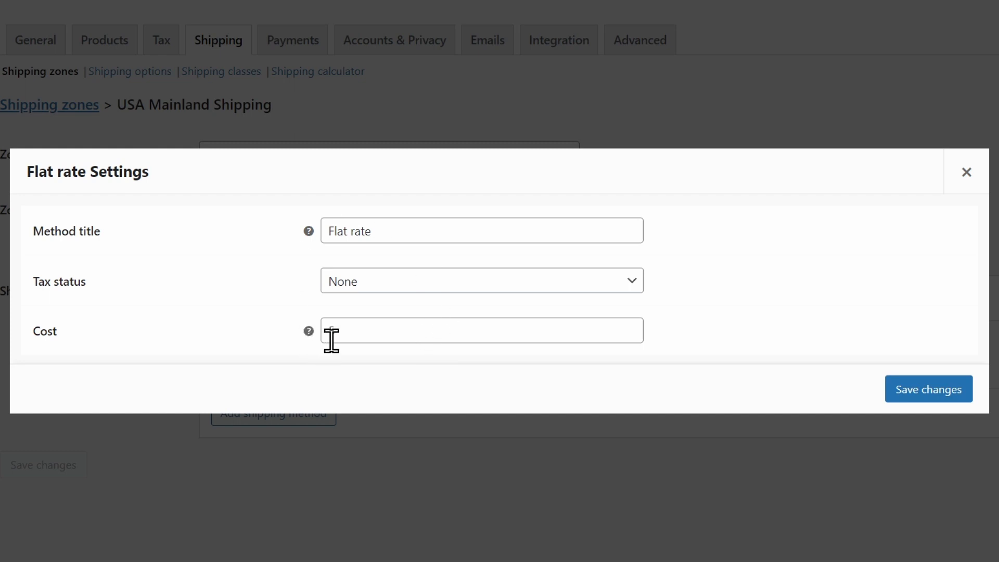
pyautogui.write('5')
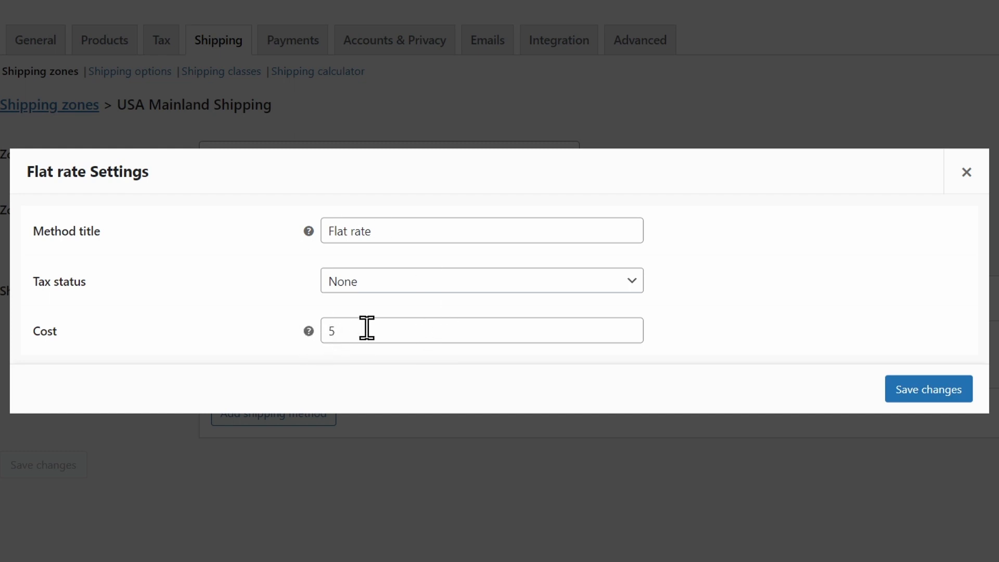
pyautogui.moveTo(385, 340)
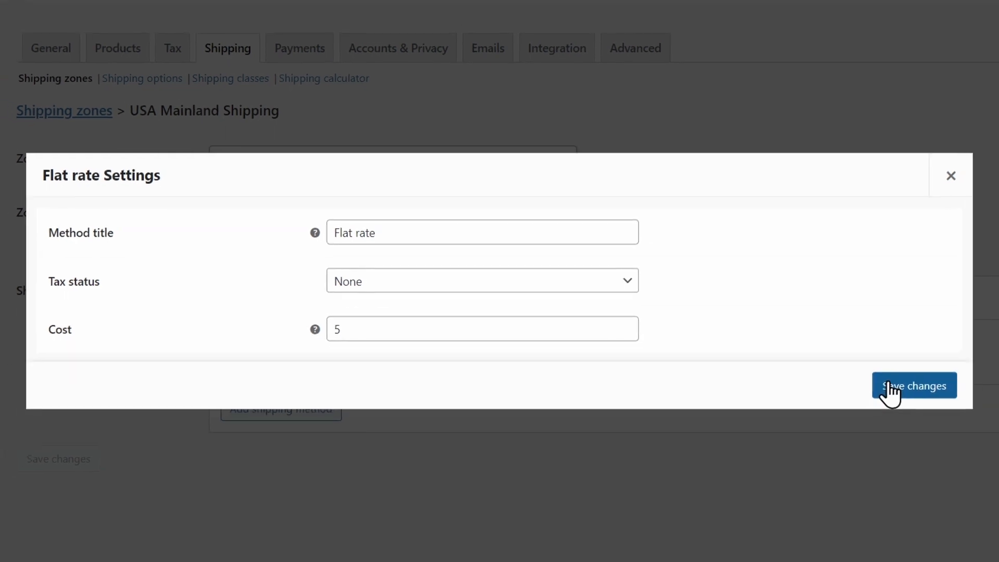
pyautogui.click(914, 385)
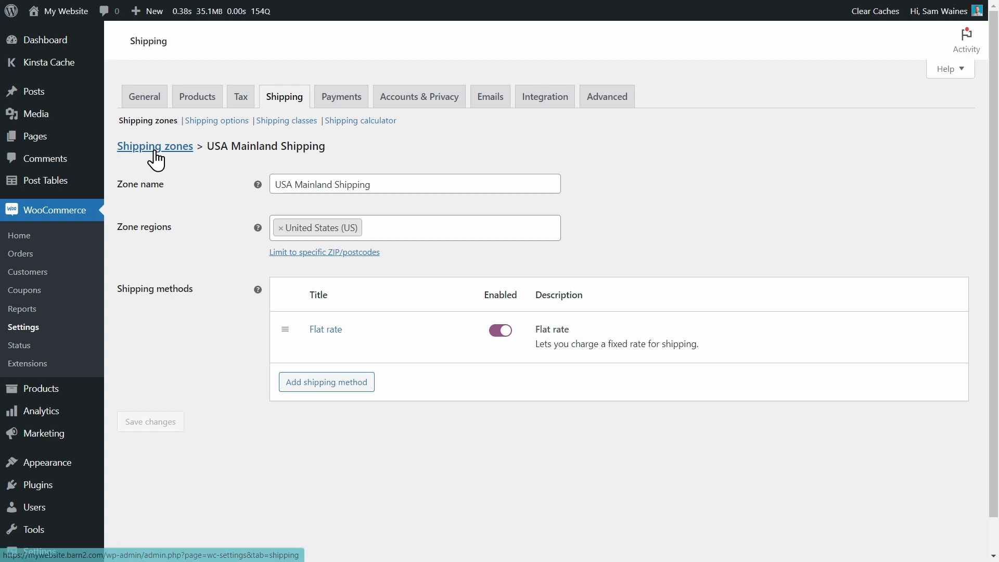
# - Create a new zone named Canada with region Canada and start adding a method
pyautogui.click(154, 146)
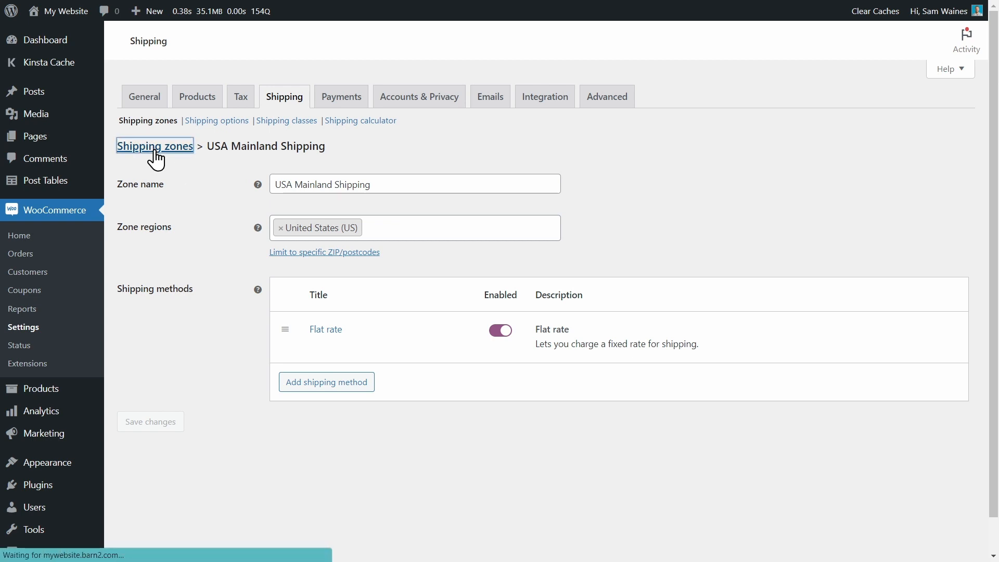
pyautogui.click(154, 146)
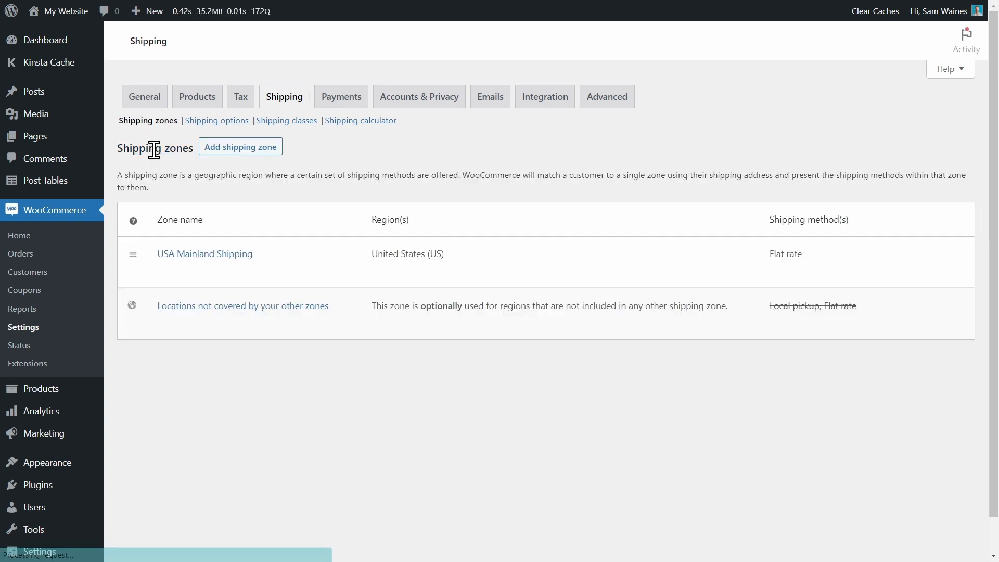
pyautogui.click(241, 147)
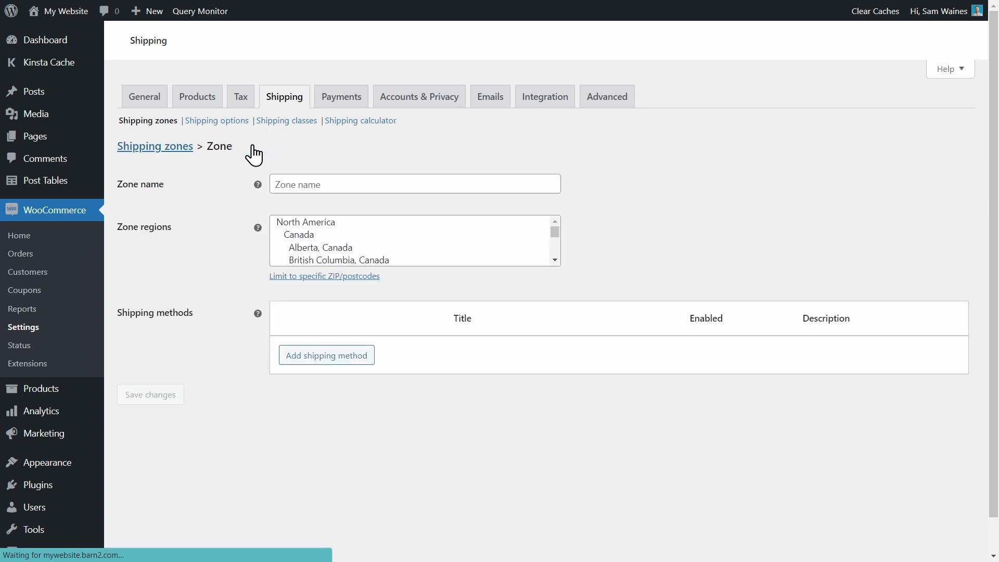
pyautogui.click(415, 184)
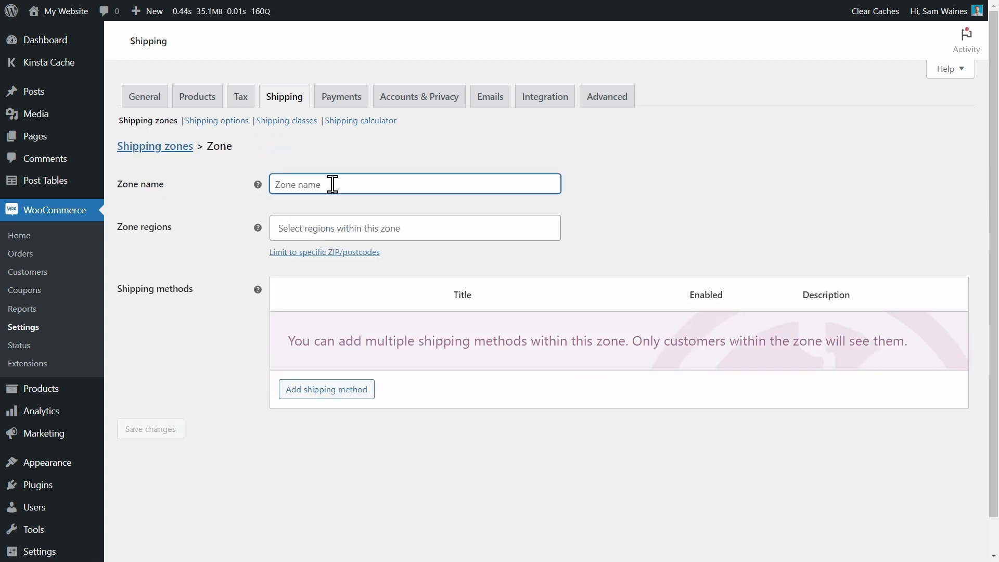
pyautogui.write('Canada')
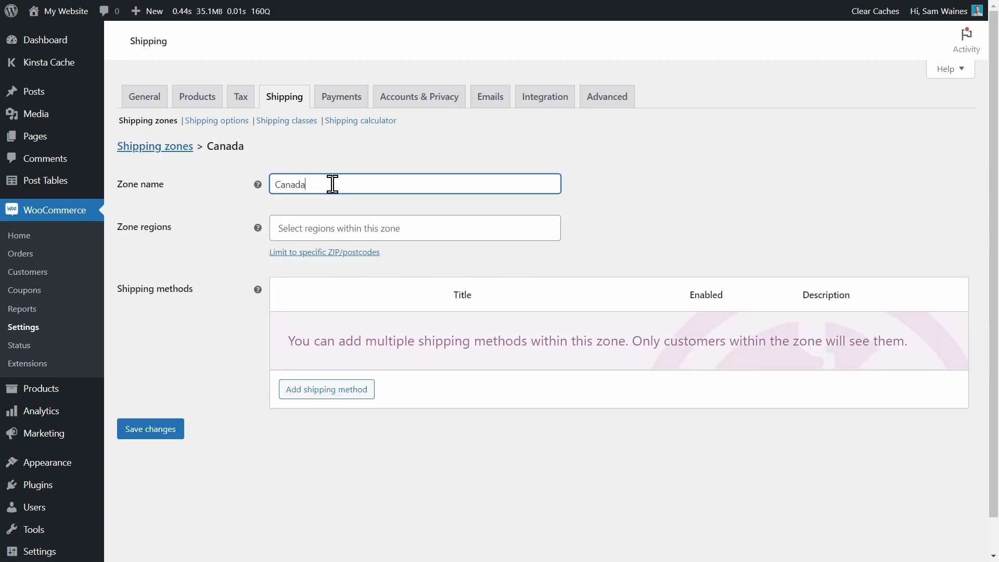
pyautogui.click(415, 228)
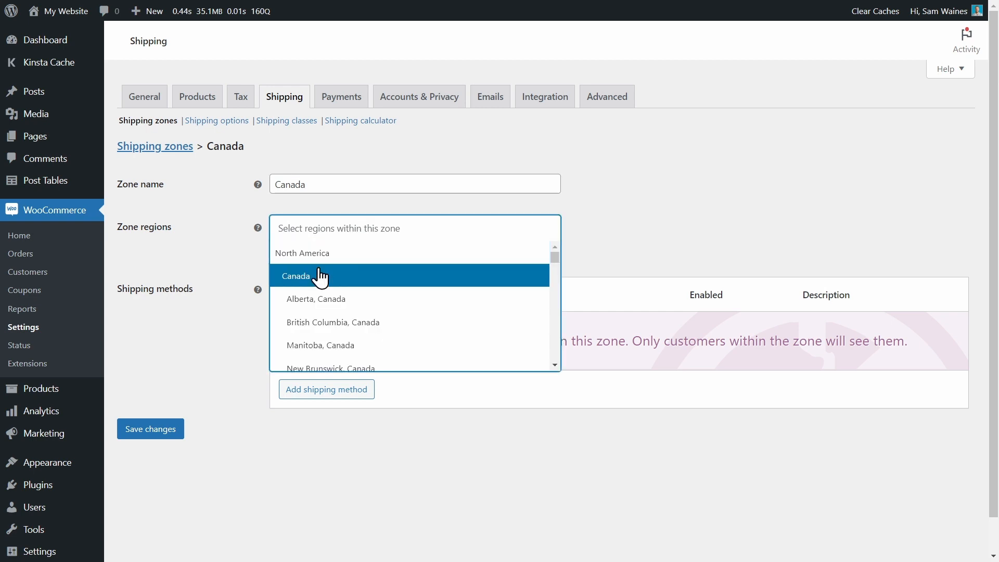
pyautogui.click(295, 276)
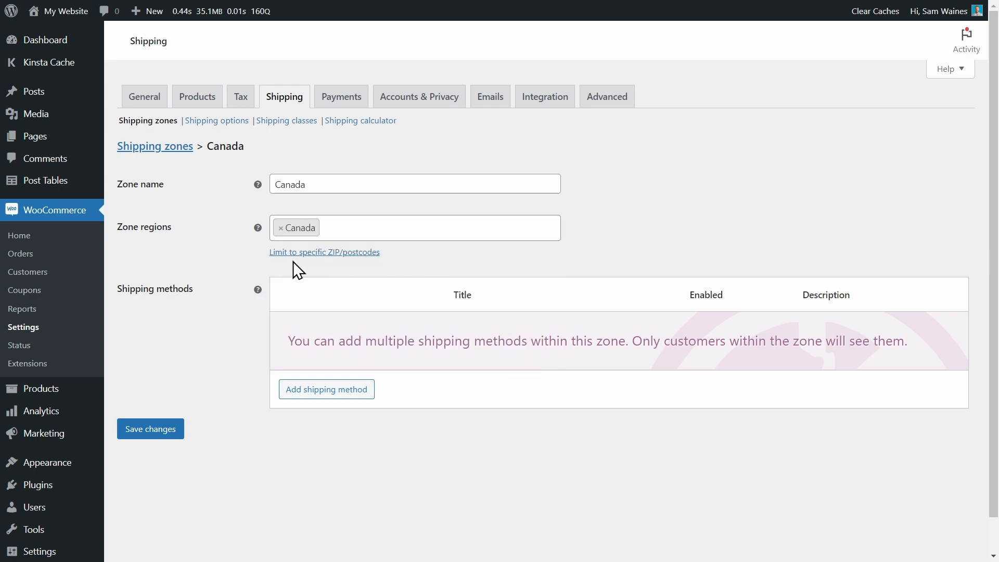
pyautogui.moveTo(343, 273)
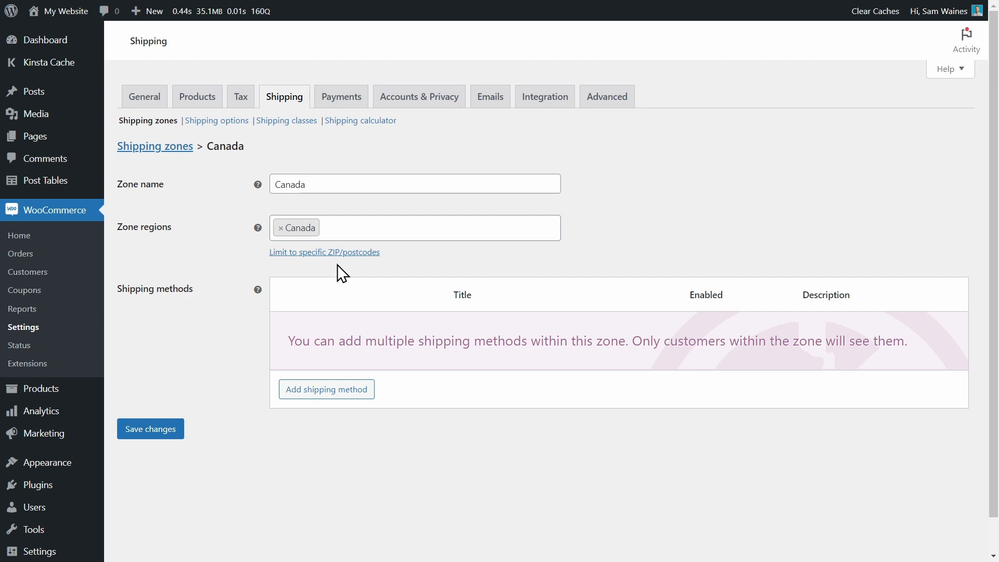
pyautogui.moveTo(327, 276)
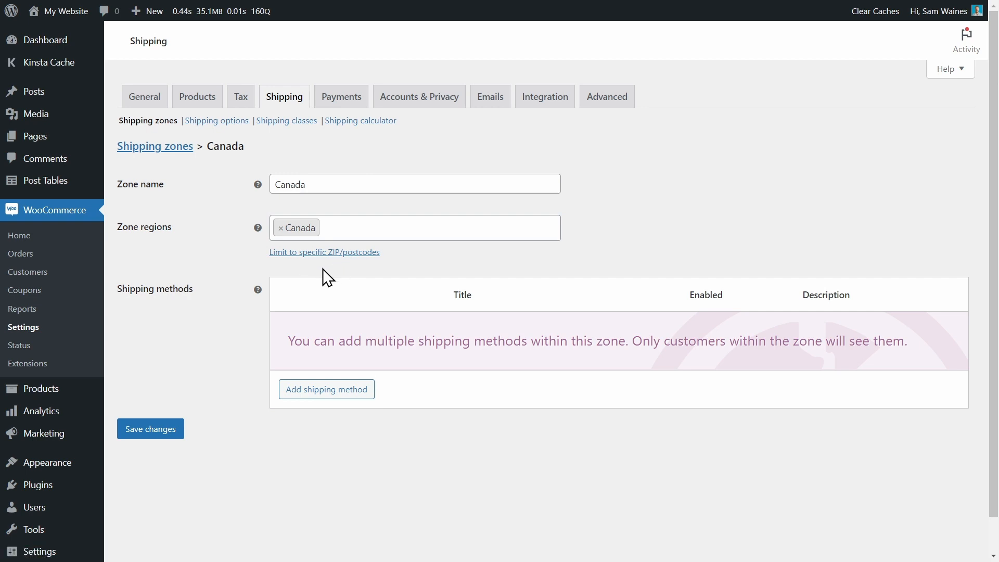
pyautogui.click(326, 389)
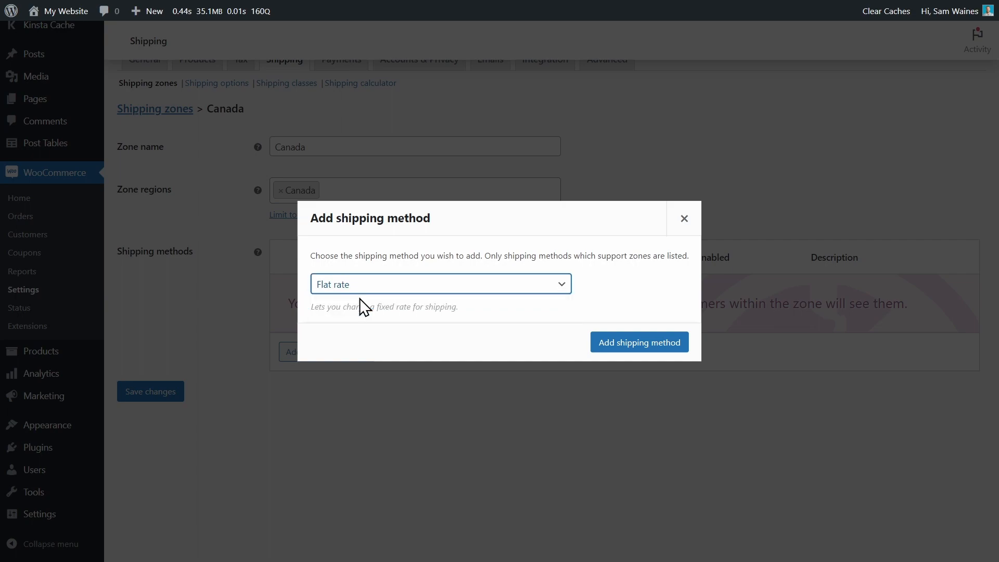
# - Add a Flat rate method to the Canada zone with cost 10 and save it
pyautogui.click(639, 341)
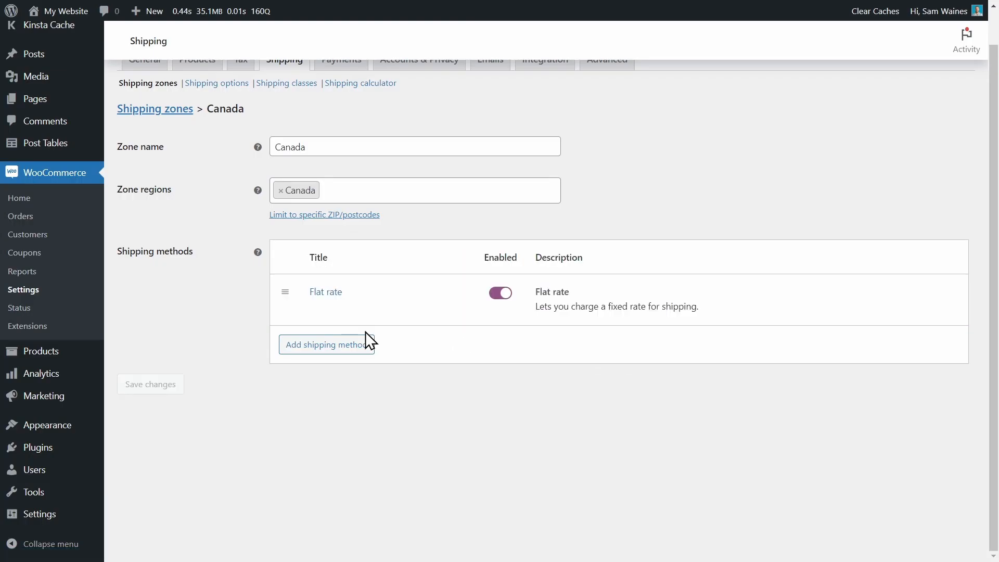
pyautogui.click(325, 291)
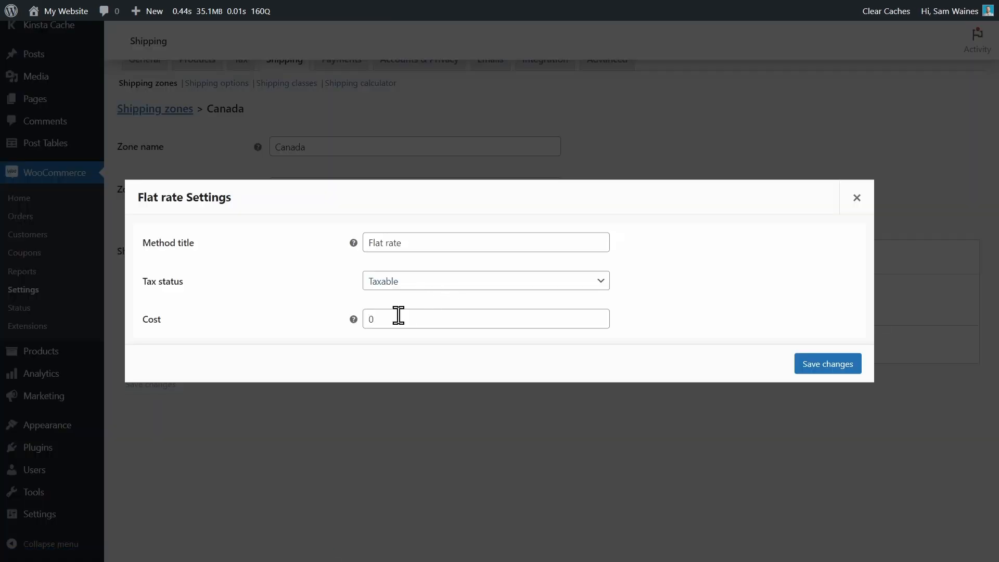
pyautogui.write('10')
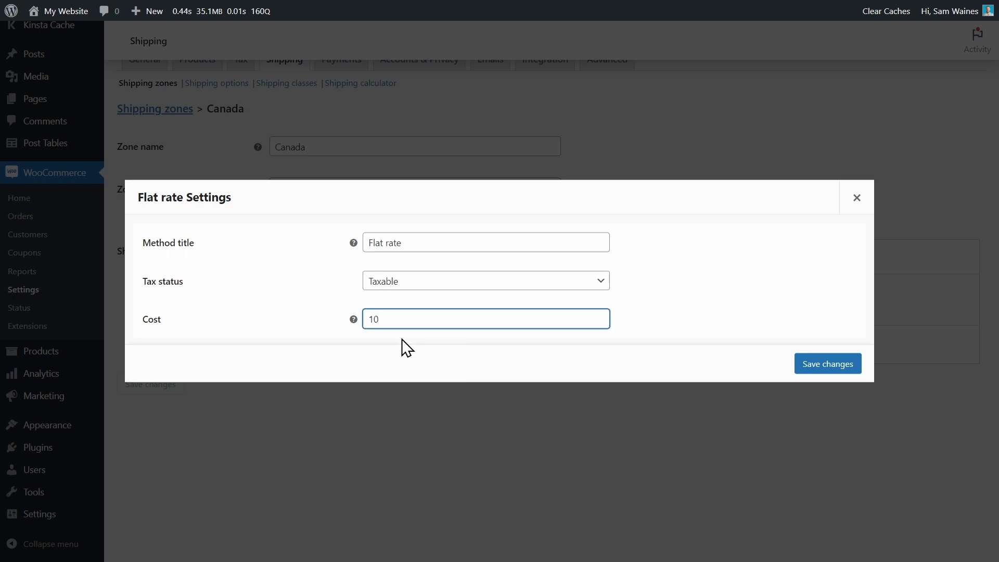
pyautogui.moveTo(813, 370)
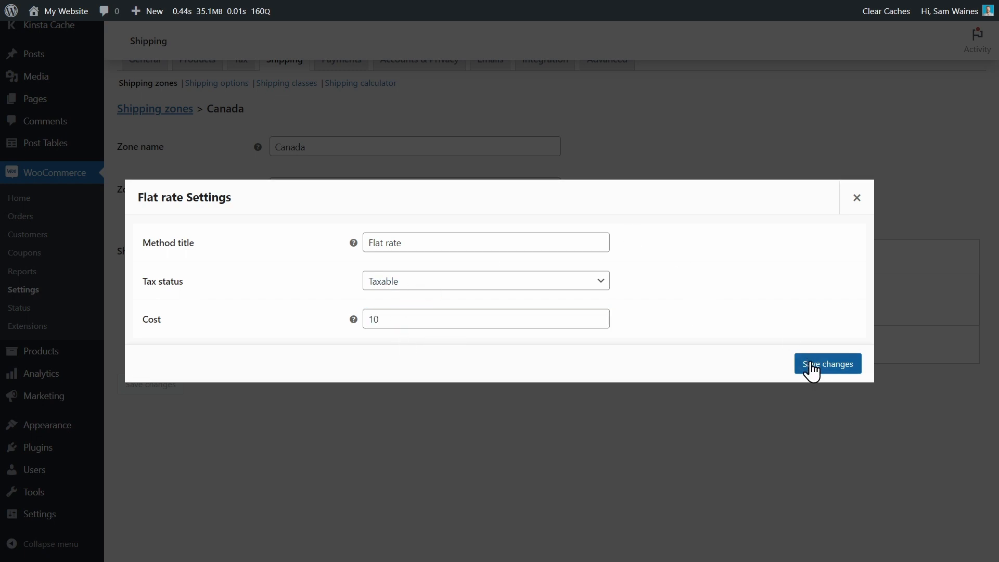
pyautogui.click(828, 364)
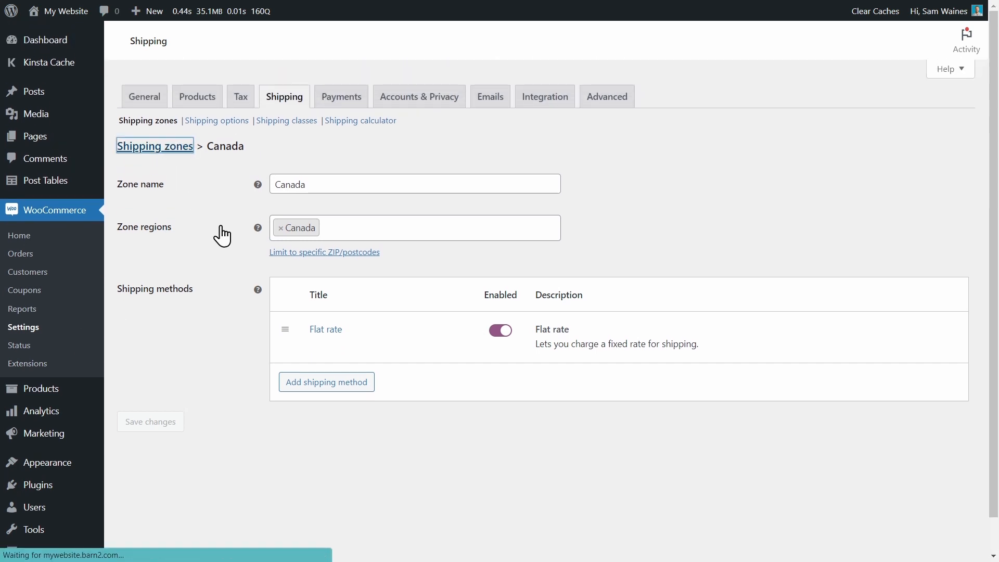
# - Return to the zones list showing USA Mainland Shipping and Canada with Flat rate
pyautogui.click(154, 146)
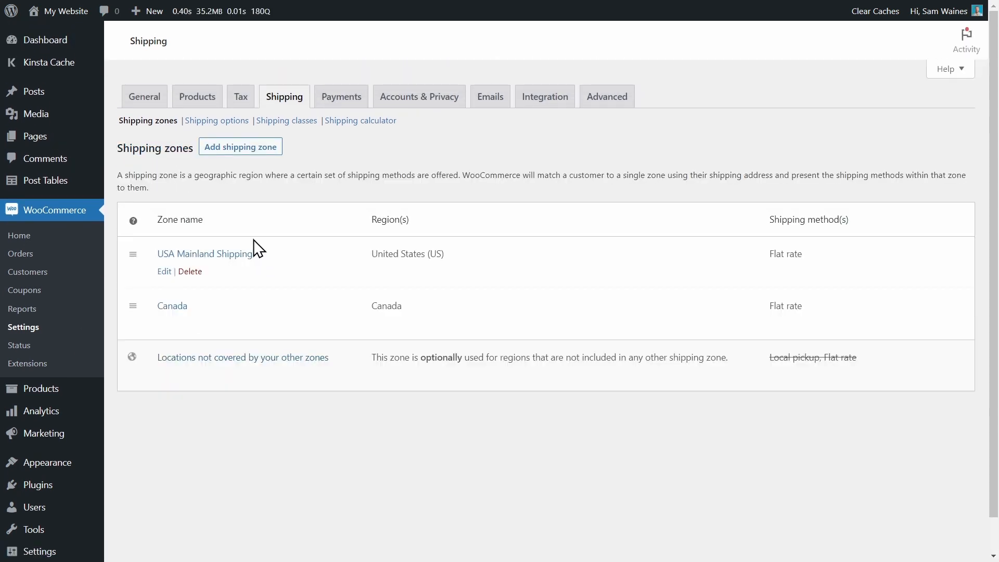
pyautogui.moveTo(223, 378)
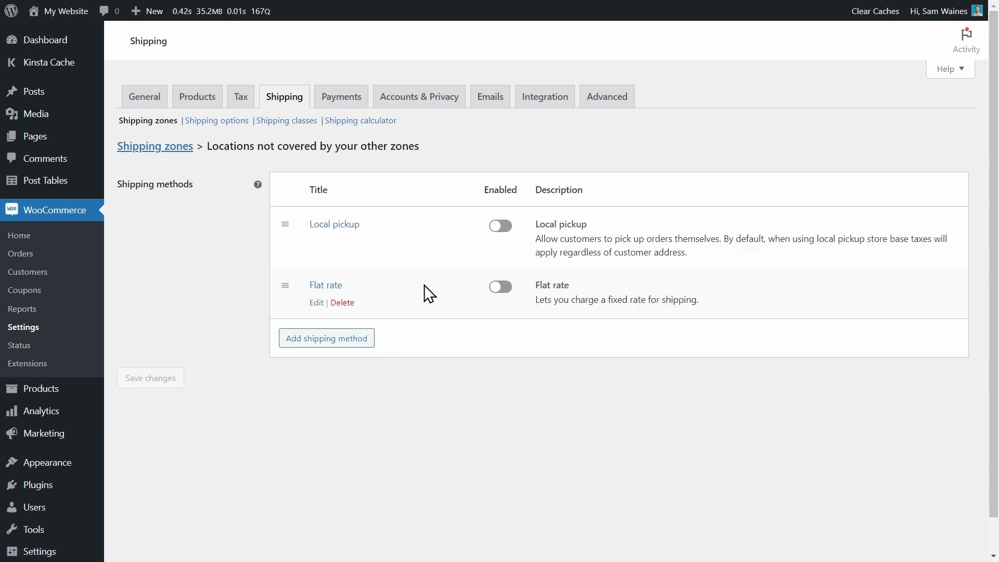
pyautogui.moveTo(450, 223)
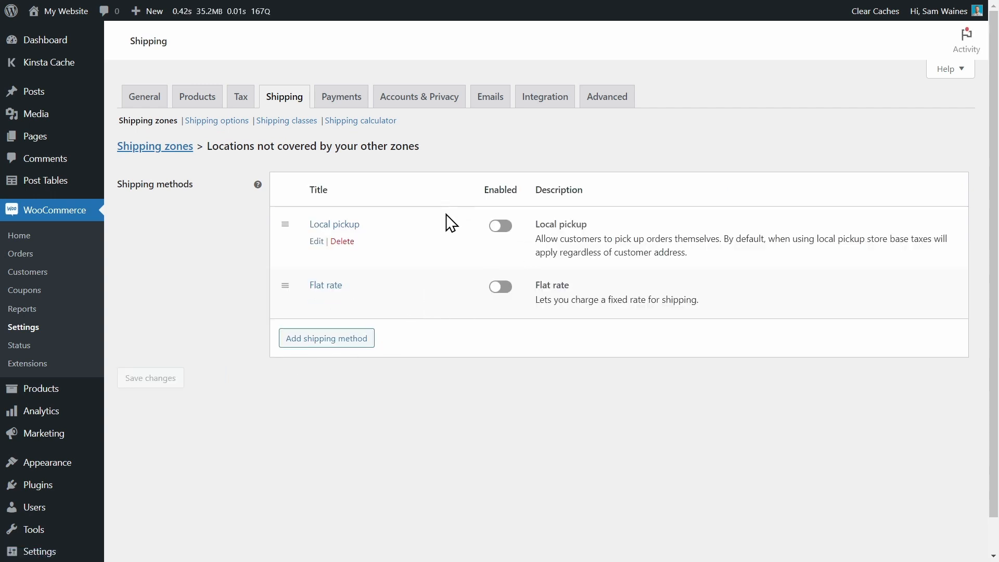
pyautogui.moveTo(363, 251)
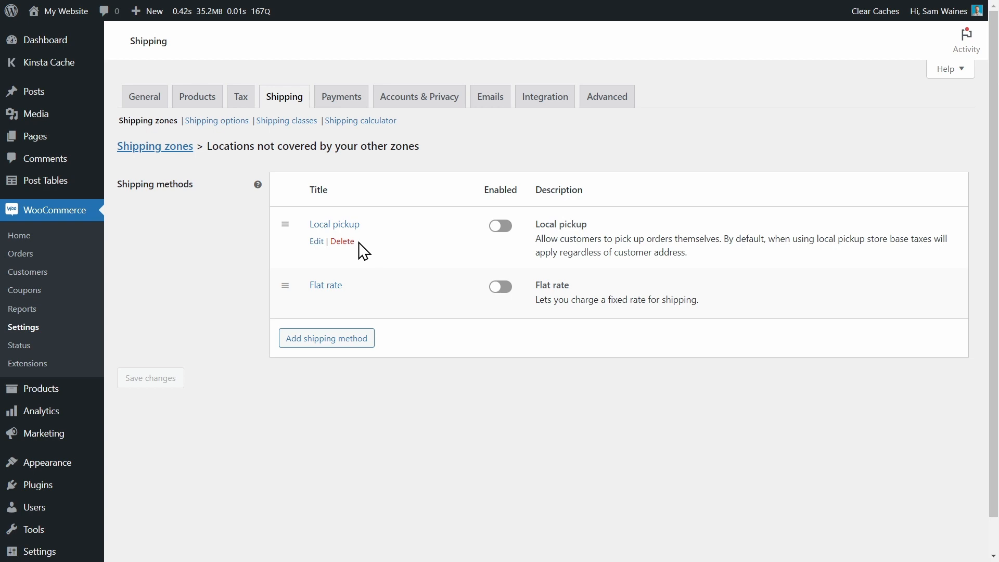
pyautogui.moveTo(343, 242)
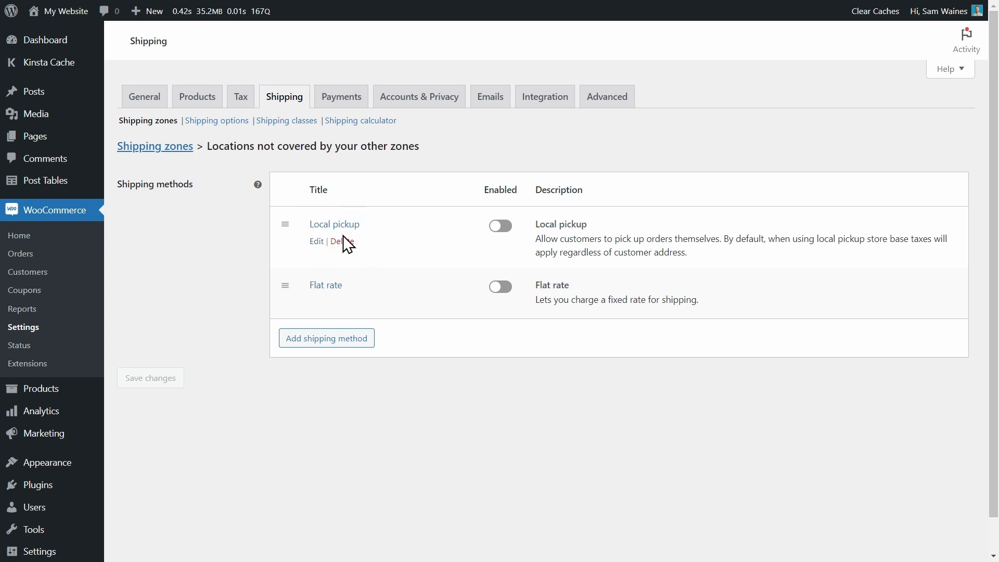
pyautogui.moveTo(497, 306)
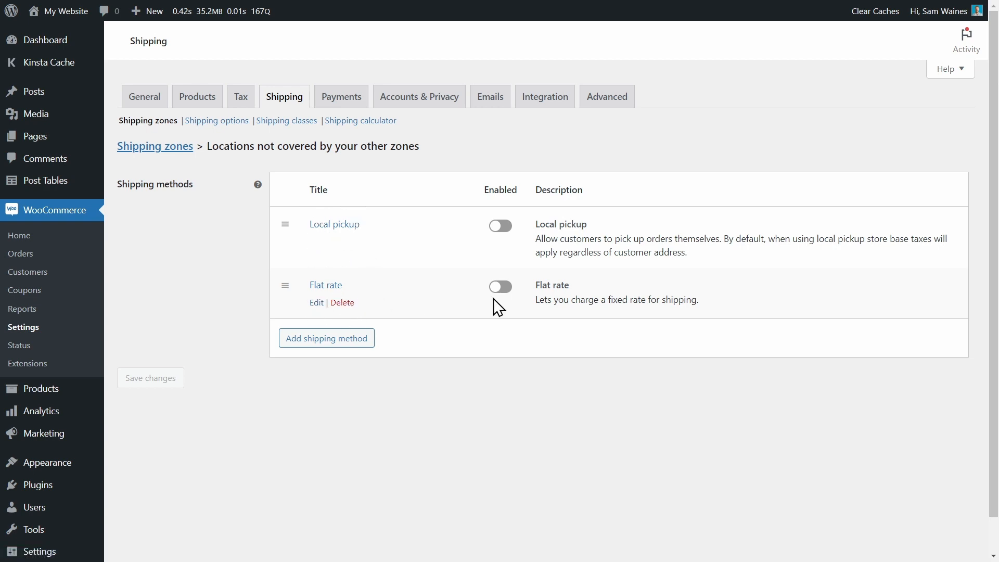
pyautogui.moveTo(501, 337)
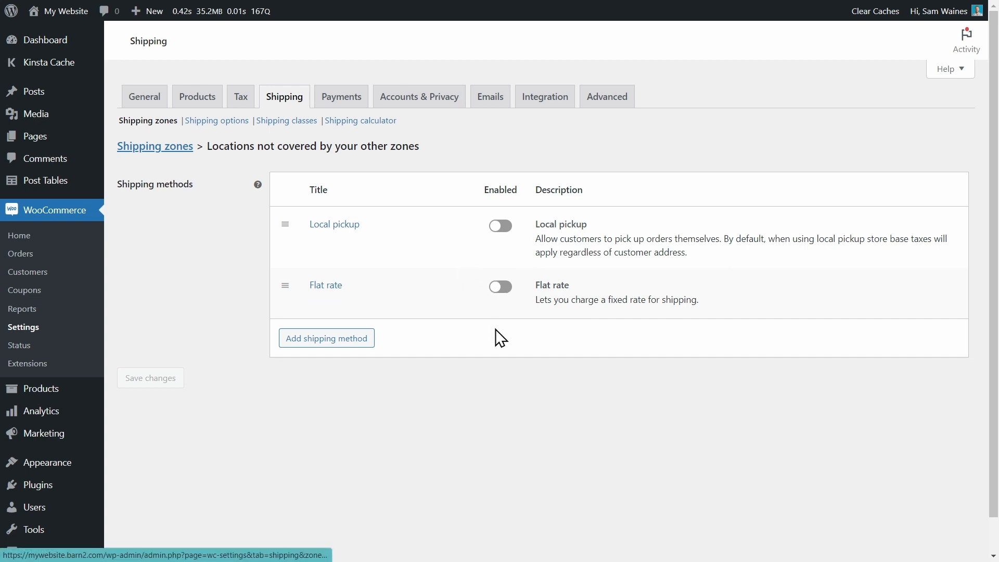
pyautogui.moveTo(444, 345)
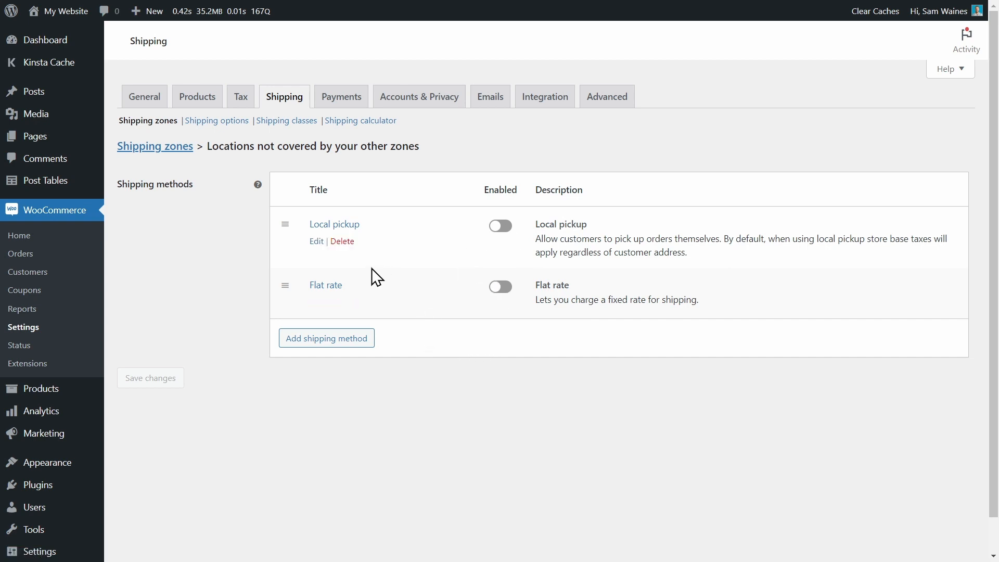
pyautogui.moveTo(351, 207)
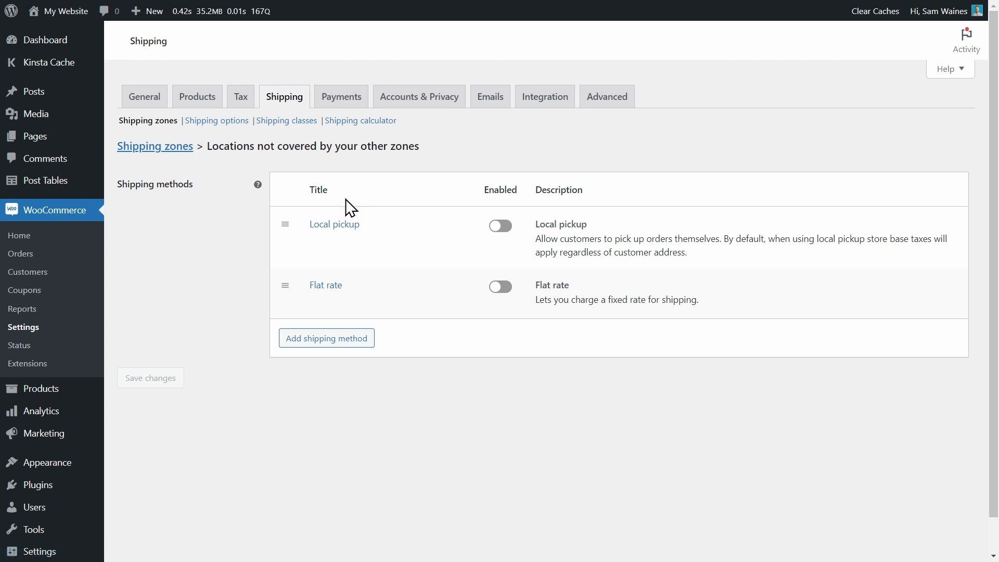
pyautogui.moveTo(335, 223)
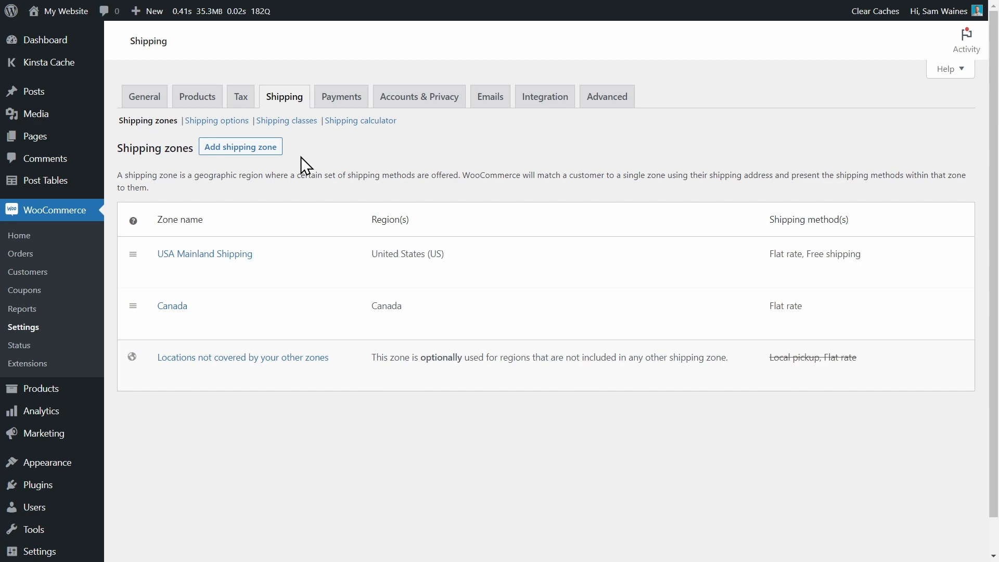
# - On Shipping options, keep the basket calculator on and hide costs until an address is entered
pyautogui.click(217, 121)
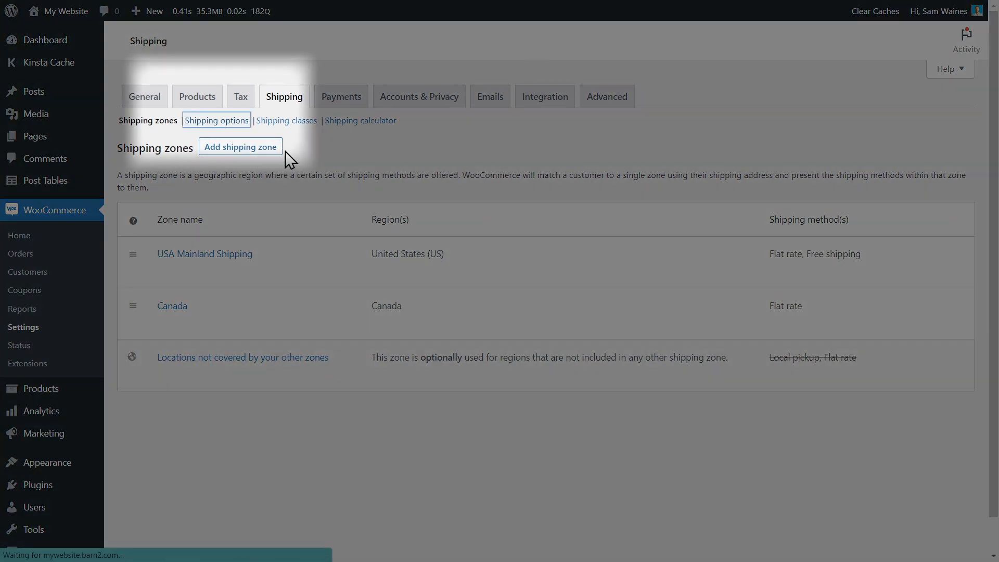
pyautogui.click(217, 119)
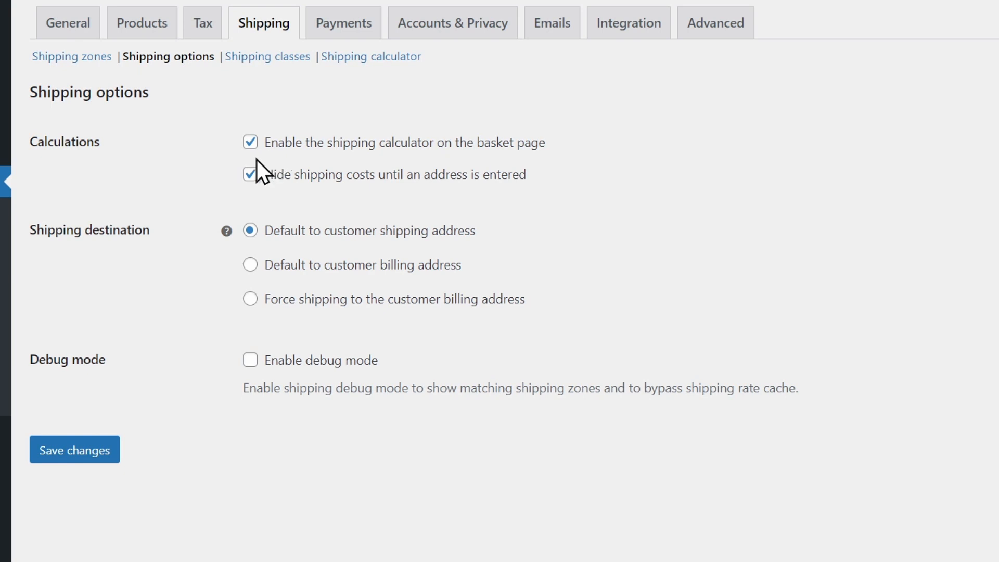
pyautogui.click(249, 143)
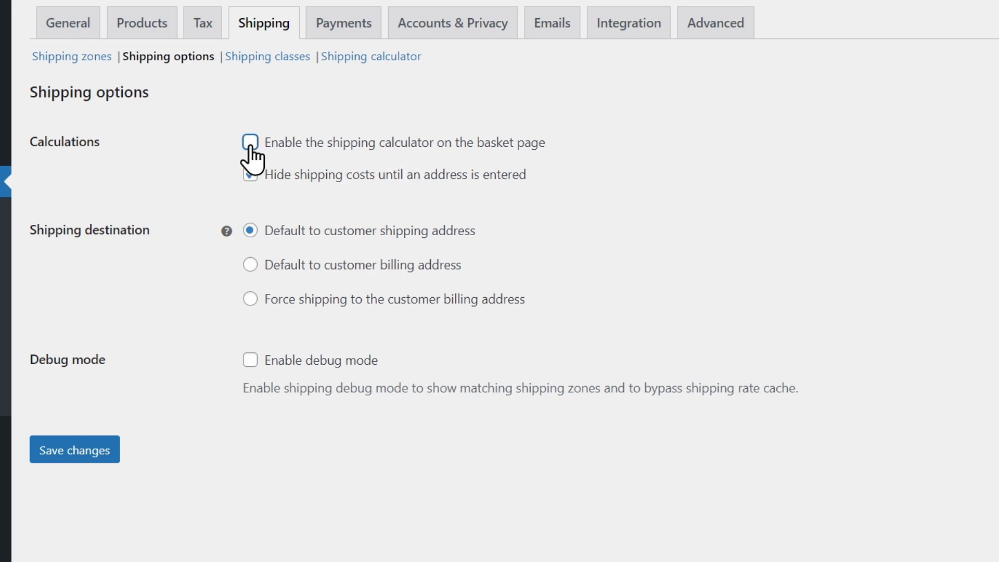
pyautogui.click(249, 143)
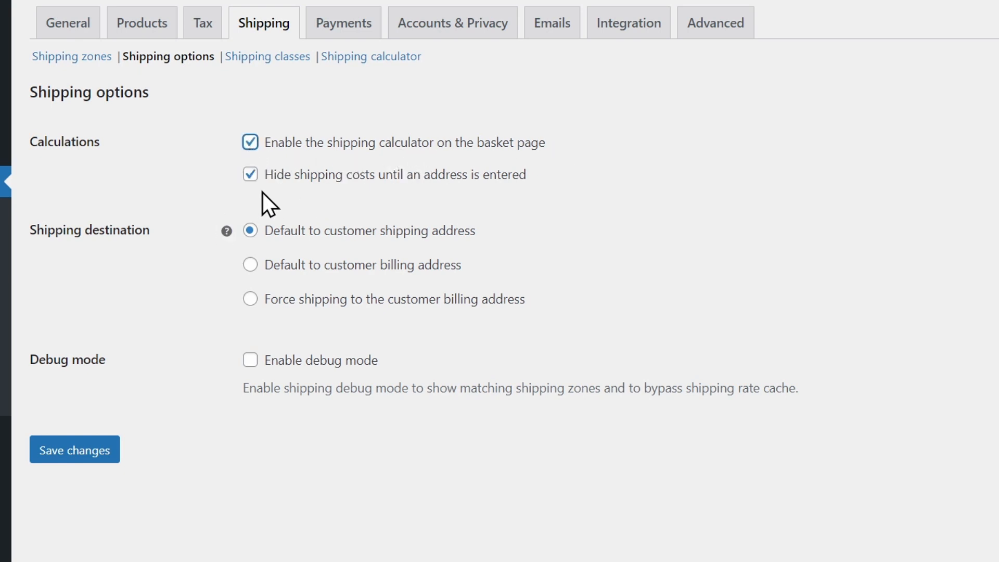
pyautogui.click(250, 174)
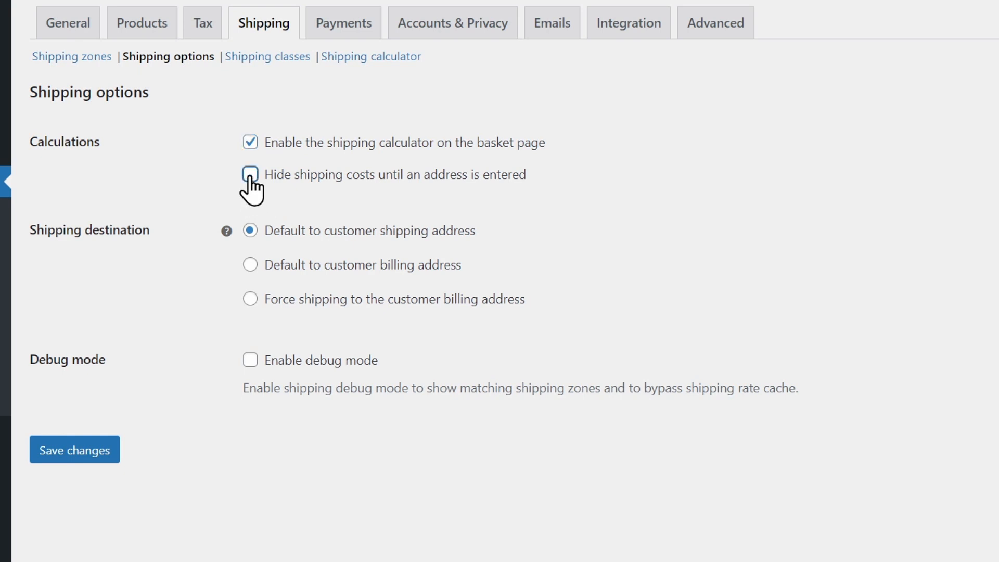
pyautogui.click(250, 174)
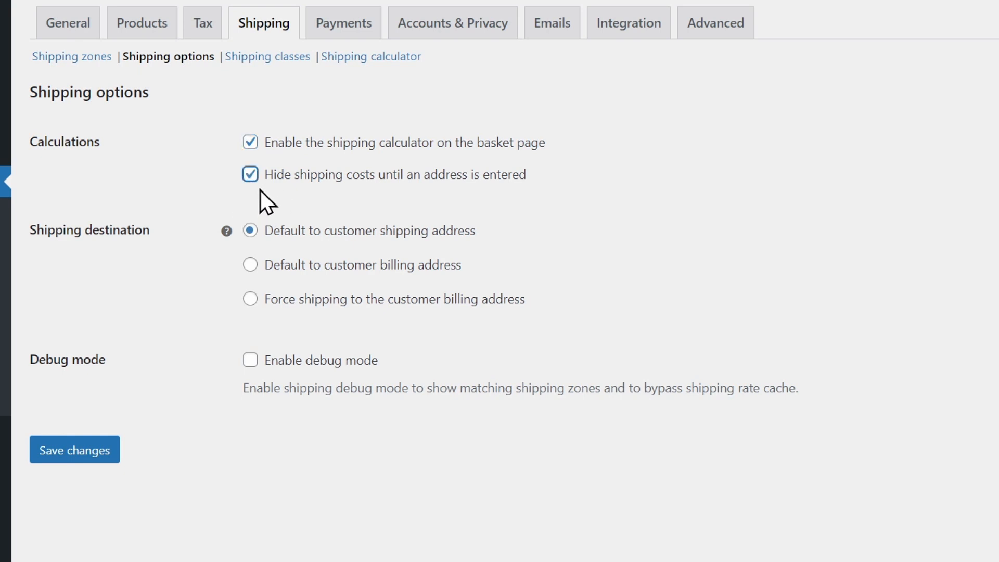
pyautogui.moveTo(312, 222)
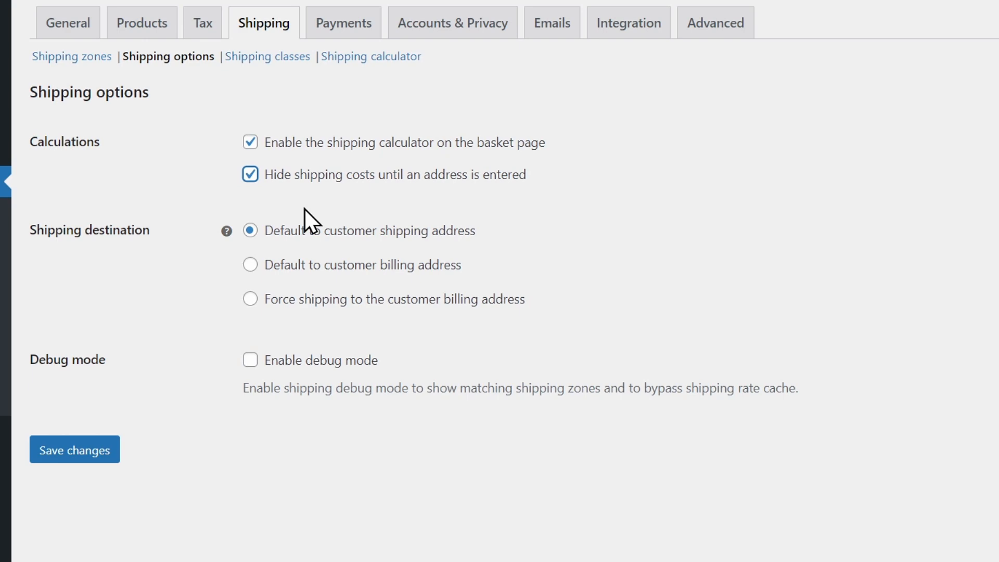
pyautogui.moveTo(394, 157)
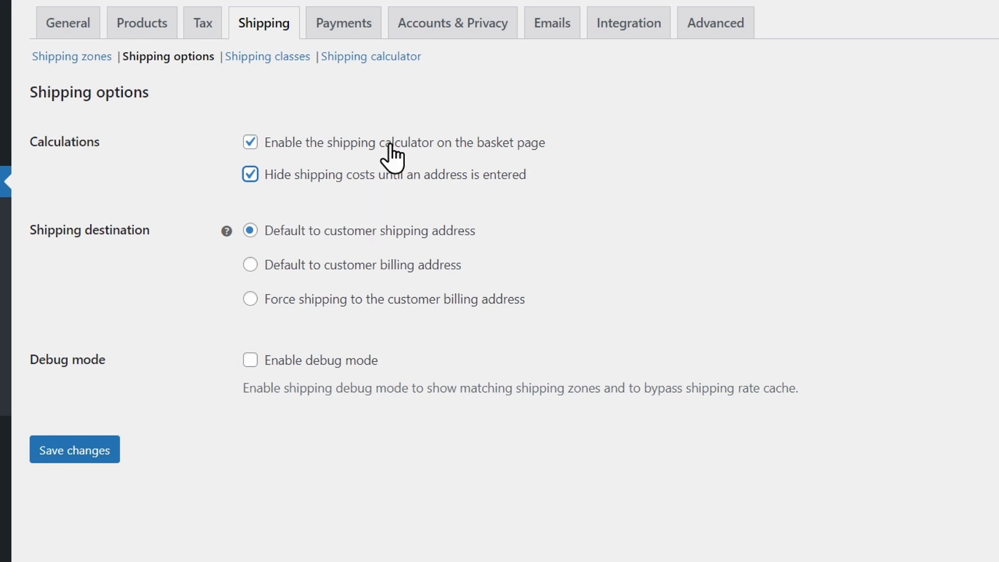
pyautogui.click(71, 56)
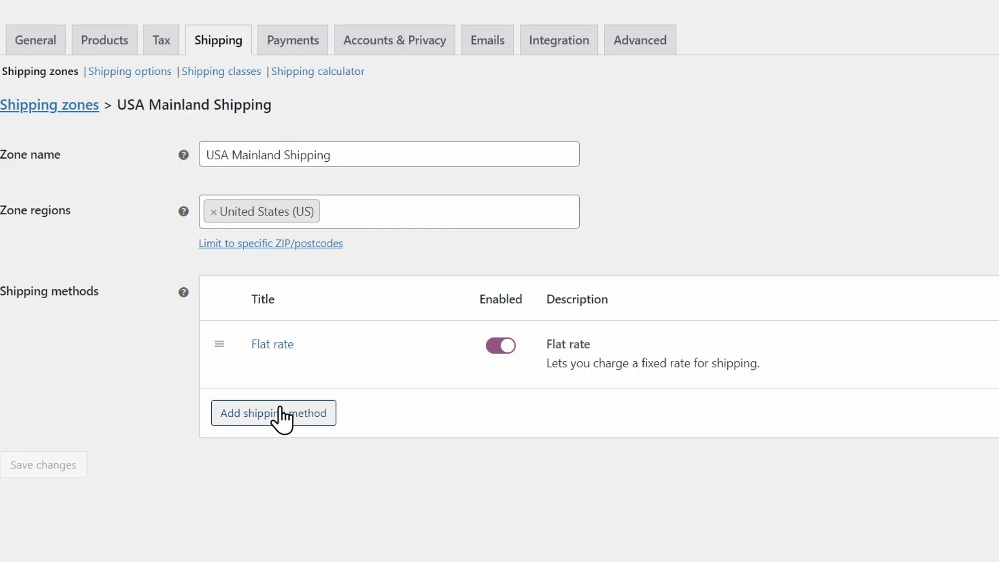
# - Add a Free shipping method to the USA Mainland Shipping zone and open its settings
pyautogui.click(274, 413)
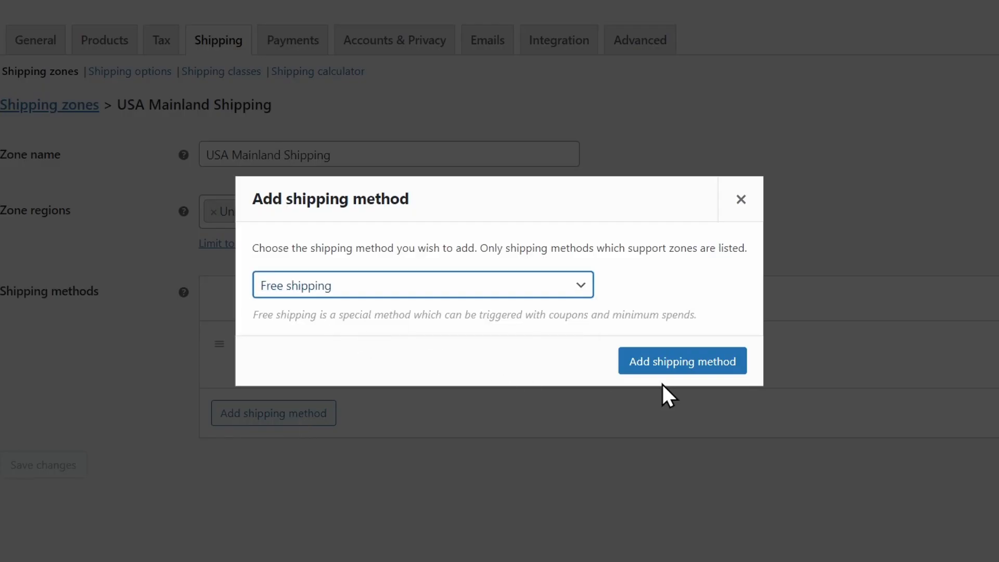
pyautogui.click(681, 361)
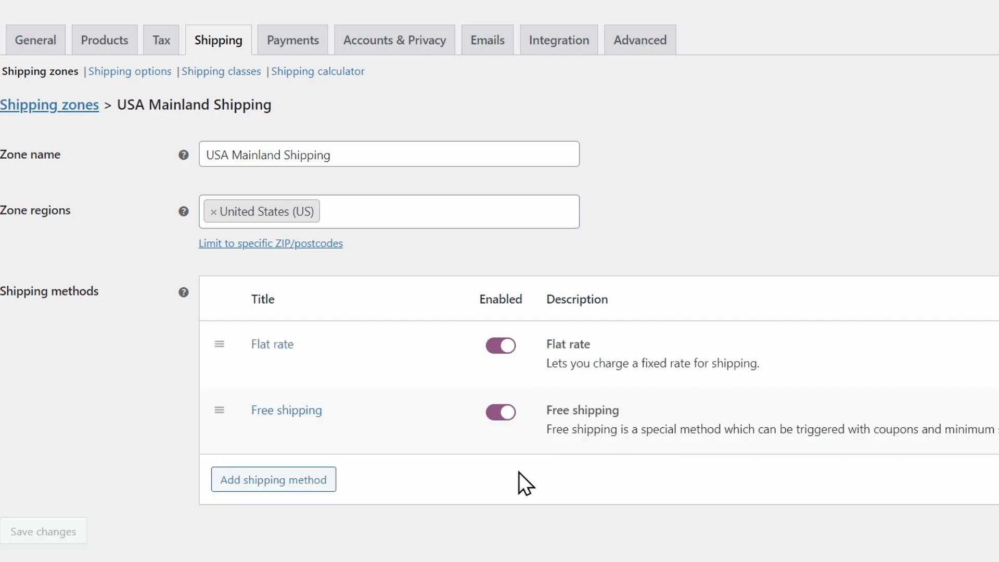
pyautogui.click(285, 410)
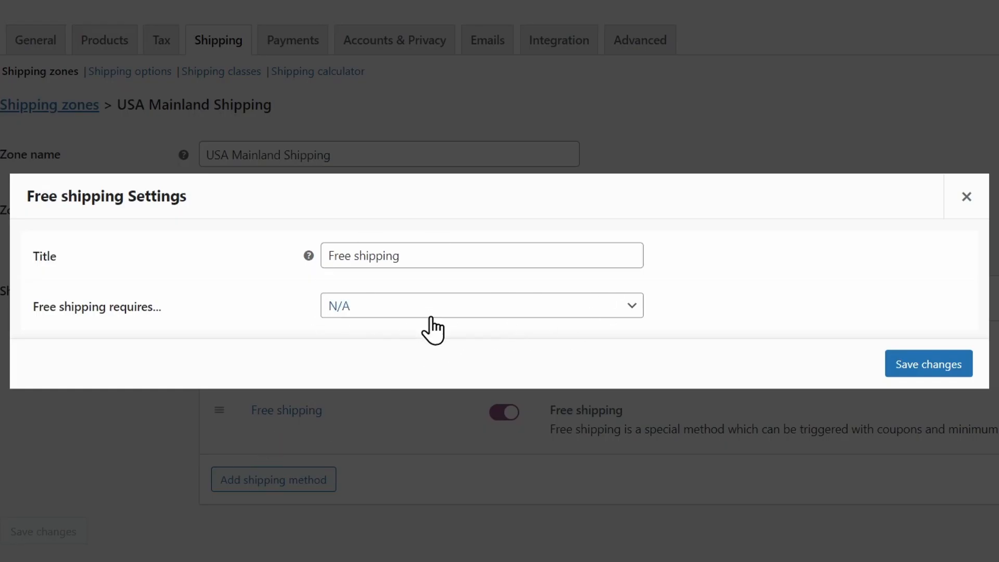
pyautogui.moveTo(462, 334)
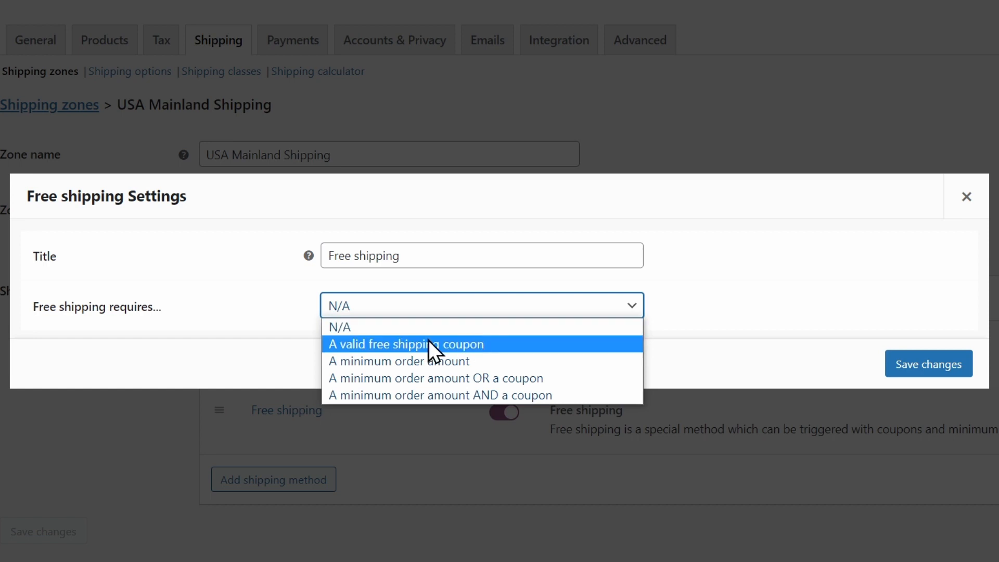
pyautogui.moveTo(507, 360)
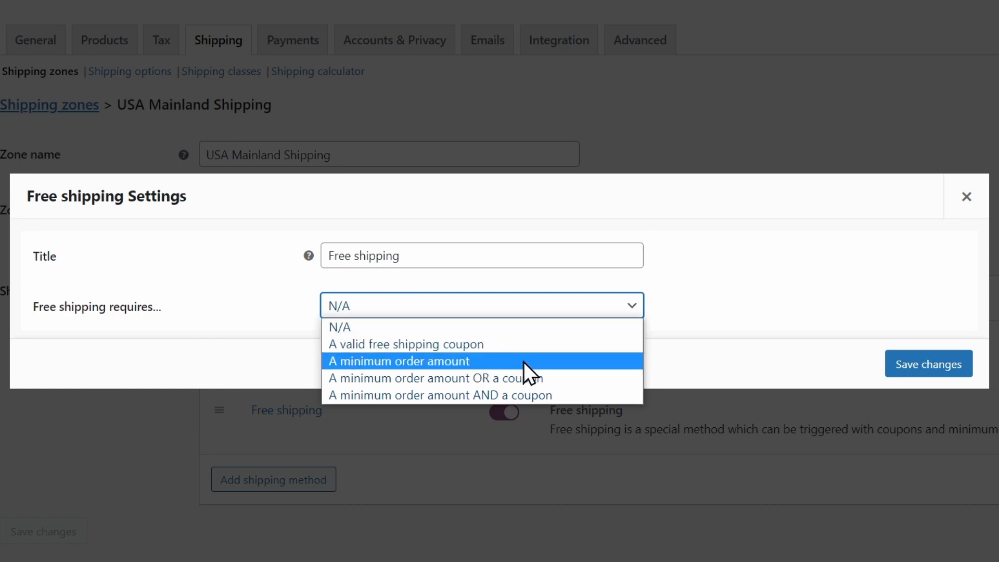
pyautogui.moveTo(501, 379)
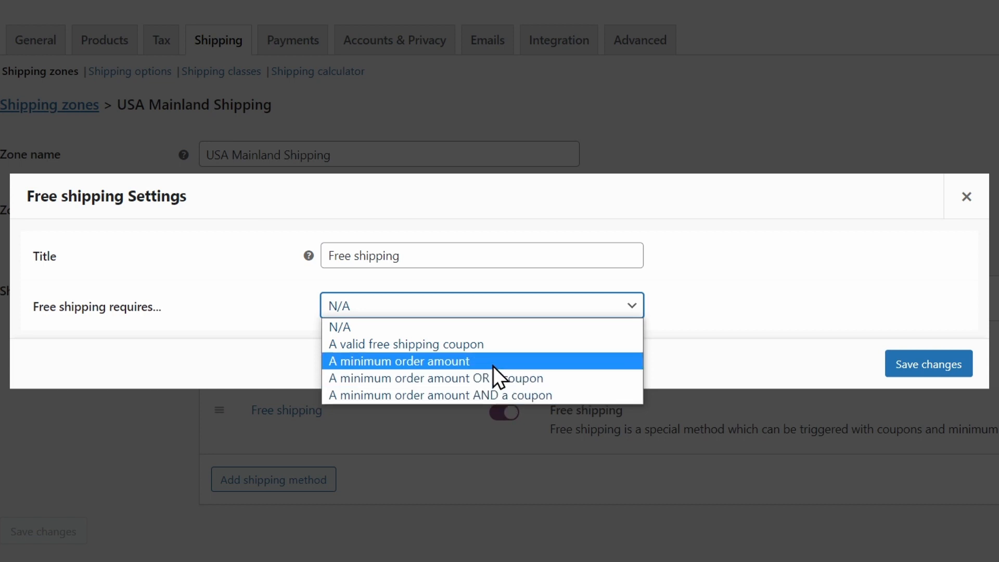
pyautogui.moveTo(443, 375)
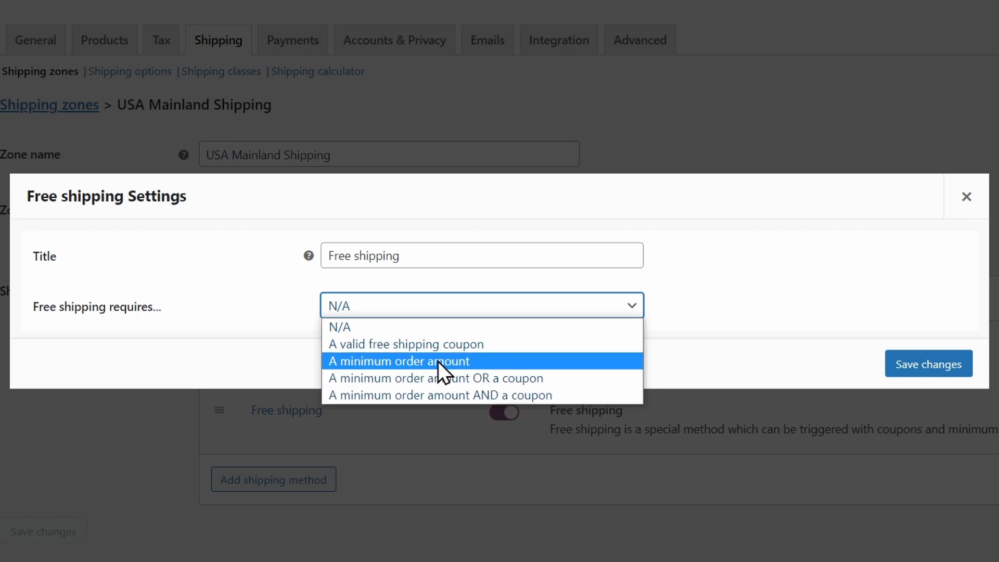
# - Require a minimum order amount of 50 for Free shipping and save it
pyautogui.click(399, 361)
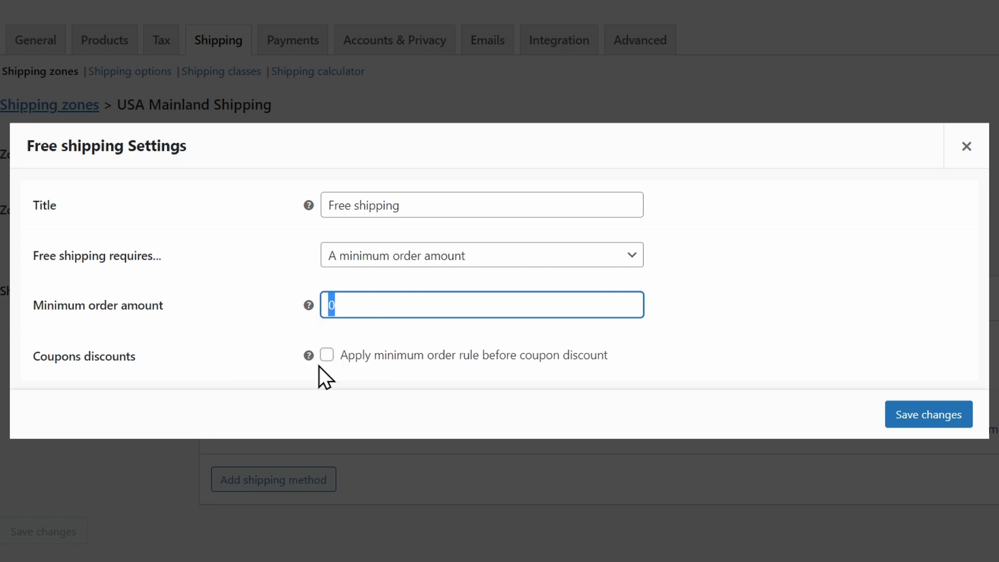
pyautogui.write('50')
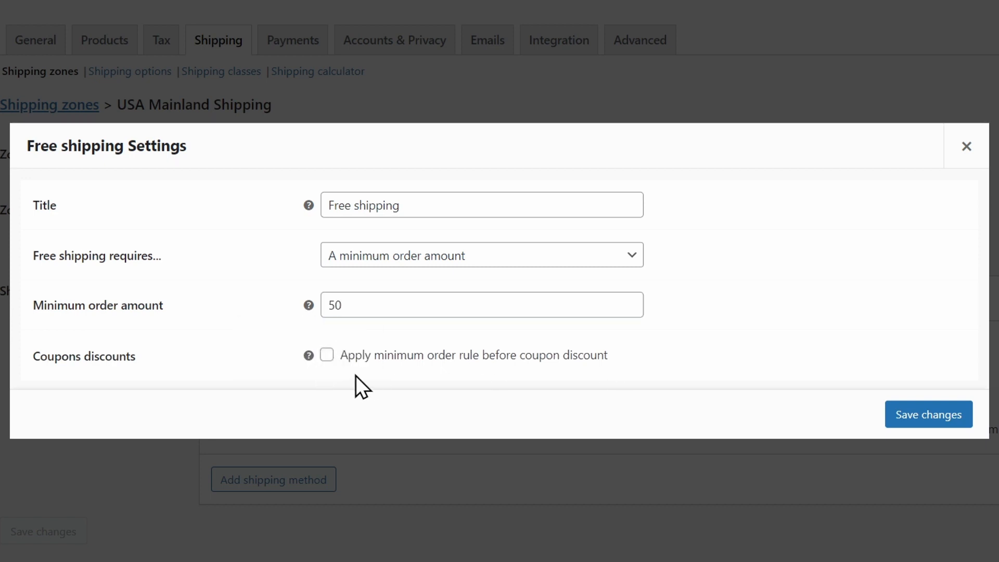
pyautogui.moveTo(578, 374)
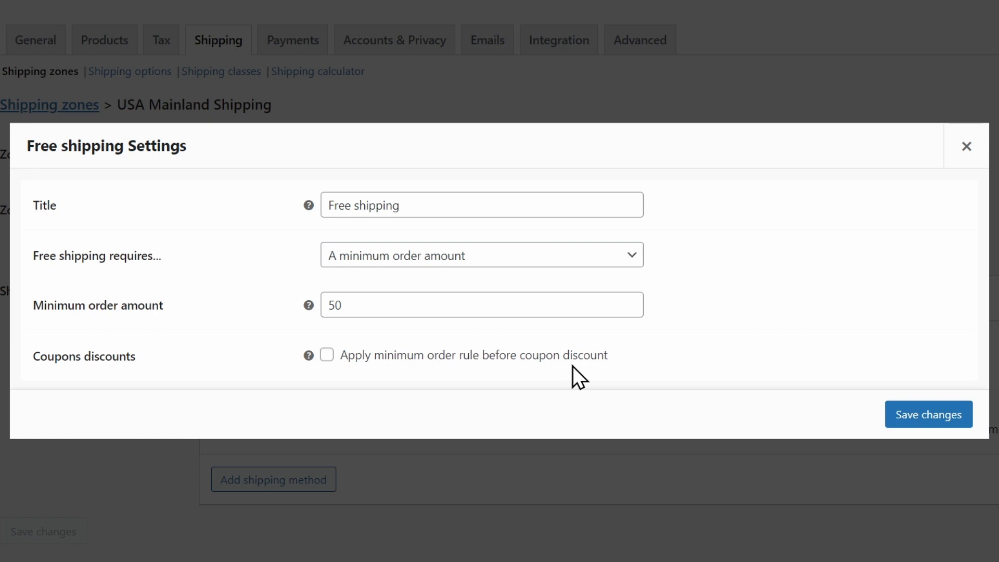
pyautogui.moveTo(339, 373)
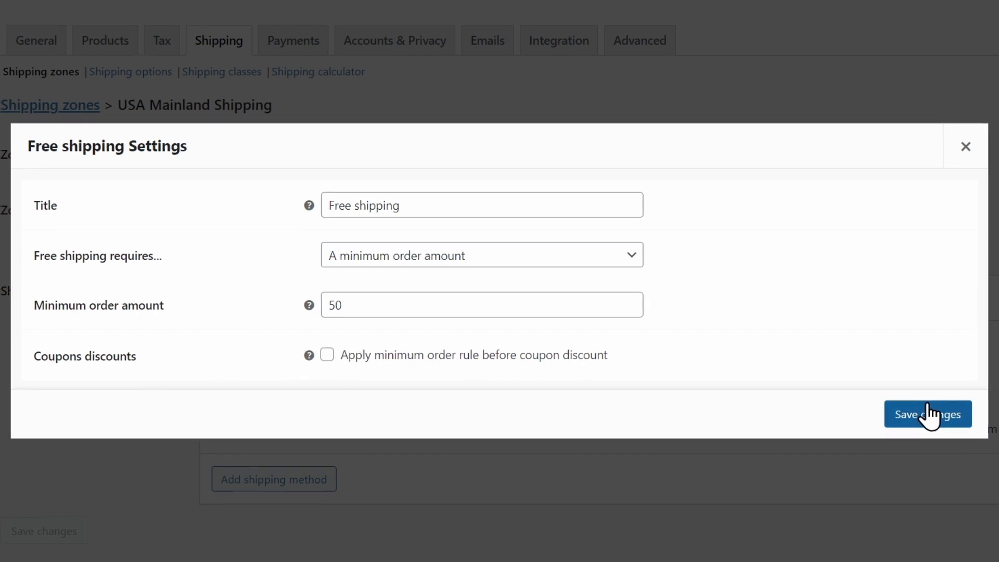
pyautogui.click(928, 414)
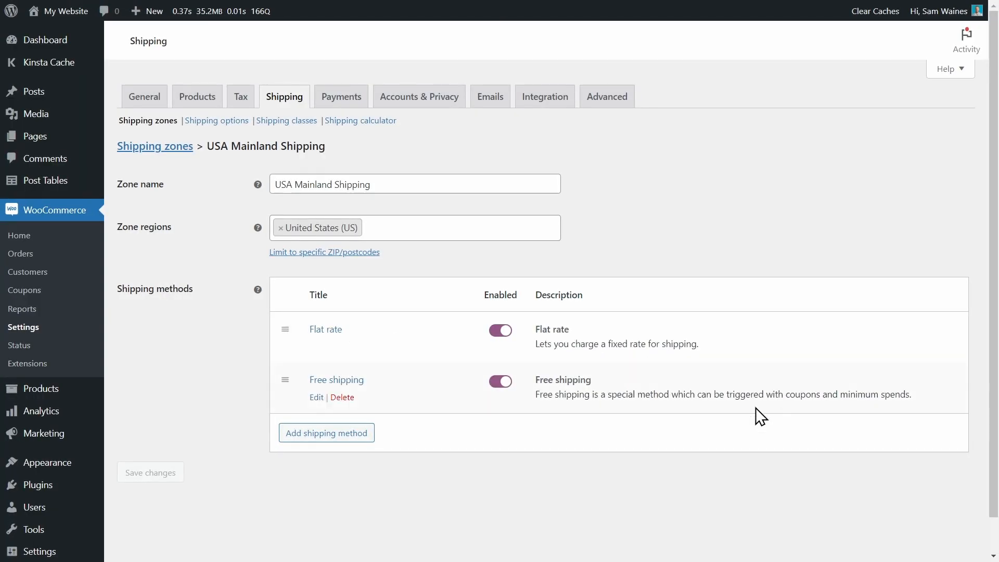
pyautogui.moveTo(308, 283)
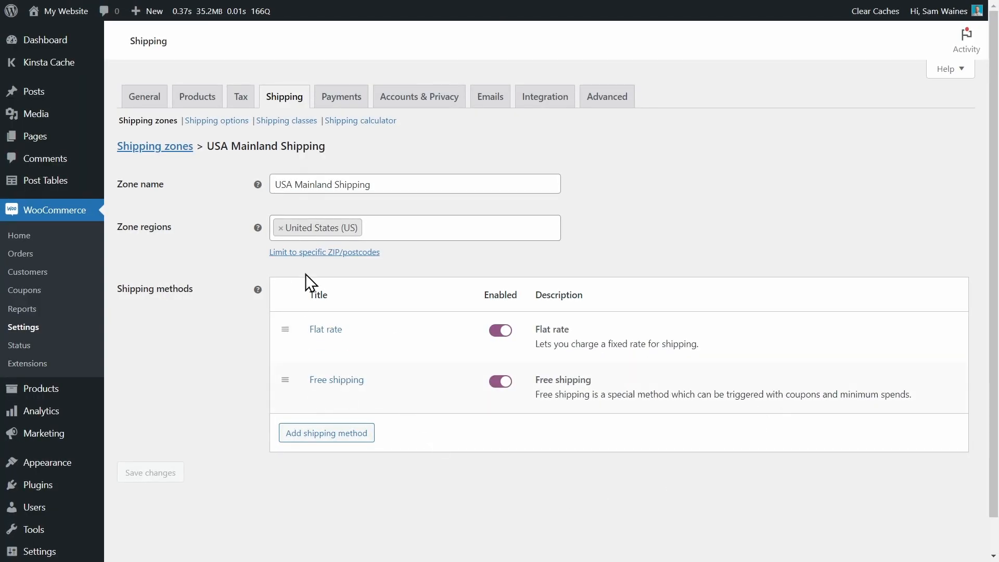
pyautogui.moveTo(395, 403)
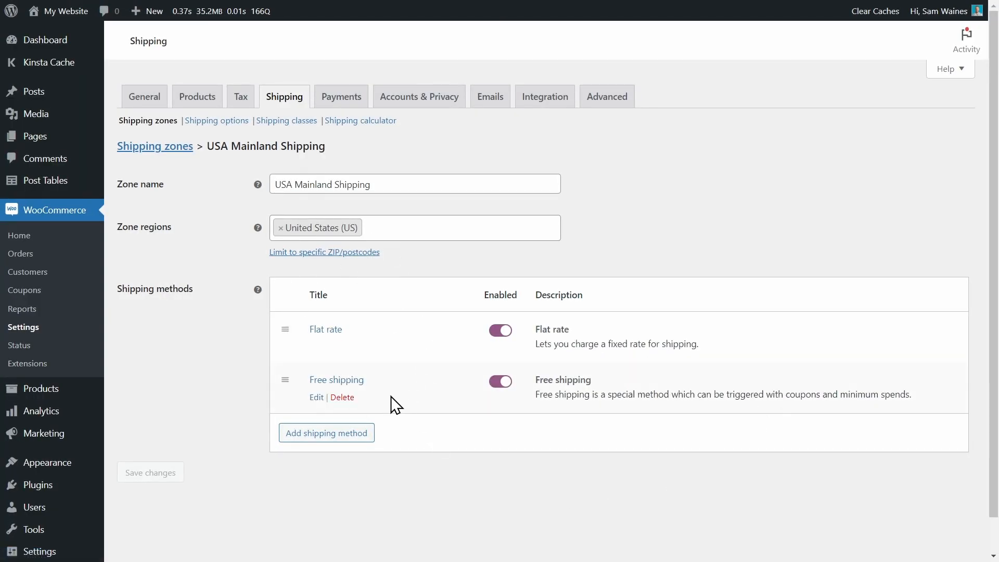
pyautogui.moveTo(462, 393)
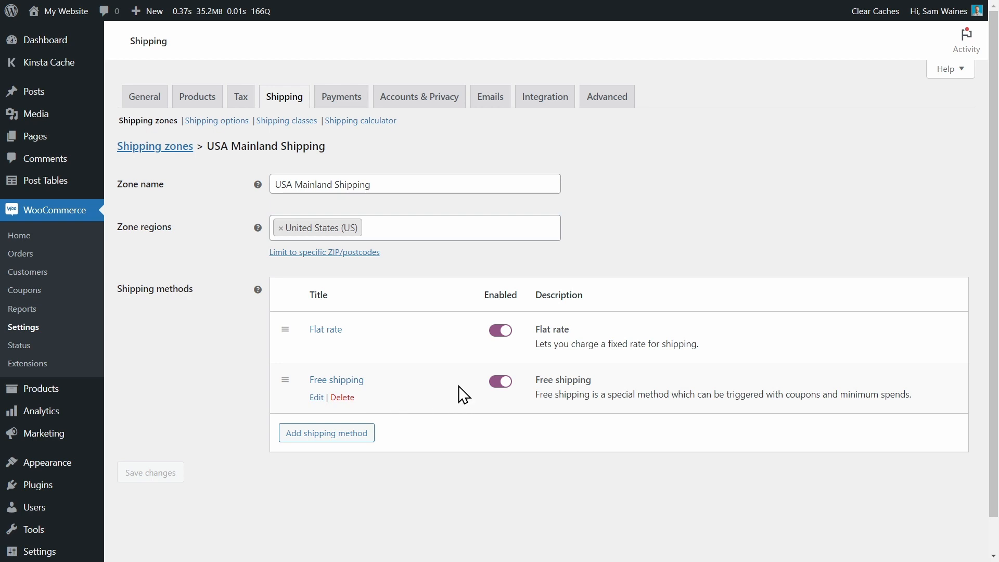
pyautogui.moveTo(279, 269)
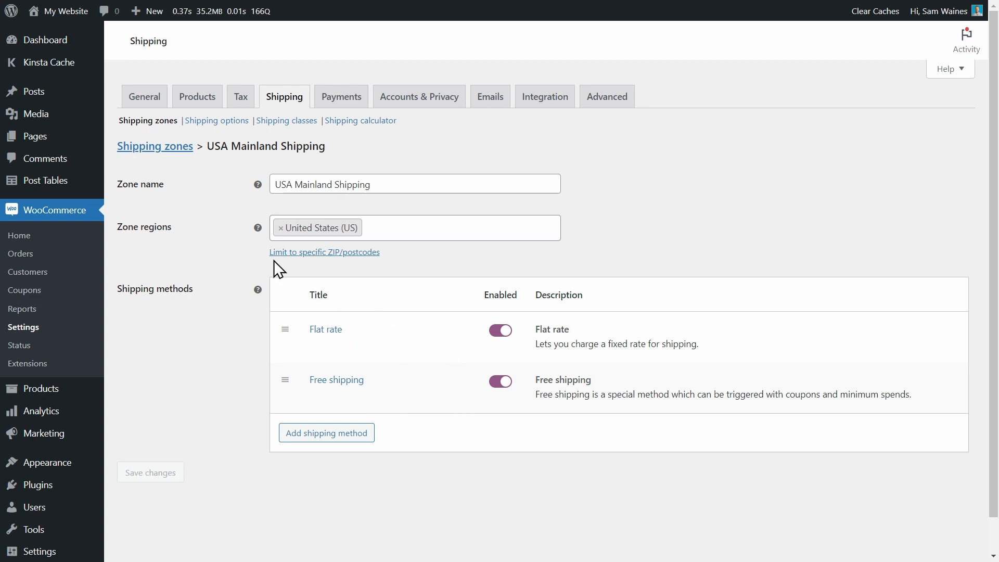
pyautogui.moveTo(336, 380)
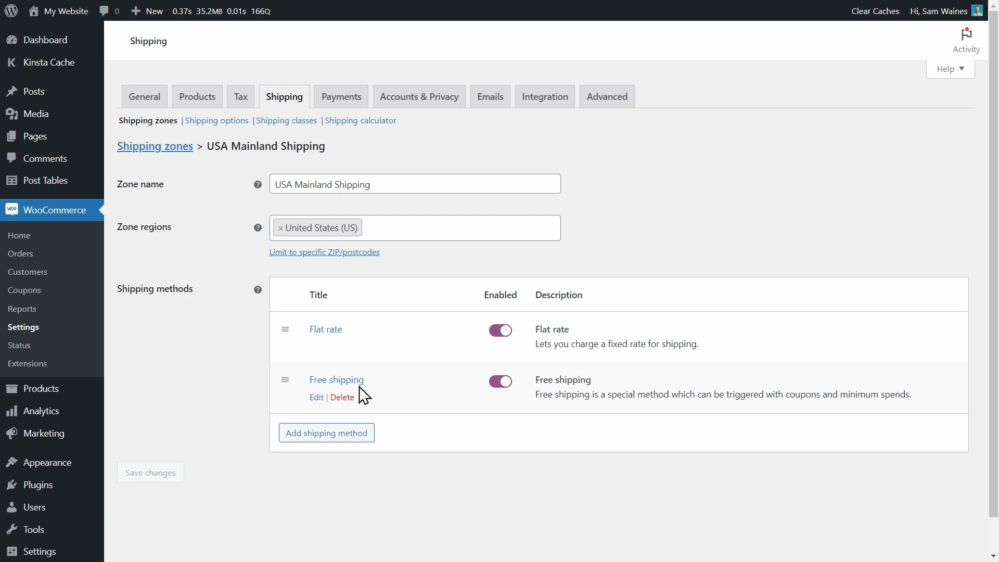
pyautogui.moveTo(385, 406)
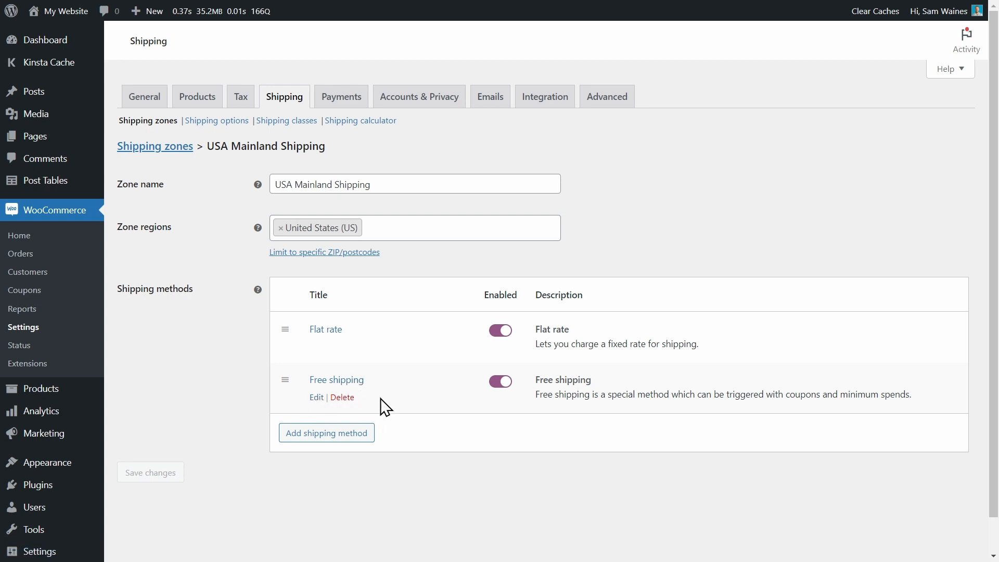
pyautogui.moveTo(237, 191)
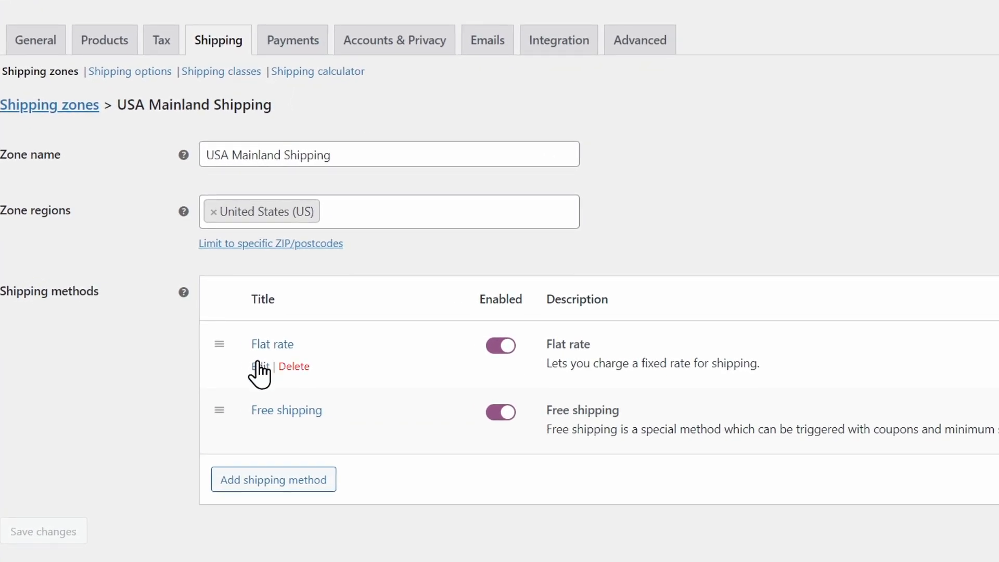
# - Replace the Flat rate cost of 5 with a per-item formula based on [qty], left unsaved
pyautogui.click(258, 367)
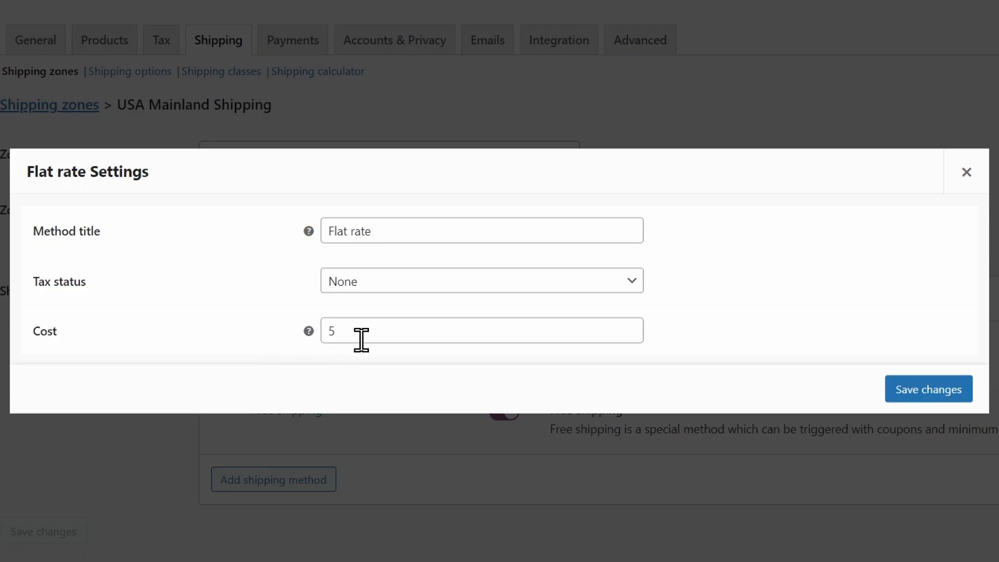
pyautogui.moveTo(399, 331)
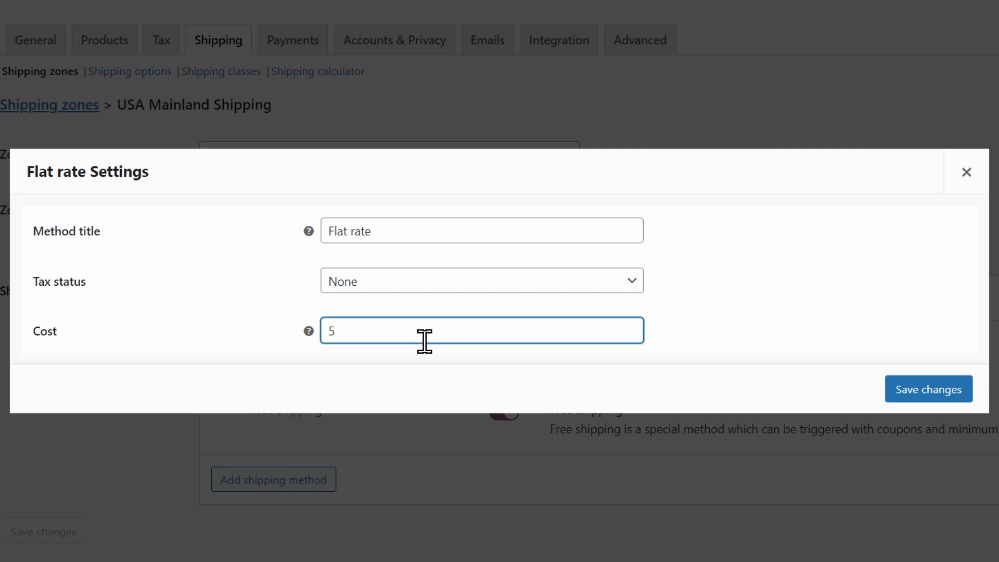
pyautogui.press('Backspace')
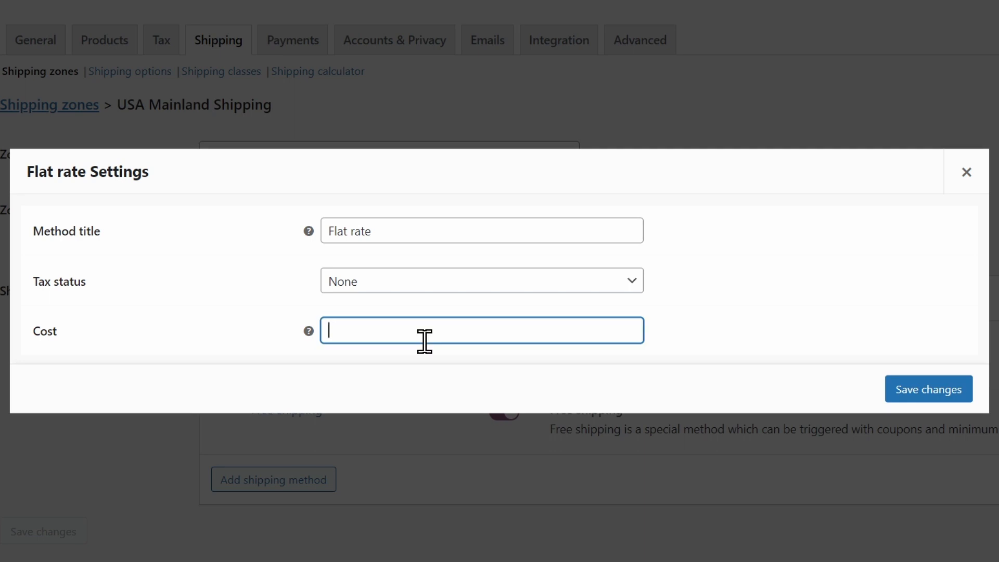
pyautogui.write('[qty] * 2')
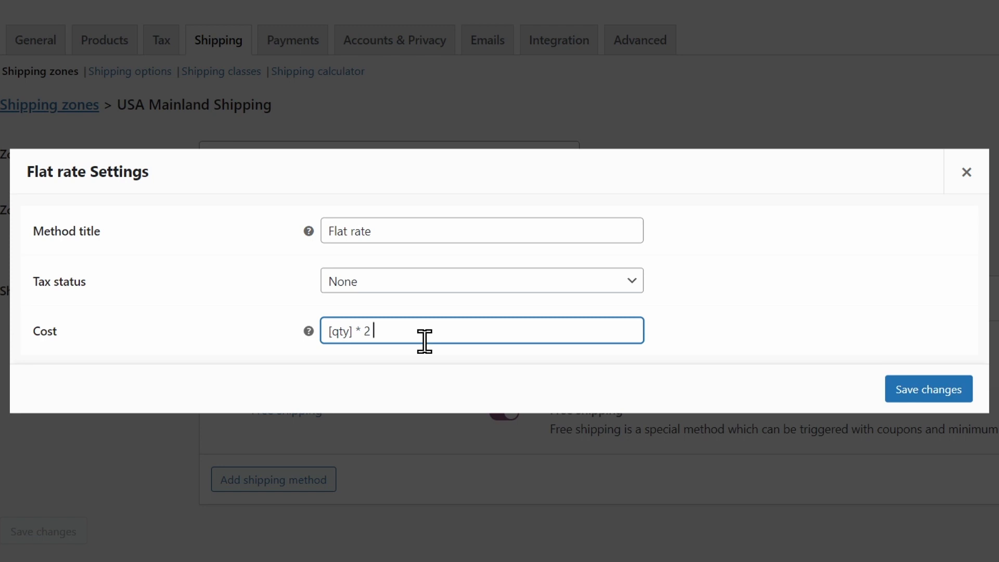
pyautogui.moveTo(462, 370)
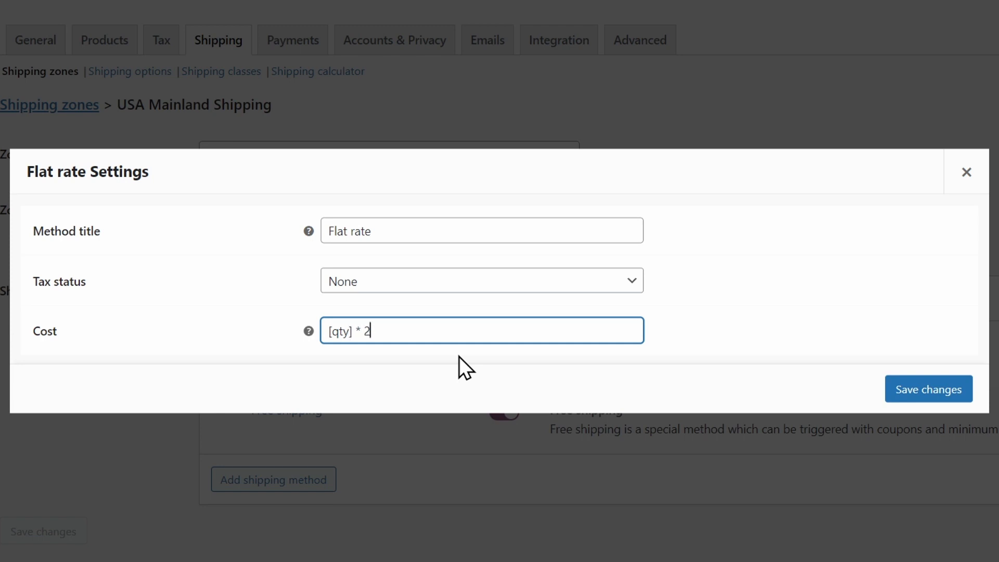
pyautogui.press('Backspace')
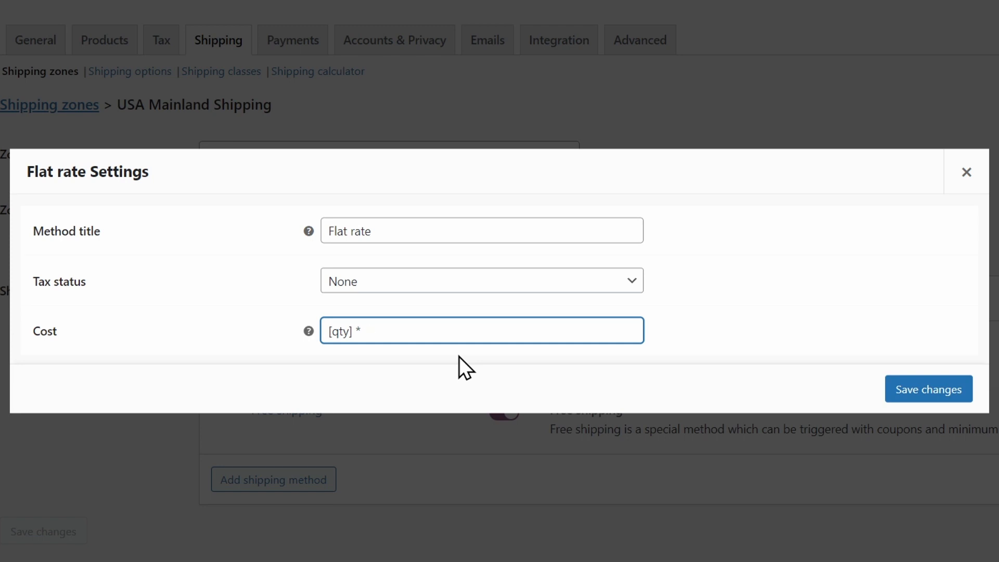
pyautogui.write('5')
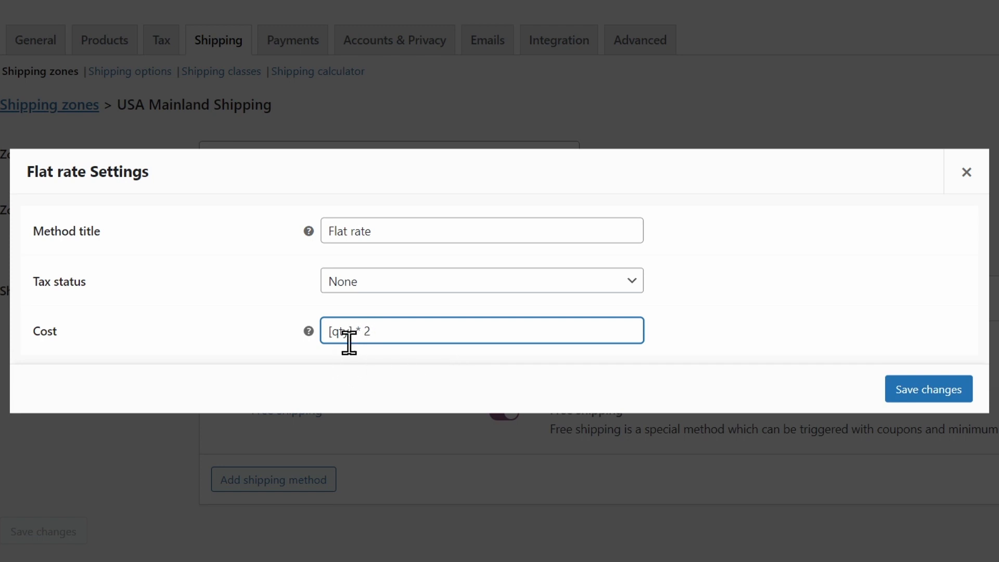
pyautogui.moveTo(381, 330)
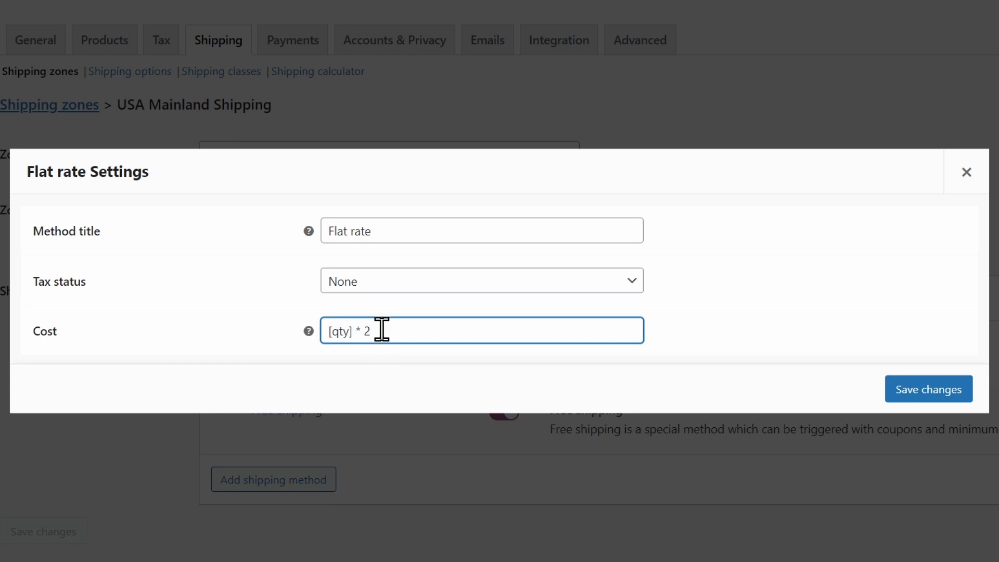
pyautogui.moveTo(414, 338)
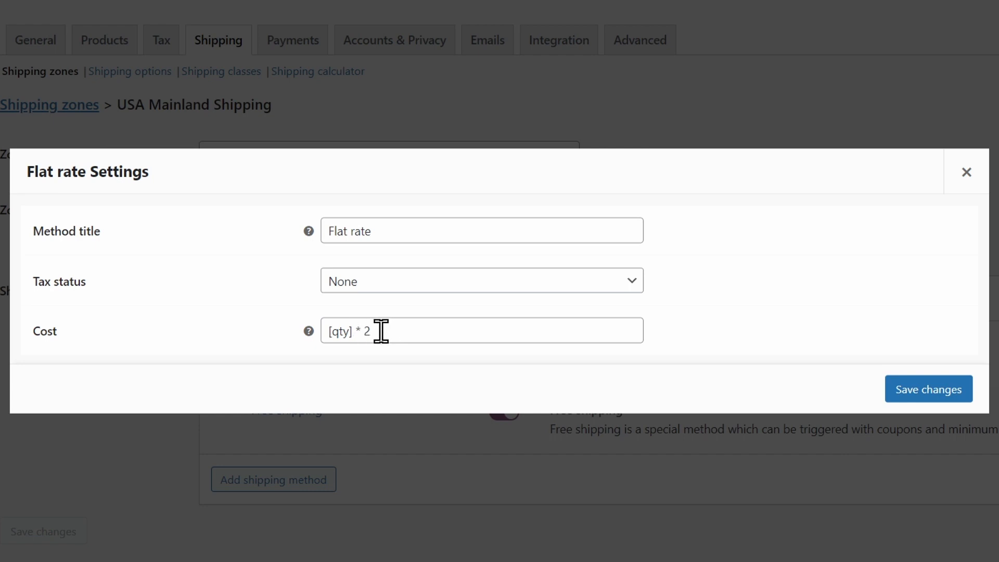
pyautogui.moveTo(356, 370)
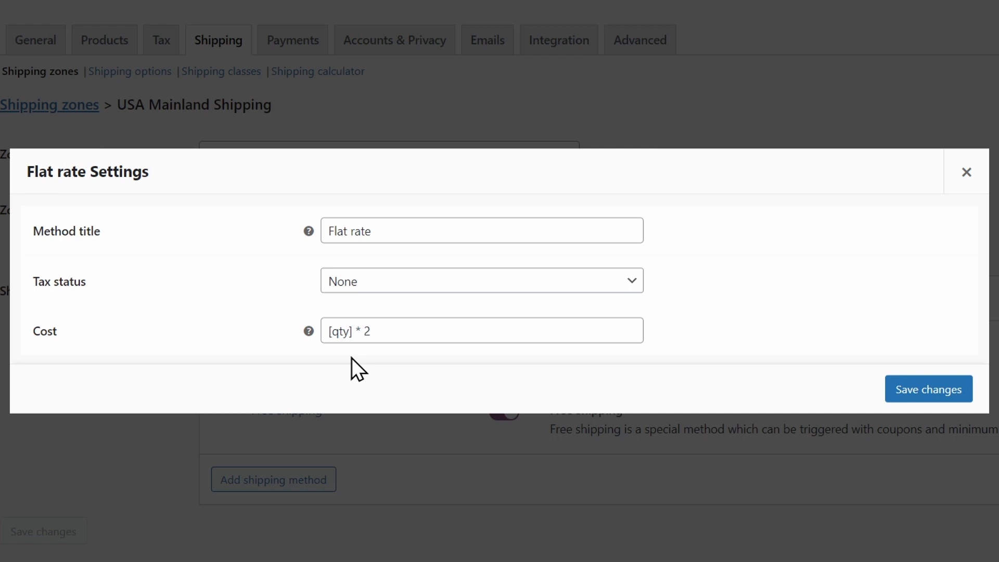
pyautogui.write('5 + ( 2 * [qty] )')
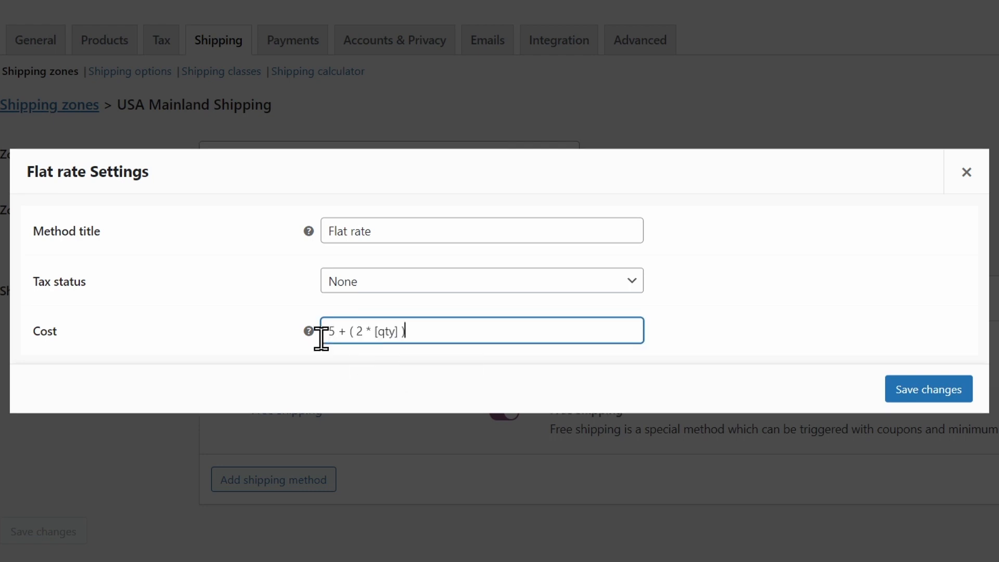
pyautogui.moveTo(354, 375)
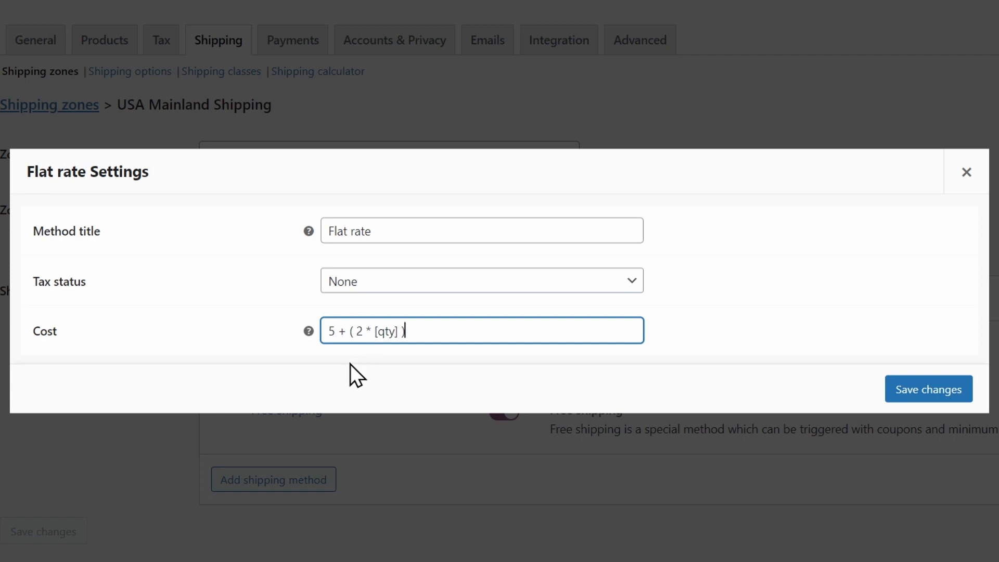
pyautogui.moveTo(354, 360)
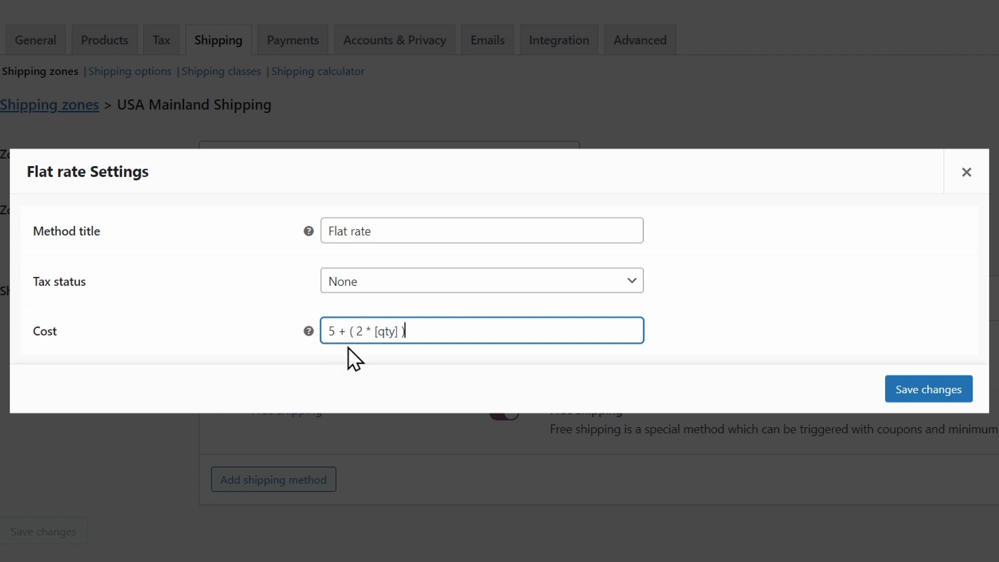
pyautogui.moveTo(392, 363)
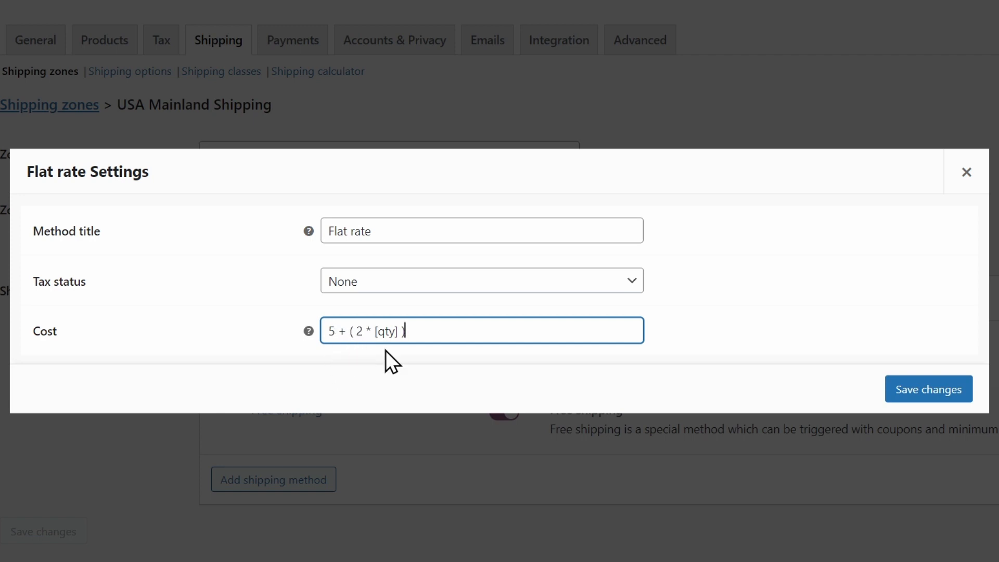
pyautogui.moveTo(436, 357)
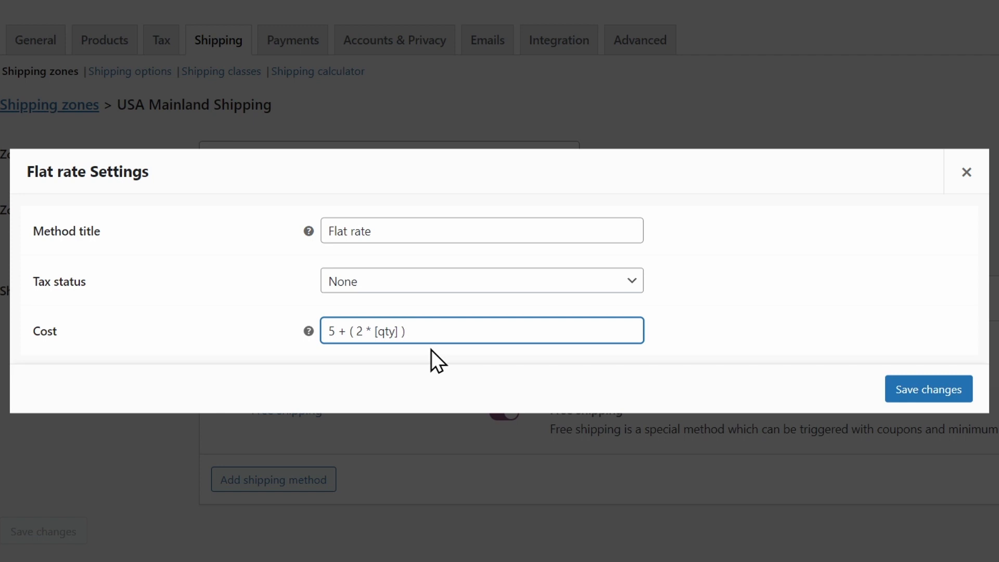
pyautogui.moveTo(338, 354)
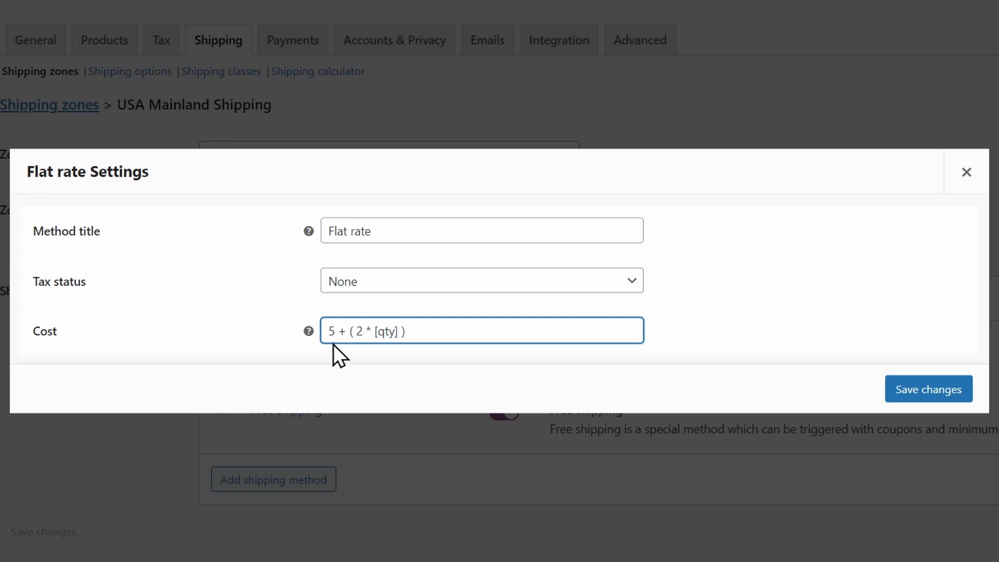
pyautogui.moveTo(368, 365)
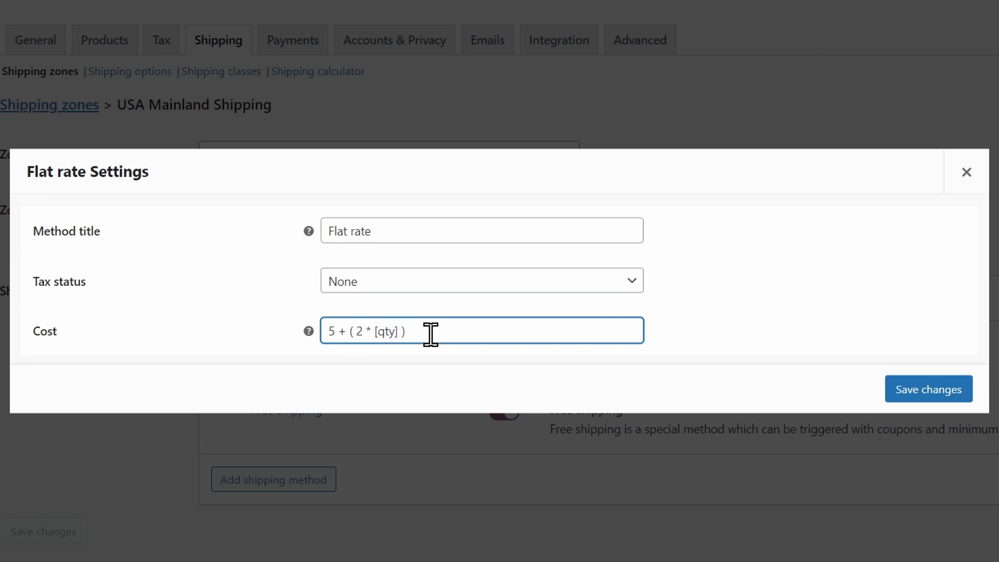
pyautogui.moveTo(446, 375)
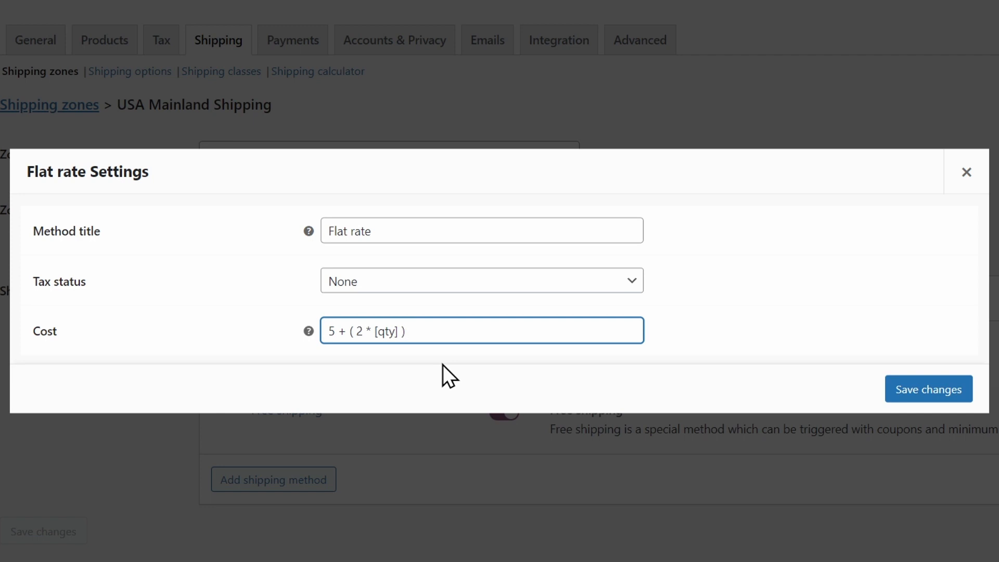
pyautogui.moveTo(417, 333)
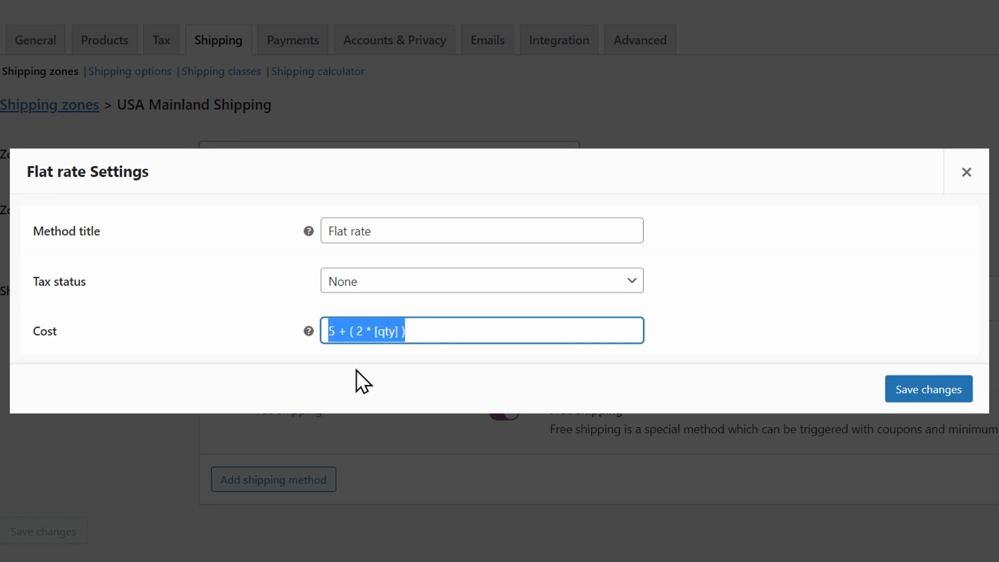
# - Set the Flat rate cost to [cost] * .10 and save the method
pyautogui.write('[cost] * .10')
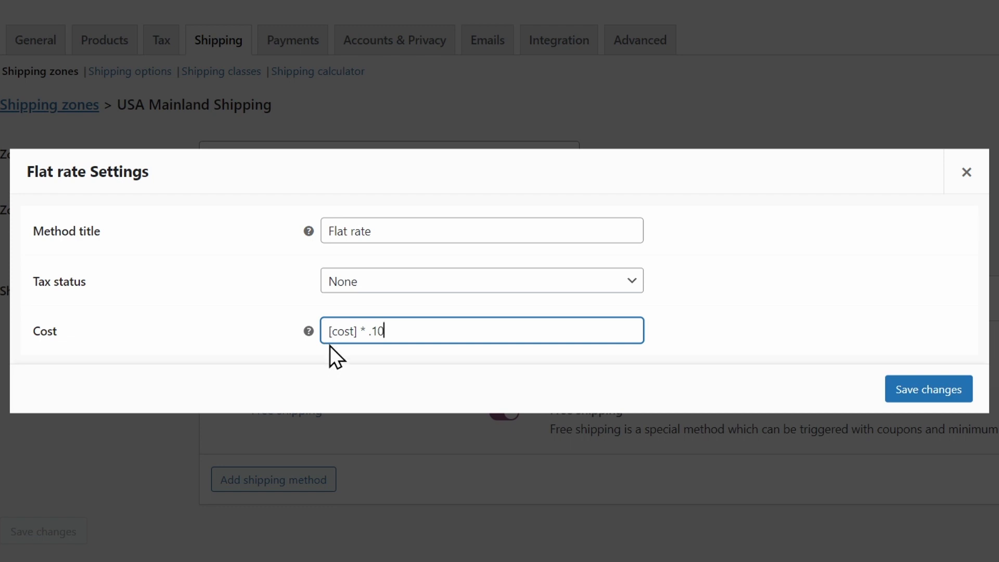
pyautogui.moveTo(369, 361)
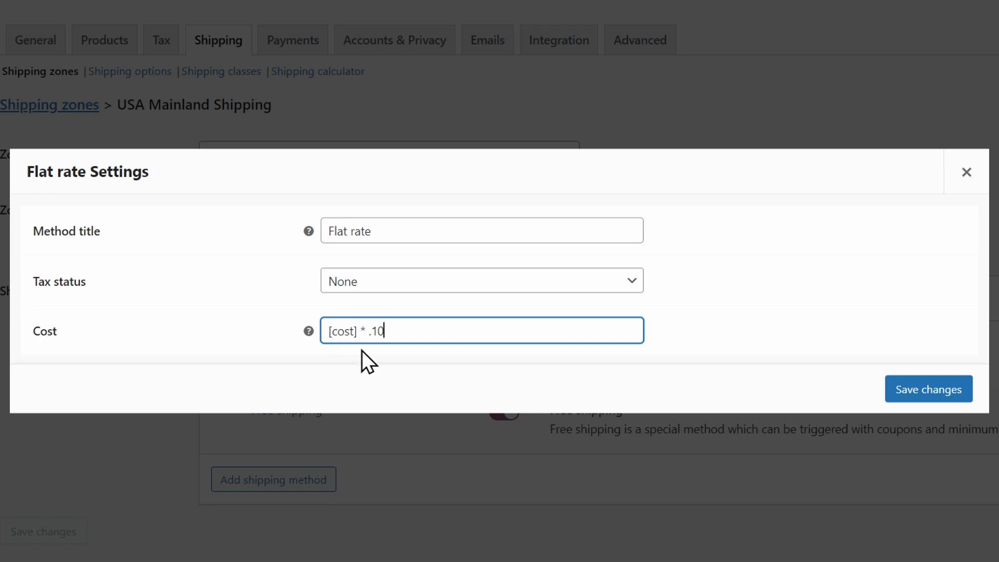
pyautogui.moveTo(407, 333)
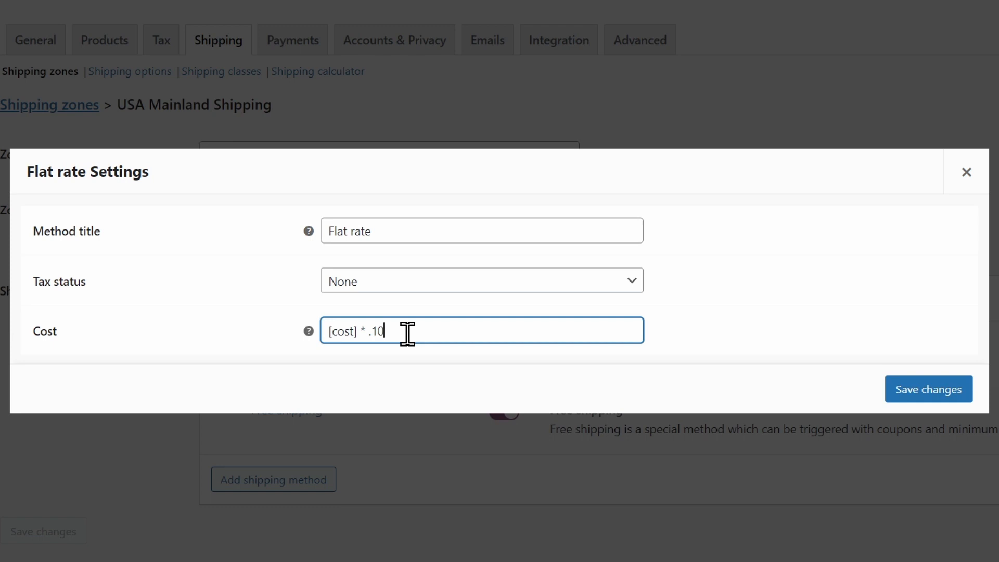
pyautogui.moveTo(853, 362)
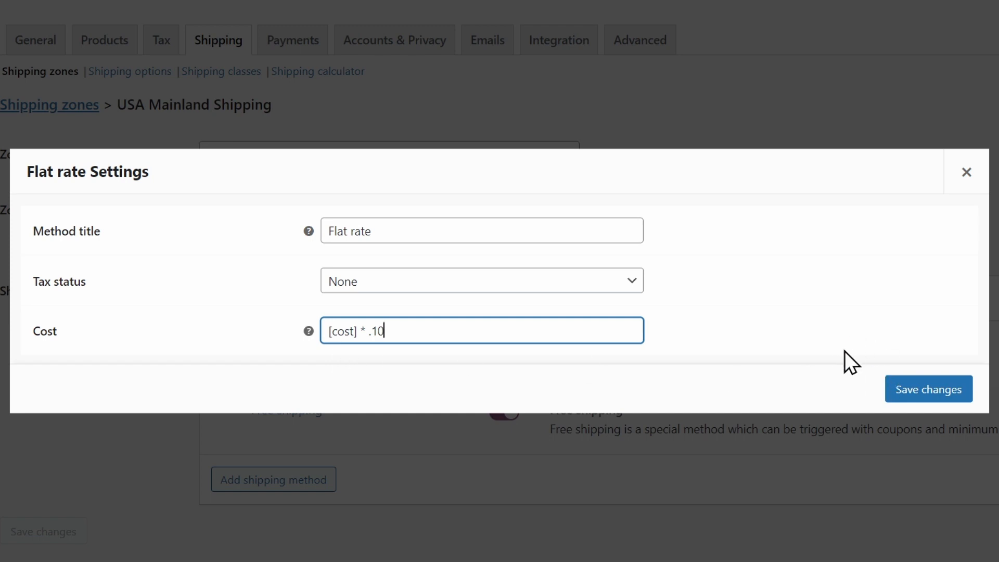
pyautogui.moveTo(381, 360)
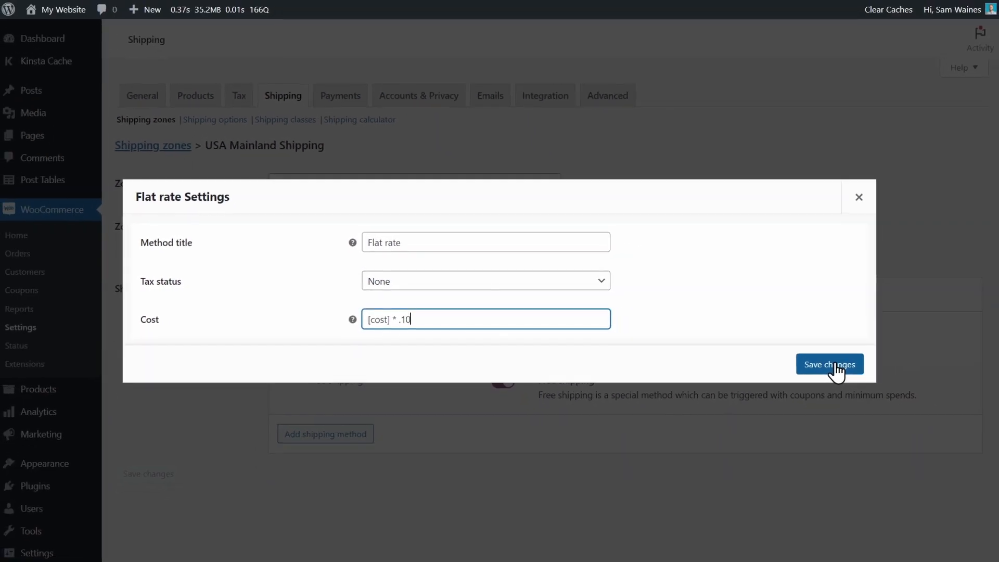
pyautogui.click(829, 364)
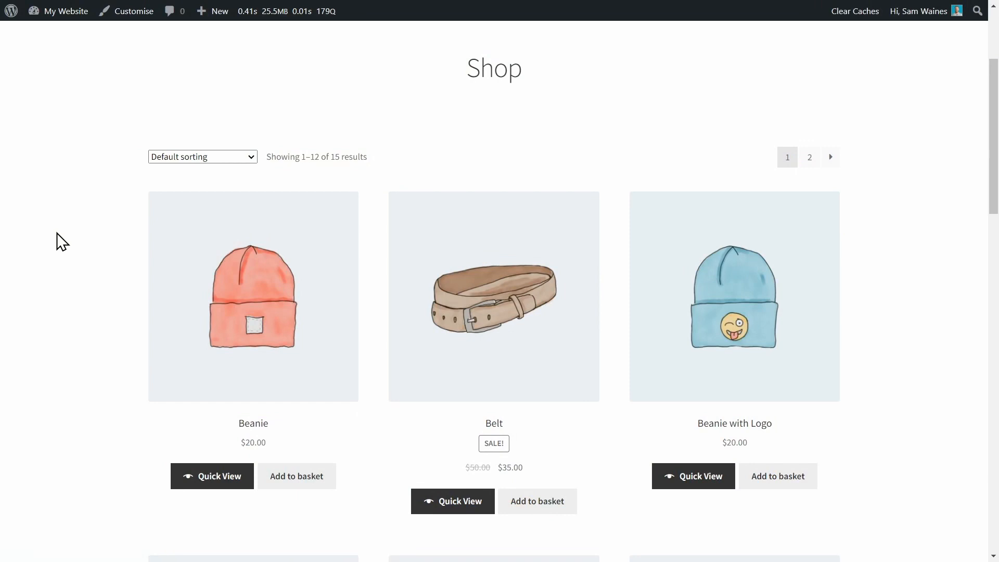
pyautogui.moveTo(297, 475)
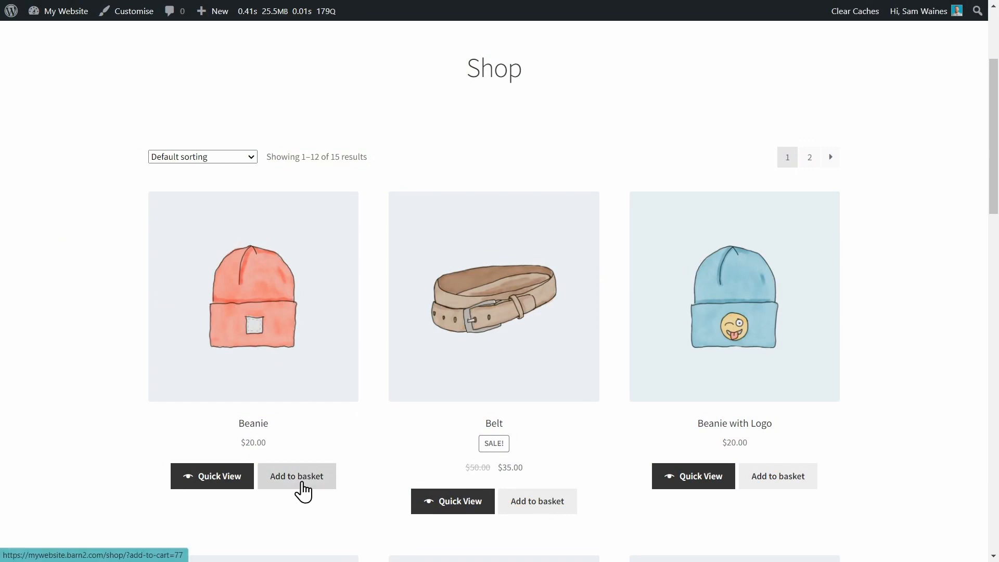
# - Add the Beanie to the basket and reveal the basket's shipping calculator
pyautogui.click(297, 476)
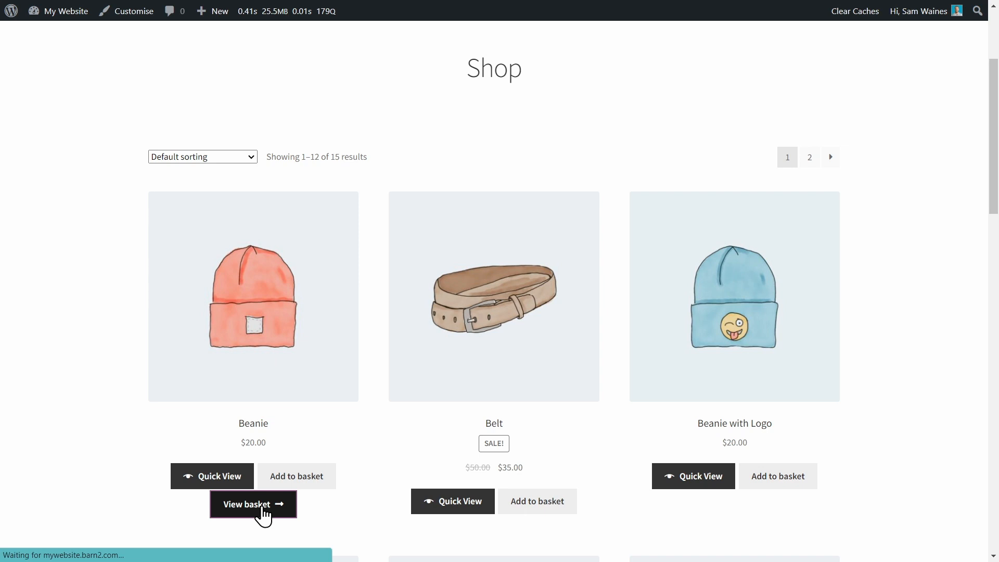
pyautogui.click(253, 504)
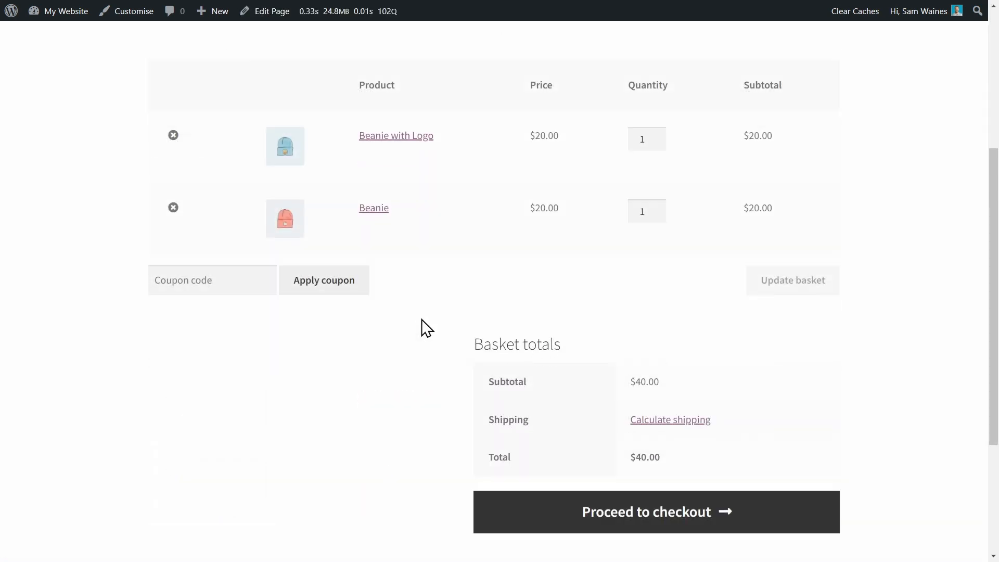
pyautogui.scroll(-3)
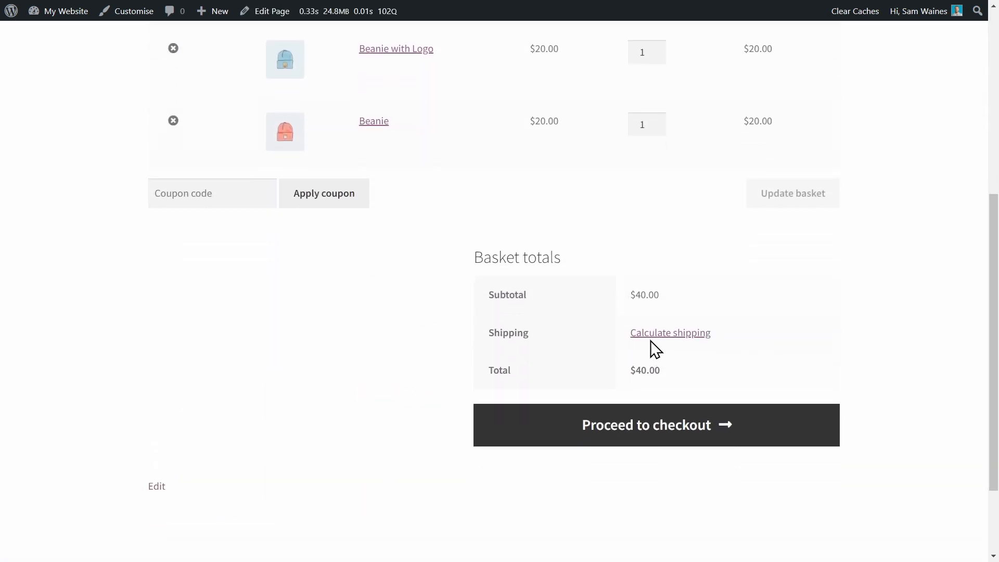
pyautogui.moveTo(669, 332)
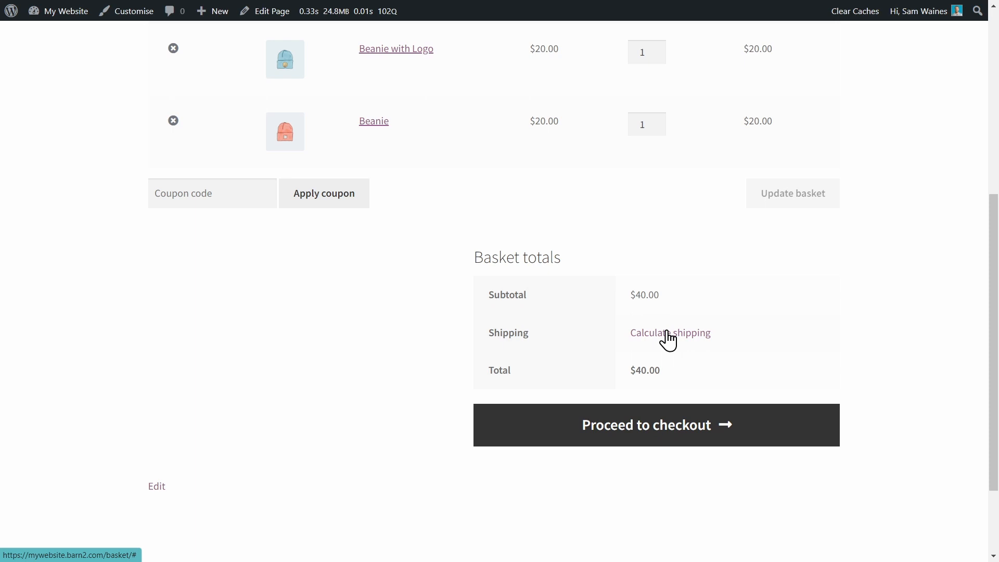
pyautogui.click(669, 333)
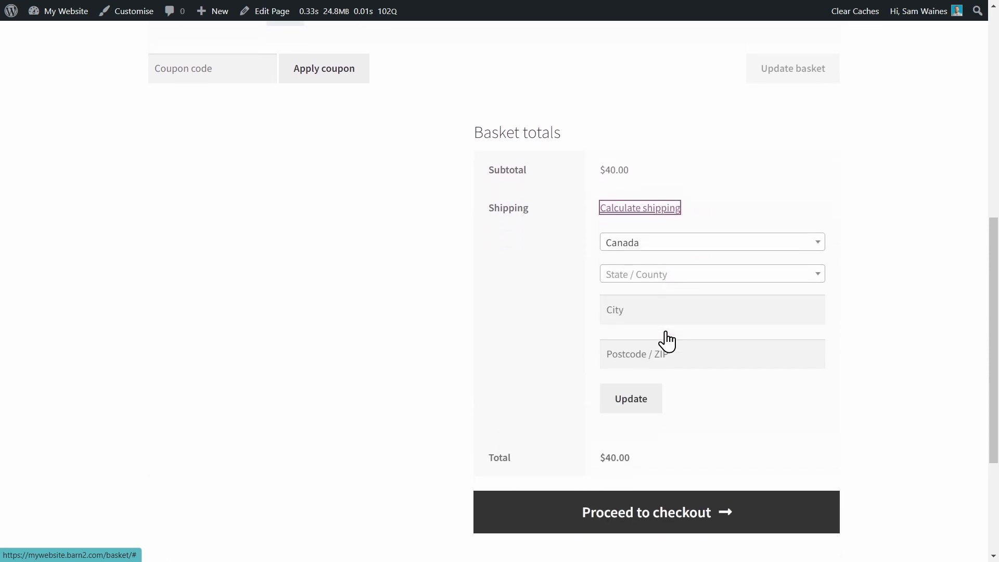
pyautogui.scroll(3)
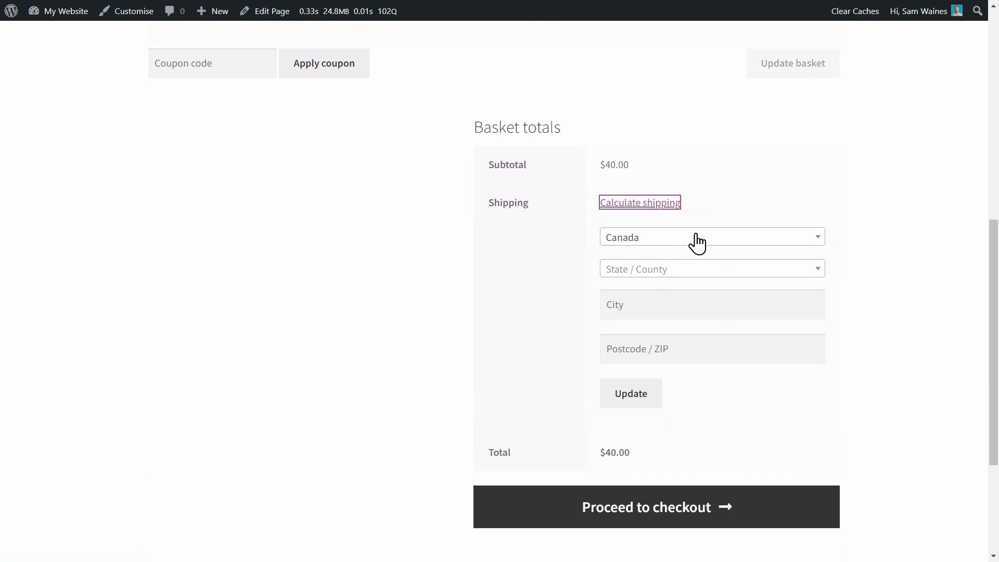
# - Quote shipping to Los Angeles, California 90001, United States, getting a $4.00 flat rate
pyautogui.click(711, 236)
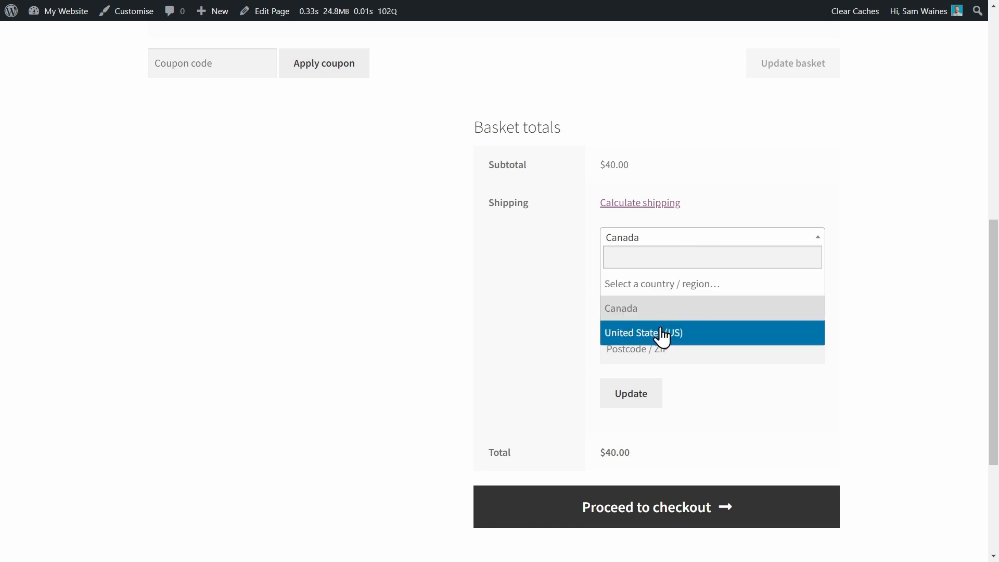
pyautogui.moveTo(660, 310)
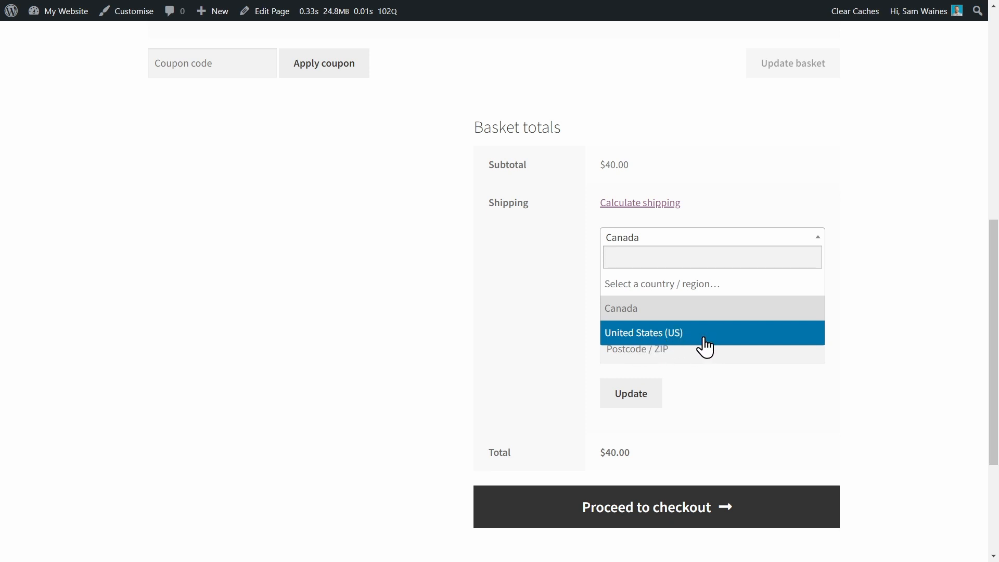
pyautogui.moveTo(665, 342)
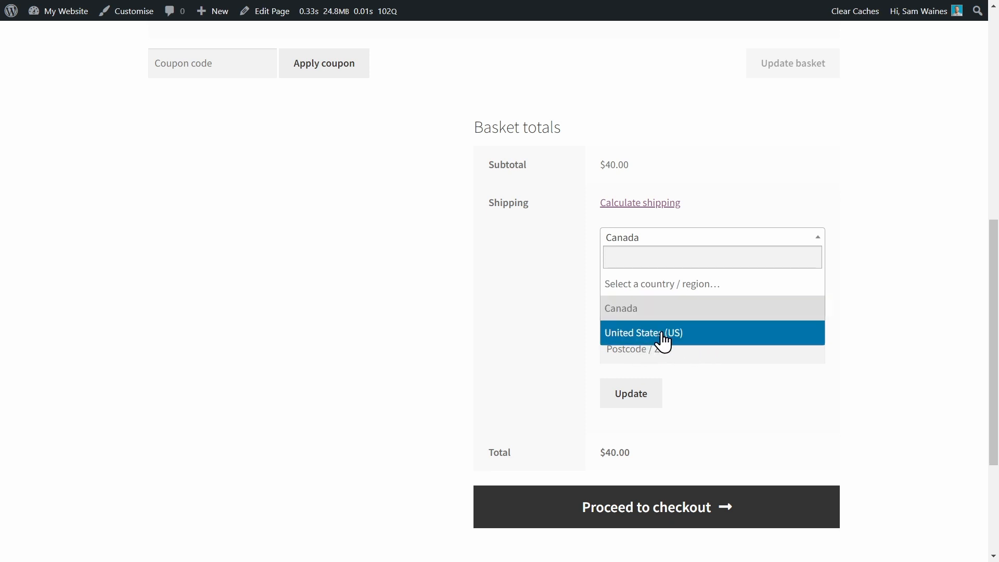
pyautogui.click(644, 332)
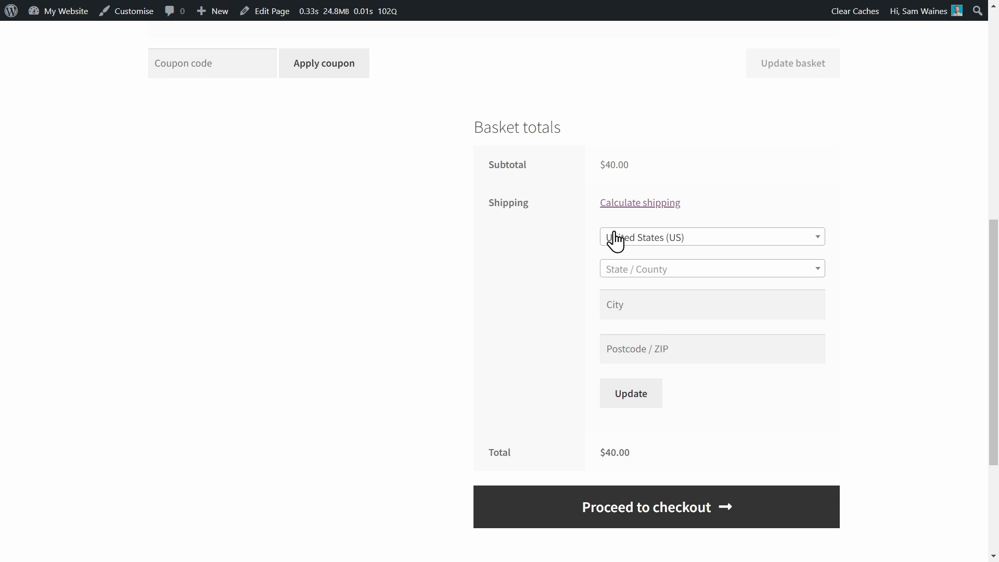
pyautogui.click(711, 269)
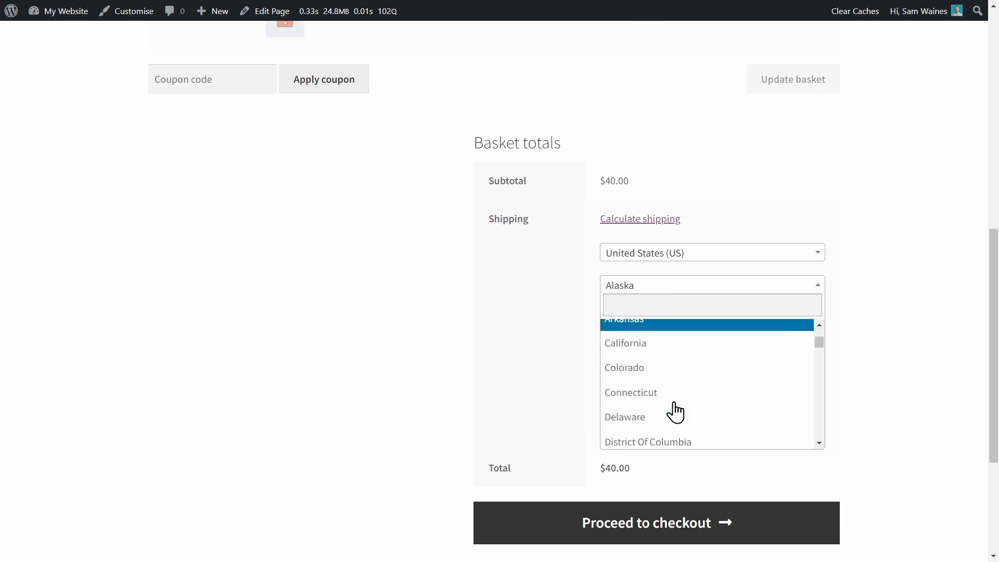
pyautogui.click(625, 342)
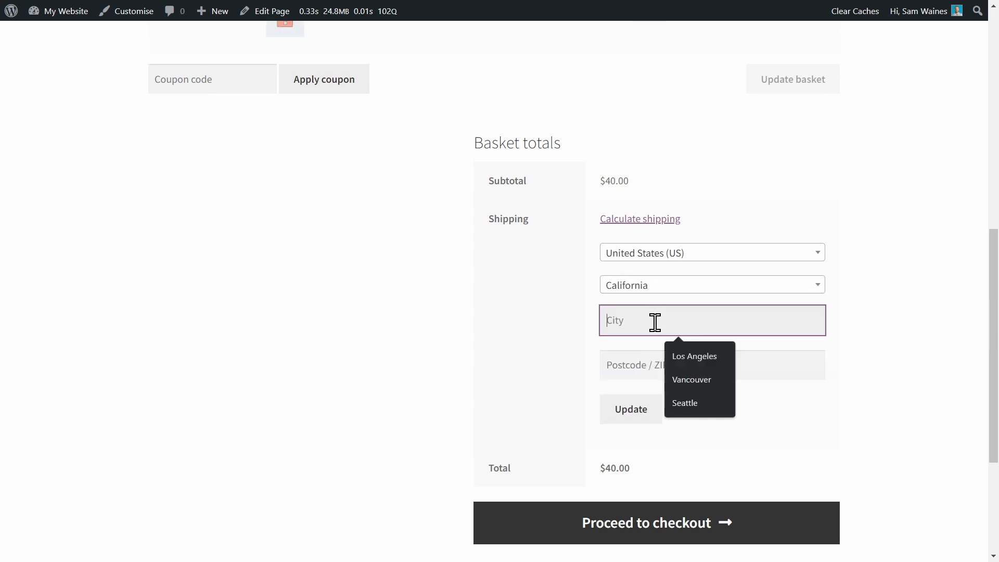
pyautogui.click(693, 356)
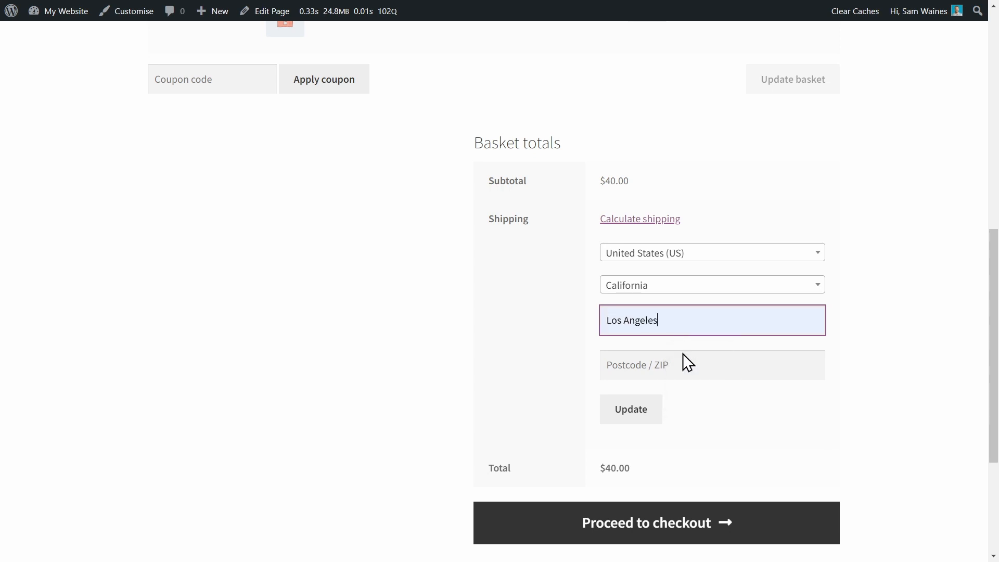
pyautogui.click(701, 364)
pyautogui.write('90001')
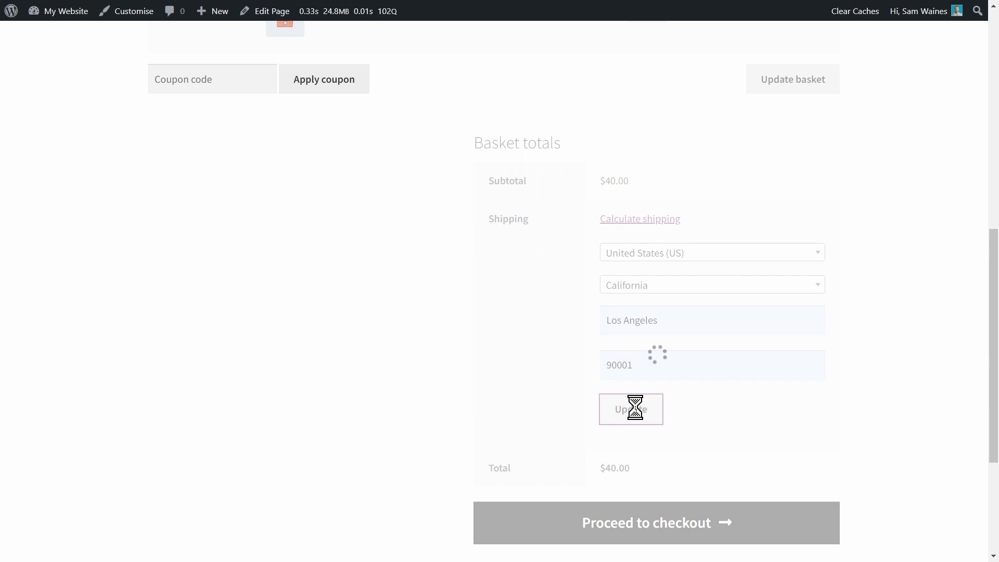
pyautogui.click(630, 409)
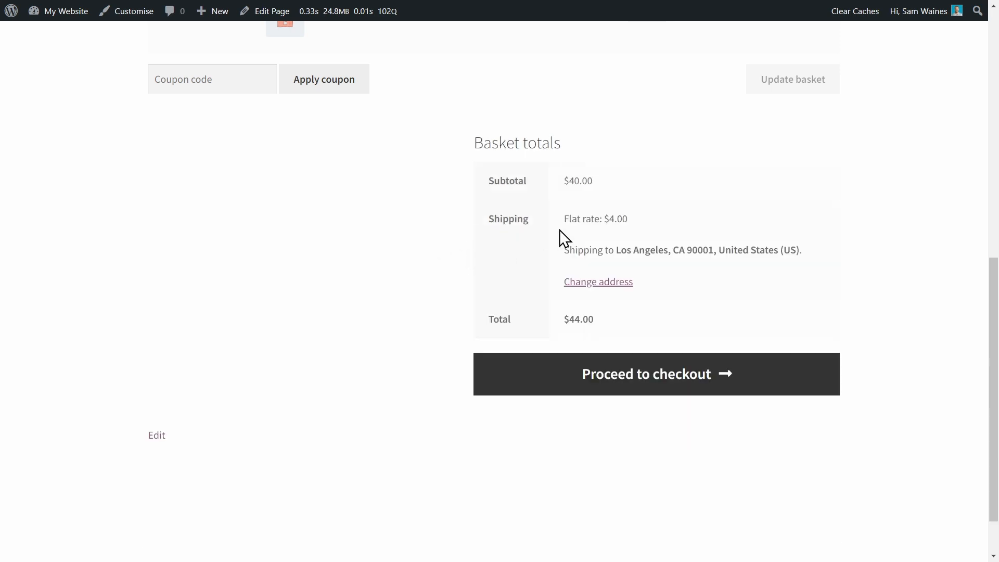
pyautogui.moveTo(652, 214)
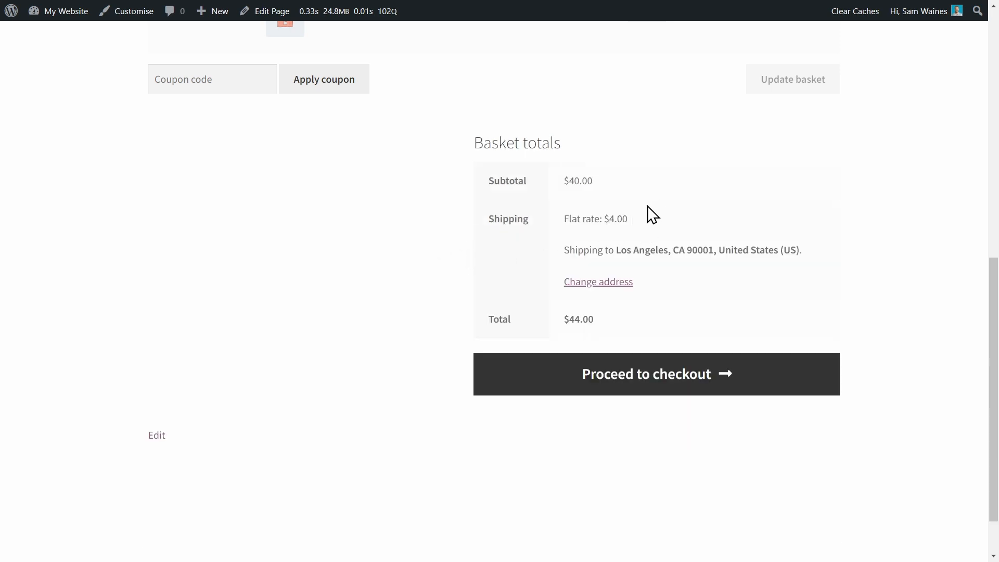
pyautogui.moveTo(603, 171)
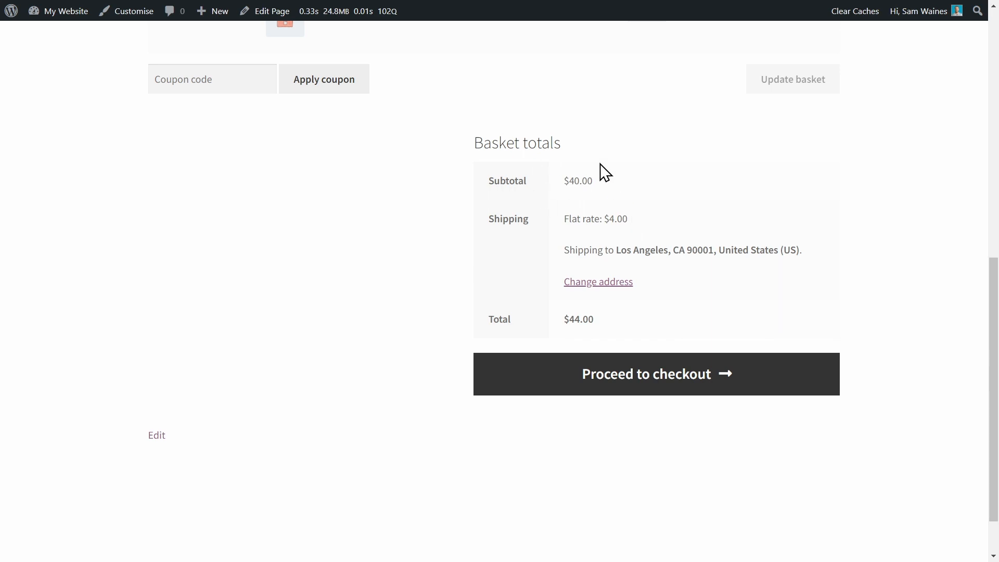
pyautogui.moveTo(639, 247)
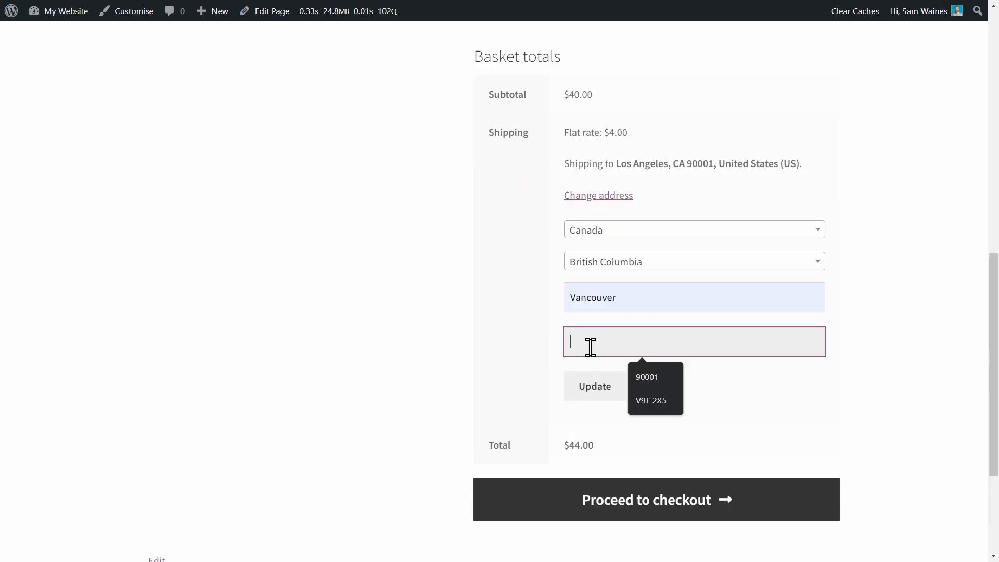
# - Recalculate shipping for Vancouver BC V9T 2X5, Canada, giving a $10.00 flat rate
pyautogui.click(650, 399)
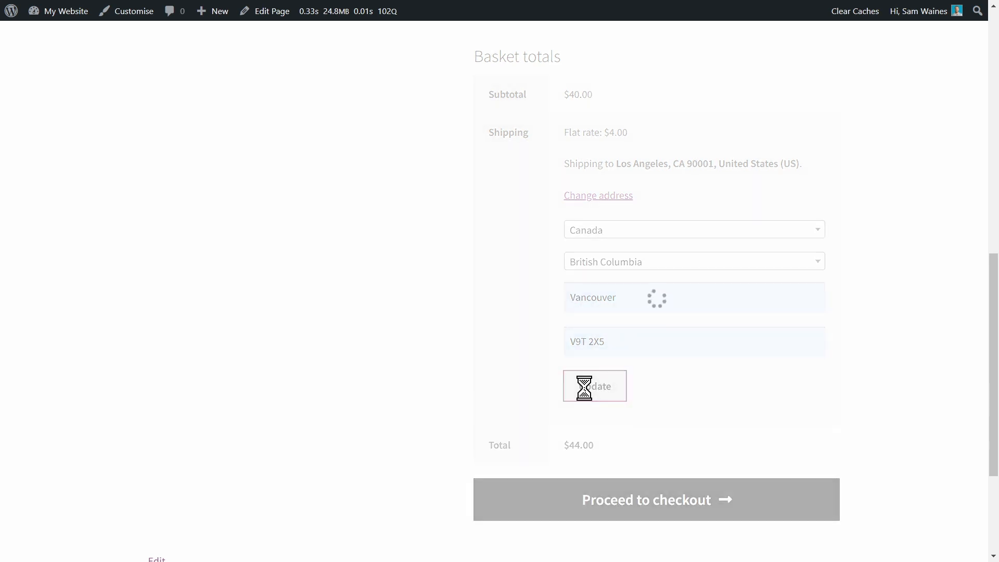
pyautogui.click(594, 385)
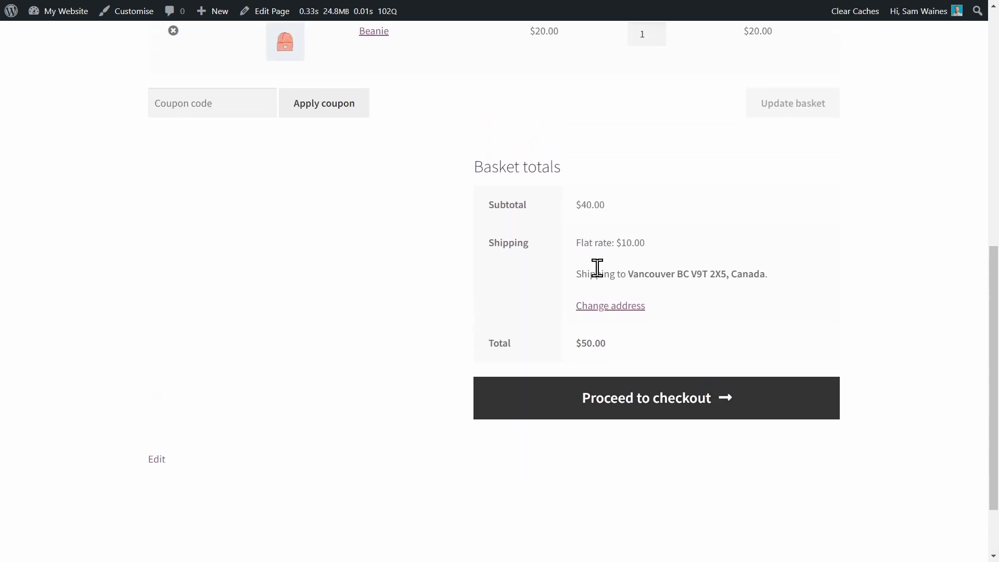
pyautogui.moveTo(595, 302)
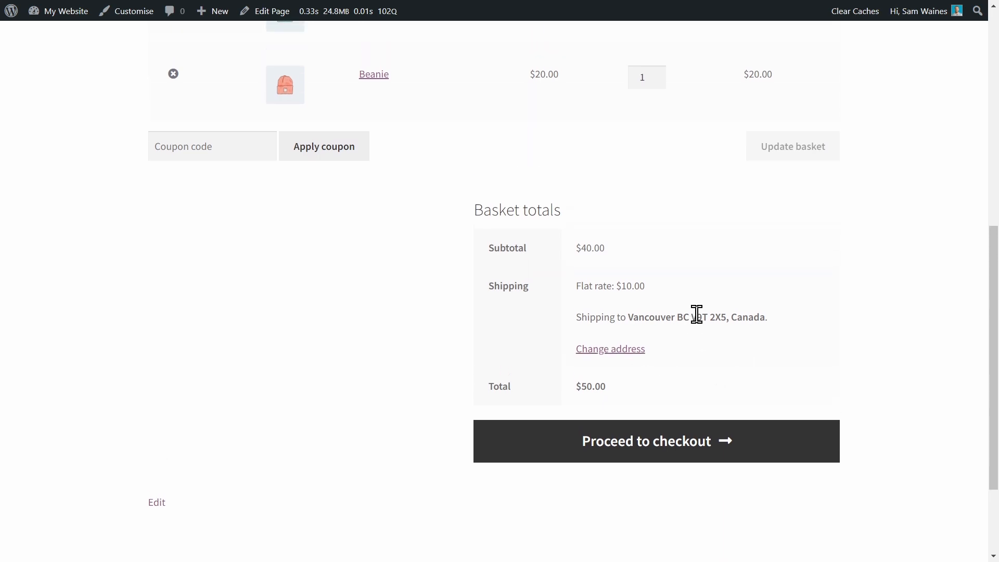
pyautogui.moveTo(646, 288)
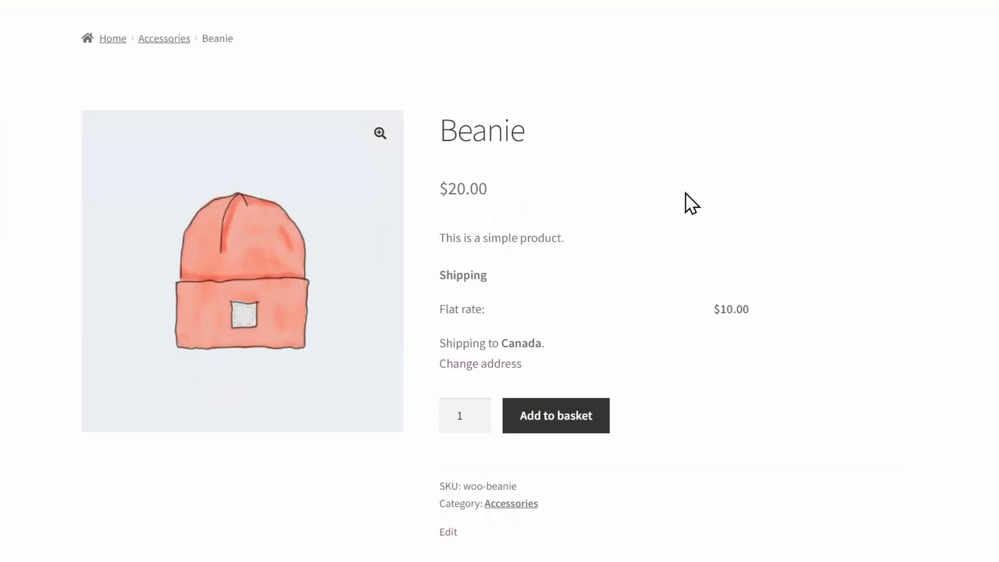
pyautogui.moveTo(699, 421)
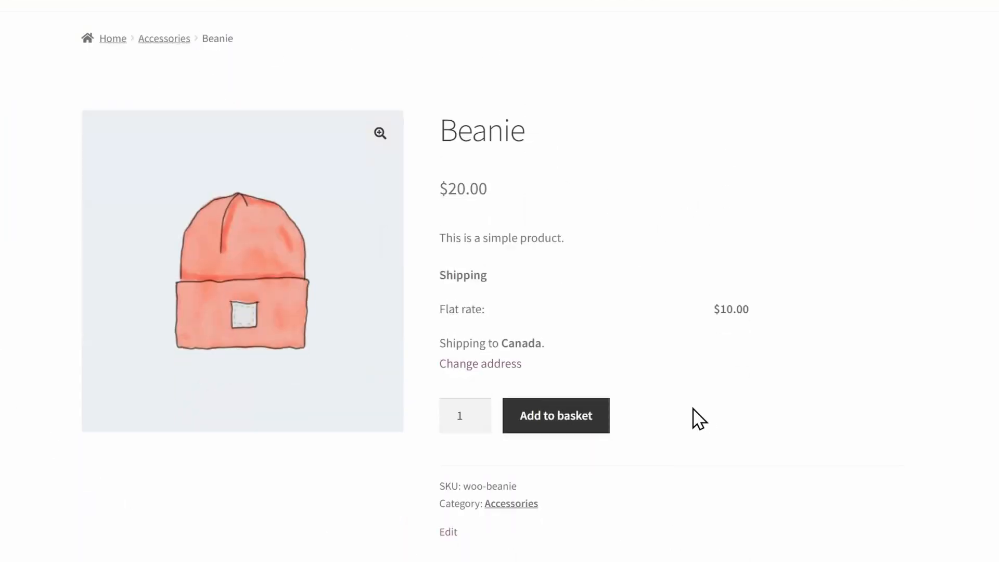
pyautogui.moveTo(480, 368)
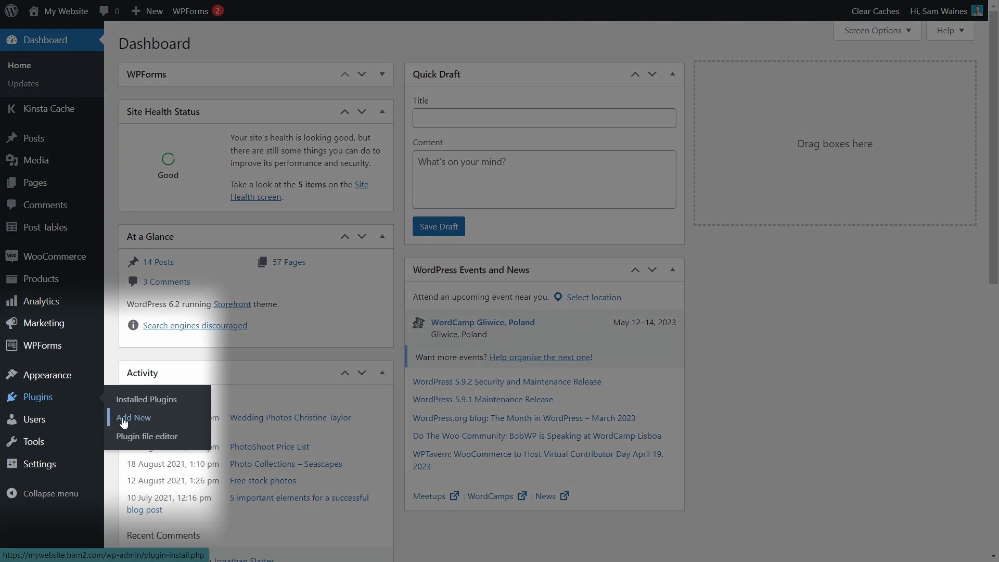
# - Upload woocommerce-quantity-manager.zip as a new plugin and start installing it
pyautogui.click(134, 417)
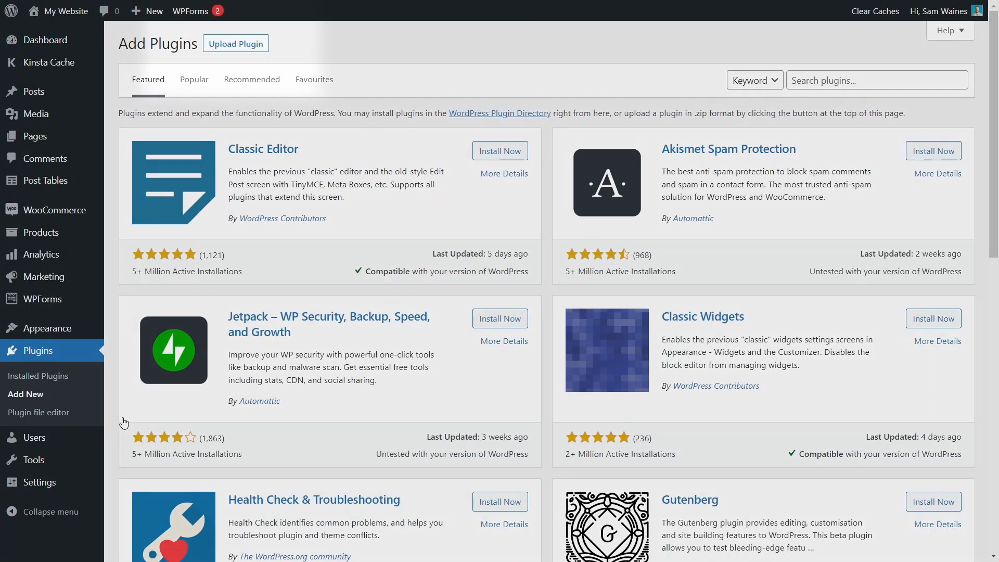
pyautogui.click(235, 43)
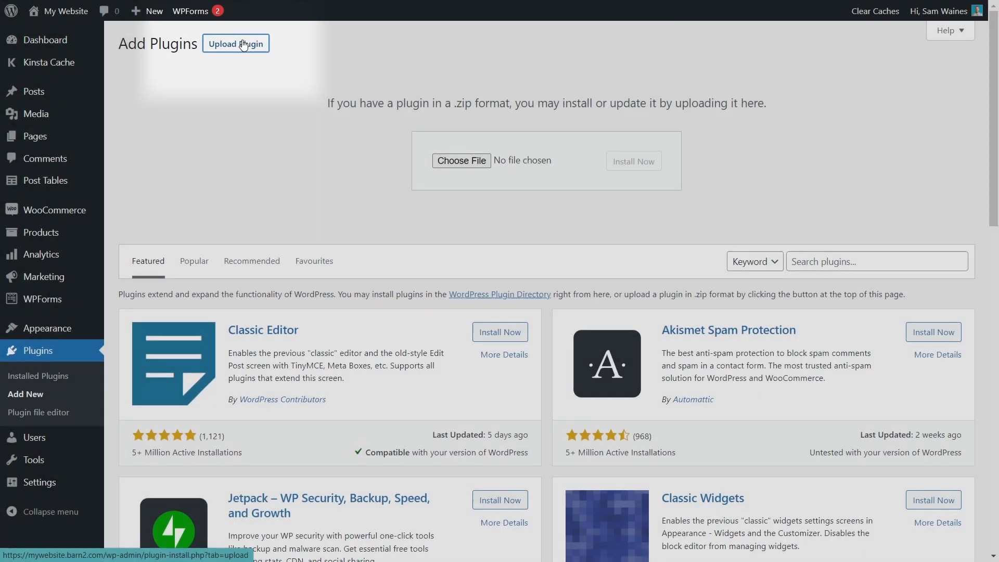
pyautogui.click(460, 161)
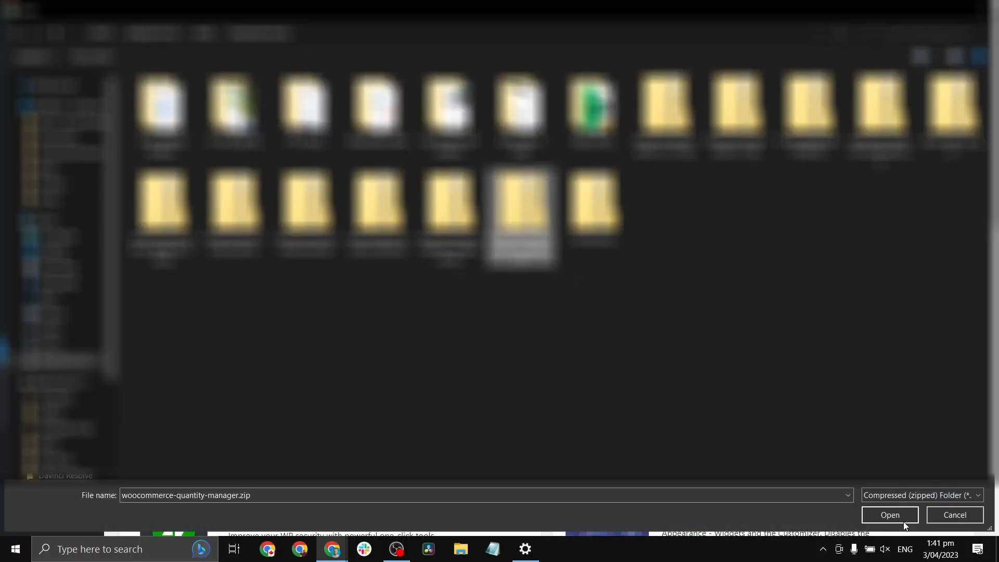
pyautogui.click(889, 515)
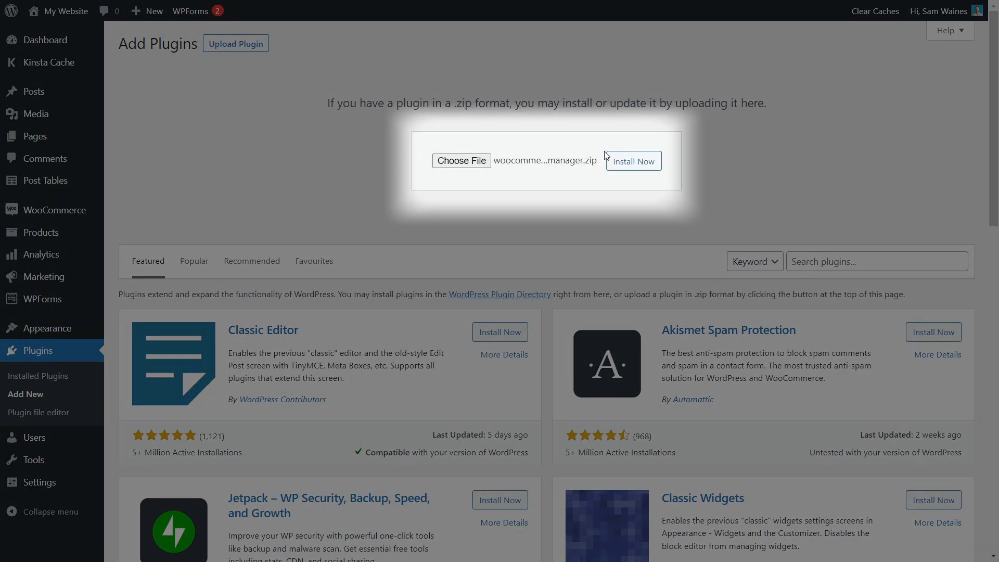
pyautogui.click(632, 160)
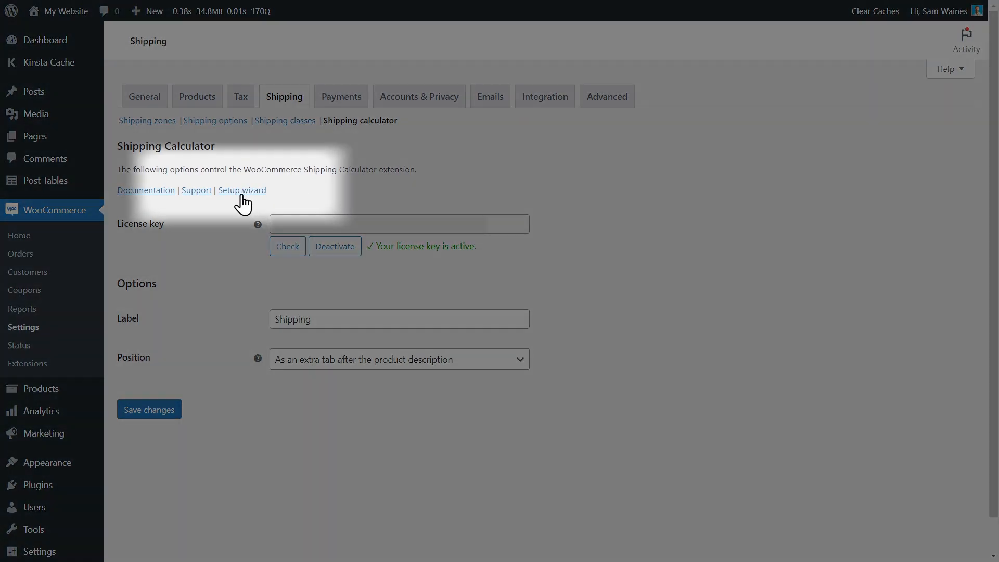
# - In the setup wizard, keep the calculator positioned above the add-to-cart button
pyautogui.click(242, 189)
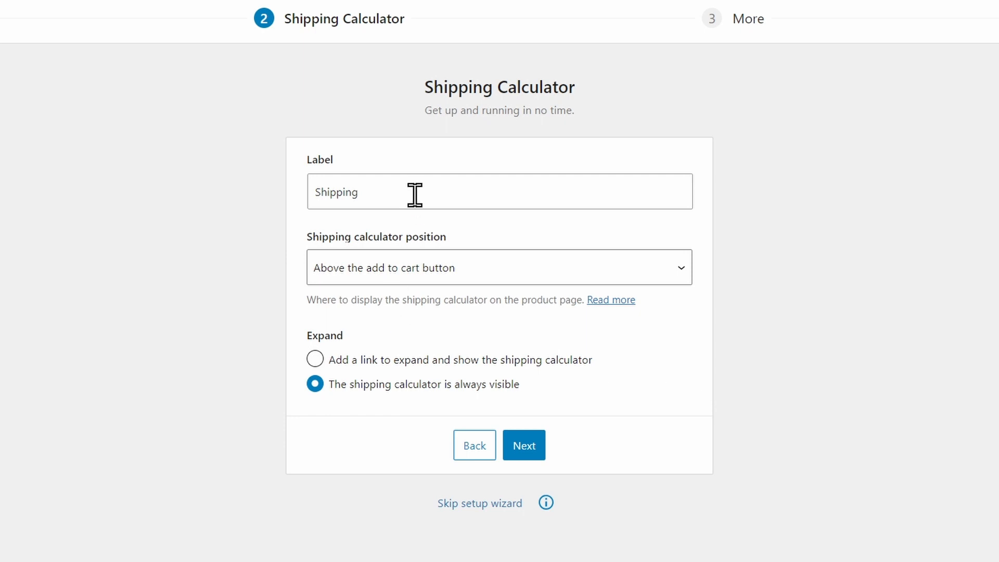
pyautogui.moveTo(356, 195)
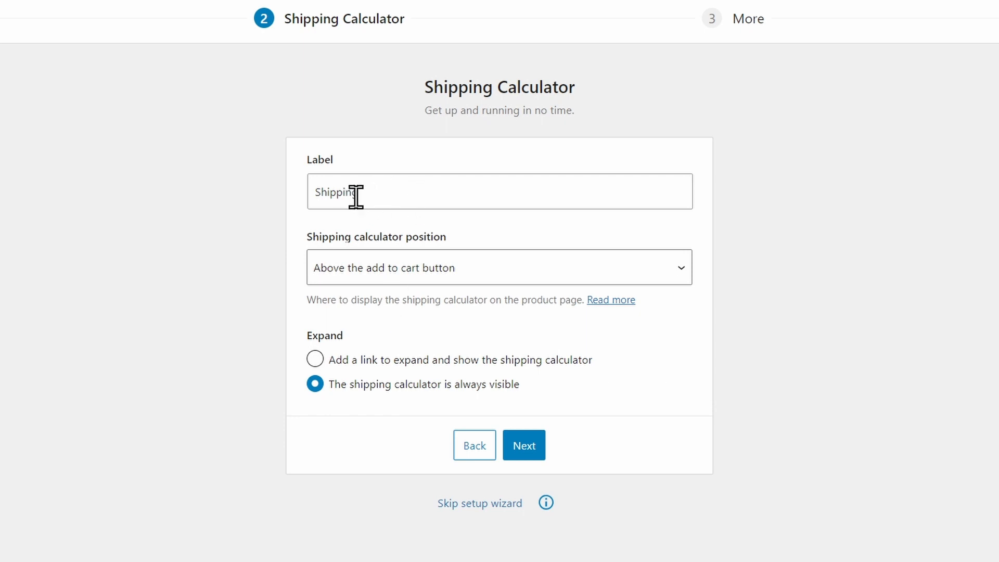
pyautogui.moveTo(413, 198)
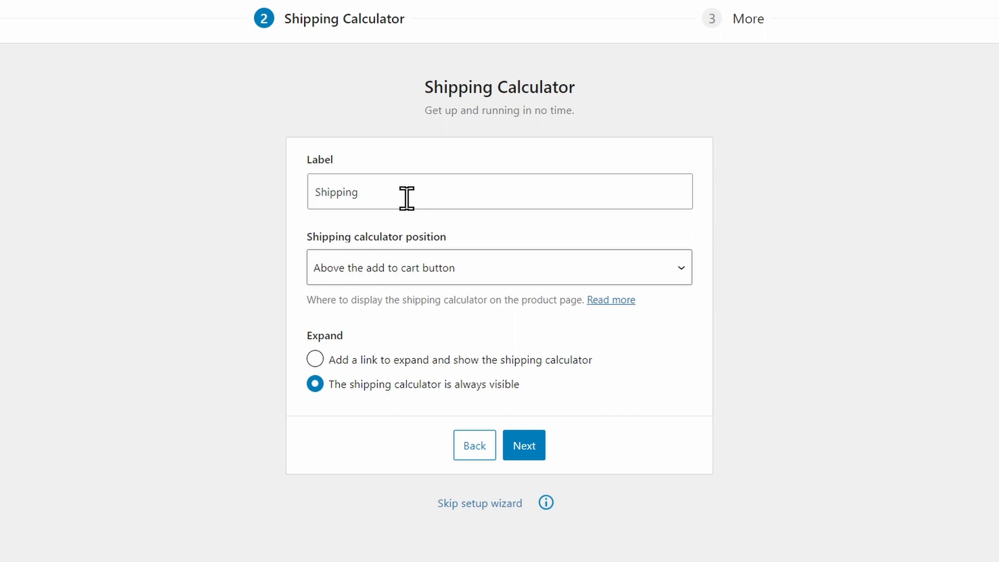
pyautogui.moveTo(312, 280)
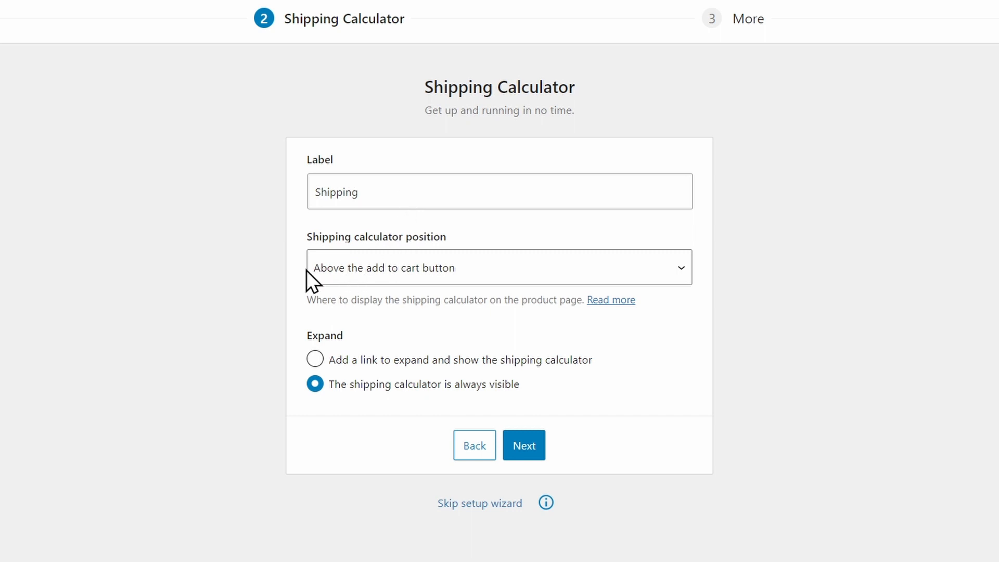
pyautogui.moveTo(495, 283)
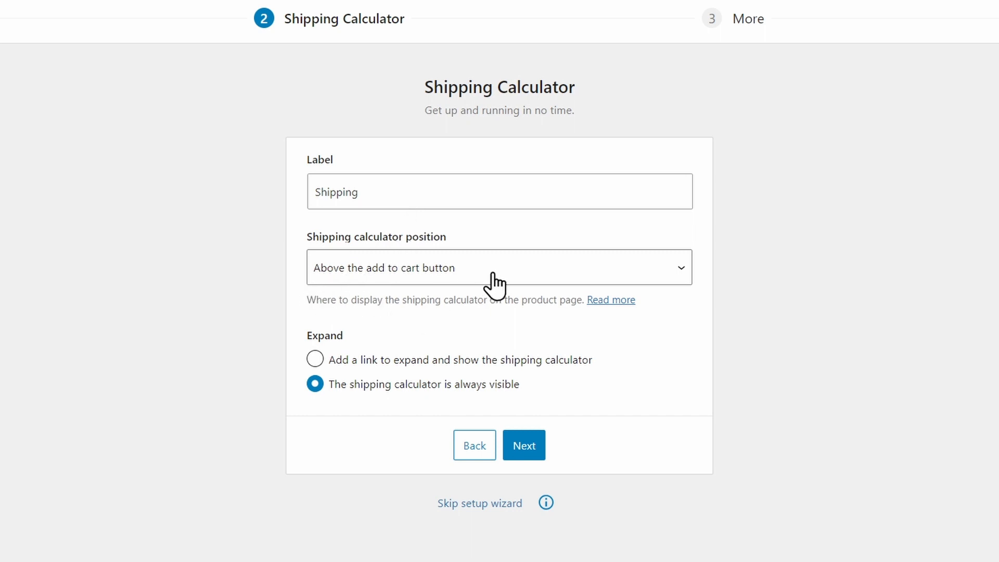
pyautogui.click(499, 267)
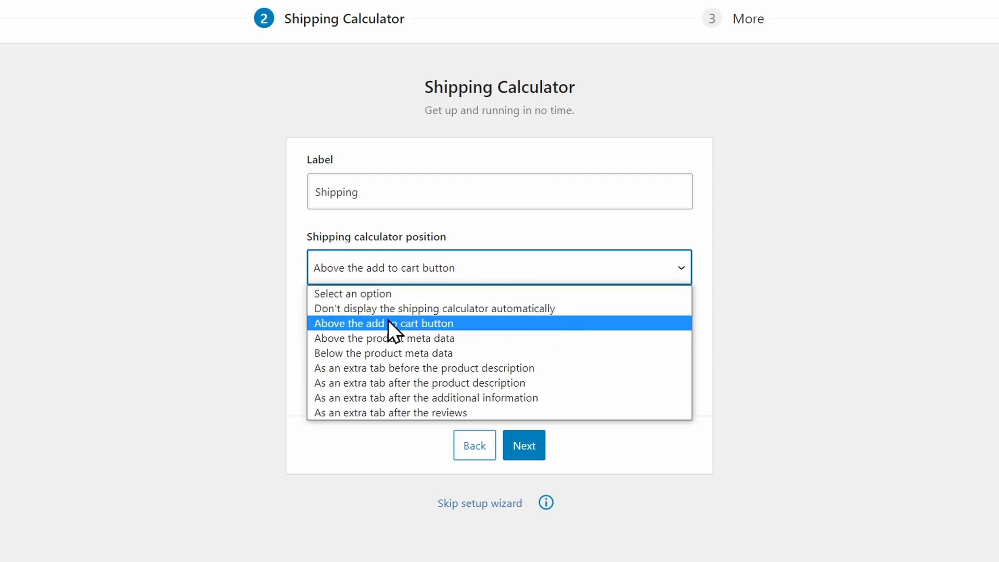
pyautogui.moveTo(460, 341)
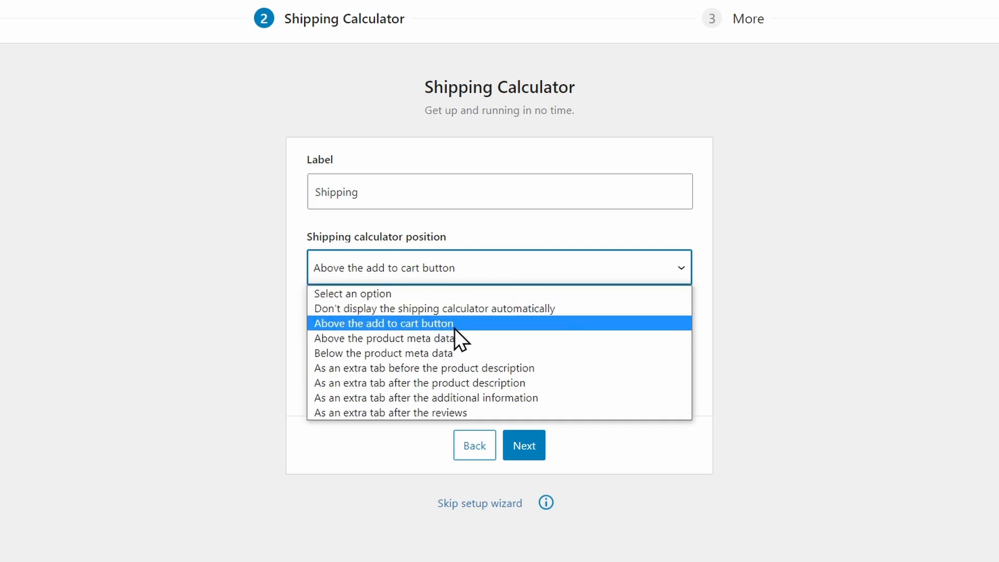
pyautogui.click(384, 322)
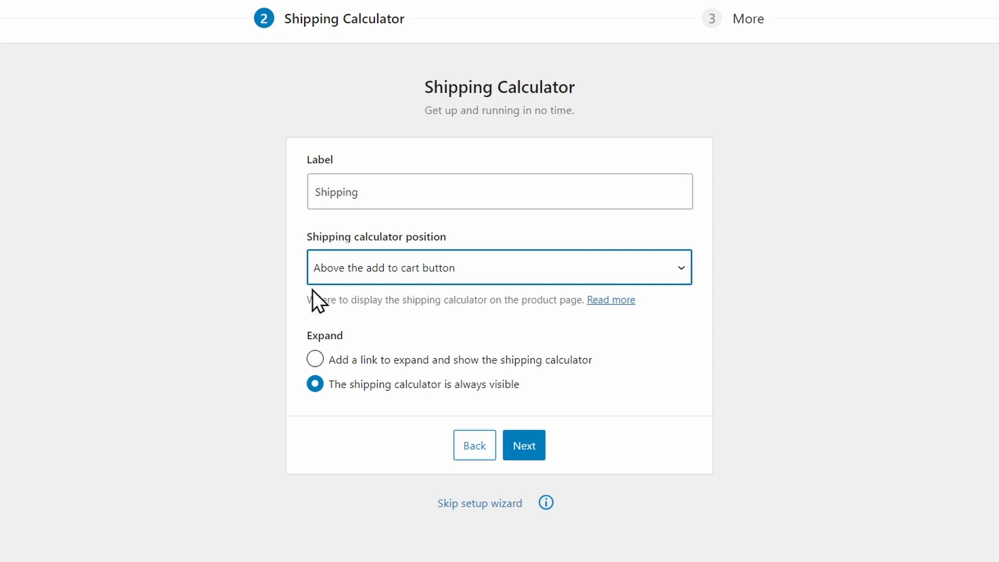
pyautogui.click(498, 268)
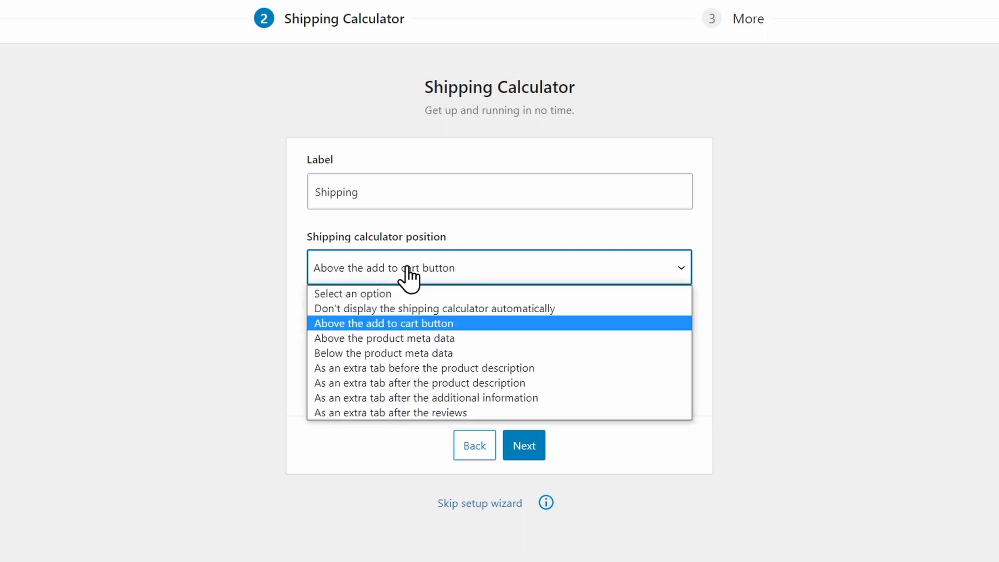
pyautogui.moveTo(384, 339)
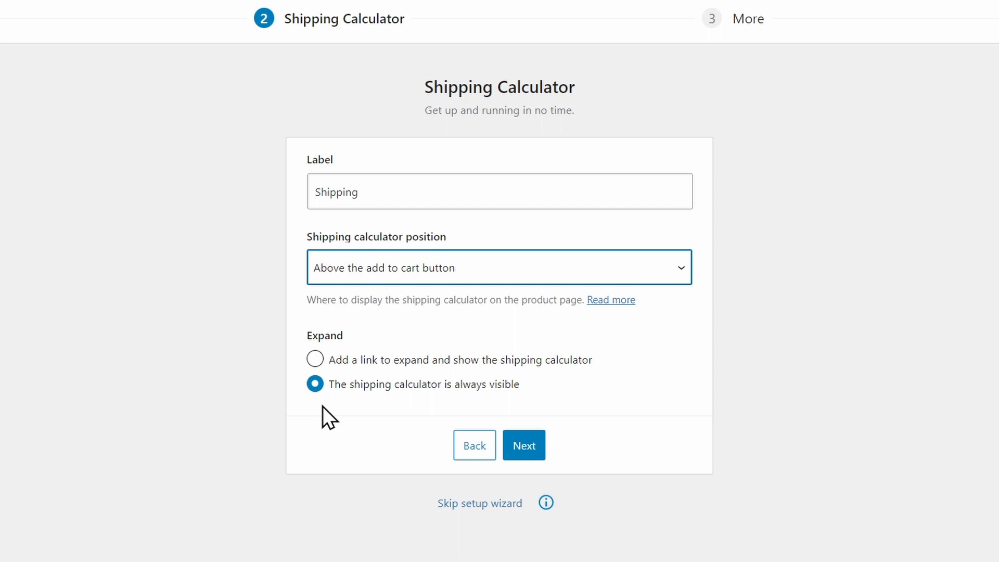
# - Make the calculator always visible, finish the wizard and return to its settings page
pyautogui.click(315, 359)
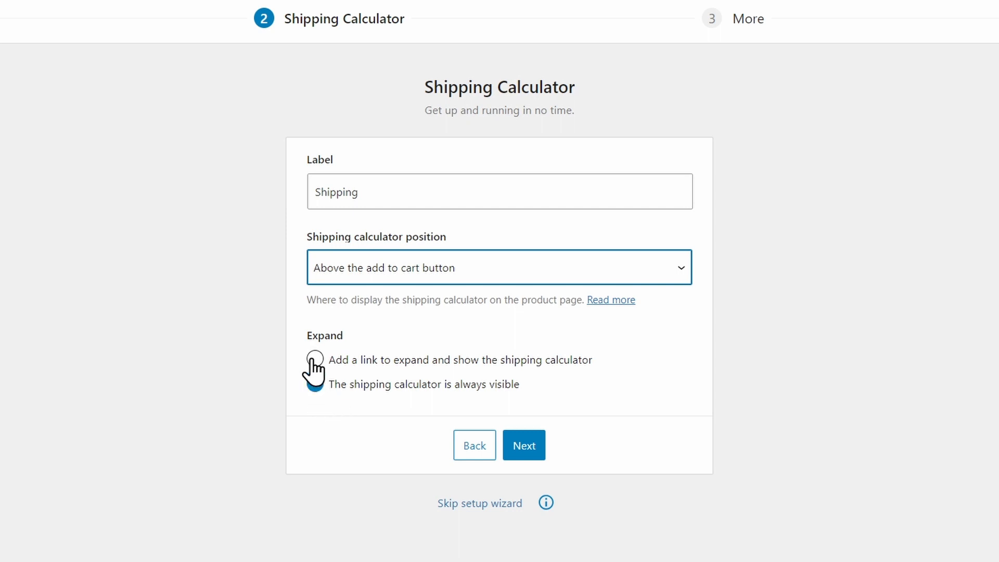
pyautogui.click(313, 360)
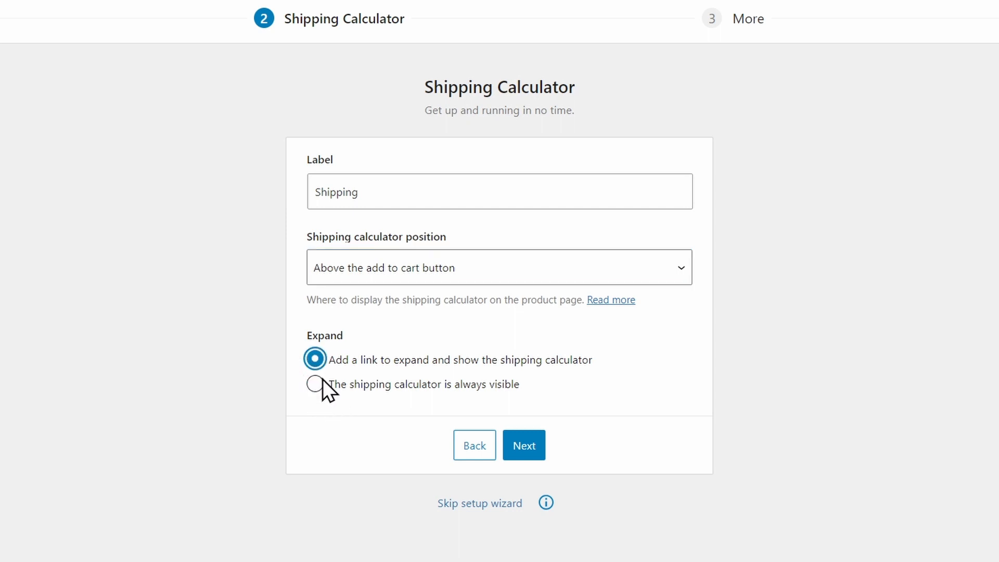
pyautogui.moveTo(314, 384)
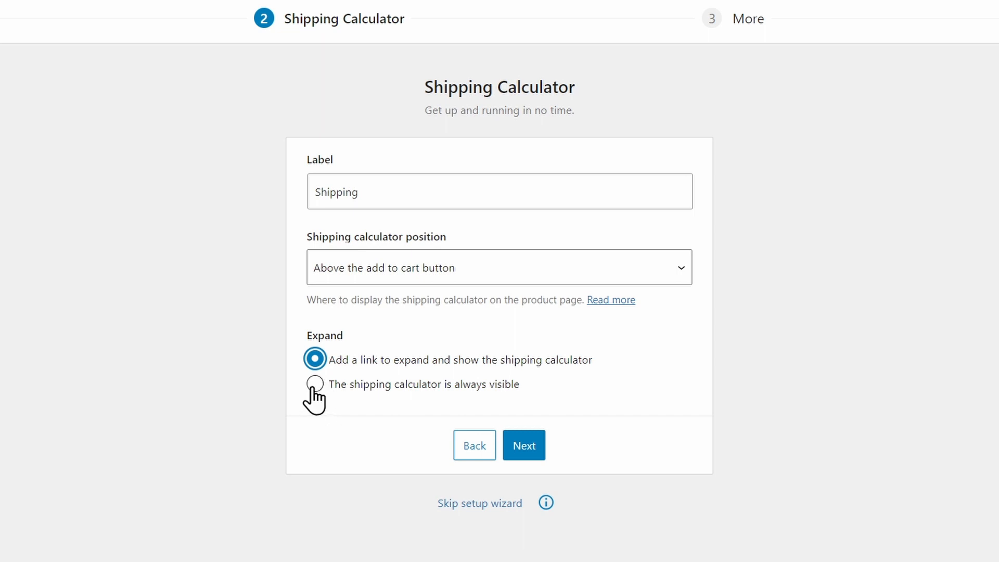
pyautogui.click(314, 384)
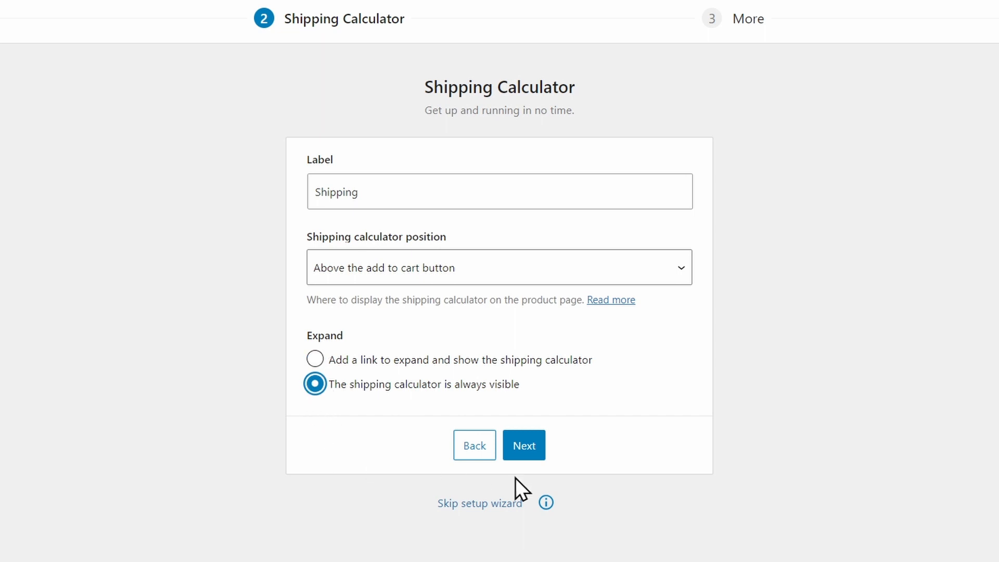
pyautogui.click(524, 444)
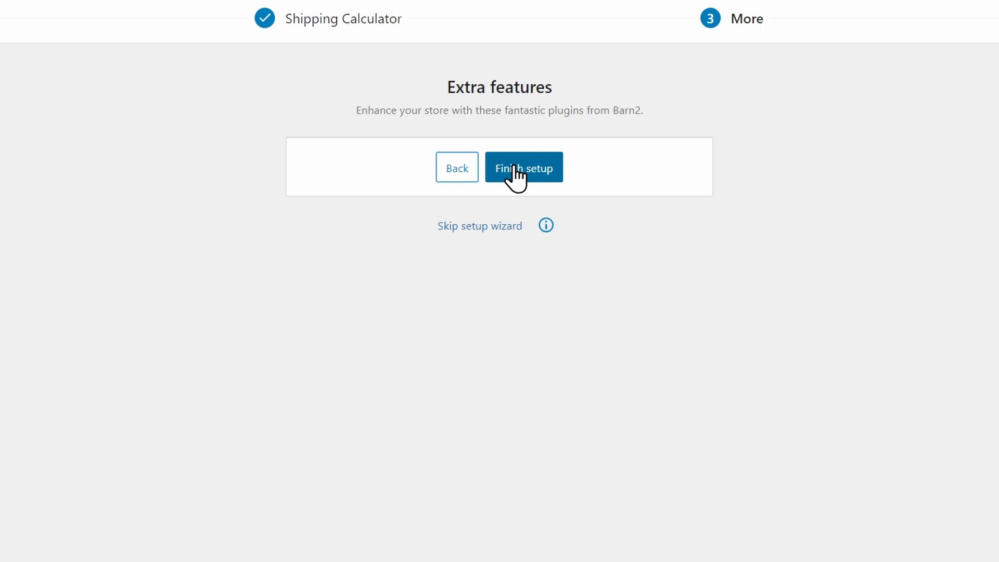
pyautogui.click(523, 166)
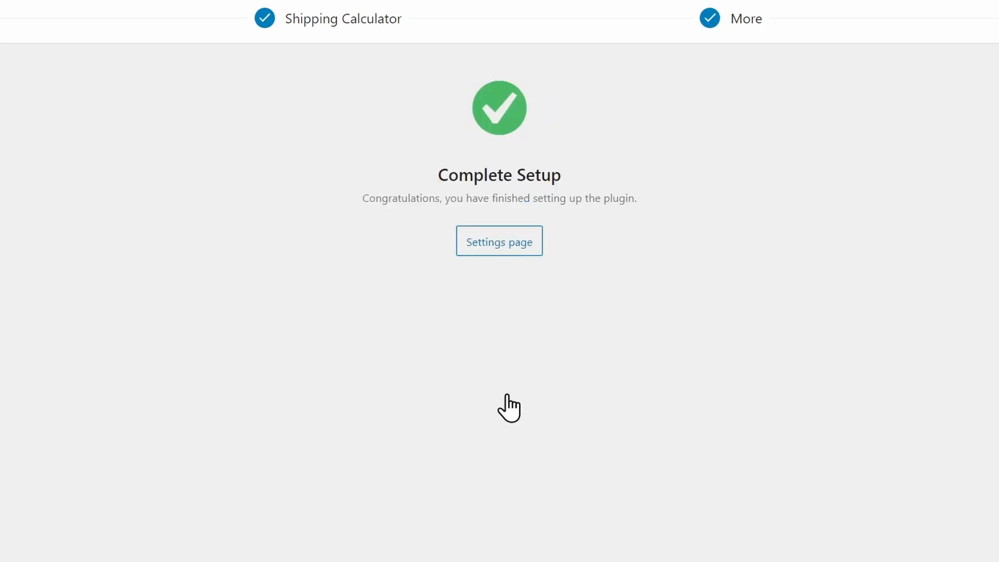
pyautogui.click(498, 240)
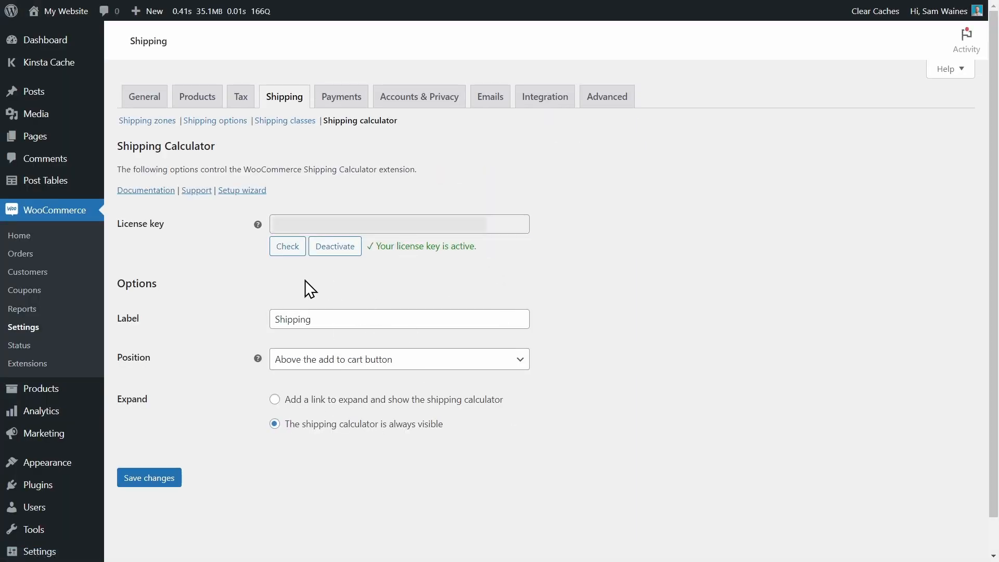
pyautogui.moveTo(232, 300)
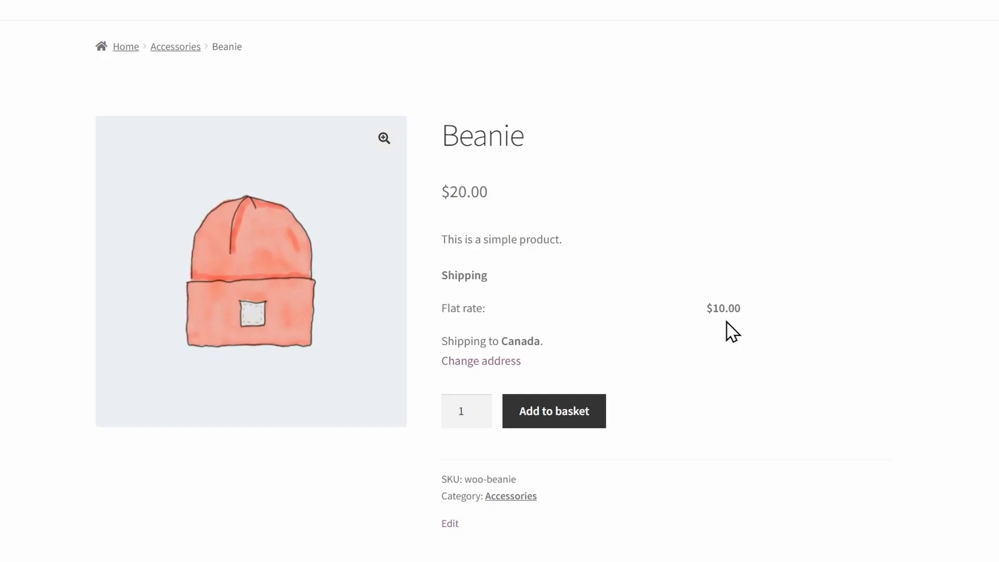
pyautogui.moveTo(34, 394)
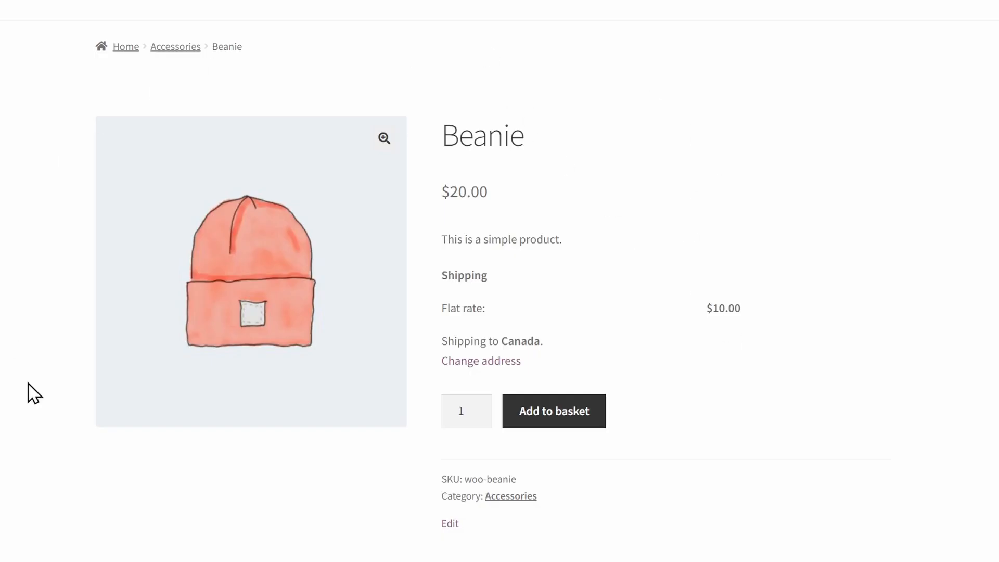
pyautogui.moveTo(507, 291)
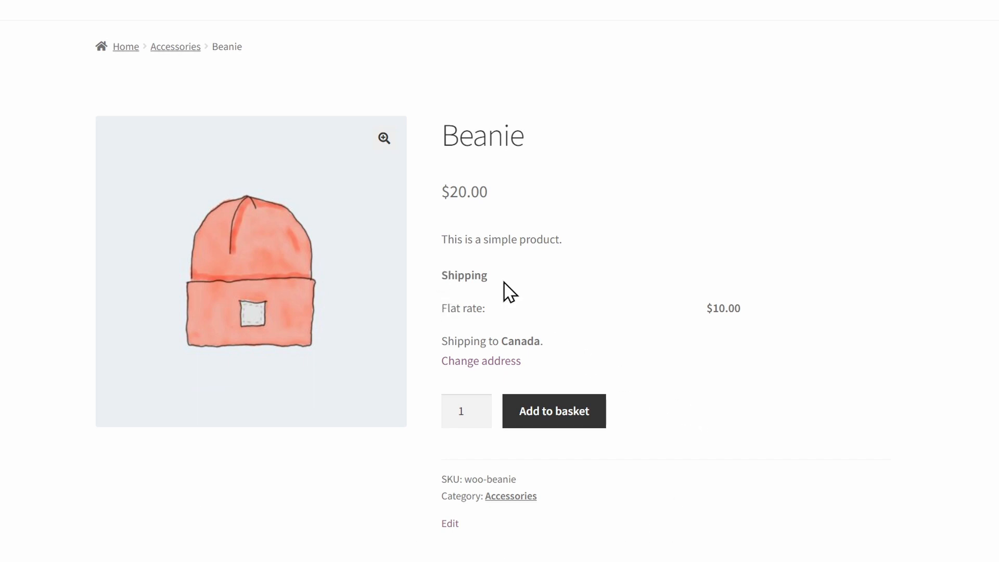
pyautogui.moveTo(530, 341)
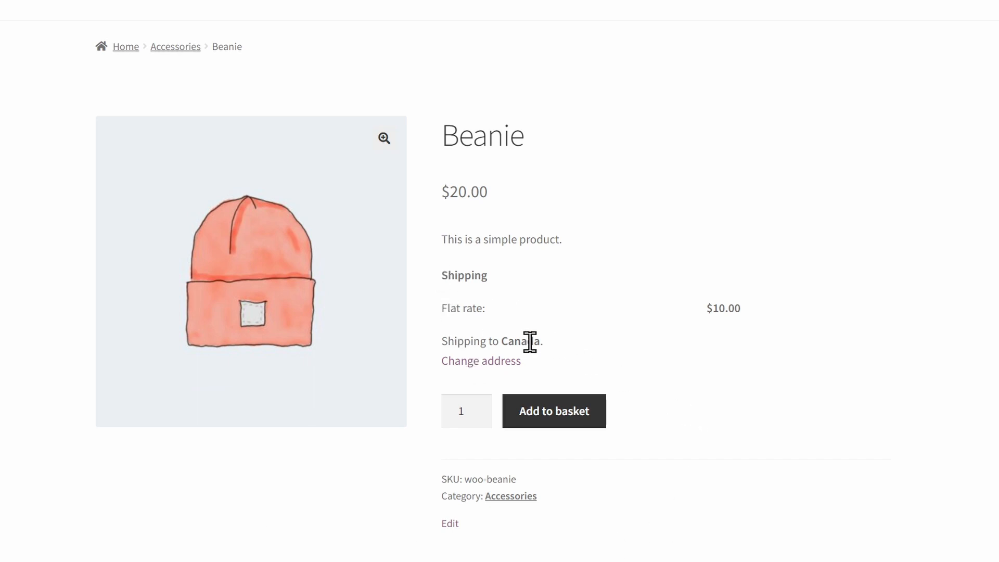
pyautogui.moveTo(583, 350)
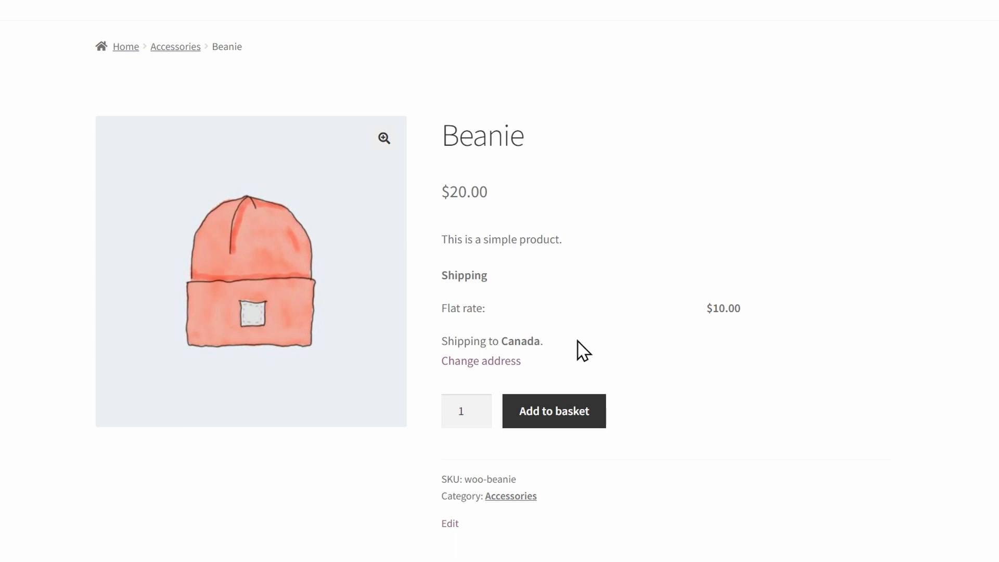
pyautogui.moveTo(509, 379)
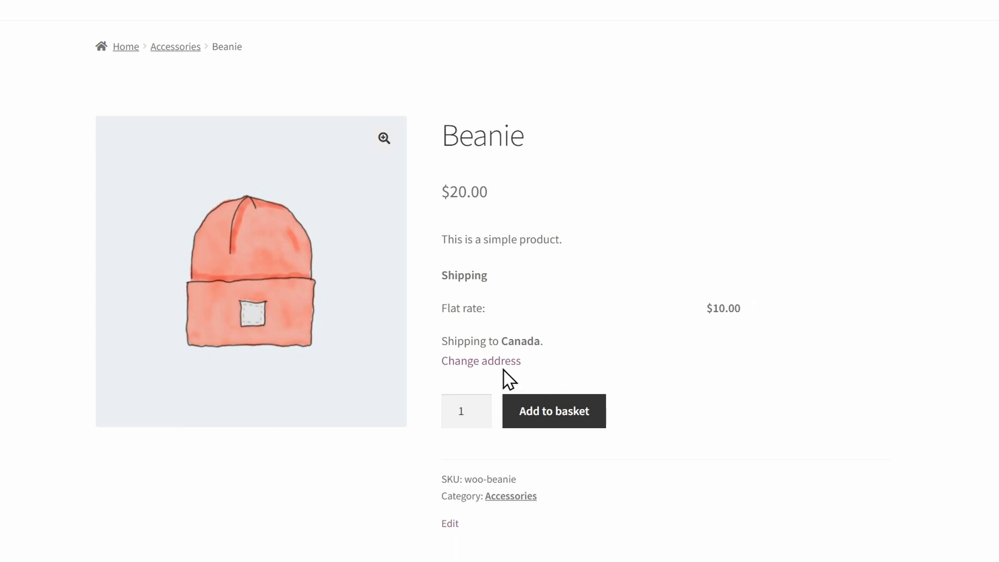
# - Return from the Beanie product page to WooCommerce's shipping zones list
pyautogui.click(481, 361)
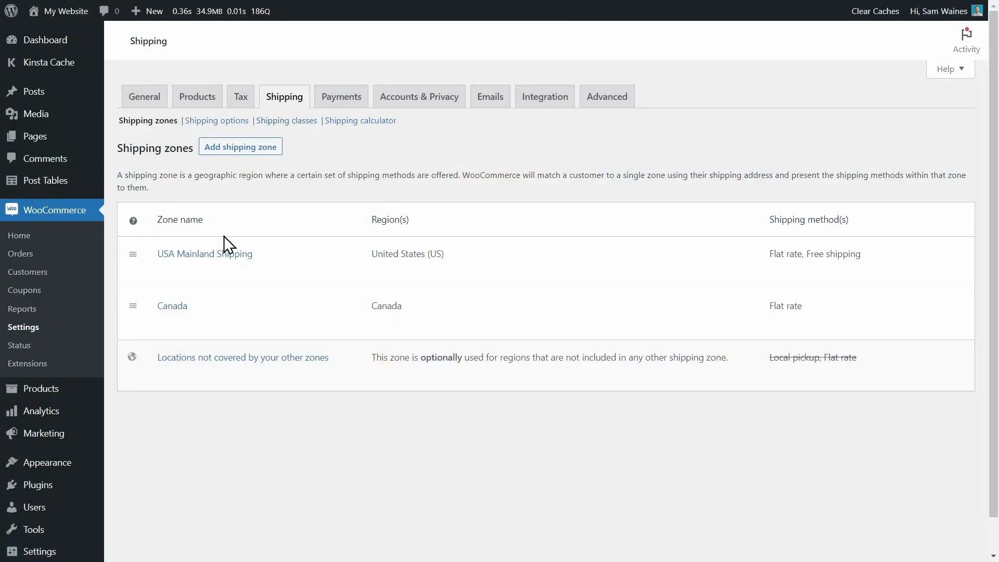
pyautogui.moveTo(283, 96)
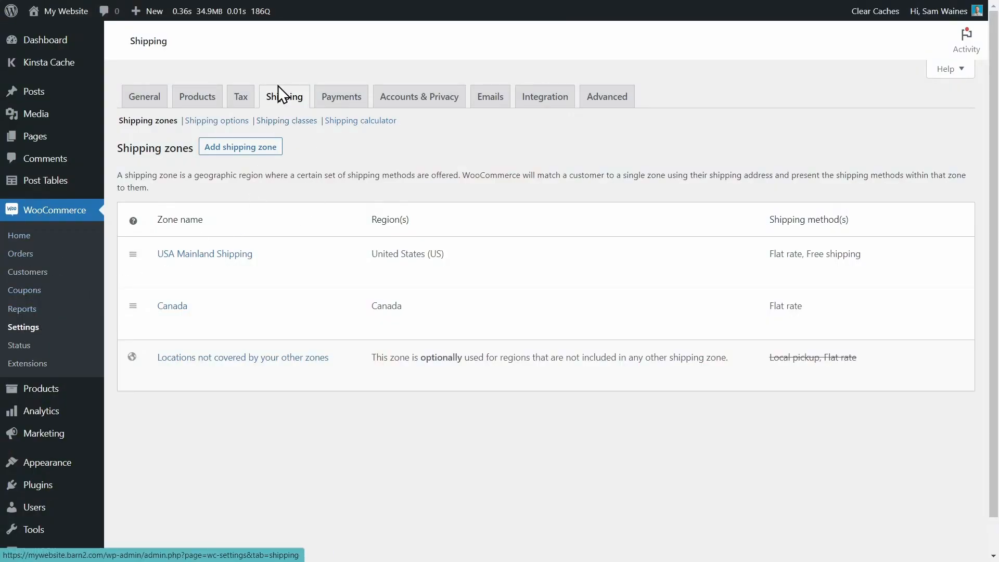
# - Create a Glass items shipping class described as Fragile Glass Items and save it
pyautogui.click(286, 120)
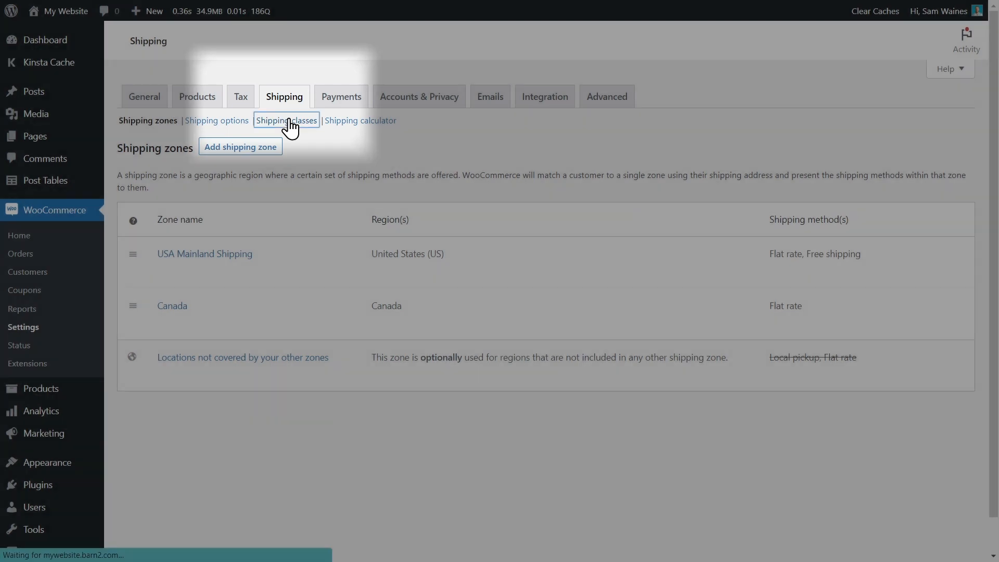
pyautogui.click(285, 121)
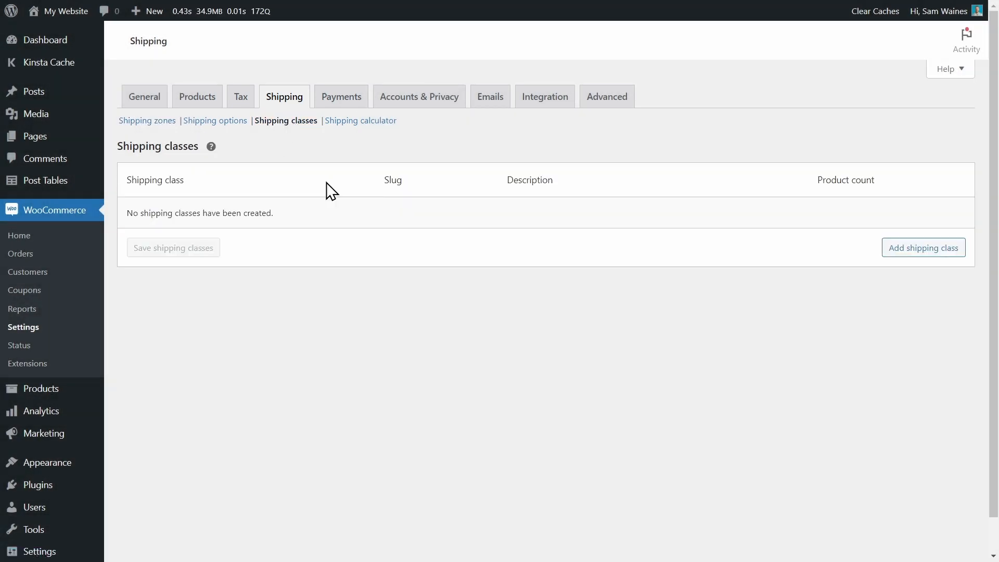
pyautogui.moveTo(932, 263)
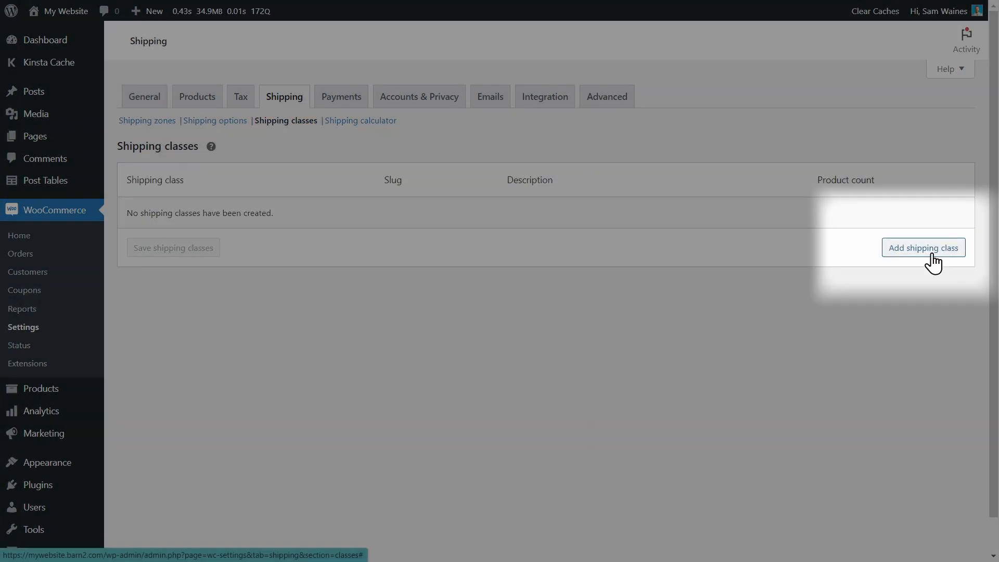
pyautogui.click(924, 247)
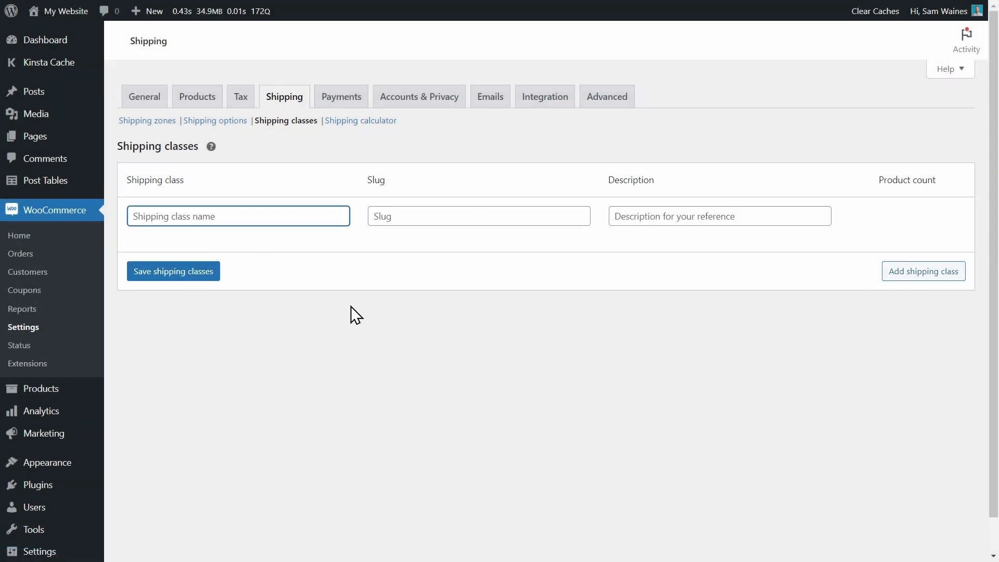
pyautogui.write('Glass items')
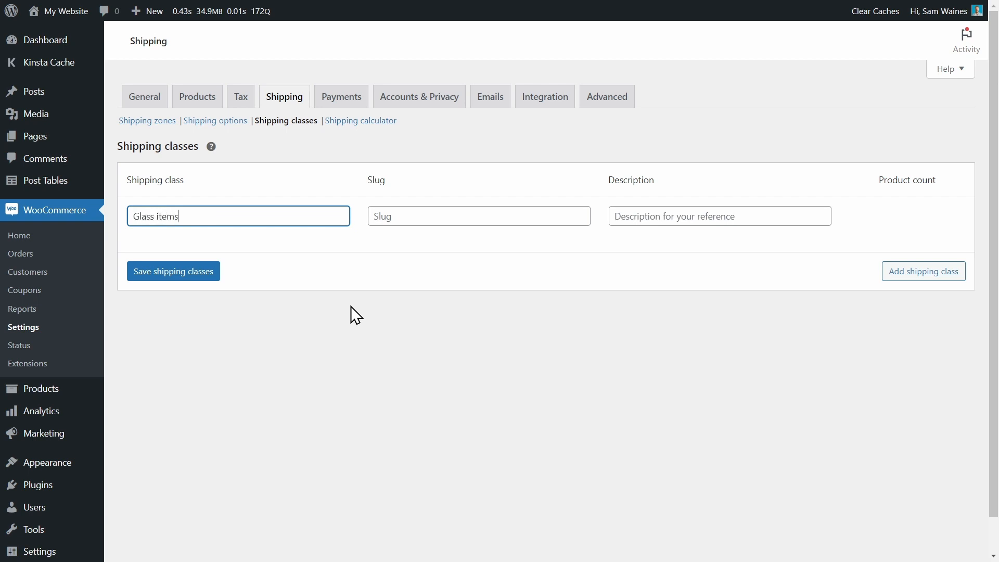
pyautogui.write('Fragile Glass Items')
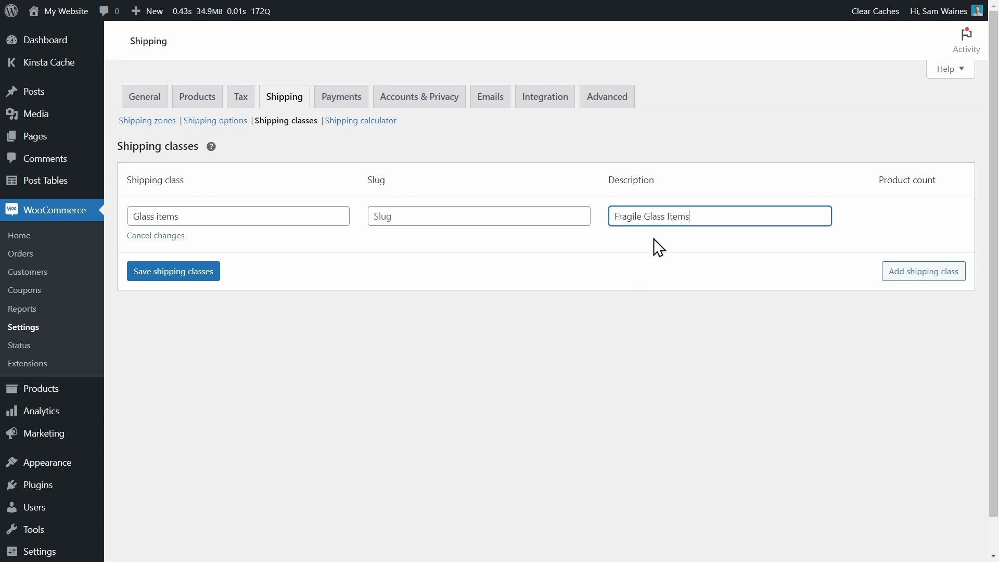
pyautogui.moveTo(646, 249)
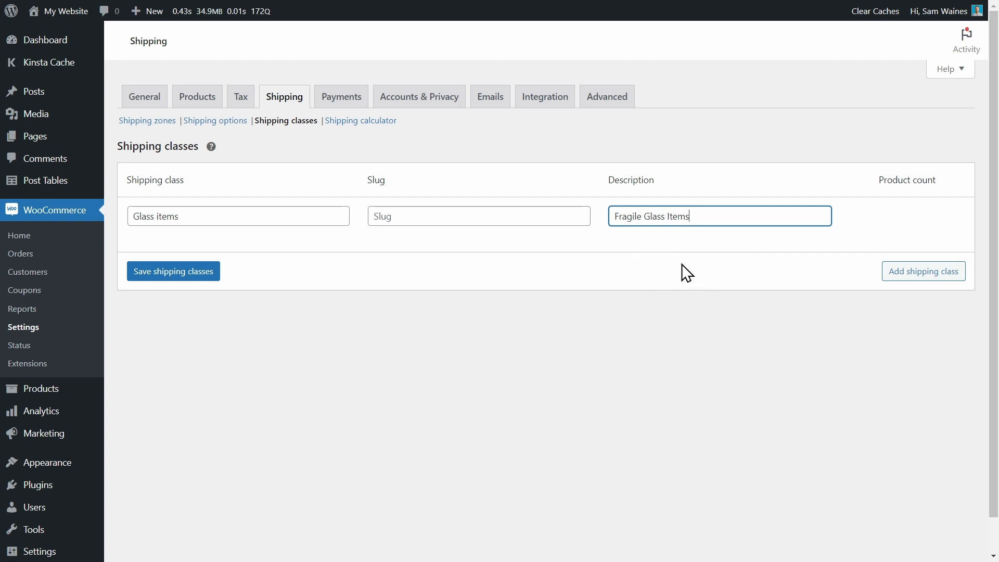
pyautogui.moveTo(231, 189)
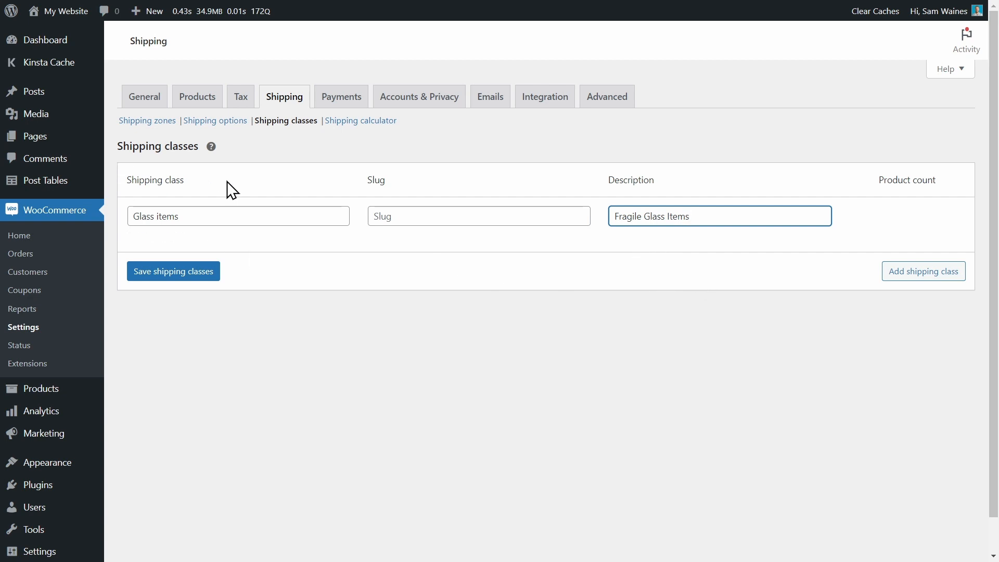
pyautogui.moveTo(600, 306)
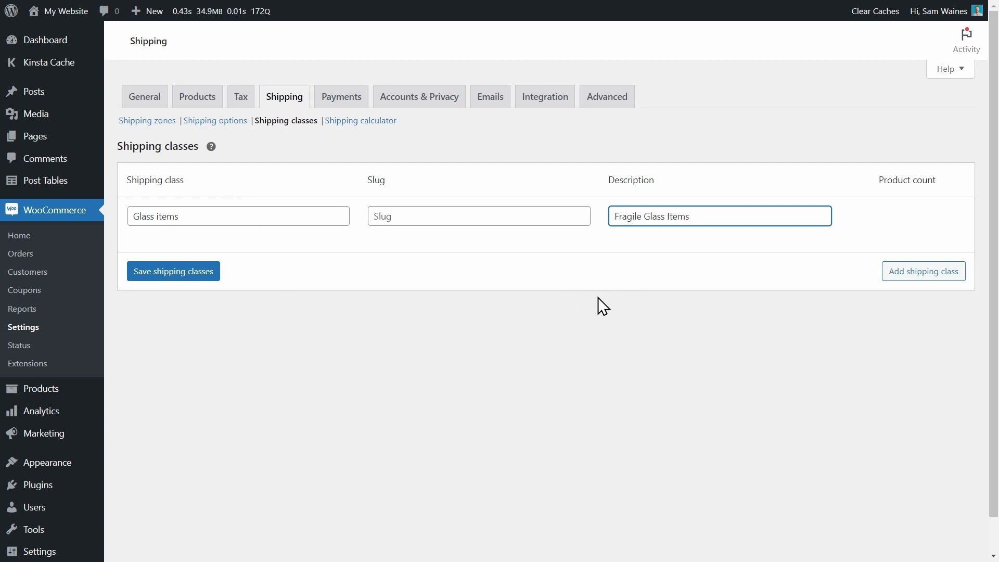
pyautogui.moveTo(186, 270)
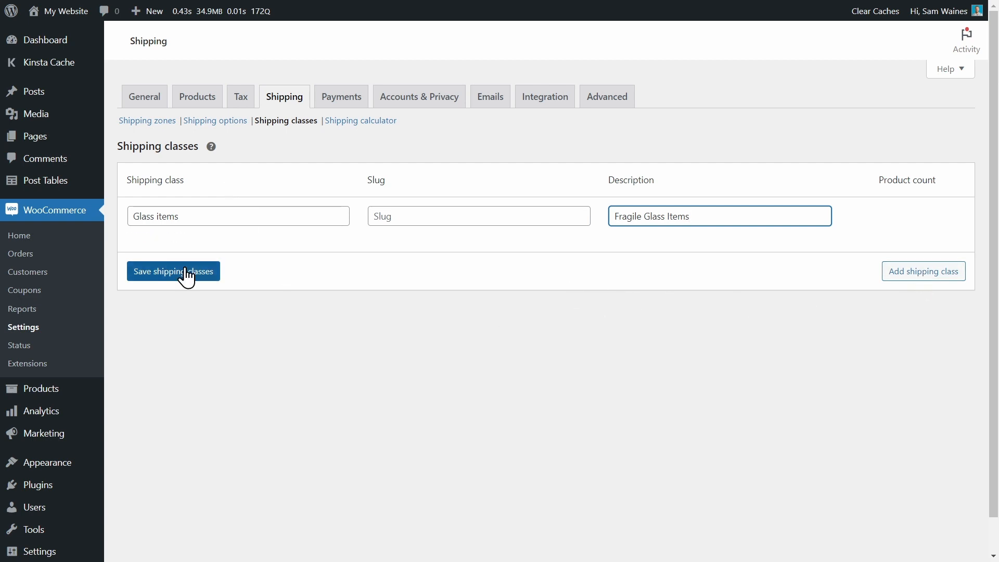
pyautogui.click(173, 271)
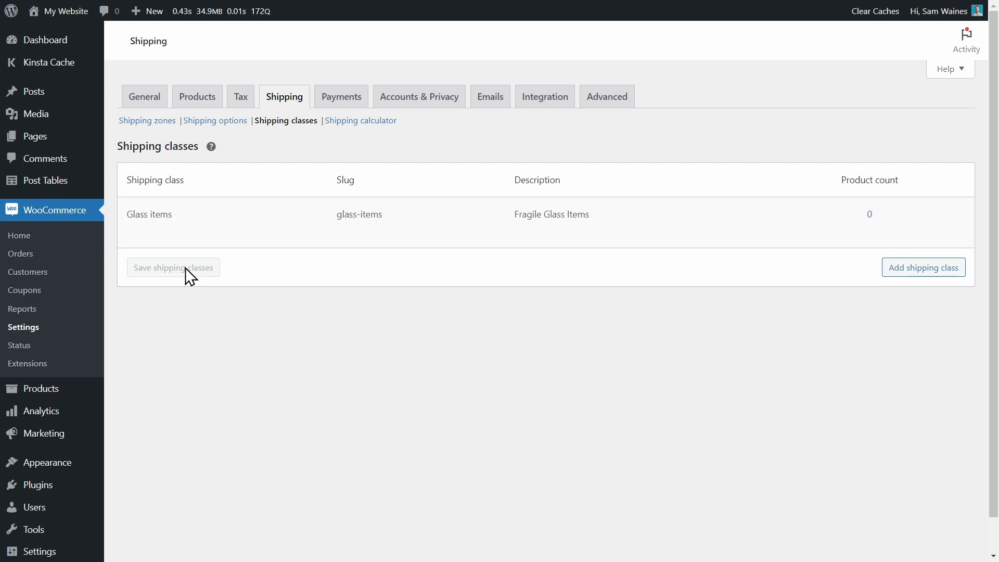
pyautogui.moveTo(223, 177)
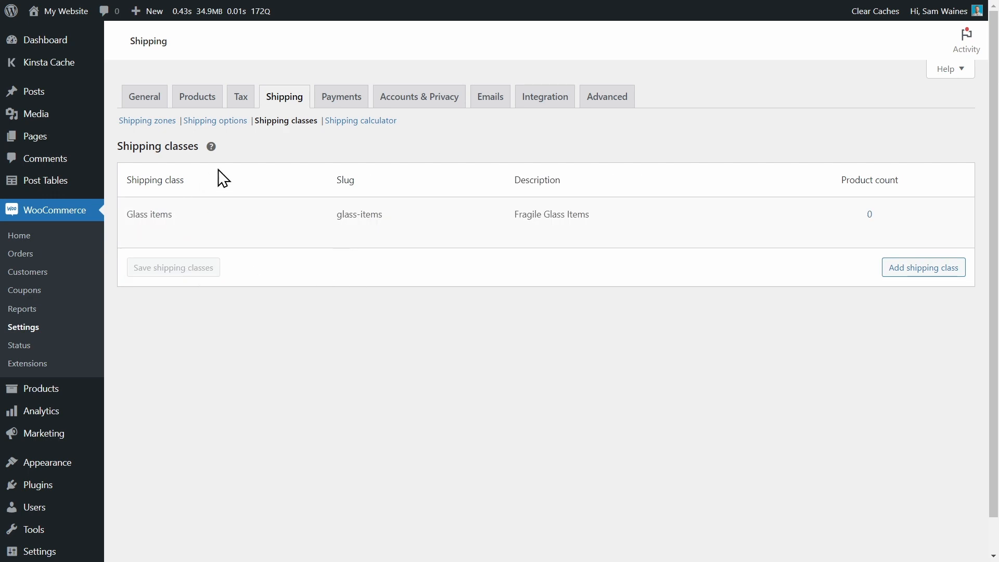
pyautogui.moveTo(147, 121)
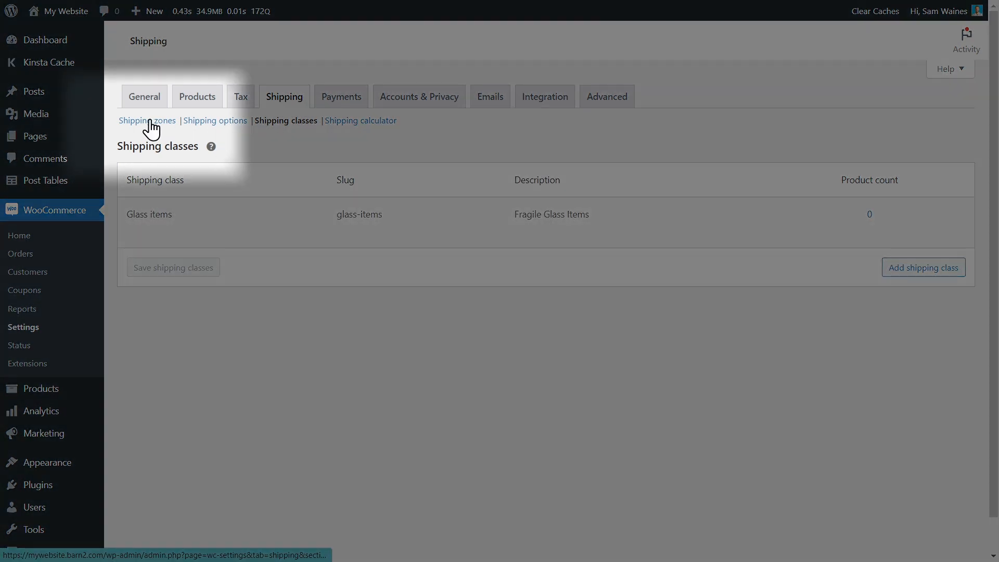
# - Give the USA Mainland Flat rate a Glass items class cost of 10 * [qty]
pyautogui.click(147, 120)
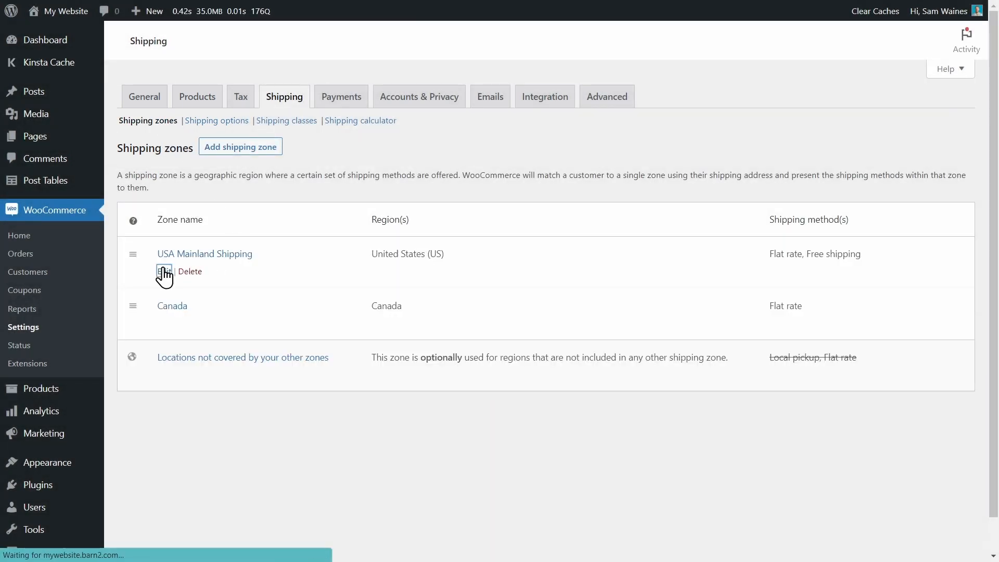
pyautogui.click(204, 254)
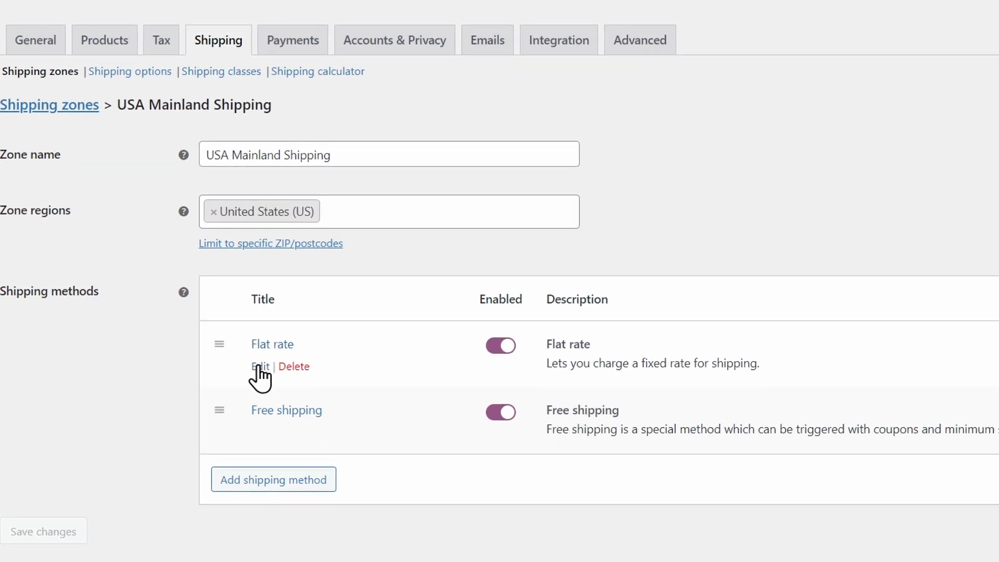
pyautogui.click(260, 367)
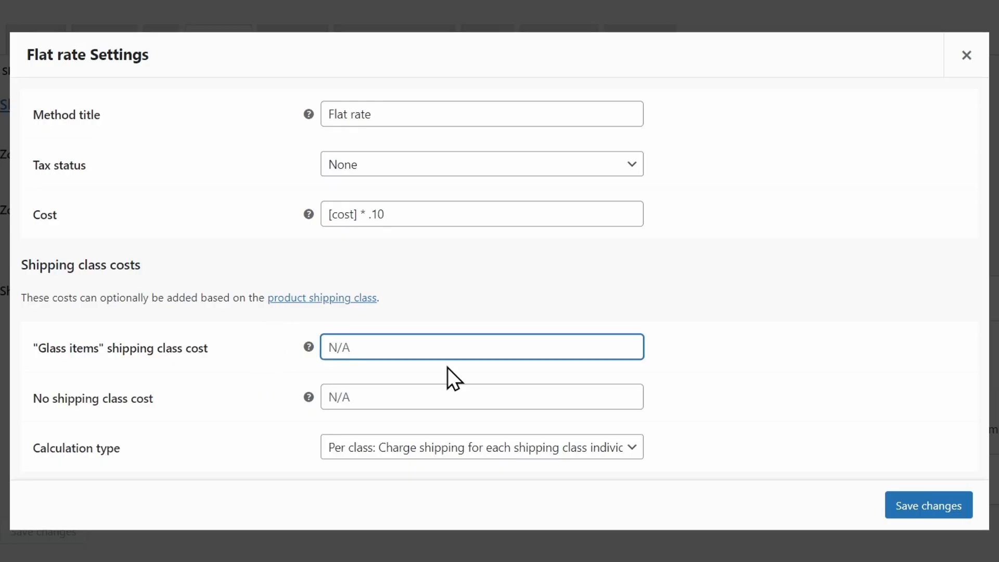
pyautogui.click(481, 347)
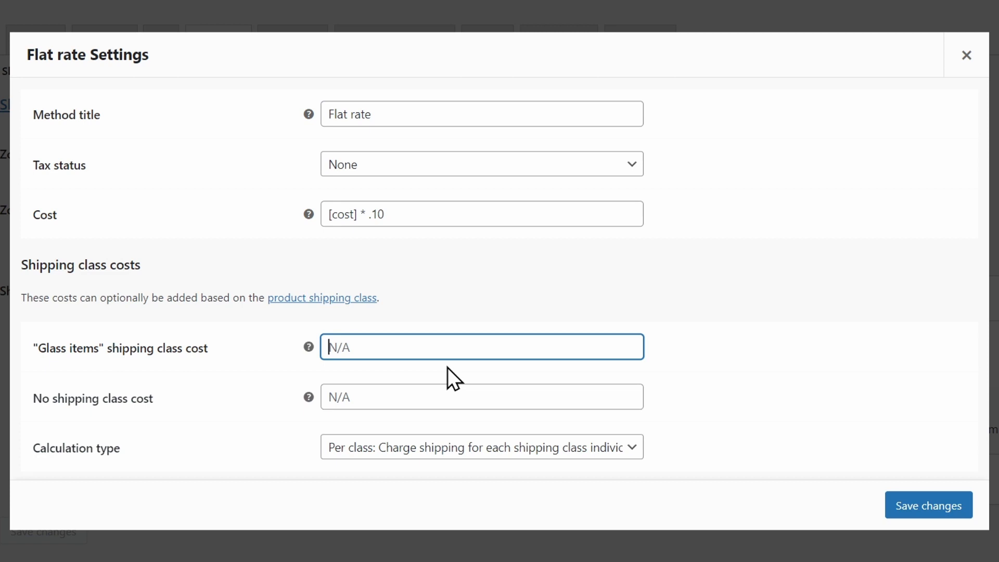
pyautogui.write('10 * [qty]')
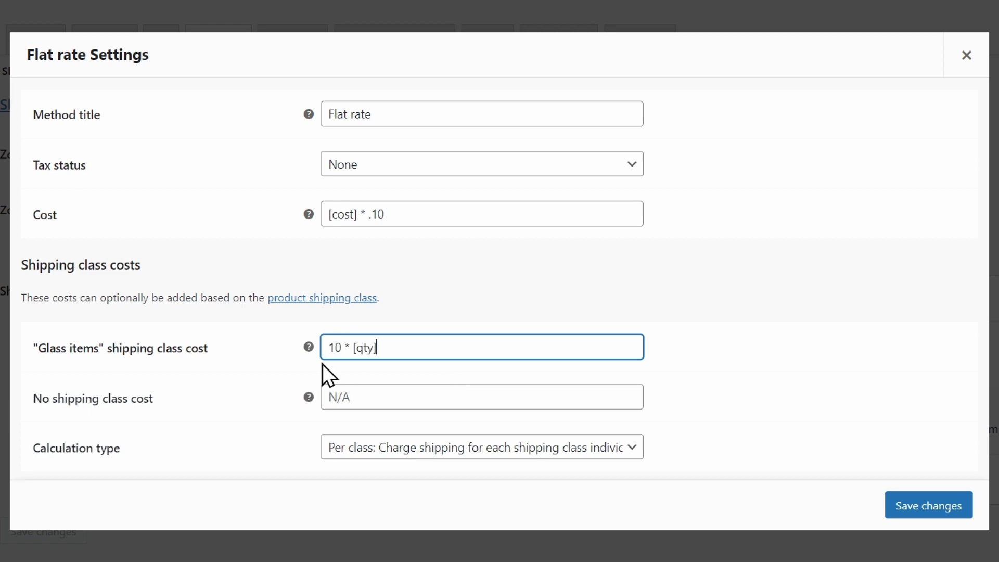
pyautogui.moveTo(406, 348)
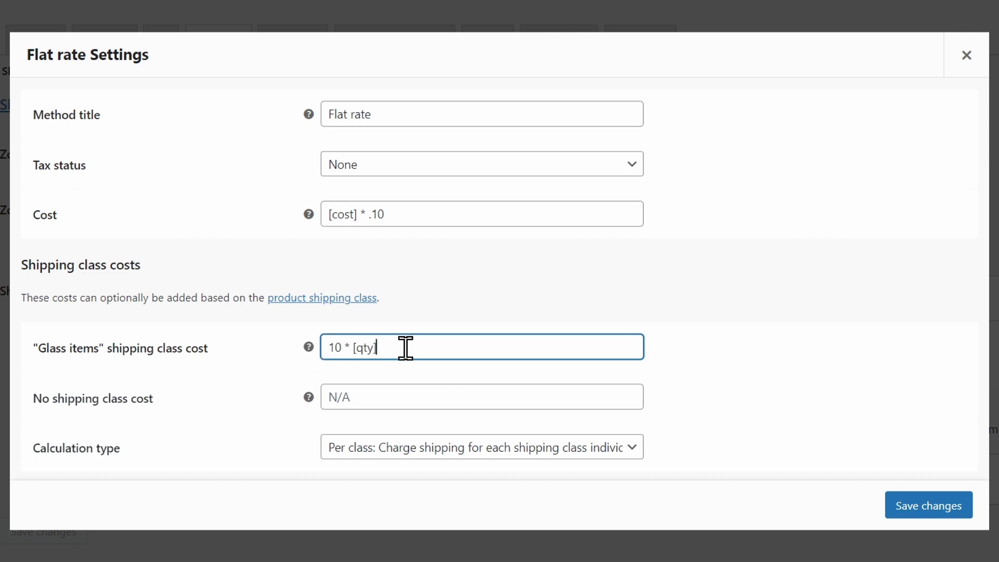
pyautogui.moveTo(362, 387)
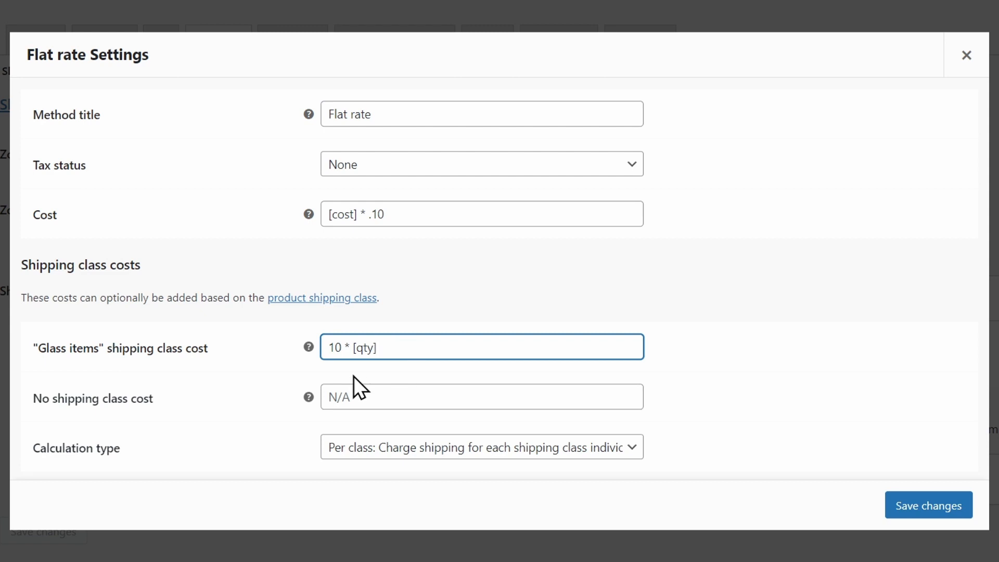
pyautogui.moveTo(153, 382)
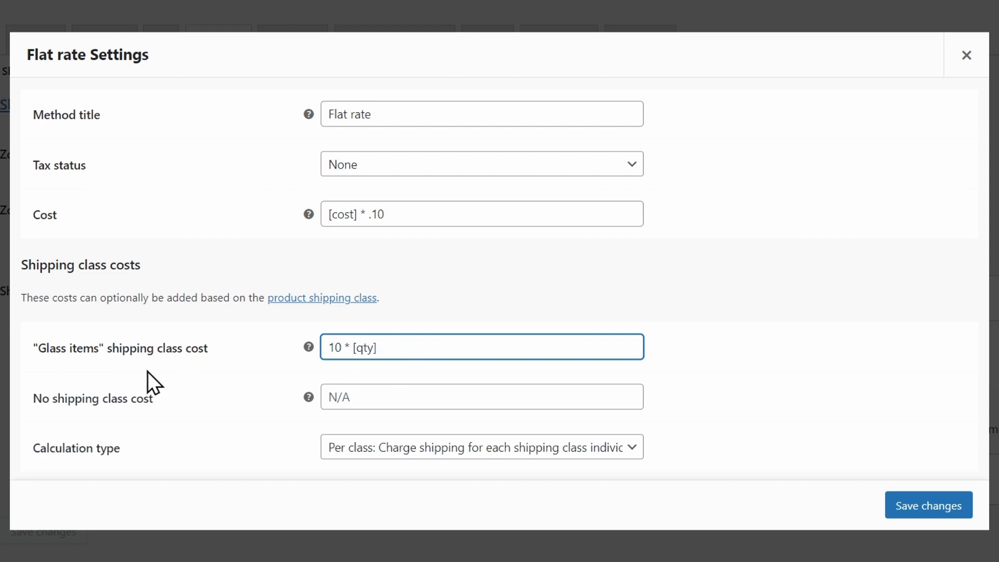
pyautogui.moveTo(168, 388)
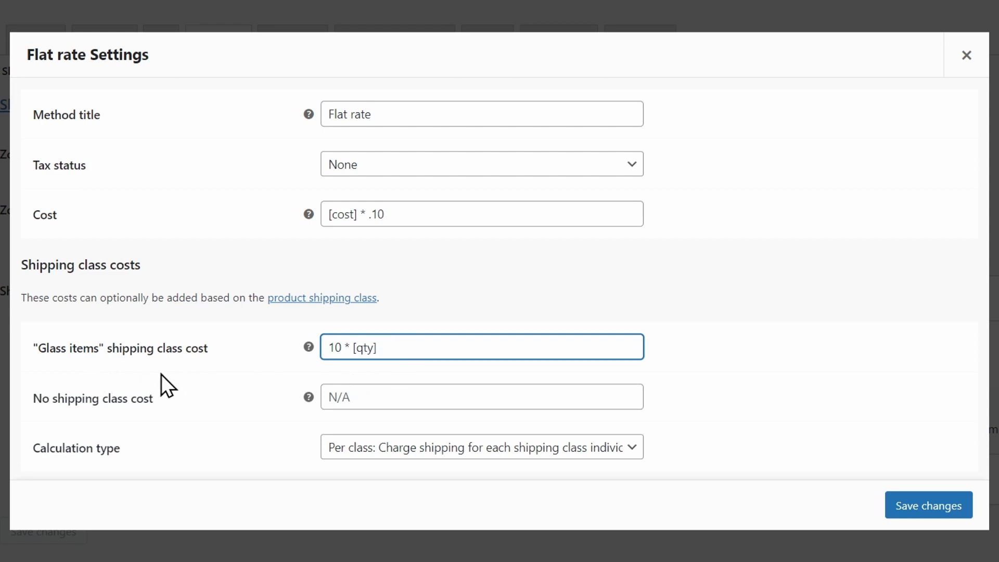
pyautogui.moveTo(412, 459)
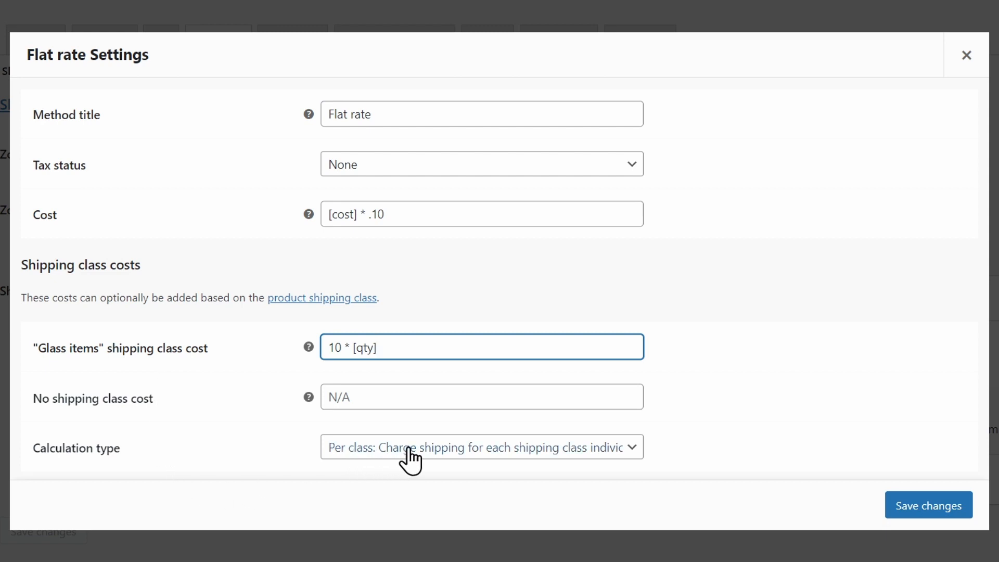
# - Charge shipping per order for the most expensive class and save the flat rate
pyautogui.click(481, 447)
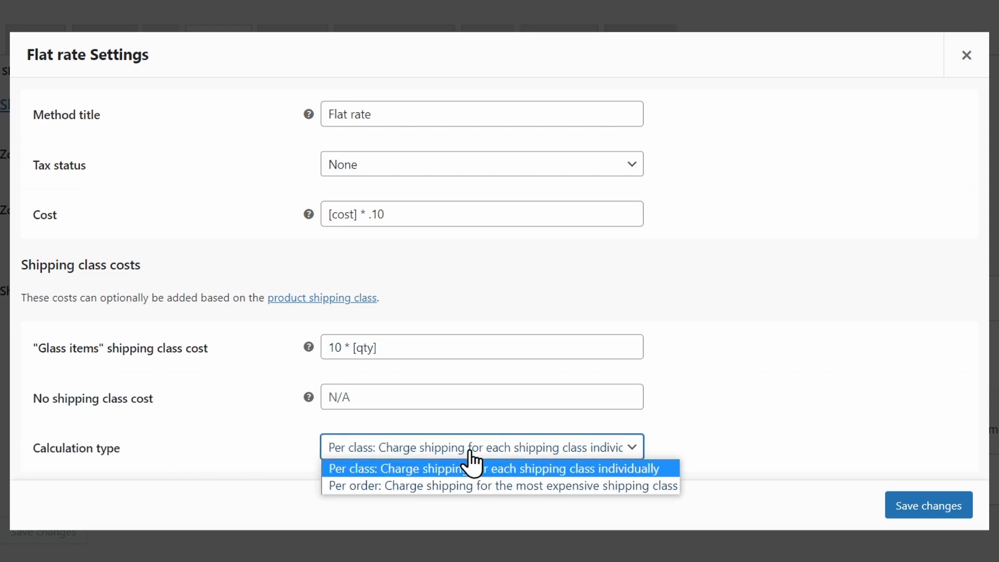
pyautogui.moveTo(458, 486)
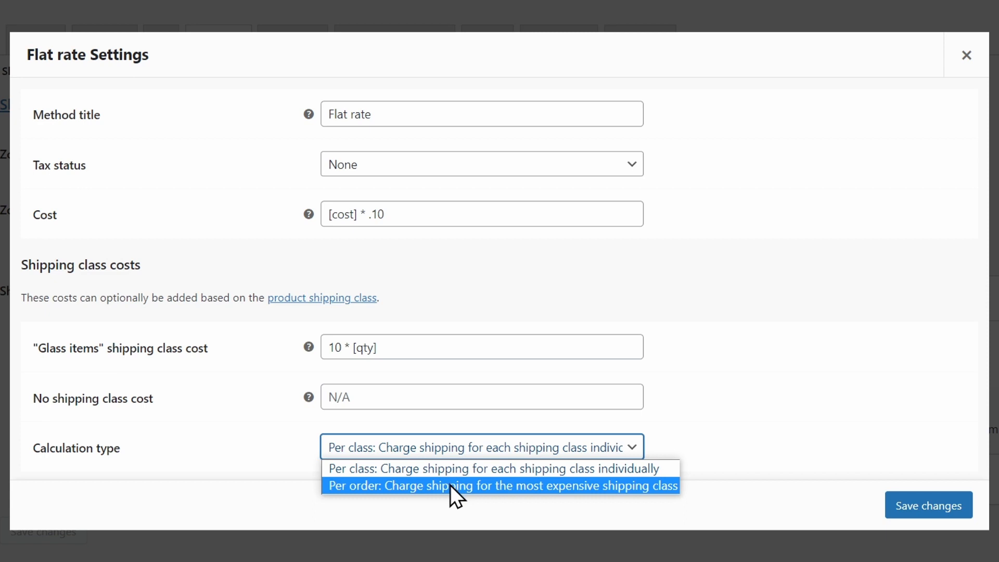
pyautogui.moveTo(546, 502)
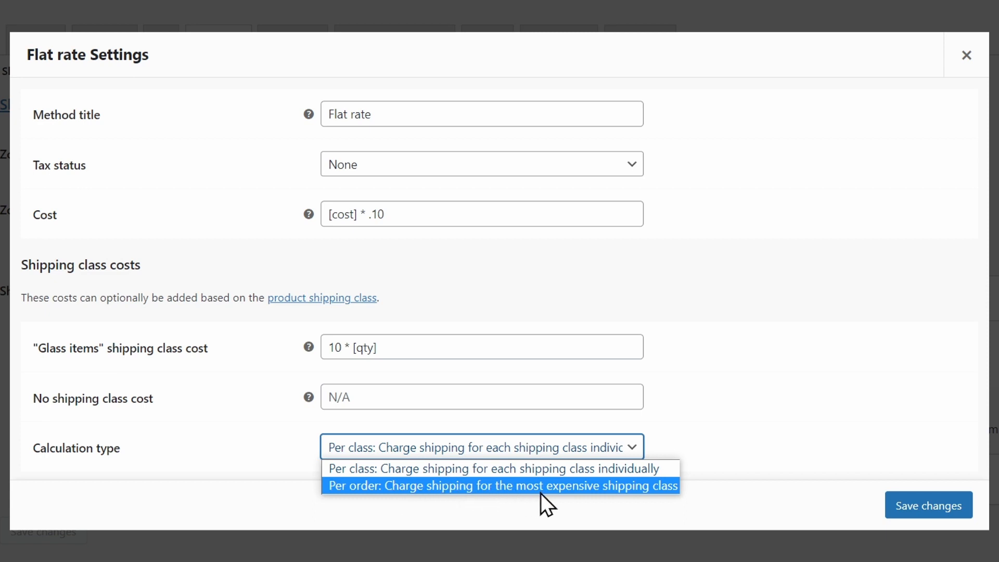
pyautogui.moveTo(571, 498)
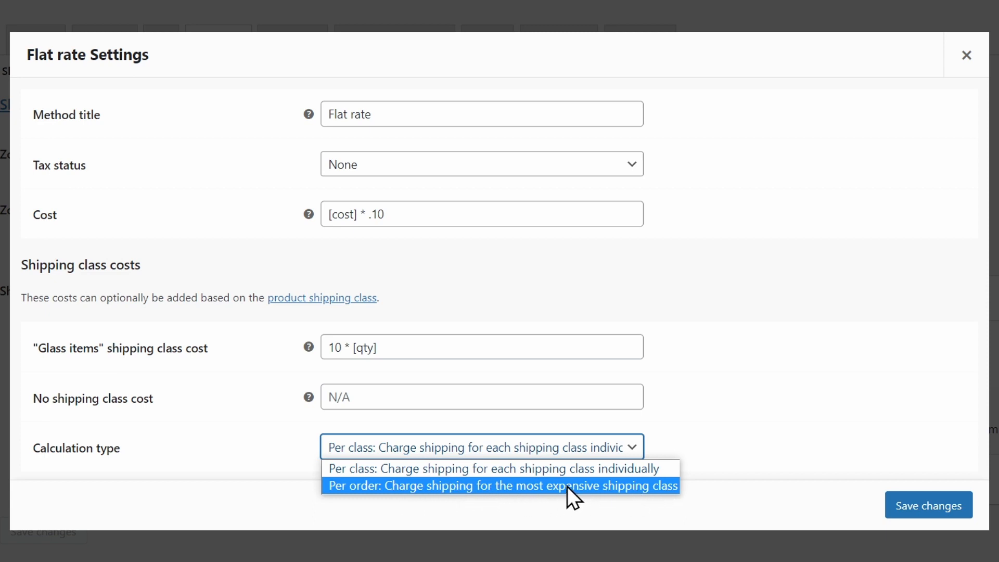
pyautogui.moveTo(612, 469)
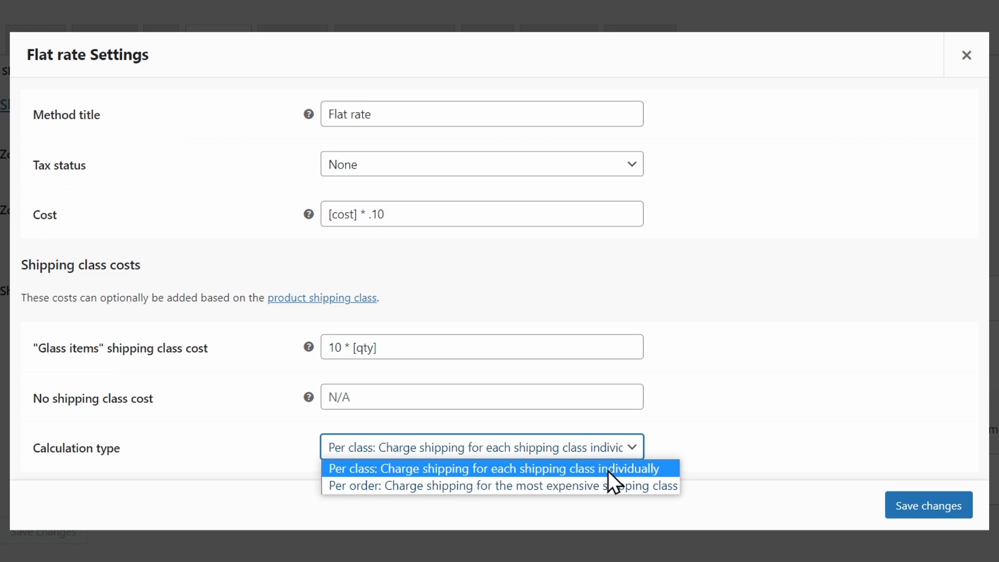
pyautogui.click(503, 486)
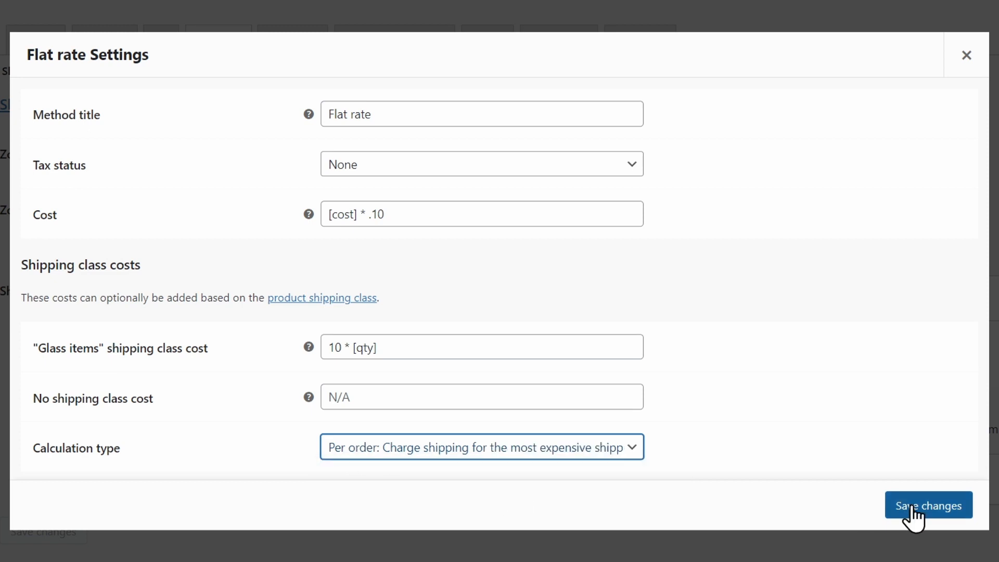
pyautogui.click(927, 505)
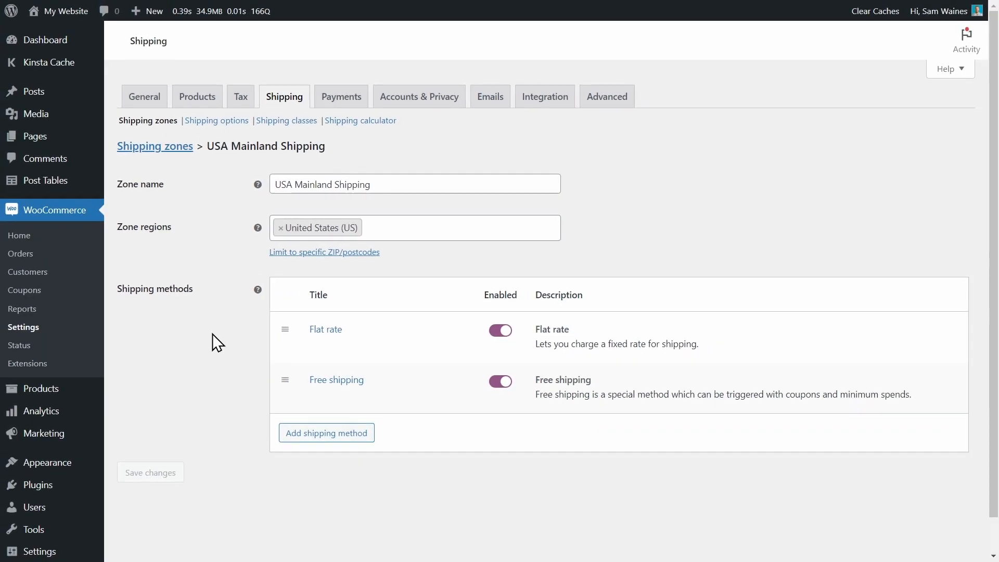
pyautogui.moveTo(150, 388)
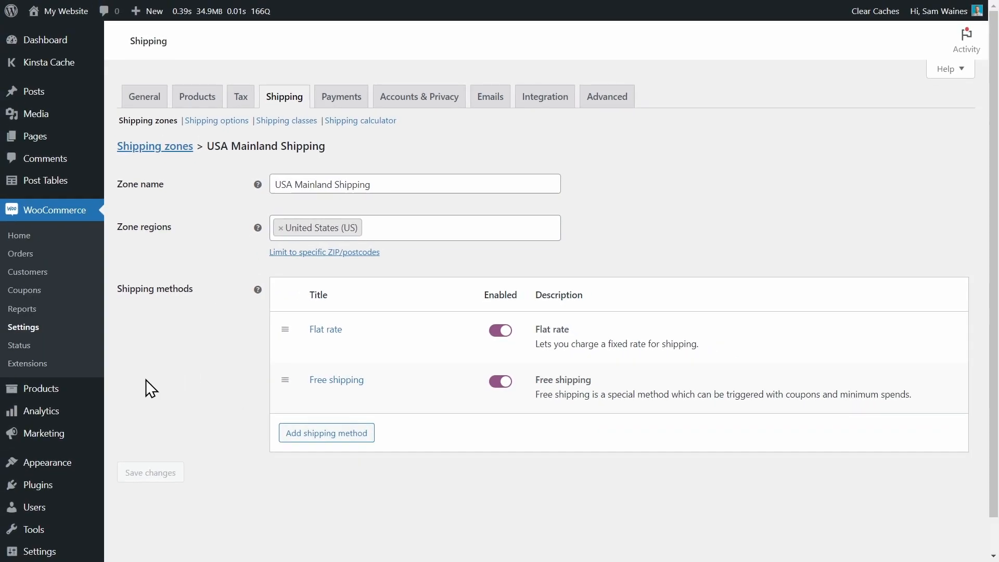
pyautogui.moveTo(155, 146)
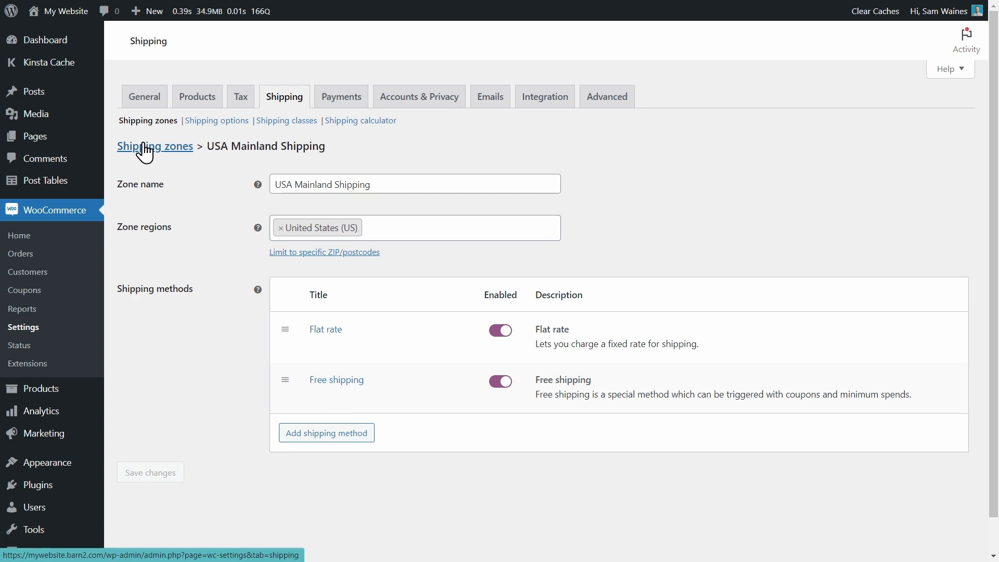
pyautogui.moveTo(210, 390)
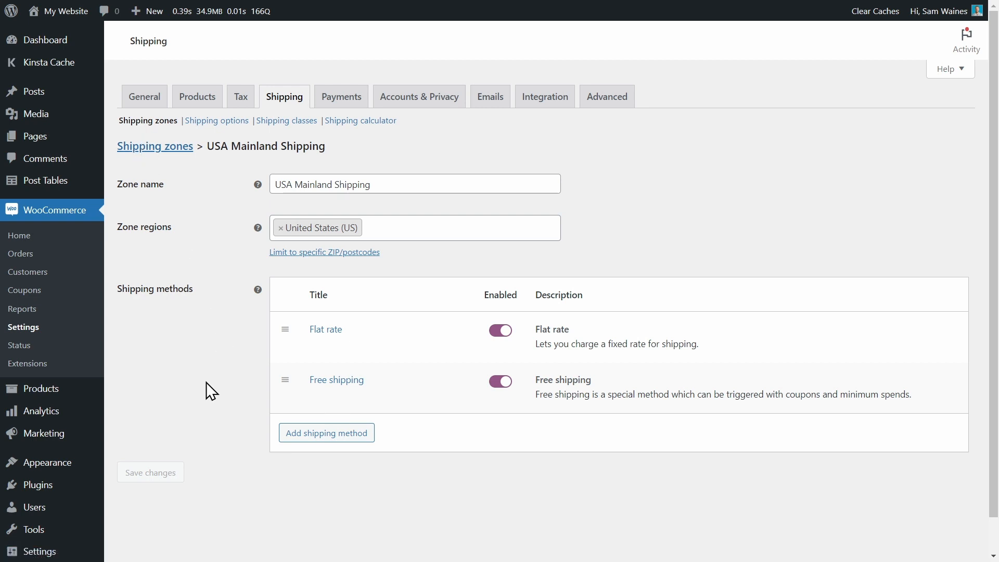
pyautogui.moveTo(142, 374)
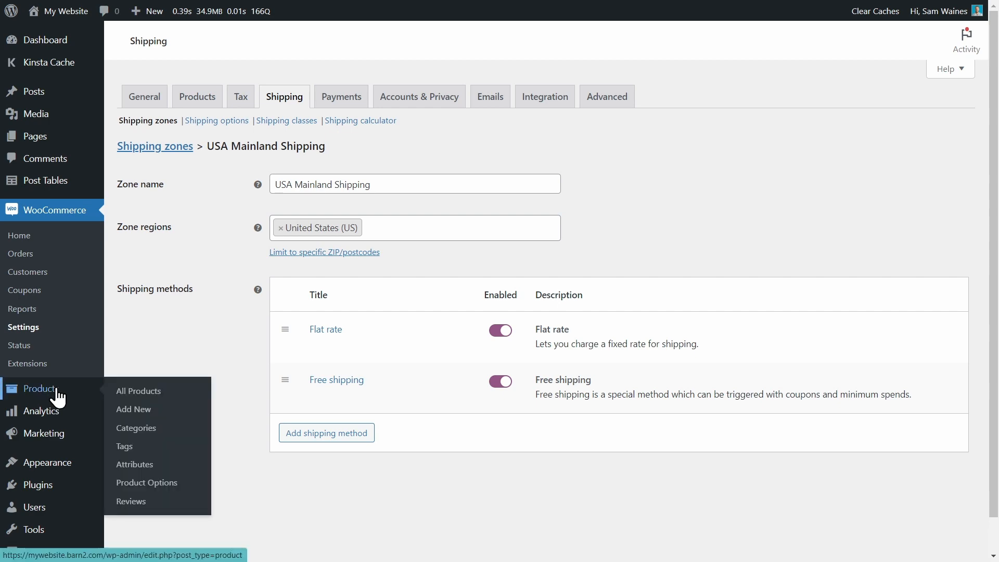
# - Open Sunglasses Special Edition for editing from the All Products list
pyautogui.click(139, 390)
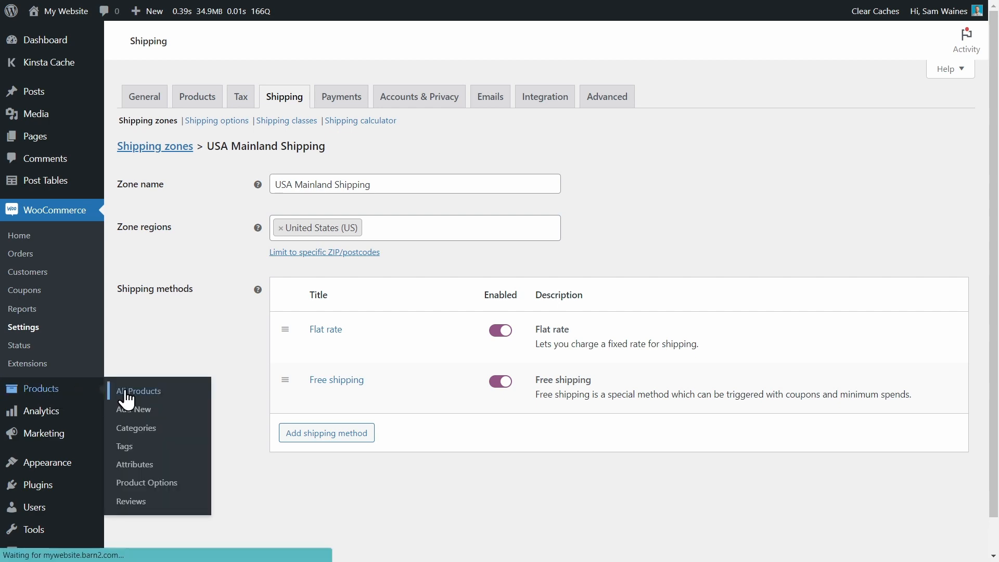
pyautogui.click(139, 390)
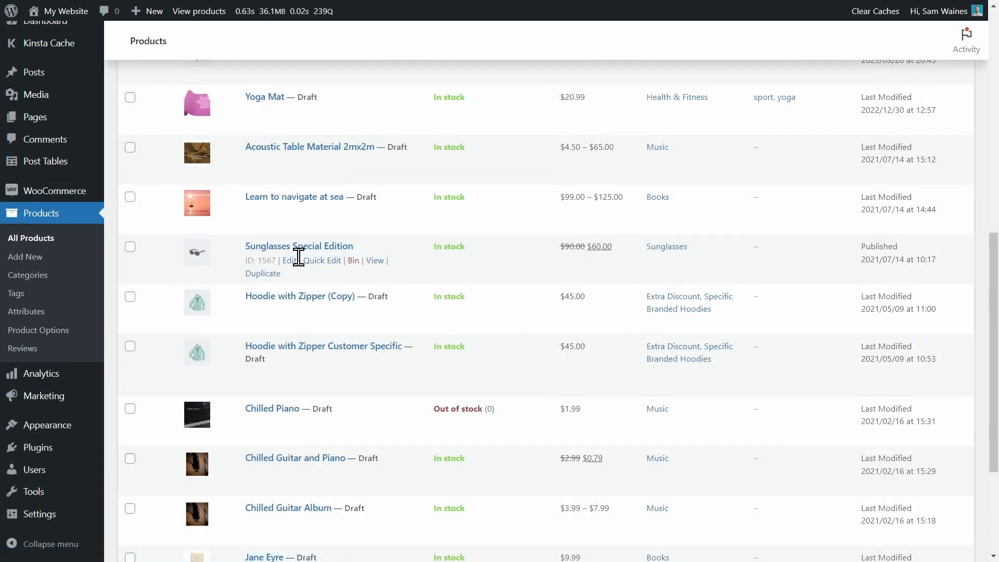
pyautogui.moveTo(224, 258)
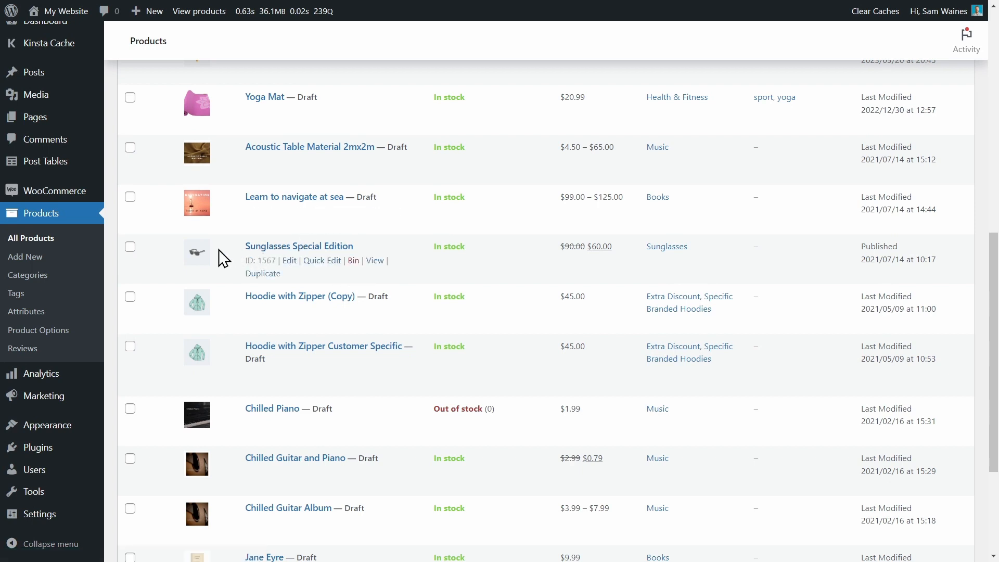
pyautogui.click(289, 260)
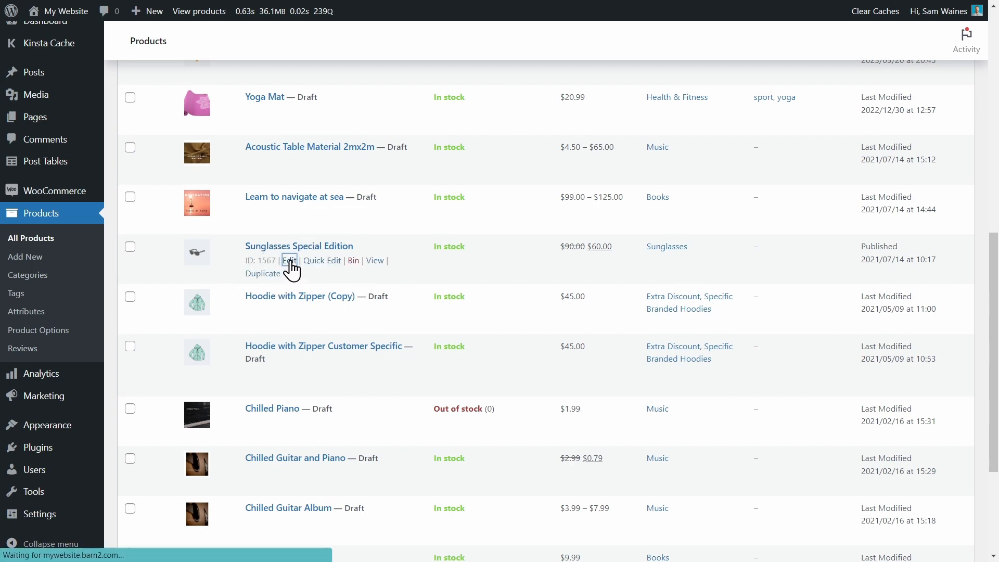
pyautogui.click(289, 260)
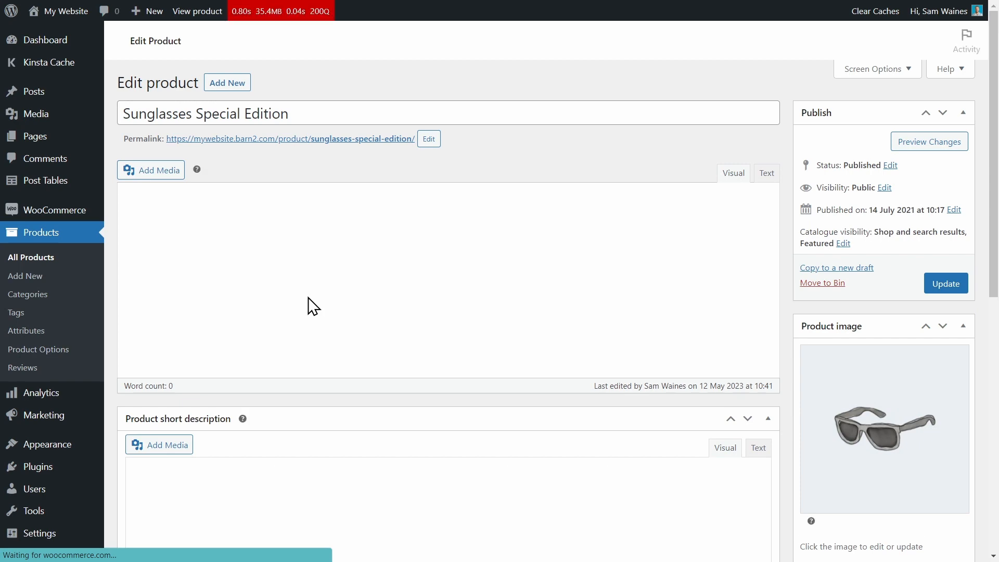
# - Assign the Glass items shipping class in the product's Shipping settings
pyautogui.scroll(-3)
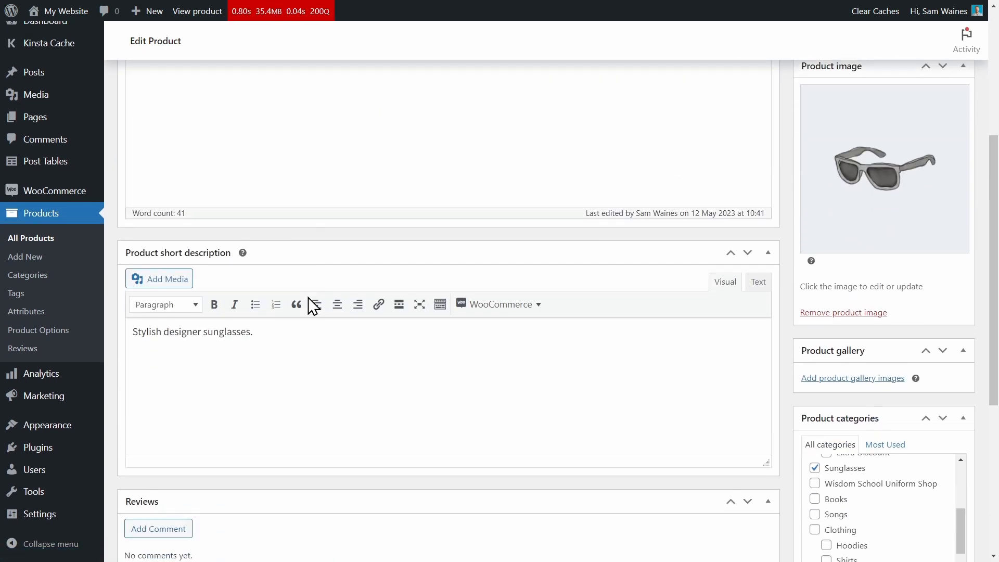
pyautogui.scroll(-3)
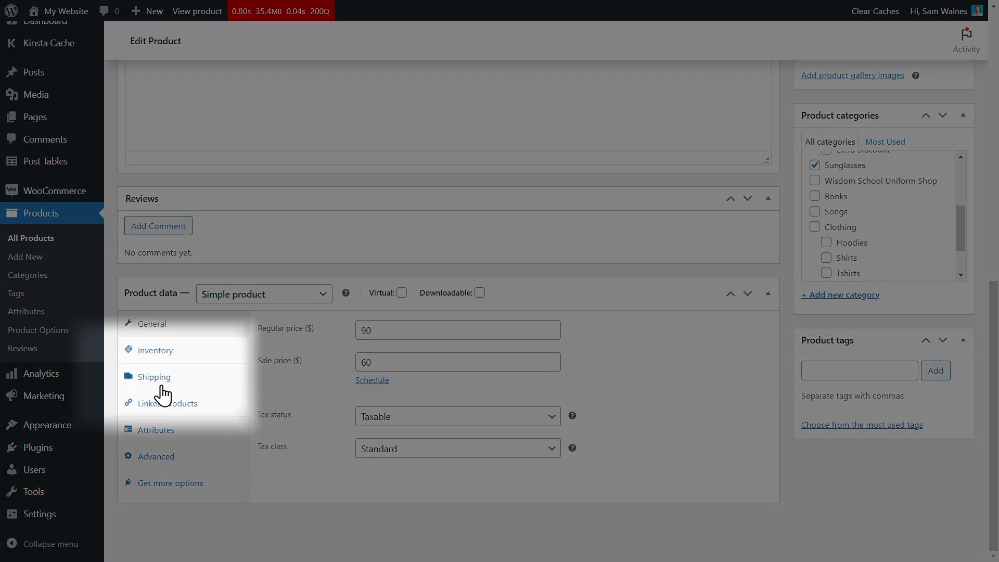
pyautogui.click(153, 377)
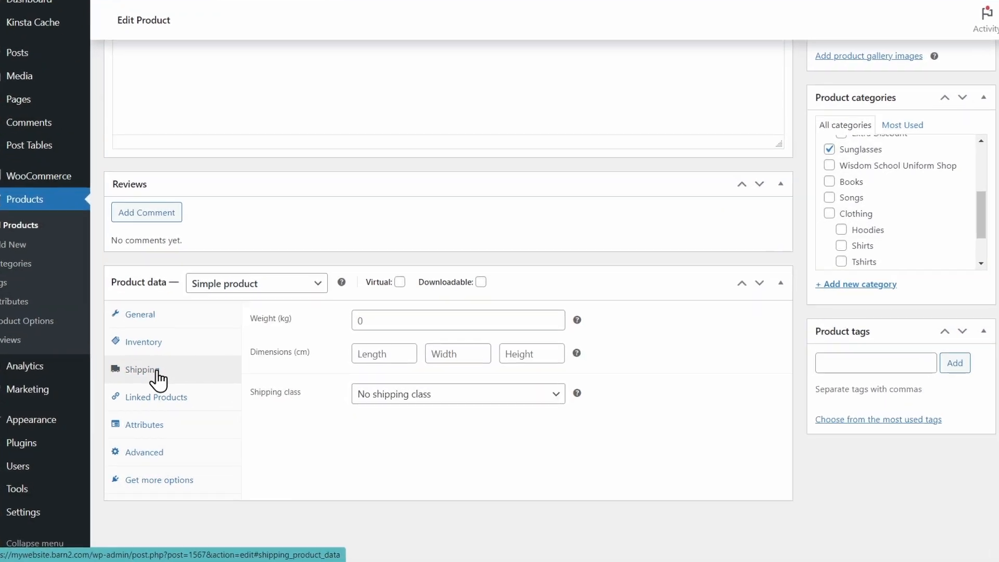
pyautogui.scroll(-3)
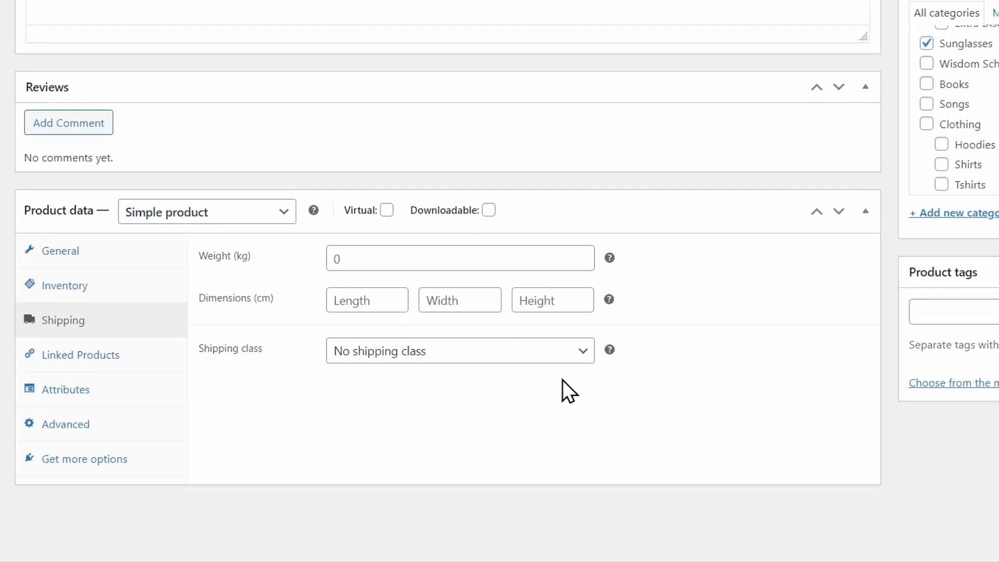
pyautogui.click(459, 350)
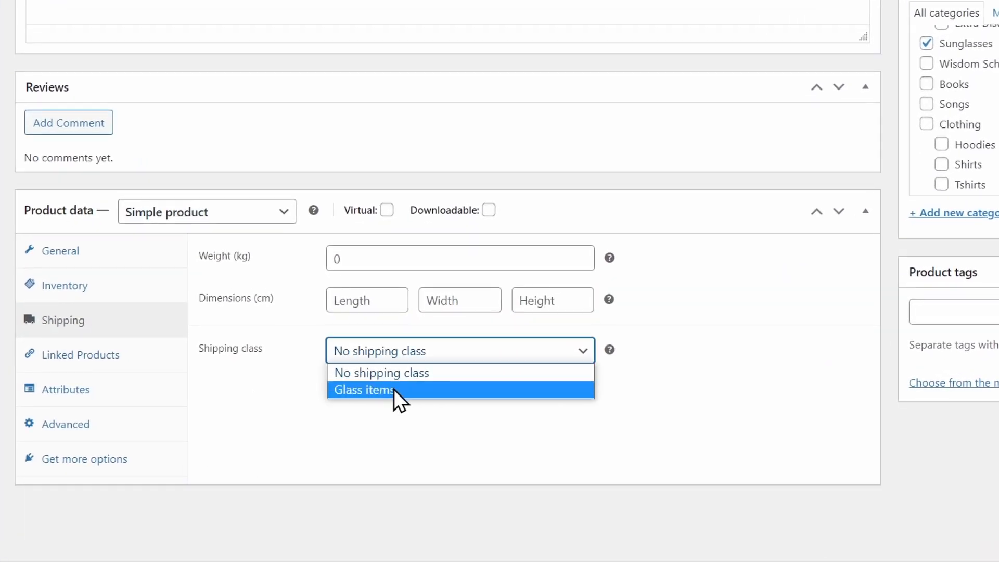
pyautogui.click(364, 390)
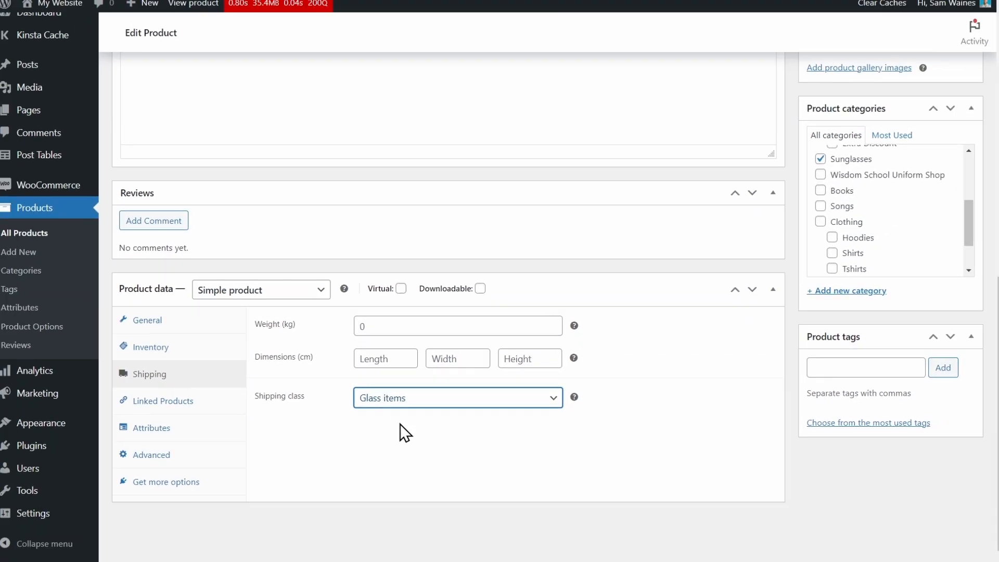
# - Update the product and view the sunglasses page on the storefront
pyautogui.scroll(3)
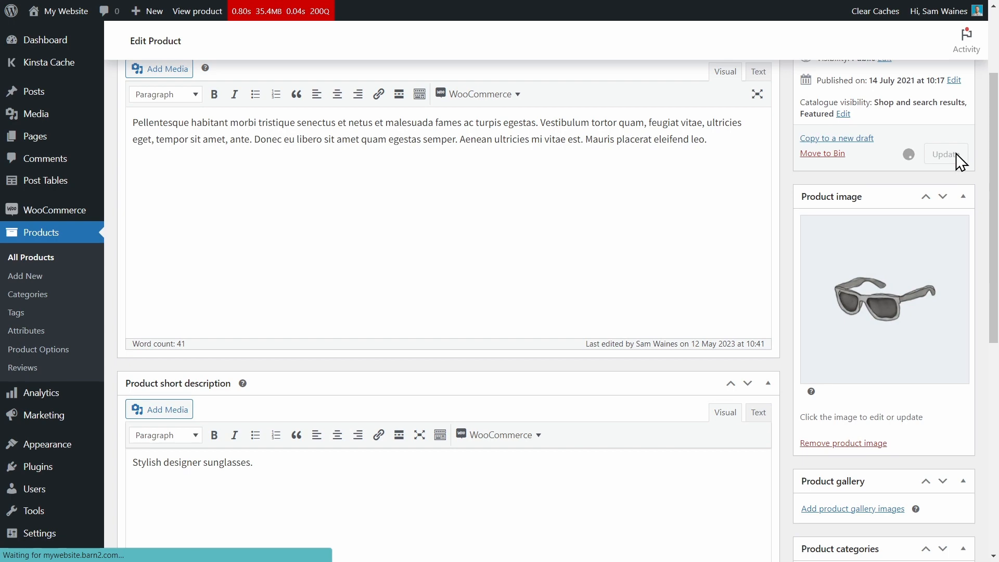
pyautogui.click(947, 153)
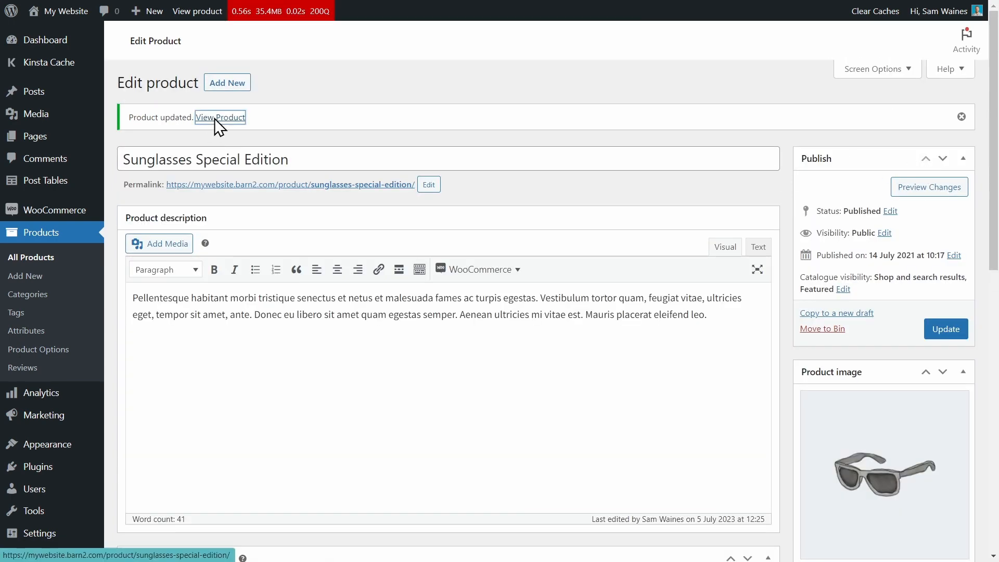
pyautogui.click(220, 117)
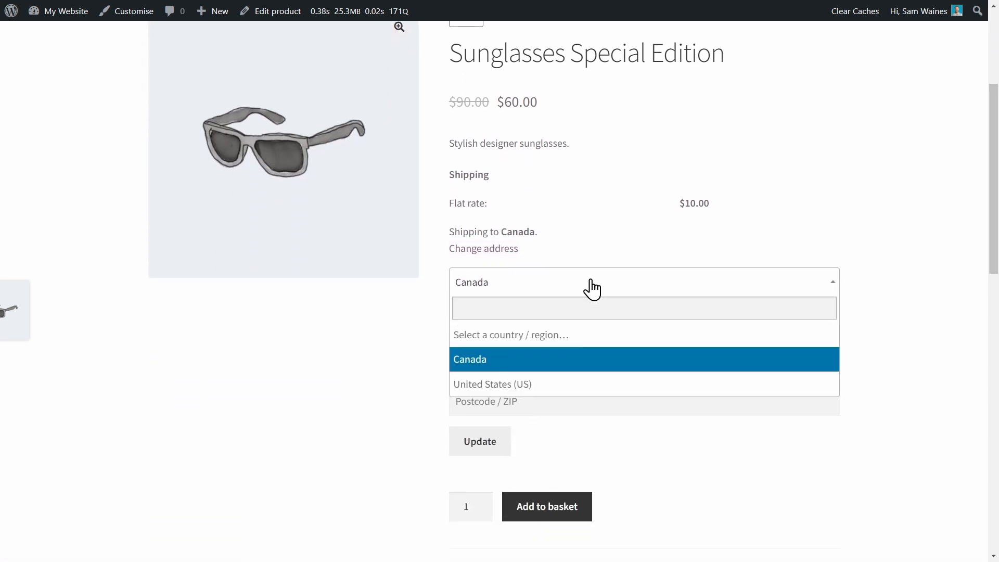
# - Choose United States as the shipping country for the Los Angeles recalculation
pyautogui.click(493, 384)
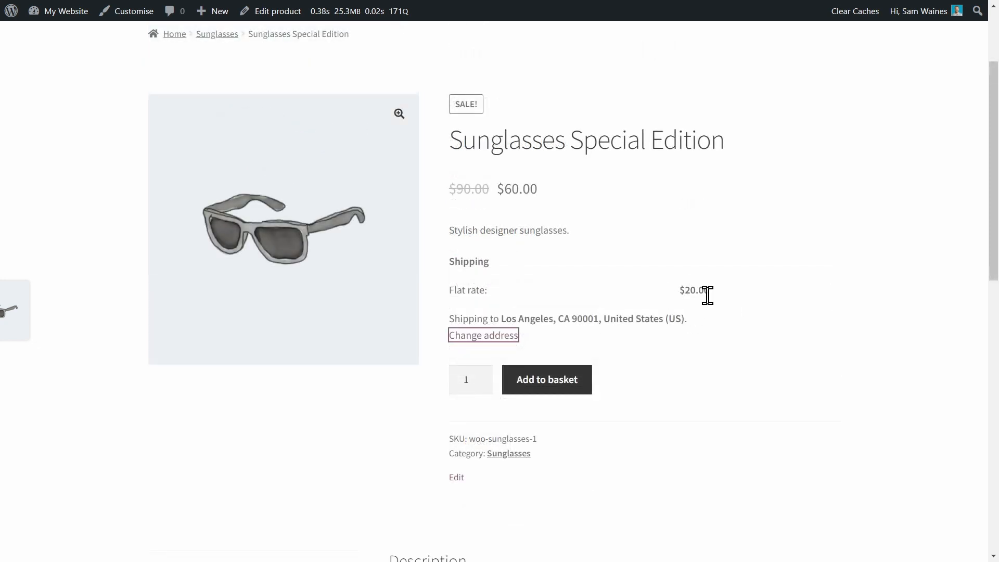
pyautogui.moveTo(719, 308)
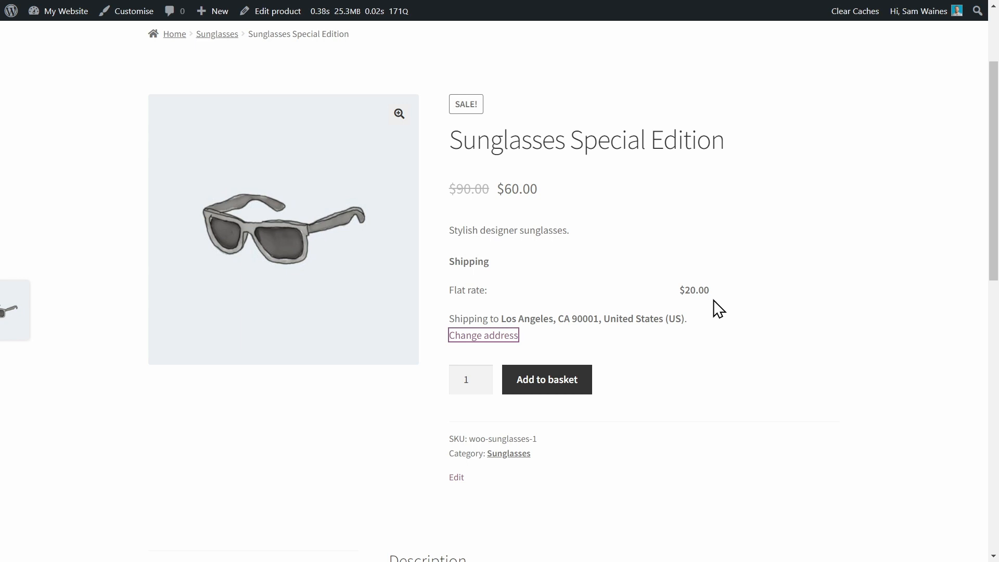
pyautogui.moveTo(527, 284)
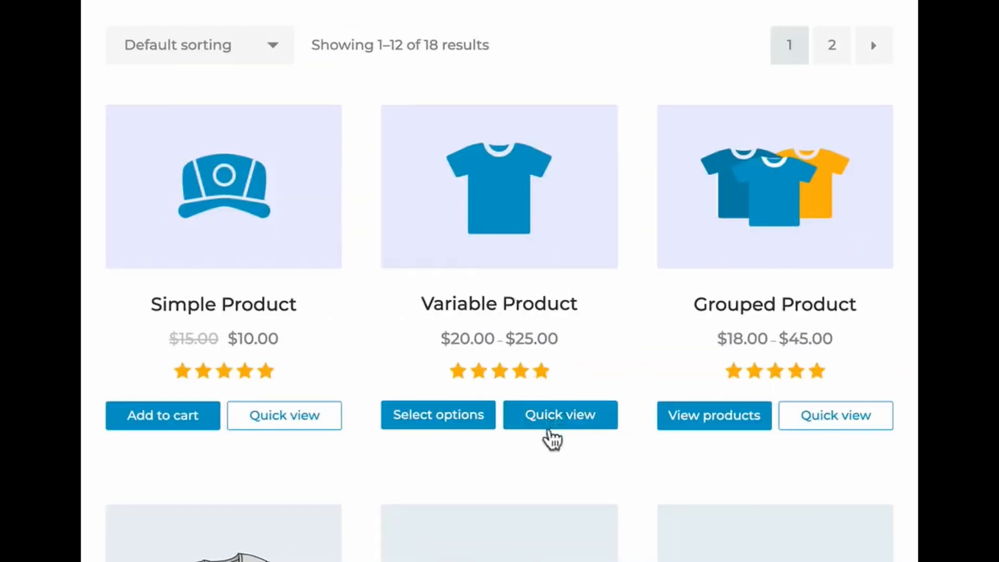
# - Add a red, medium Variable Product to the cart from its quick view popup
pyautogui.click(559, 415)
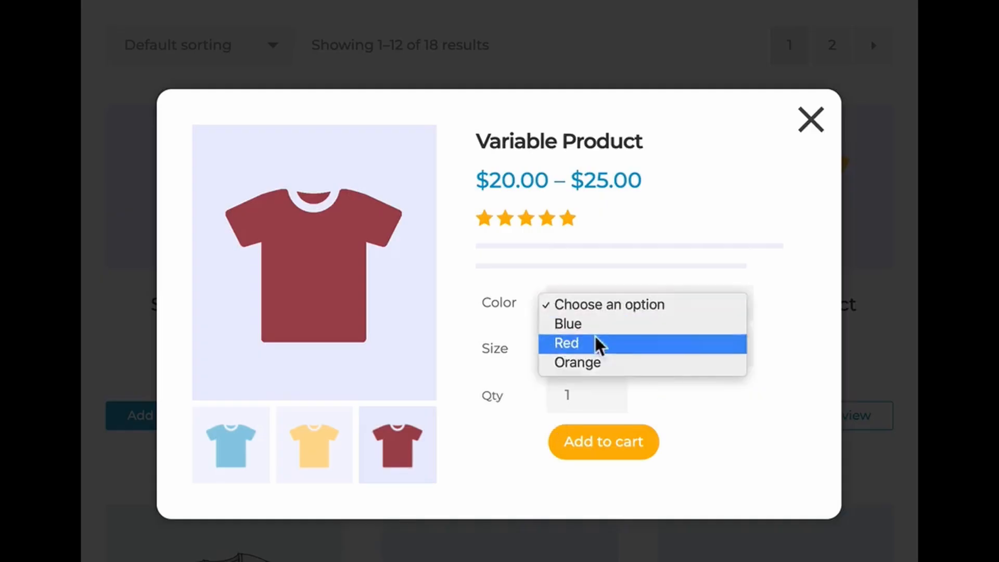
pyautogui.click(567, 343)
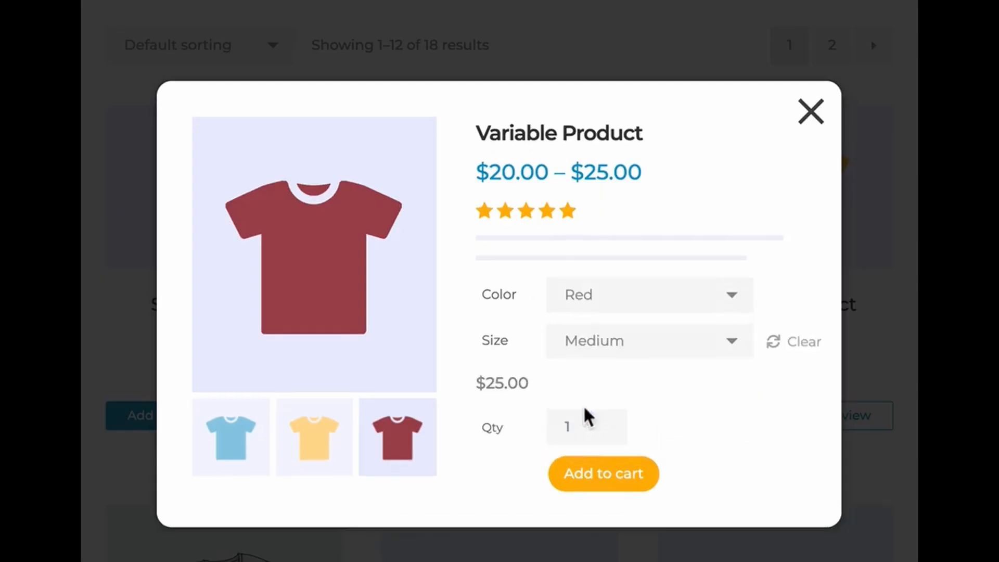
pyautogui.click(603, 474)
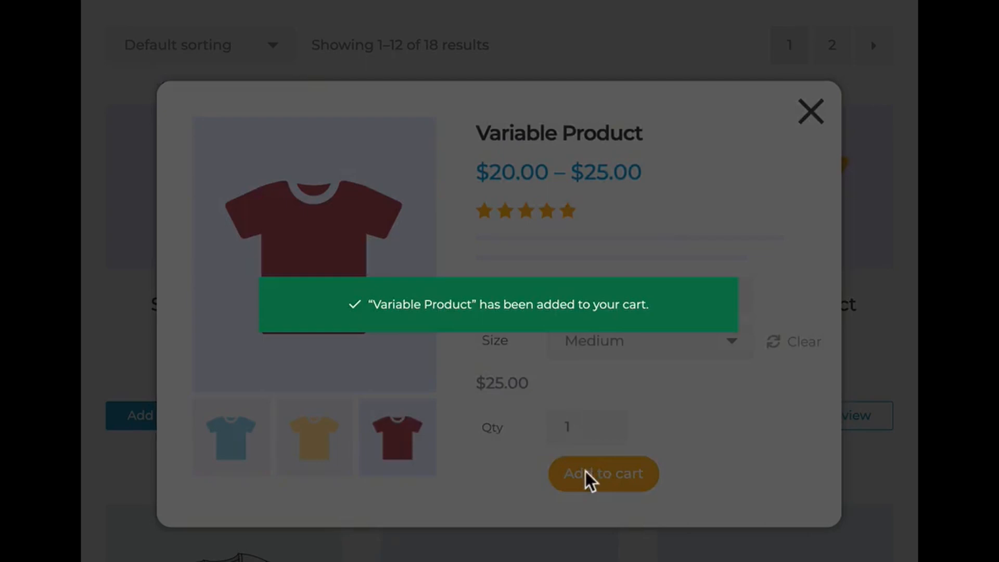
pyautogui.click(810, 111)
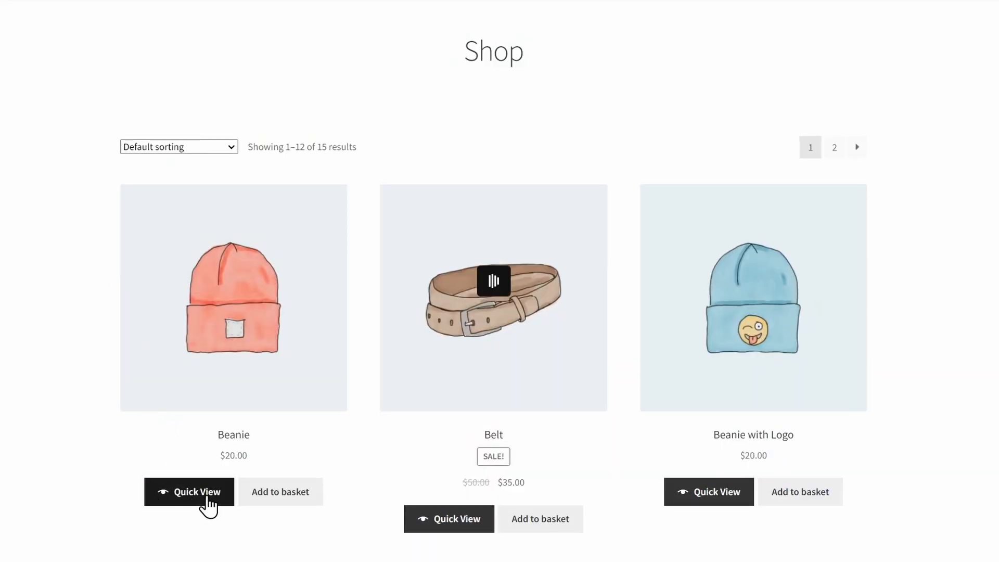
# - Preview the Beanie's quick view with its $4.00 flat rate to Los Angeles, then close it
pyautogui.click(189, 492)
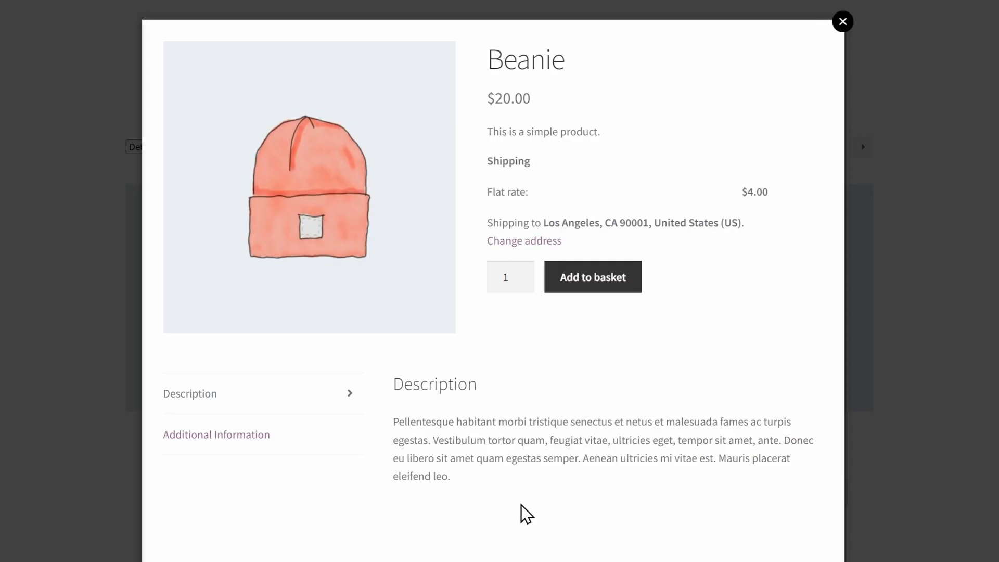
pyautogui.moveTo(685, 400)
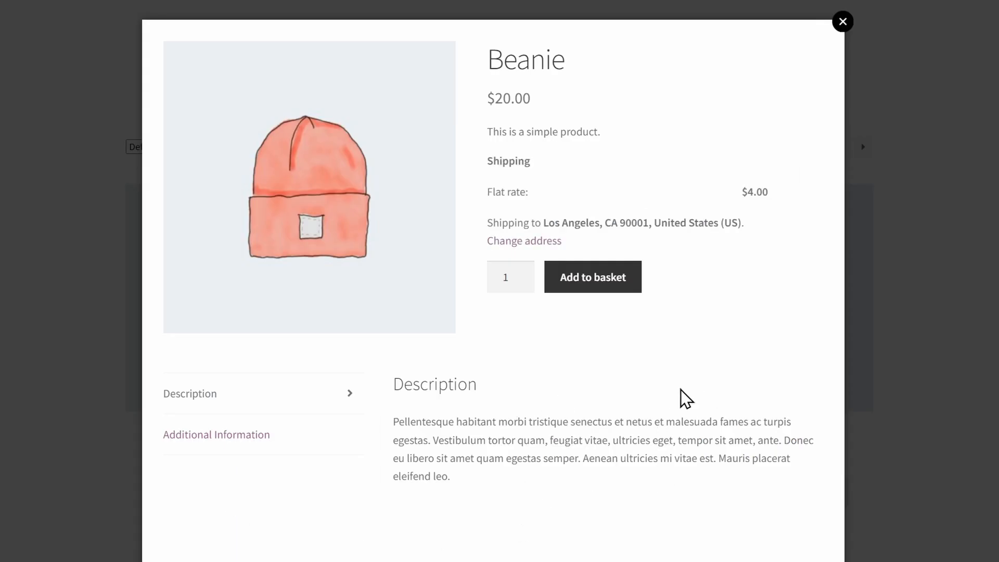
pyautogui.moveTo(523, 366)
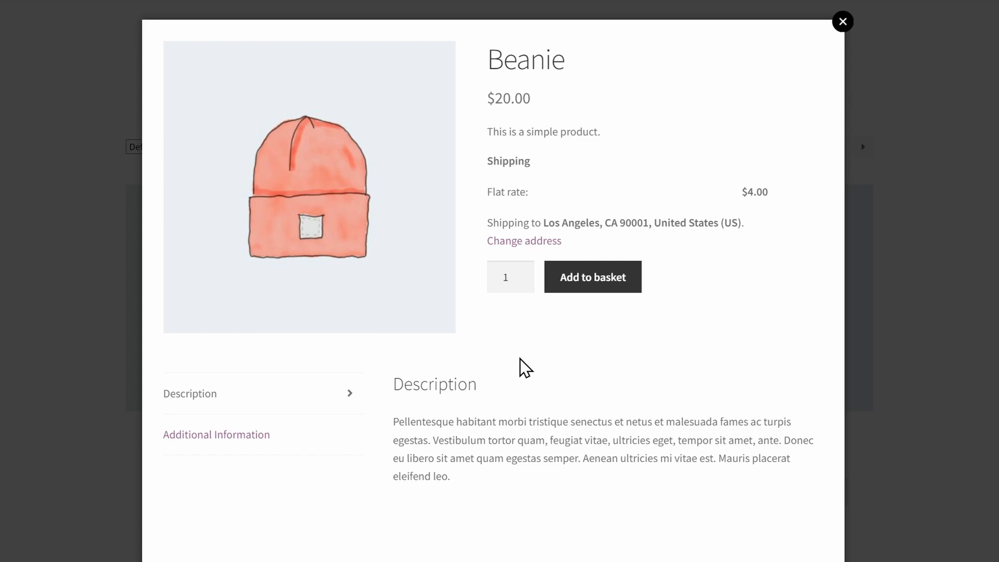
pyautogui.click(843, 21)
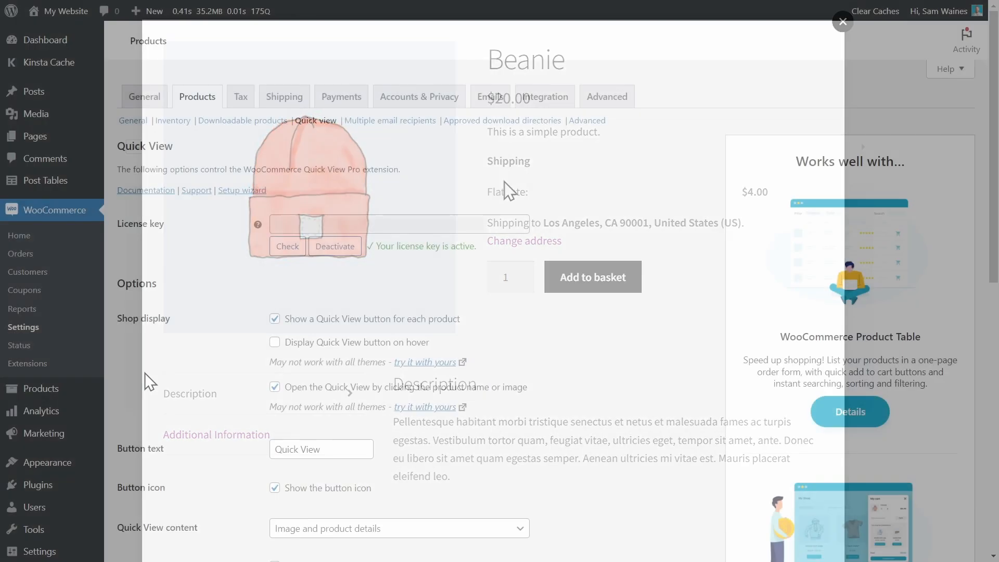
# - Confirm 'Show shipping calculator' is enabled in Quick view settings and save changes
pyautogui.click(842, 21)
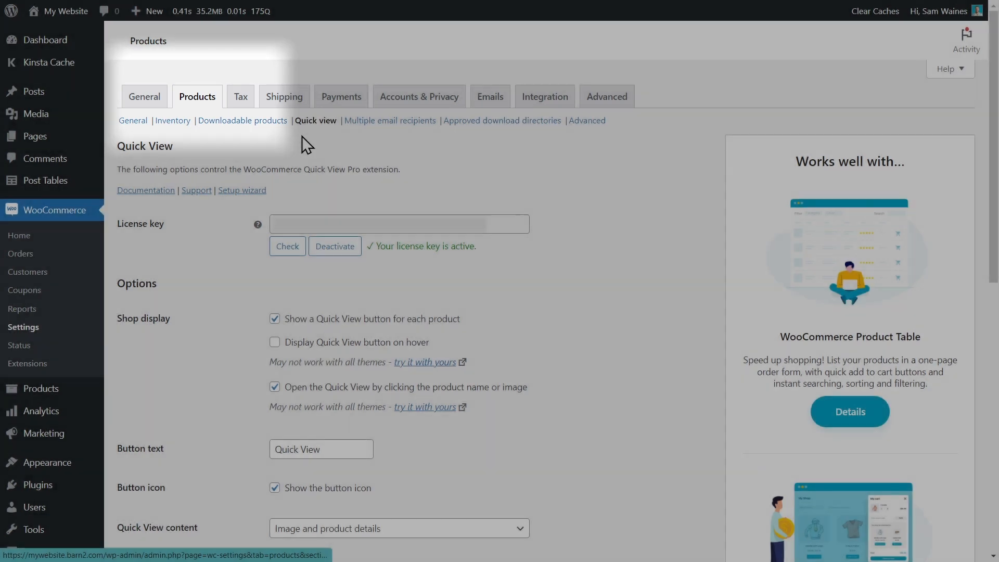
pyautogui.moveTo(367, 138)
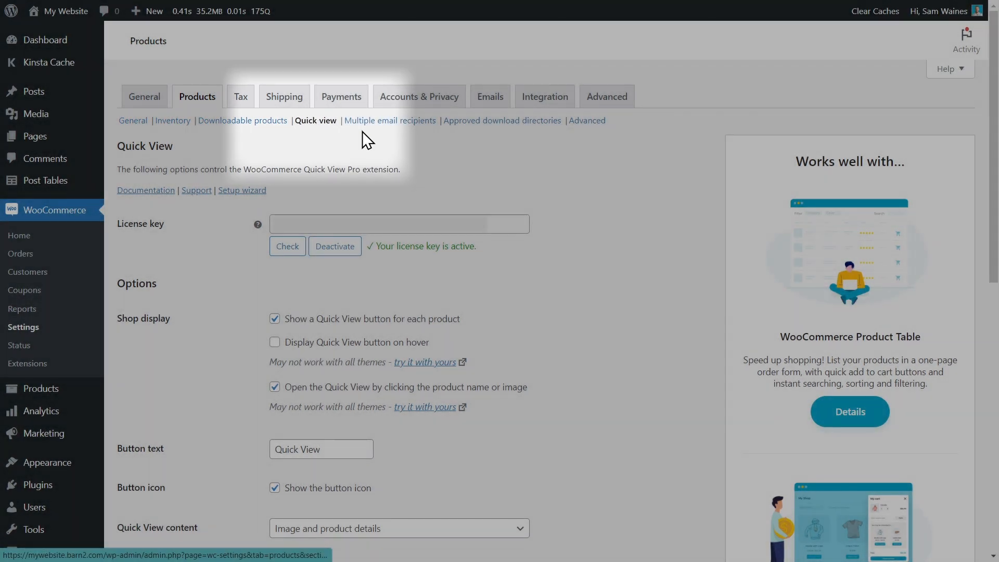
pyautogui.scroll(-3)
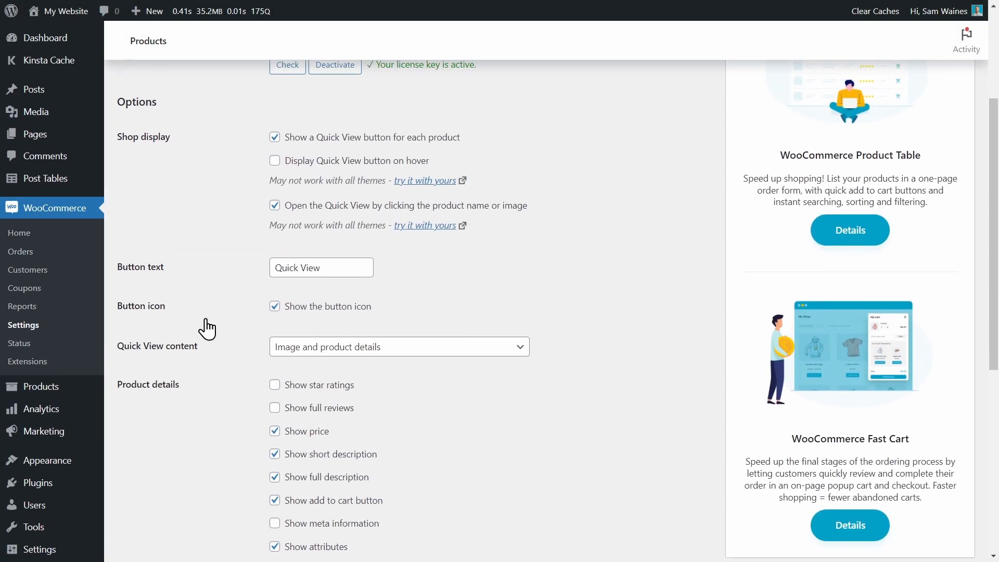
pyautogui.scroll(-3)
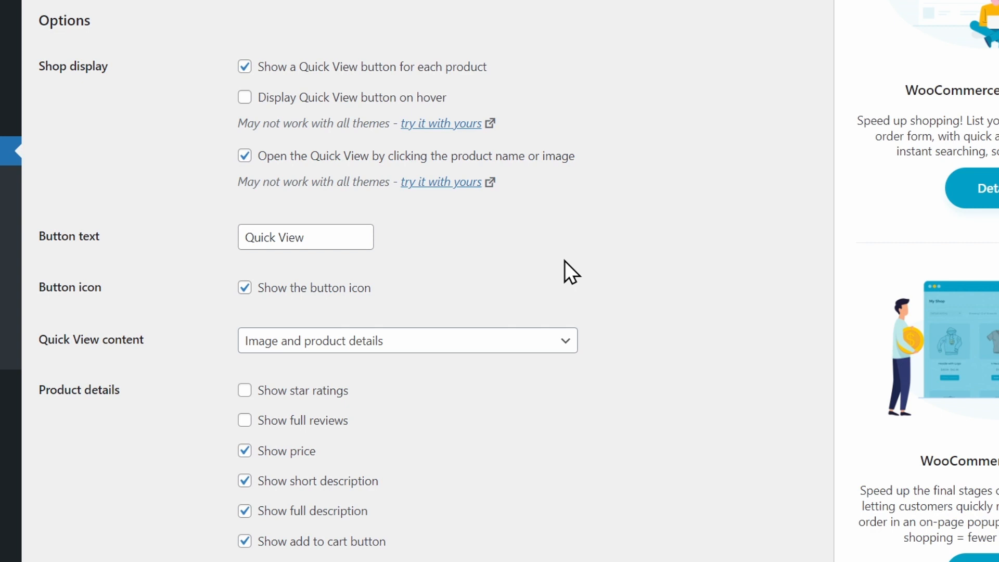
pyautogui.scroll(-3)
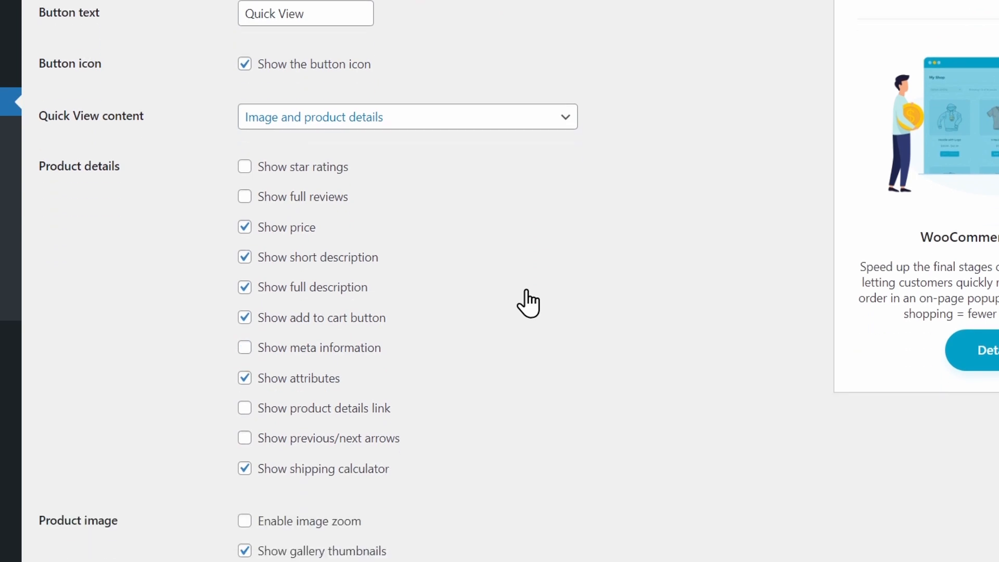
pyautogui.scroll(-3)
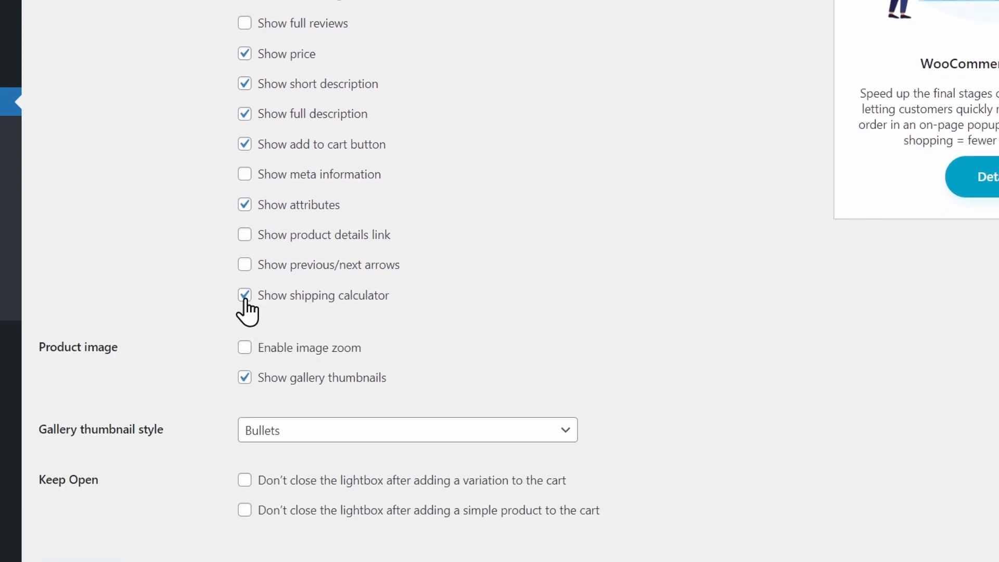
pyautogui.moveTo(357, 312)
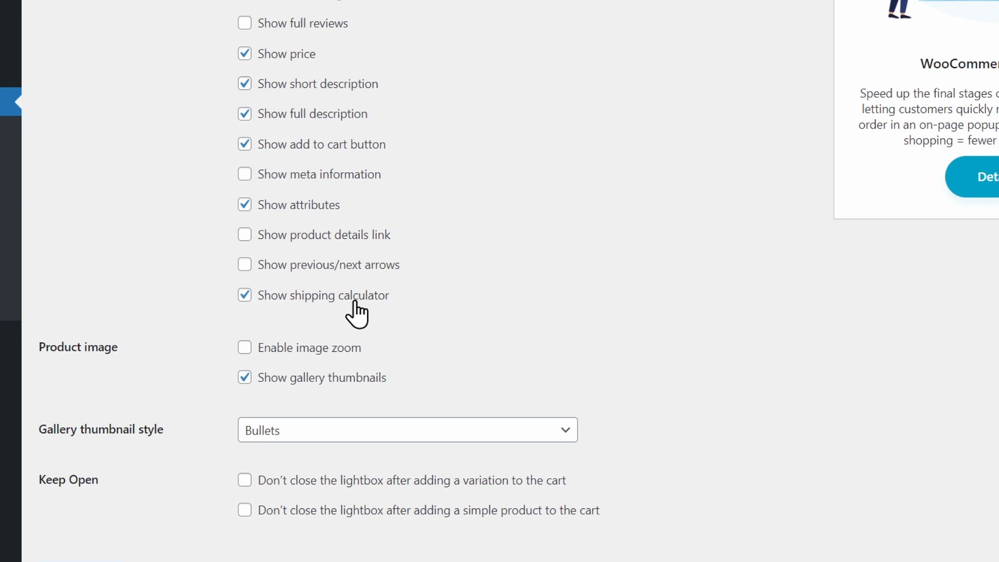
pyautogui.moveTo(279, 322)
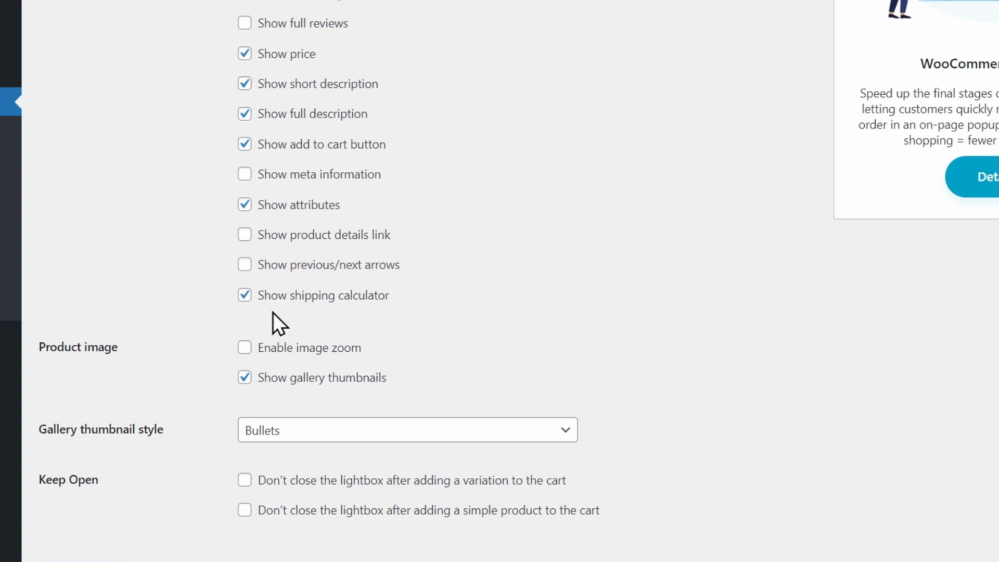
pyautogui.scroll(3)
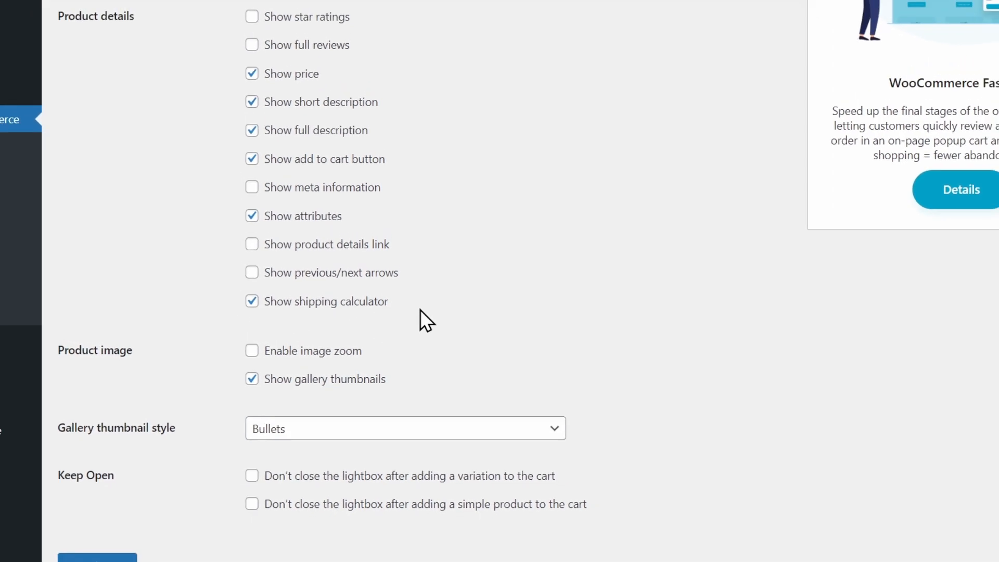
pyautogui.scroll(3)
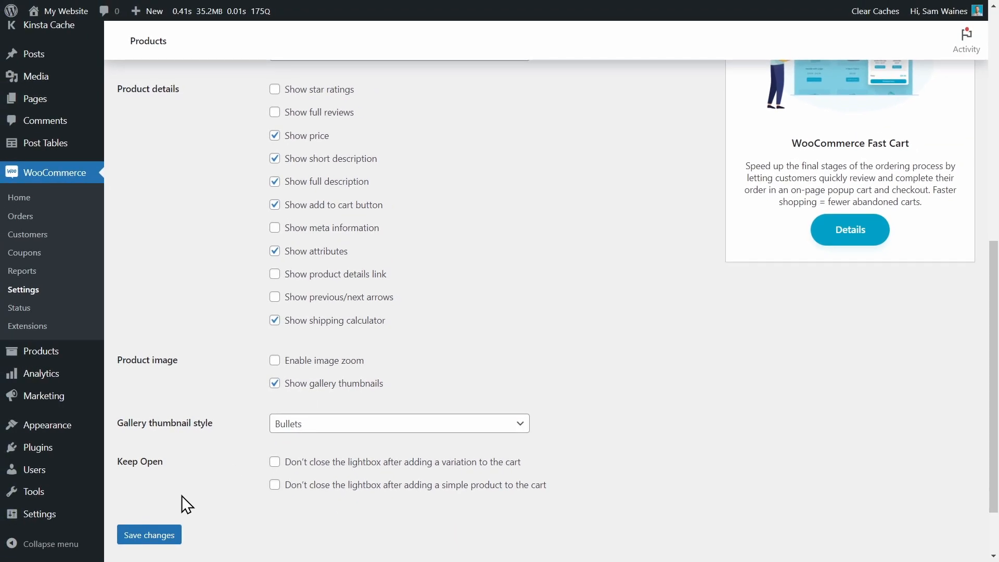
pyautogui.click(149, 535)
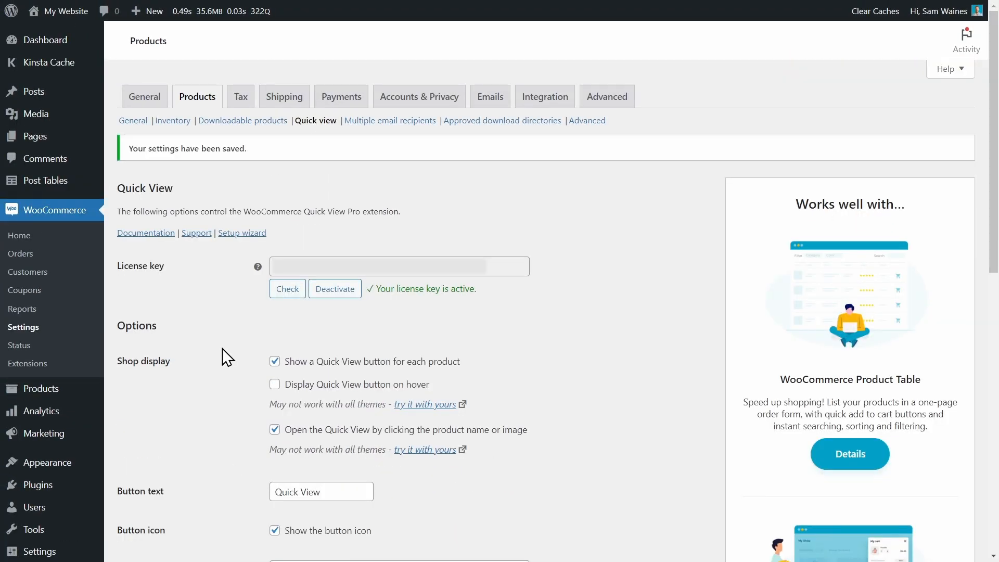
pyautogui.moveTo(256, 319)
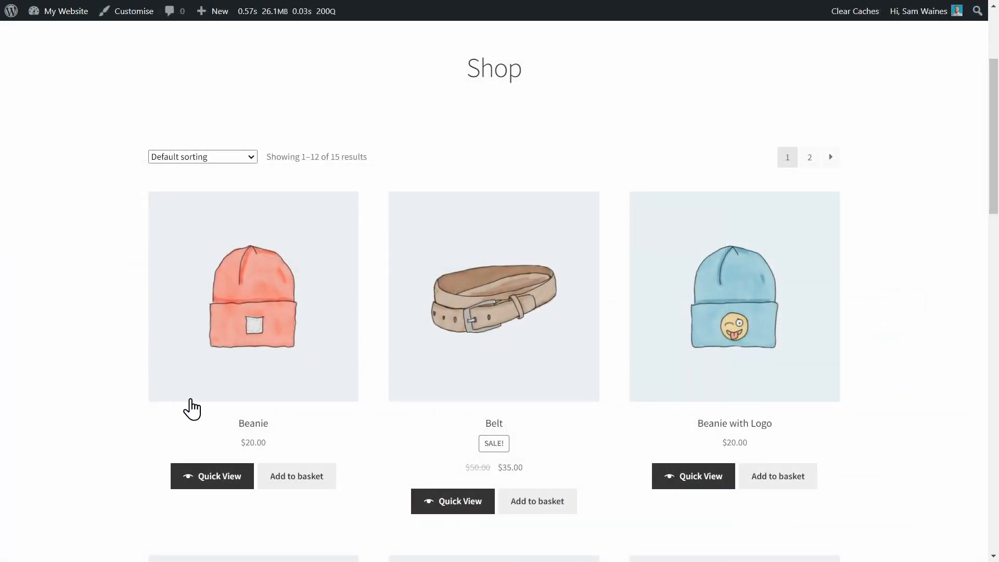
pyautogui.moveTo(212, 476)
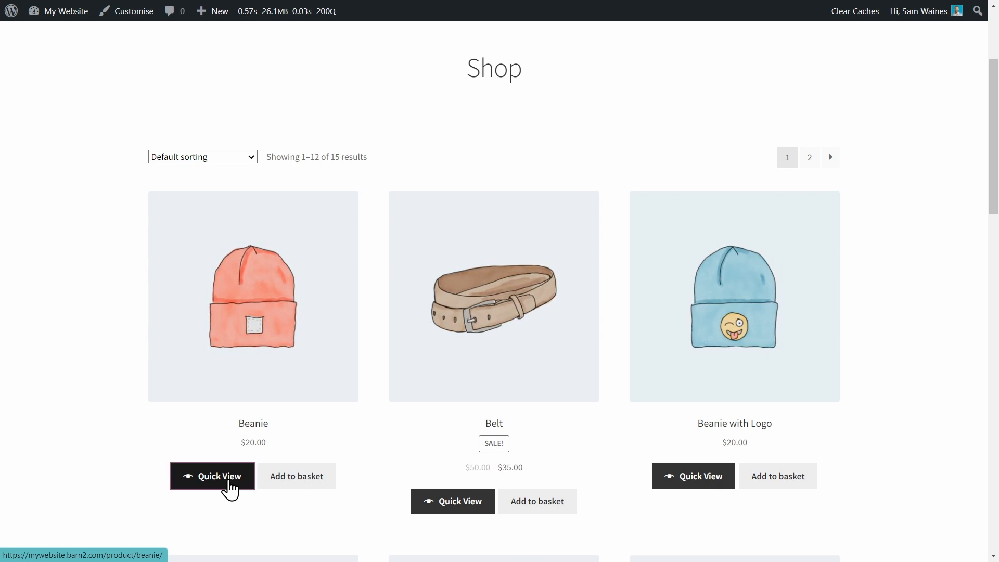
# - Preview Beanie and Beanie with Logo in quick view popups, closing each
pyautogui.click(213, 476)
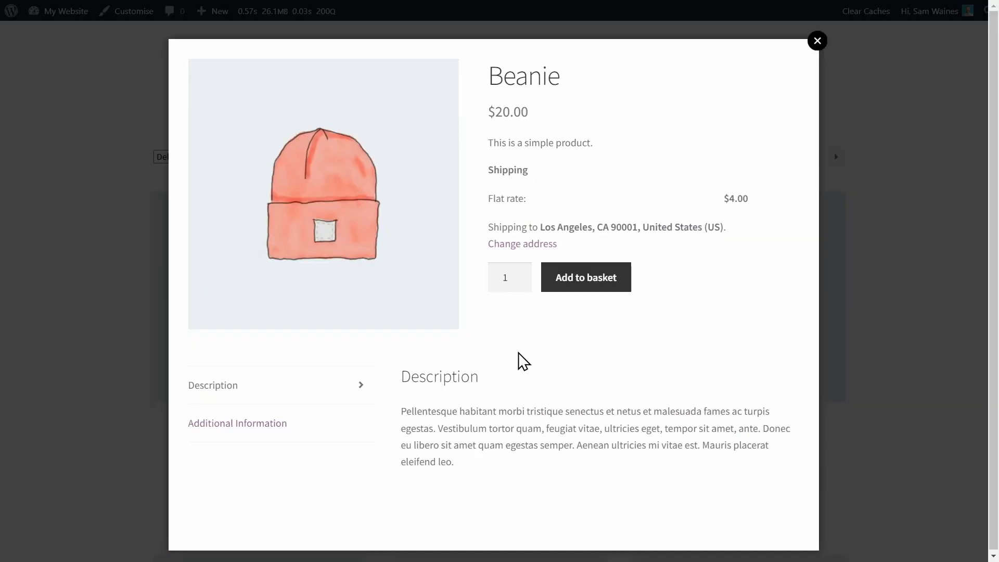
pyautogui.moveTo(513, 193)
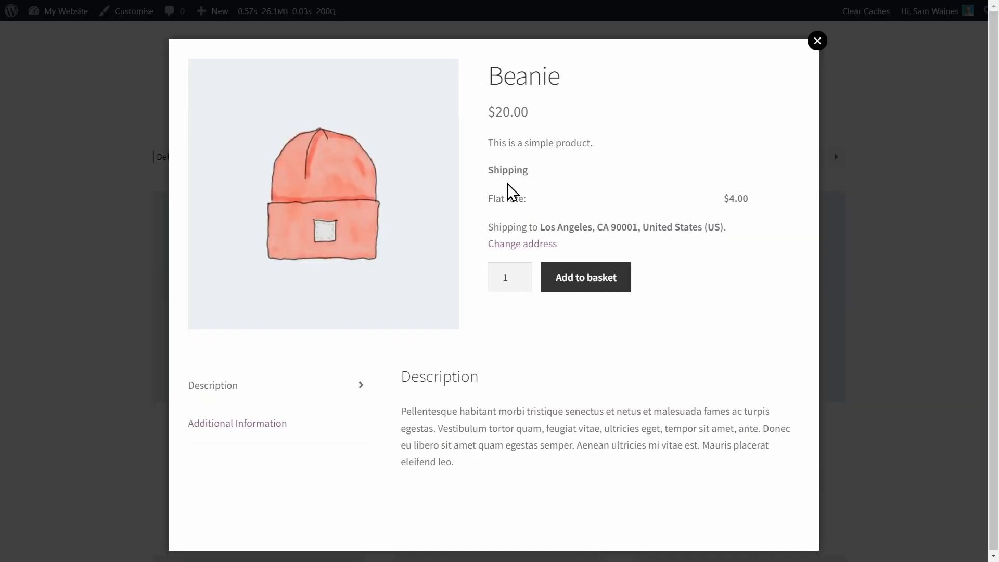
pyautogui.moveTo(595, 197)
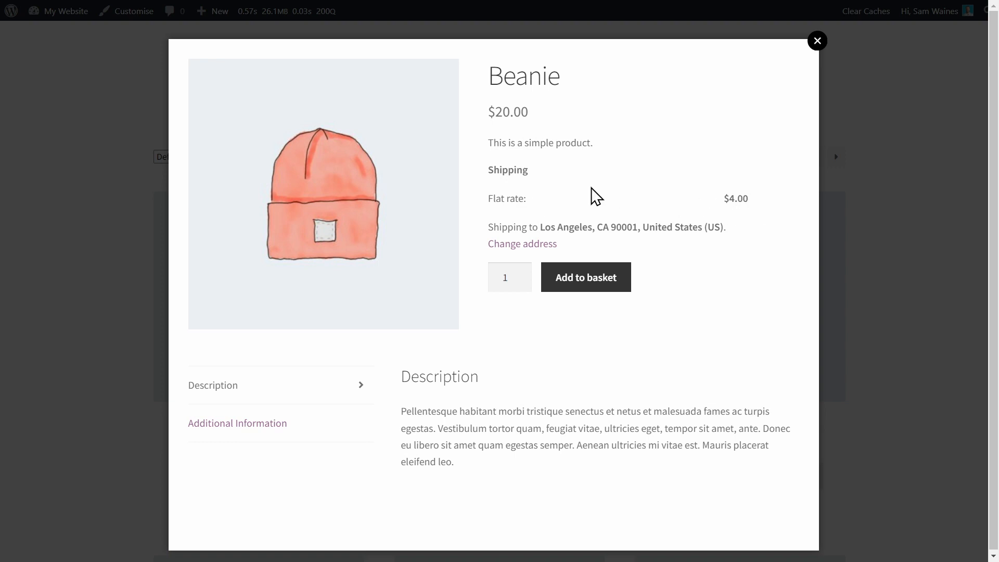
pyautogui.moveTo(521, 244)
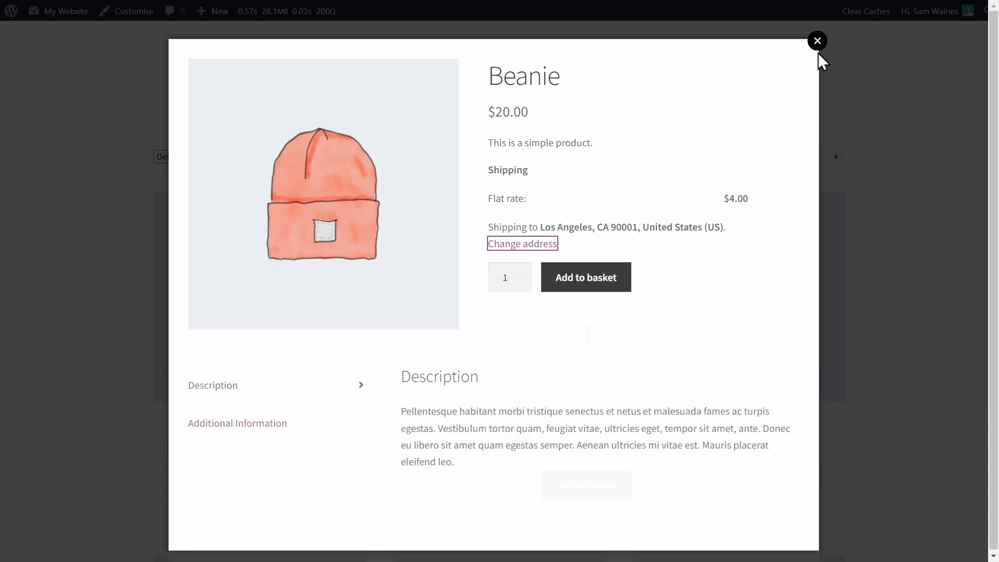
pyautogui.click(818, 41)
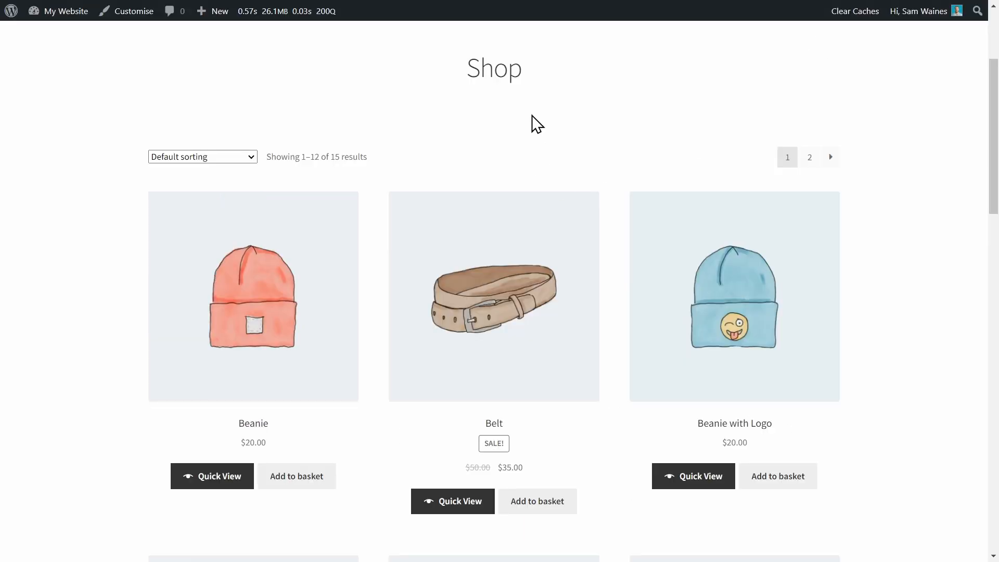
pyautogui.moveTo(745, 537)
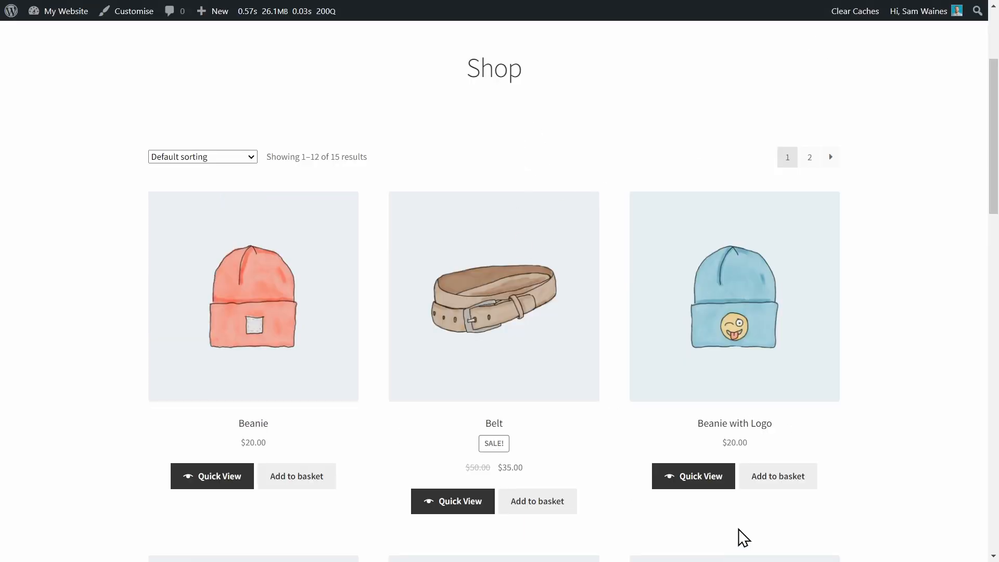
pyautogui.click(694, 475)
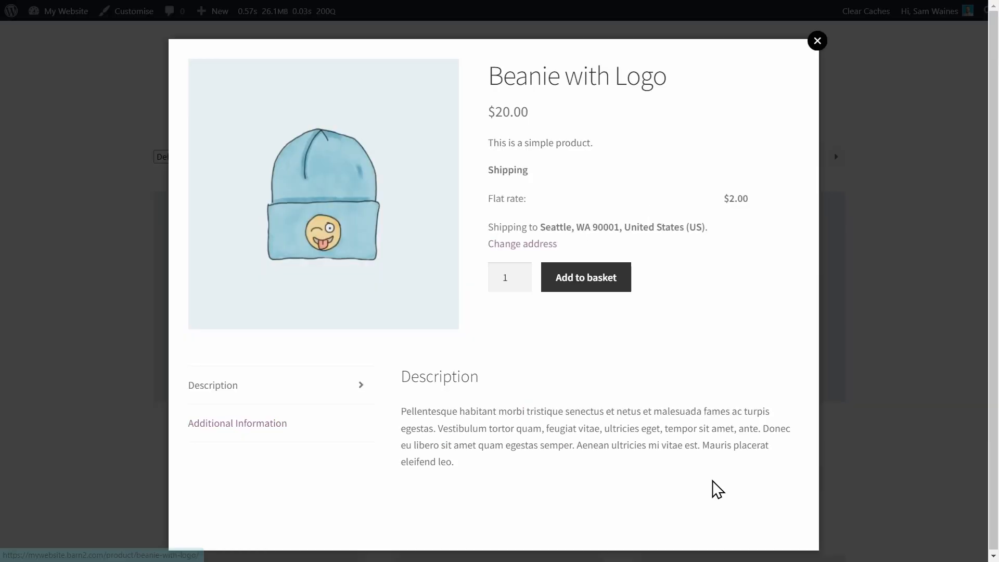
pyautogui.moveTo(508, 141)
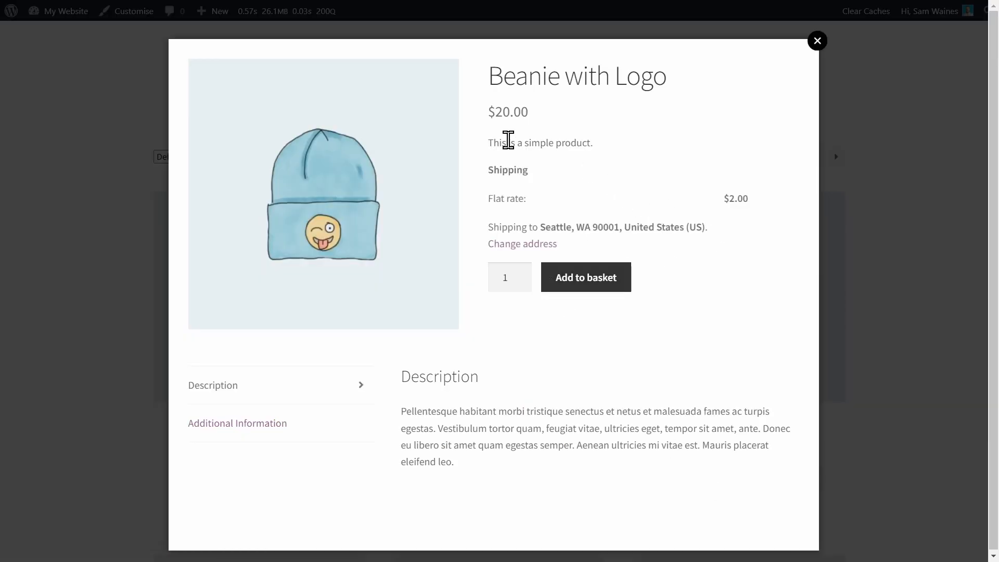
pyautogui.moveTo(771, 209)
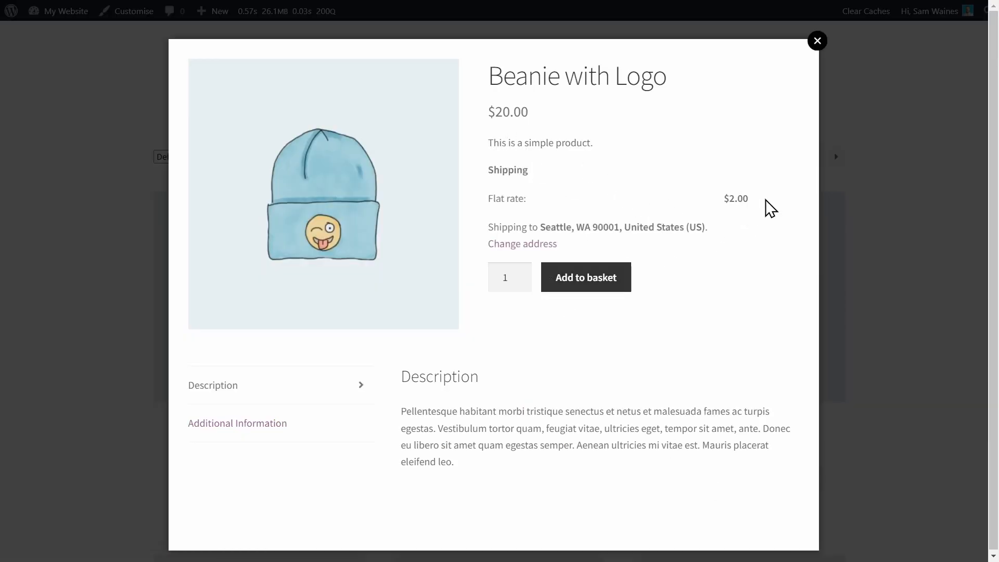
pyautogui.click(818, 41)
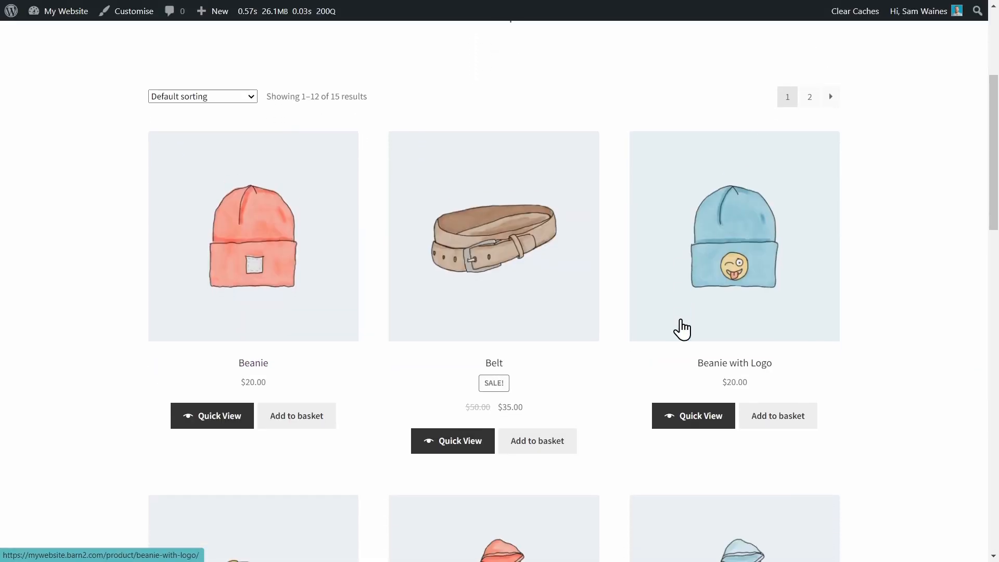
# - Show the Hoodie quick view popup with its $2.00 flat rate to Seattle
pyautogui.scroll(-3)
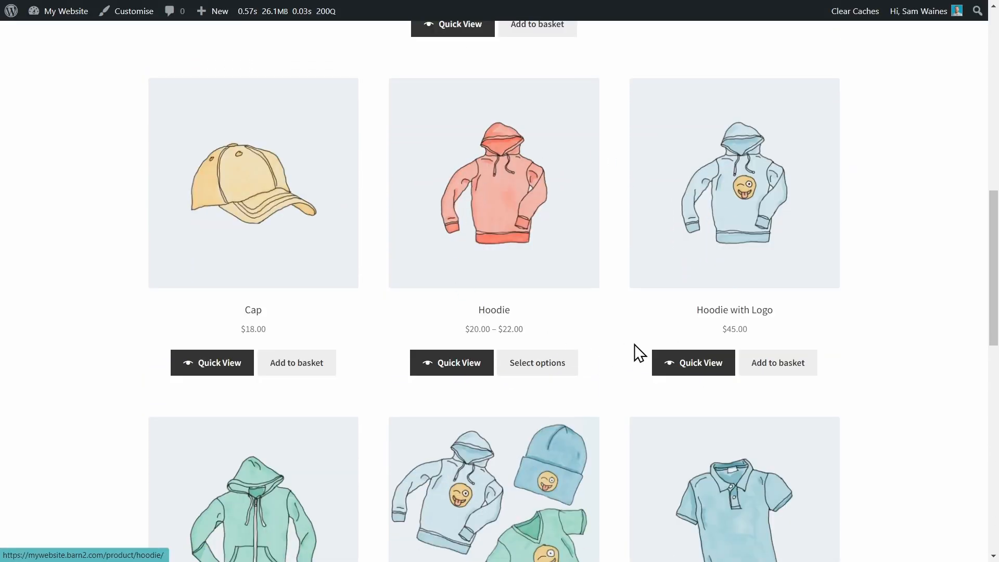
pyautogui.moveTo(859, 319)
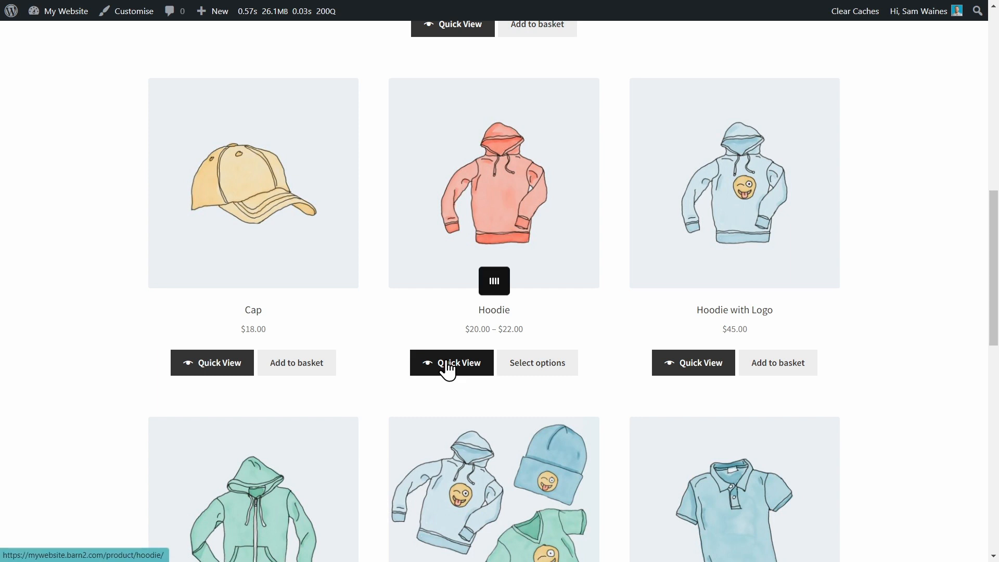
pyautogui.click(451, 362)
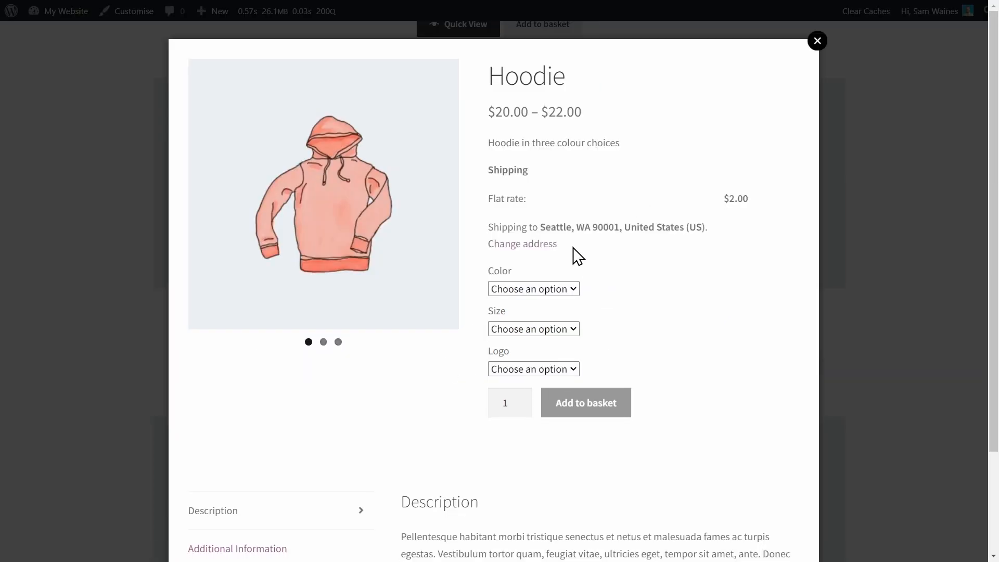
pyautogui.moveTo(488, 220)
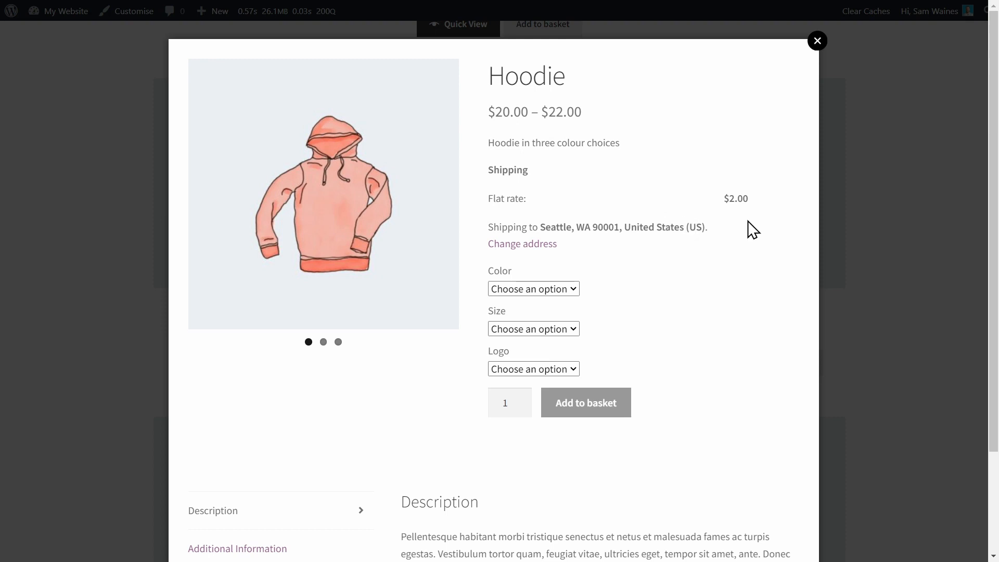
pyautogui.moveTo(594, 261)
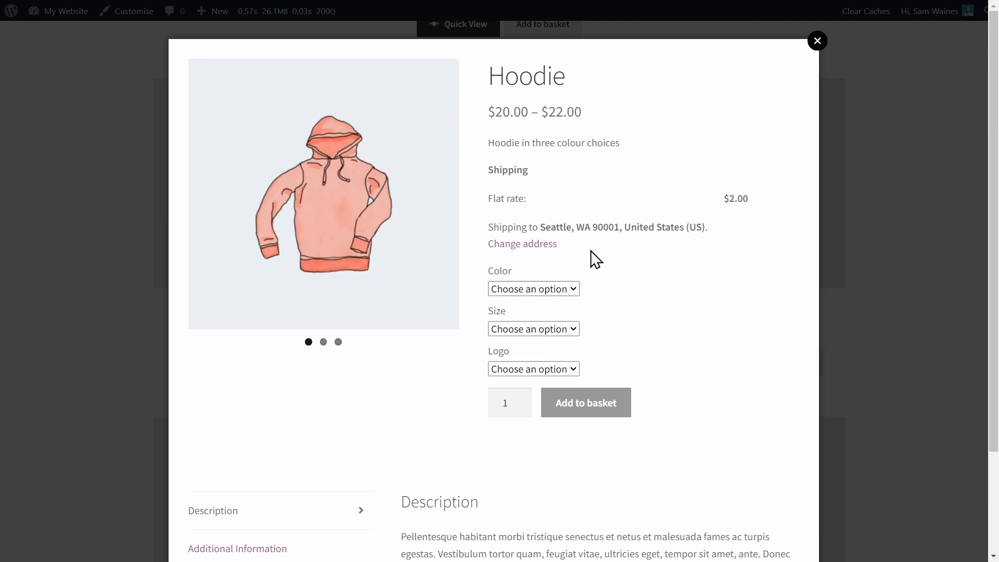
pyautogui.moveTo(603, 267)
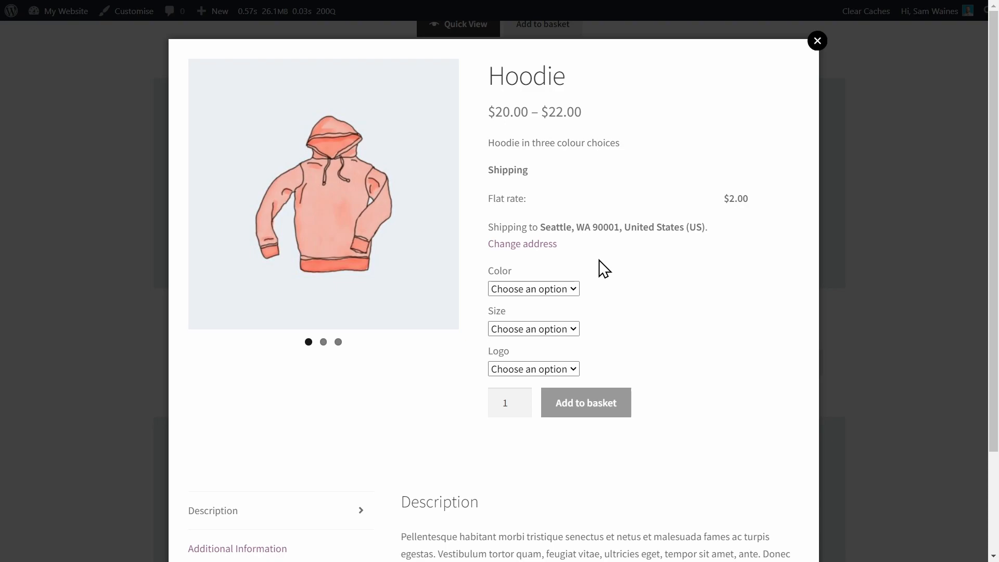